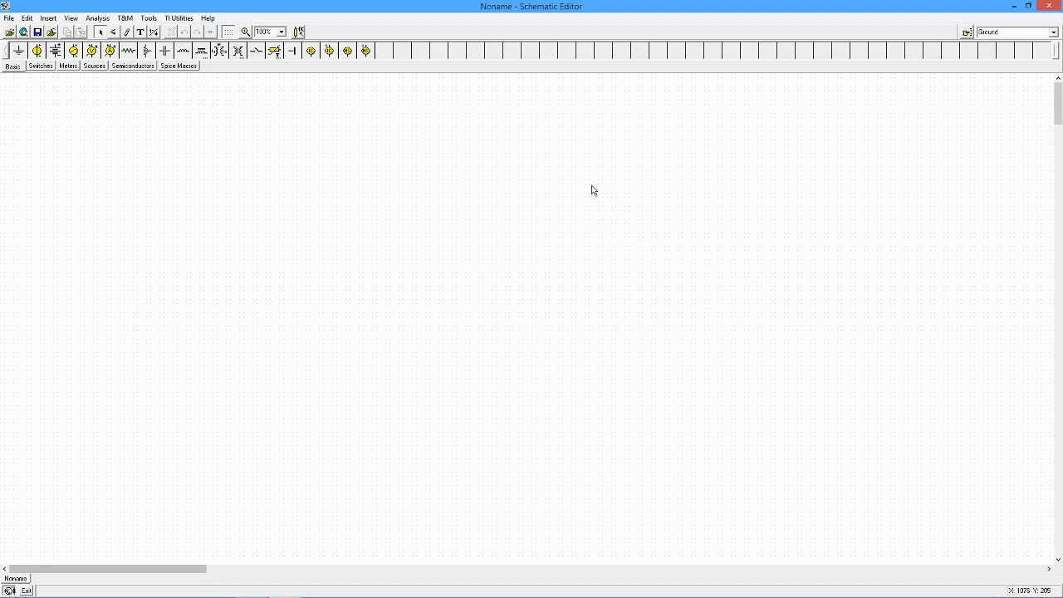
{"action": "mouse_move", "coordinate": [223, 169]}
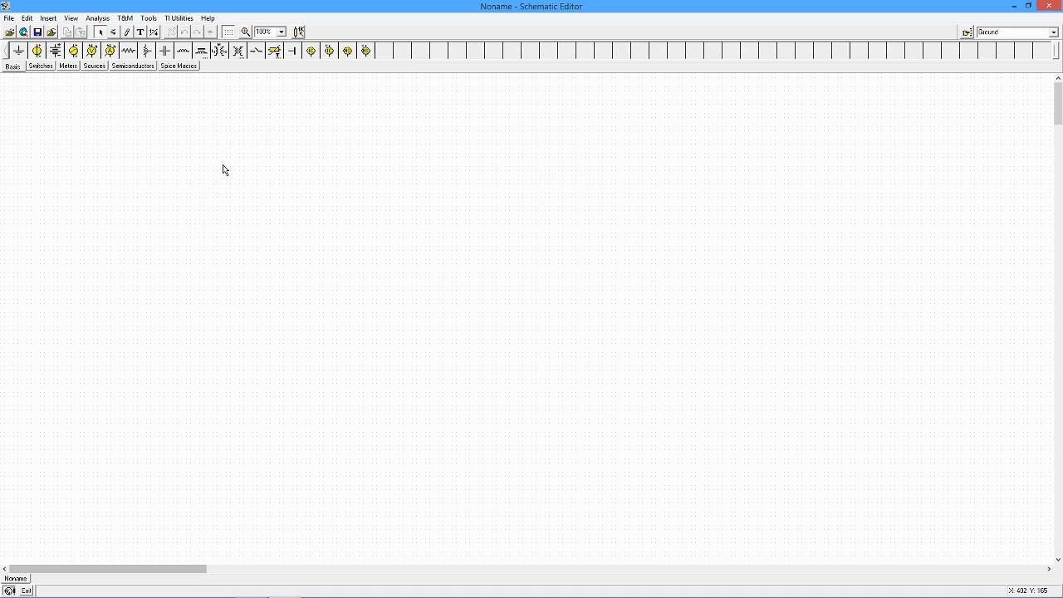
{"action": "mouse_move", "coordinate": [609, 358]}
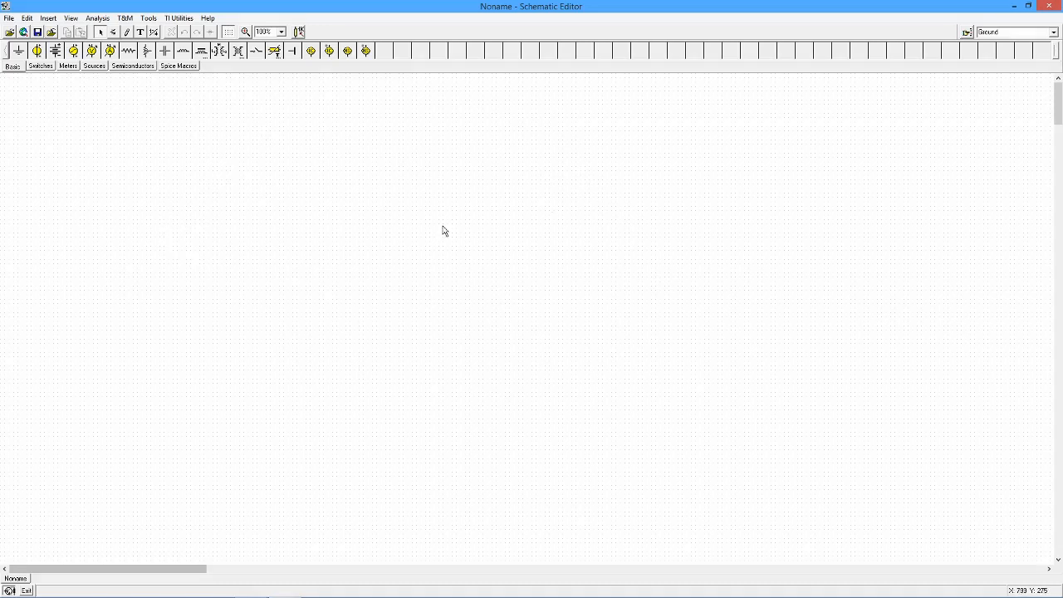
{"action": "mouse_move", "coordinate": [130, 215]}
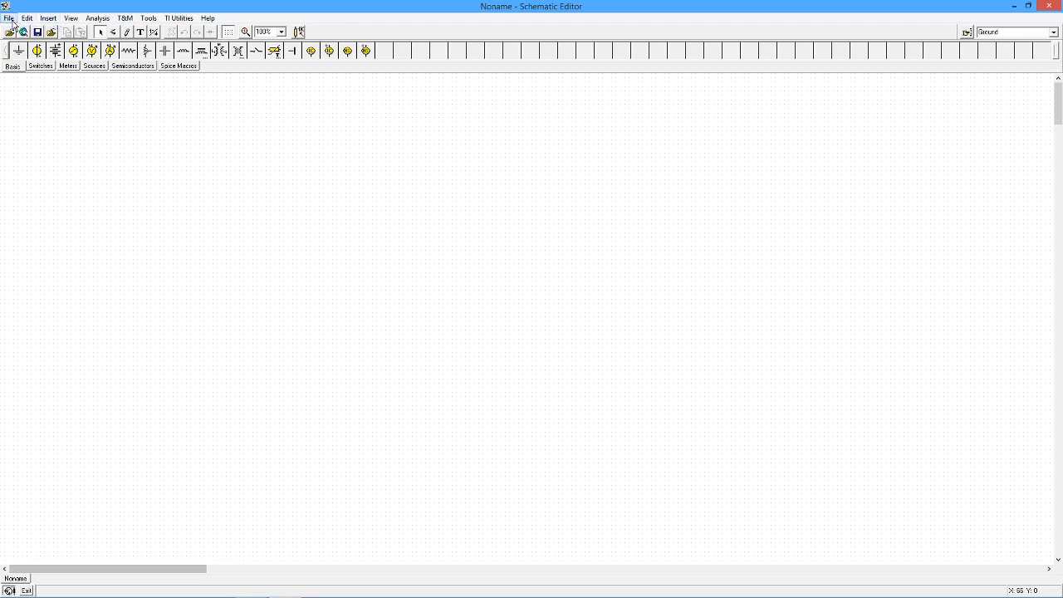
Browse each menu from File through Help without choosing a command
{"action": "left_click", "coordinate": [8, 14]}
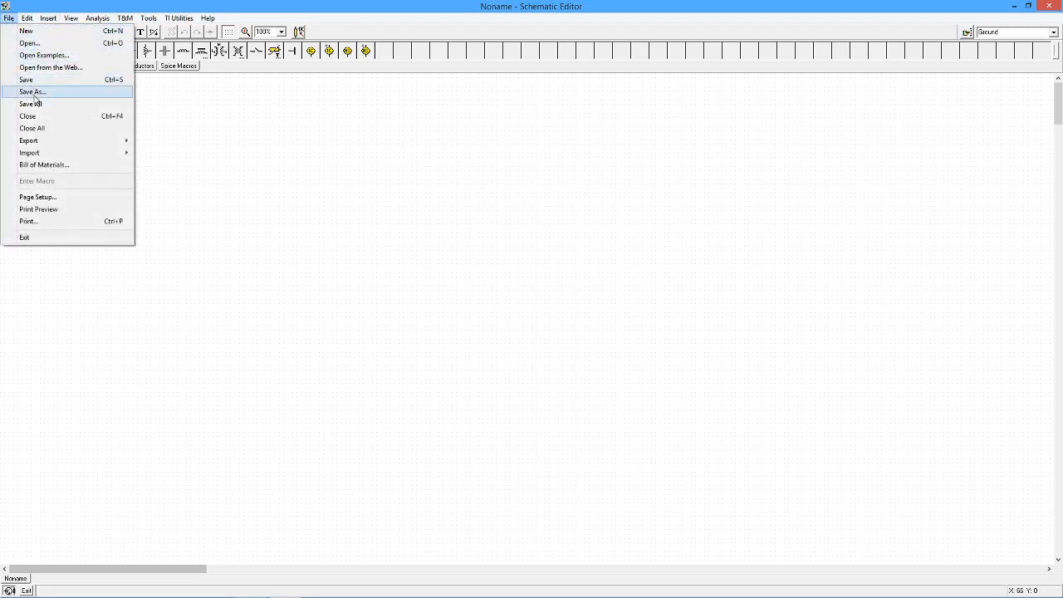
{"action": "mouse_move", "coordinate": [33, 128]}
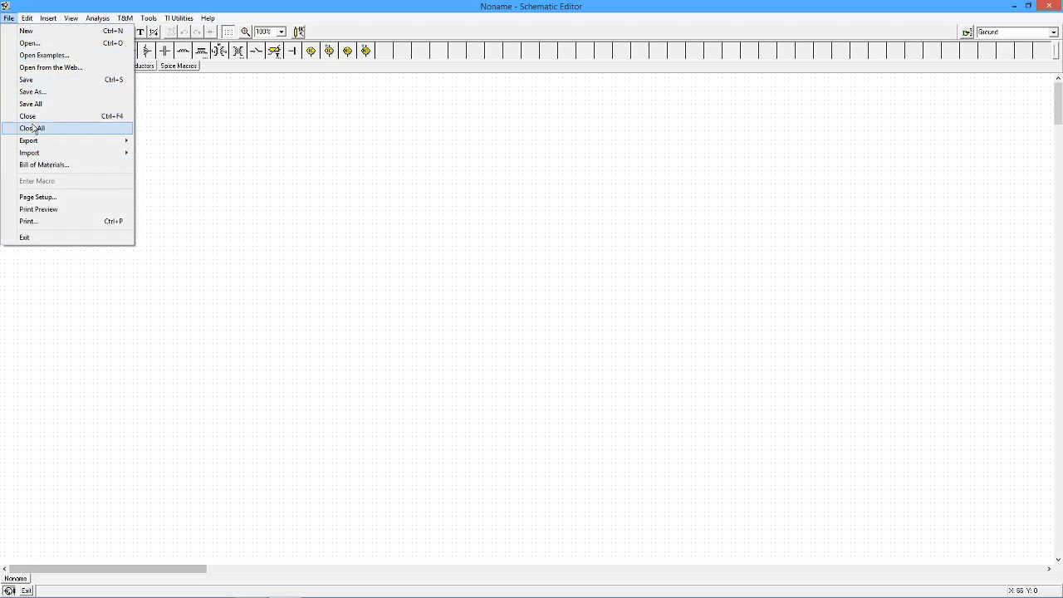
{"action": "left_click", "coordinate": [27, 17]}
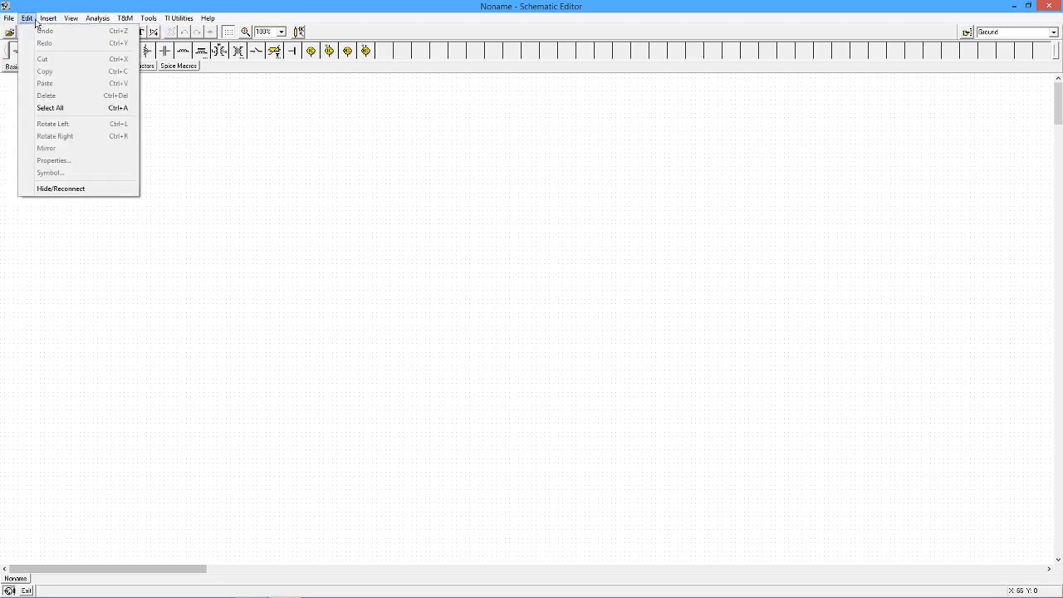
{"action": "left_click", "coordinate": [48, 16]}
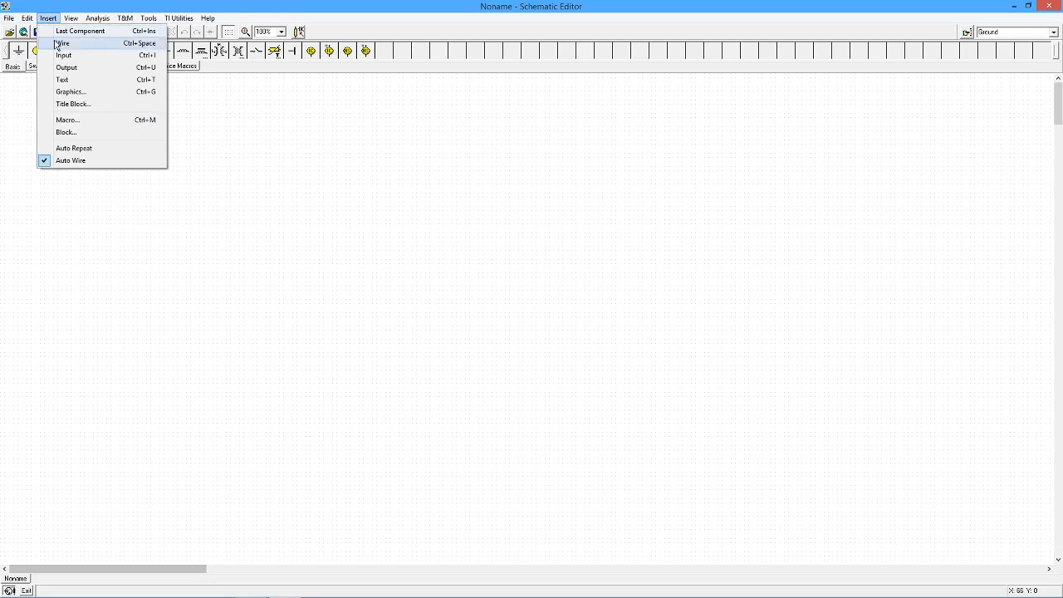
{"action": "left_click", "coordinate": [71, 17]}
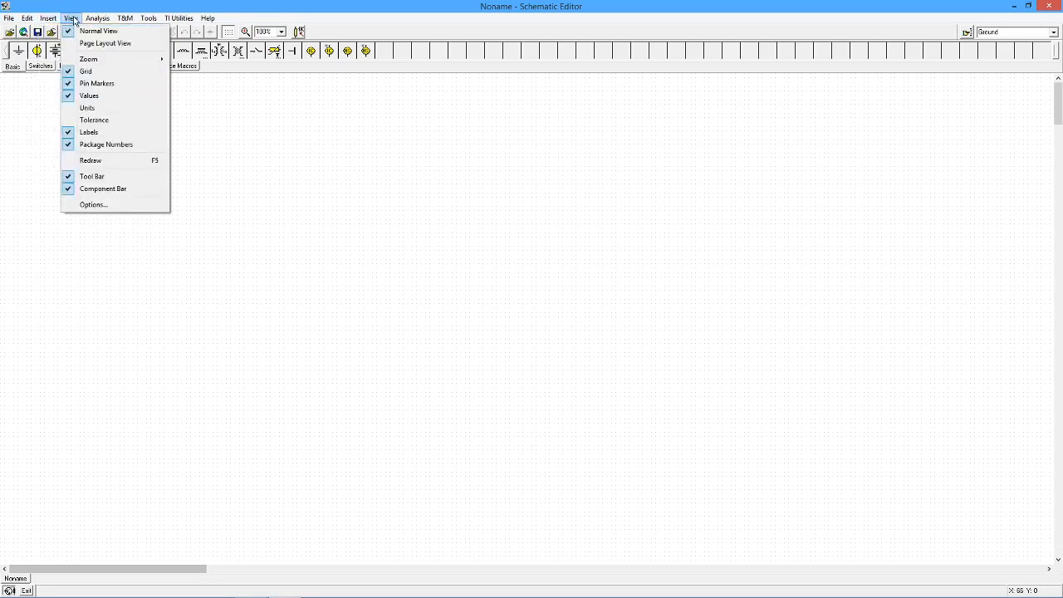
{"action": "left_click", "coordinate": [100, 17]}
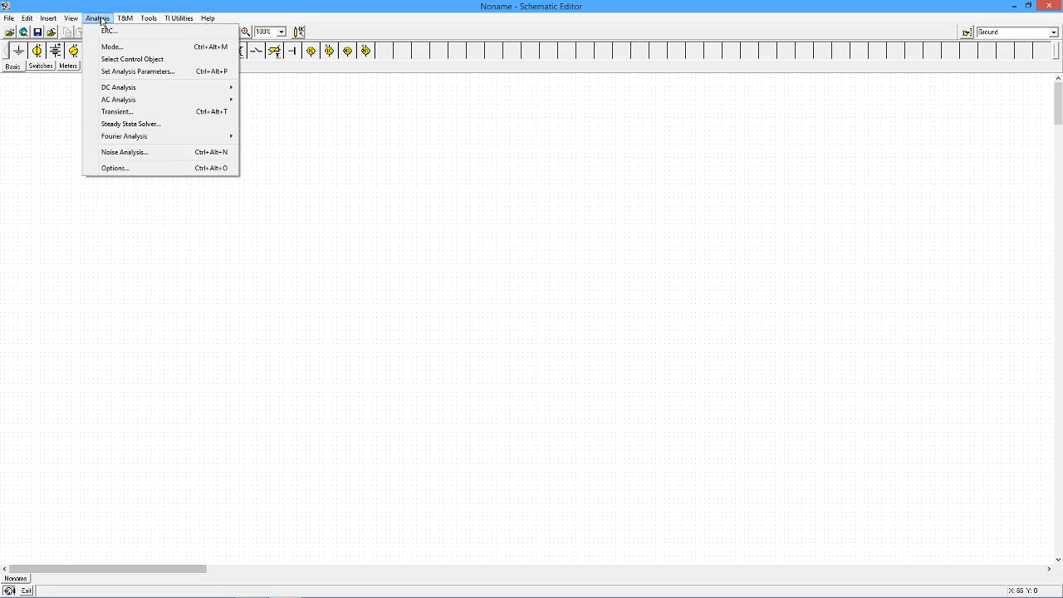
{"action": "left_click", "coordinate": [125, 18]}
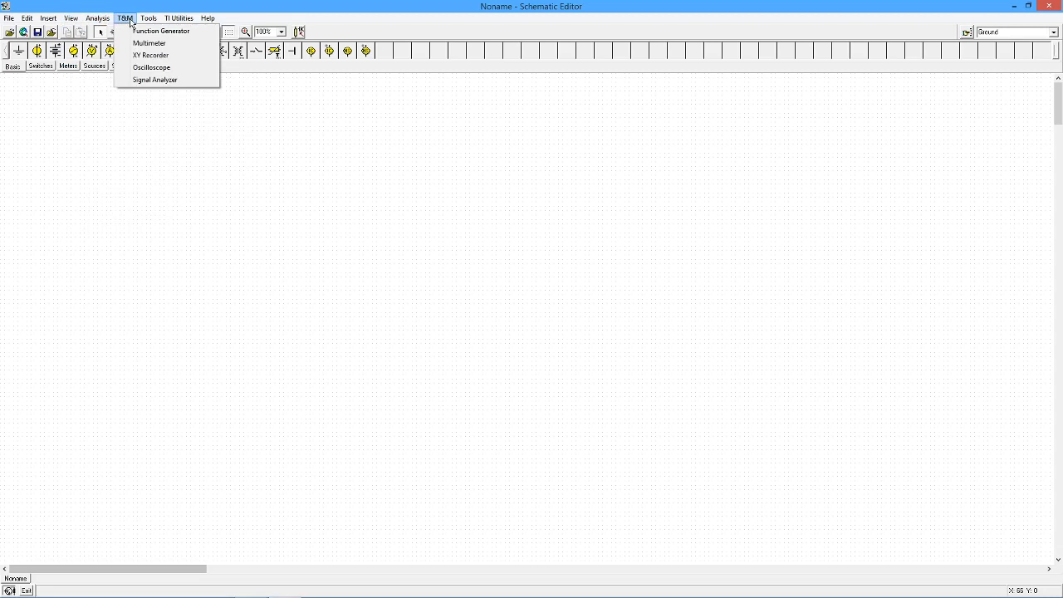
{"action": "left_click", "coordinate": [151, 17]}
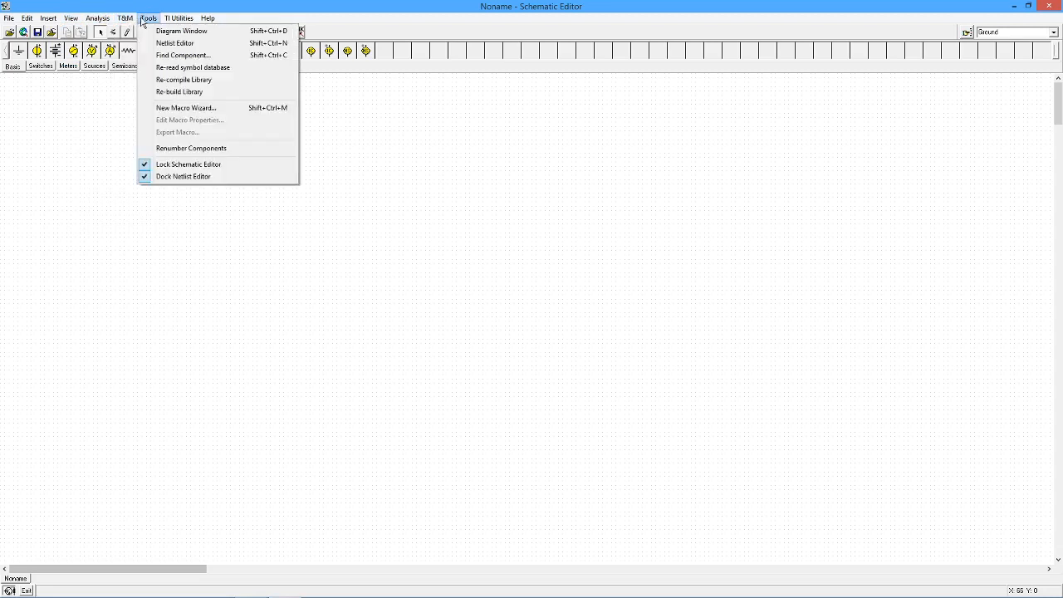
{"action": "left_click", "coordinate": [181, 17]}
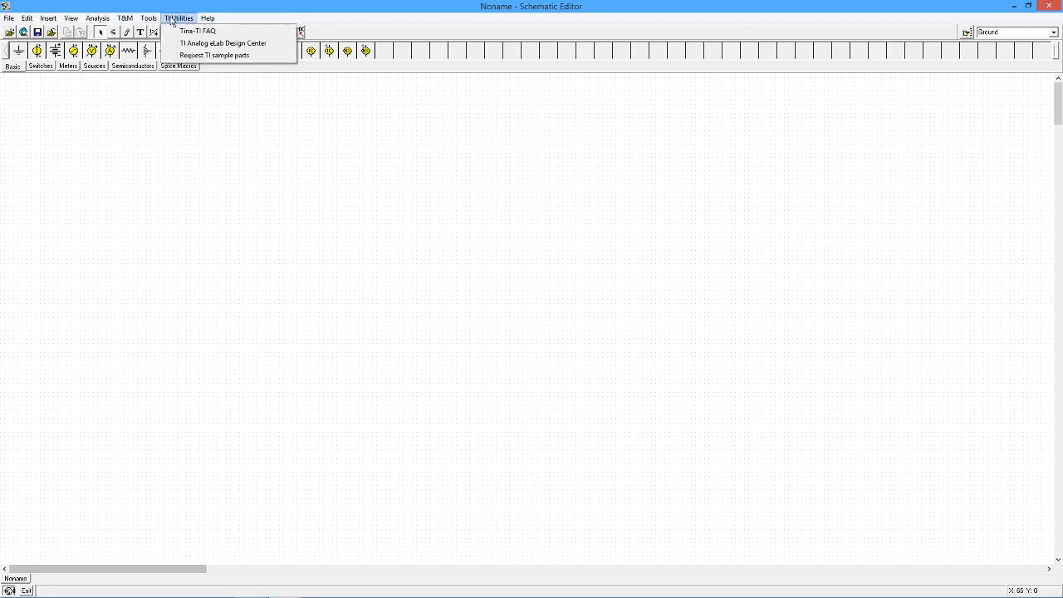
{"action": "left_click", "coordinate": [207, 17]}
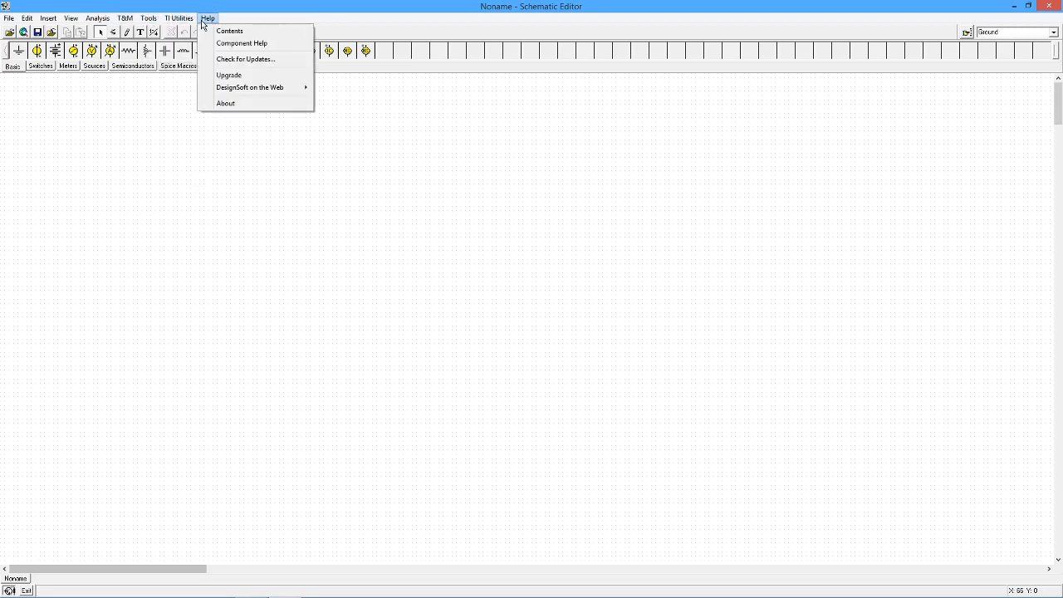
{"action": "left_click", "coordinate": [10, 15]}
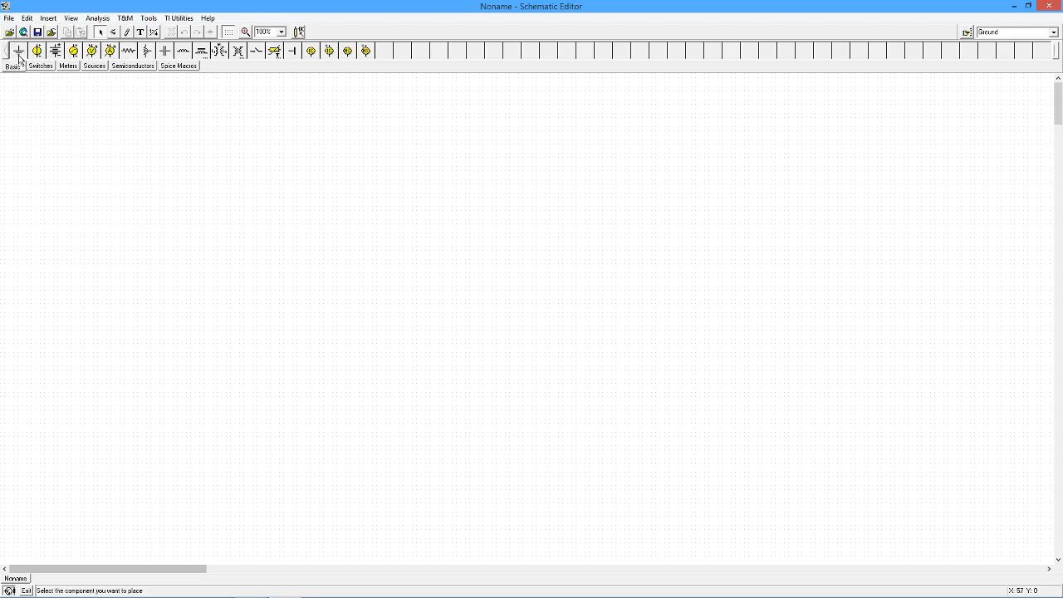
{"action": "mouse_move", "coordinate": [57, 51]}
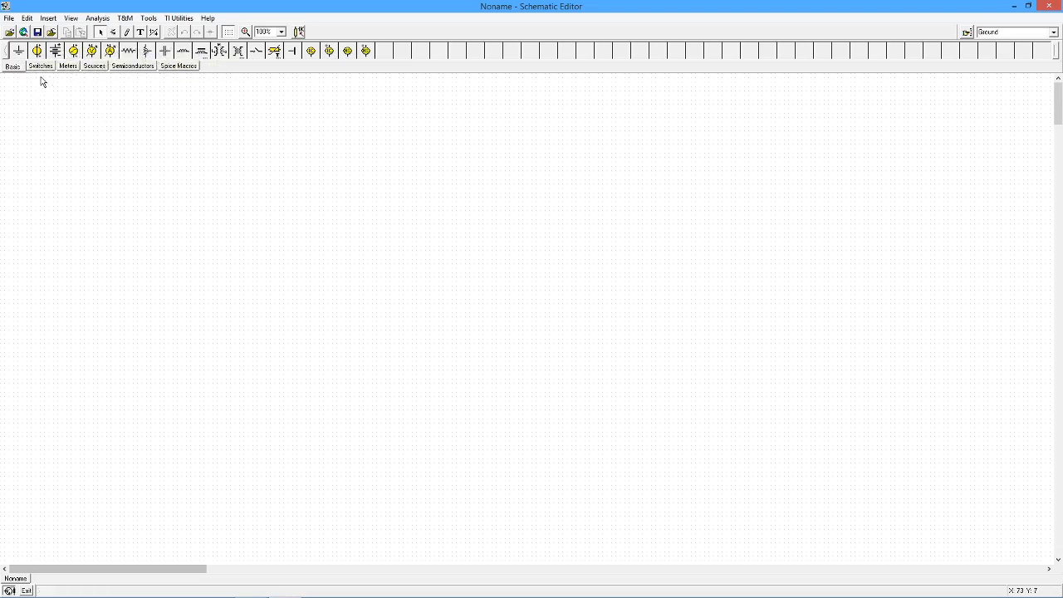
Browse the Switches, Meters, Semiconductors and Spice Macros component tabs
{"action": "left_click", "coordinate": [51, 66]}
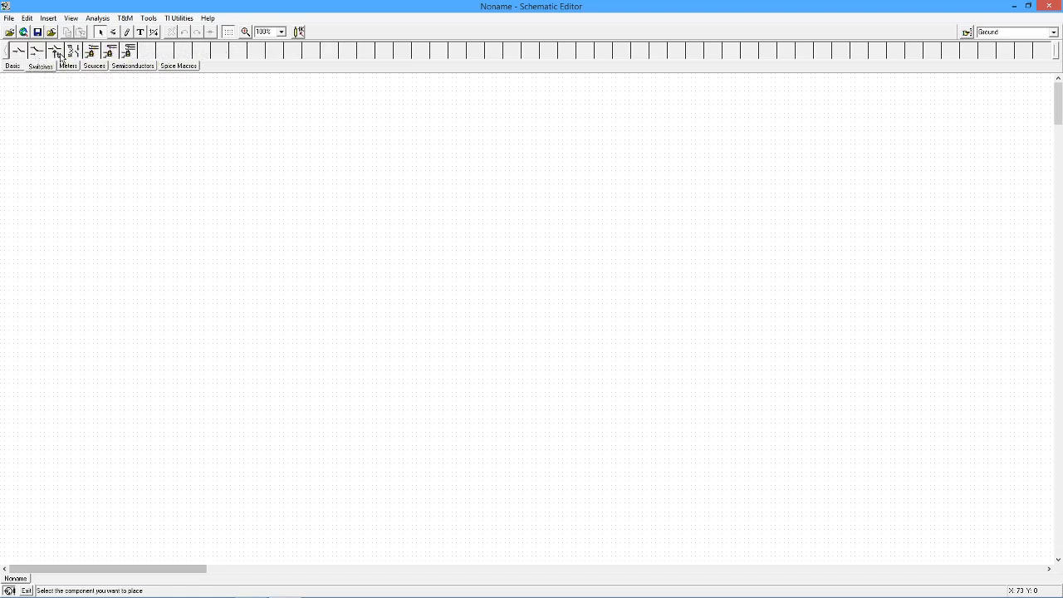
{"action": "left_click", "coordinate": [87, 66]}
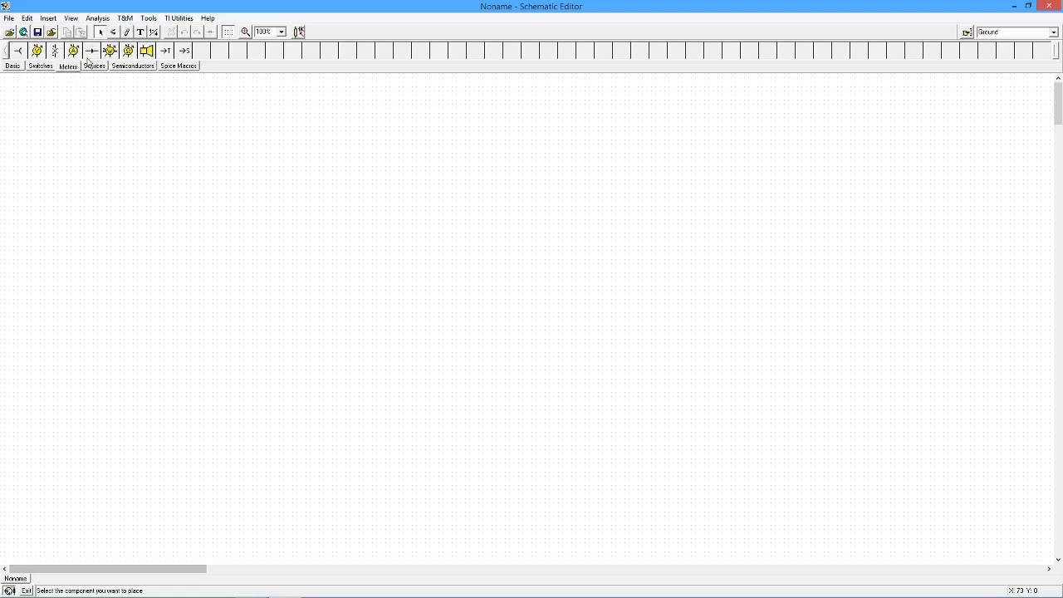
{"action": "left_click", "coordinate": [39, 64]}
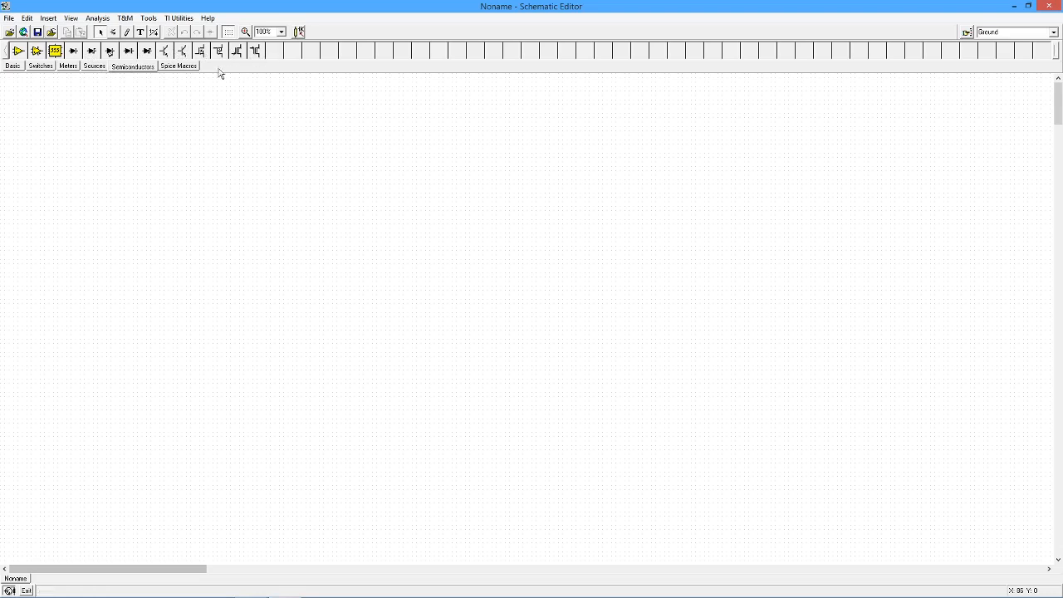
{"action": "left_click", "coordinate": [177, 67]}
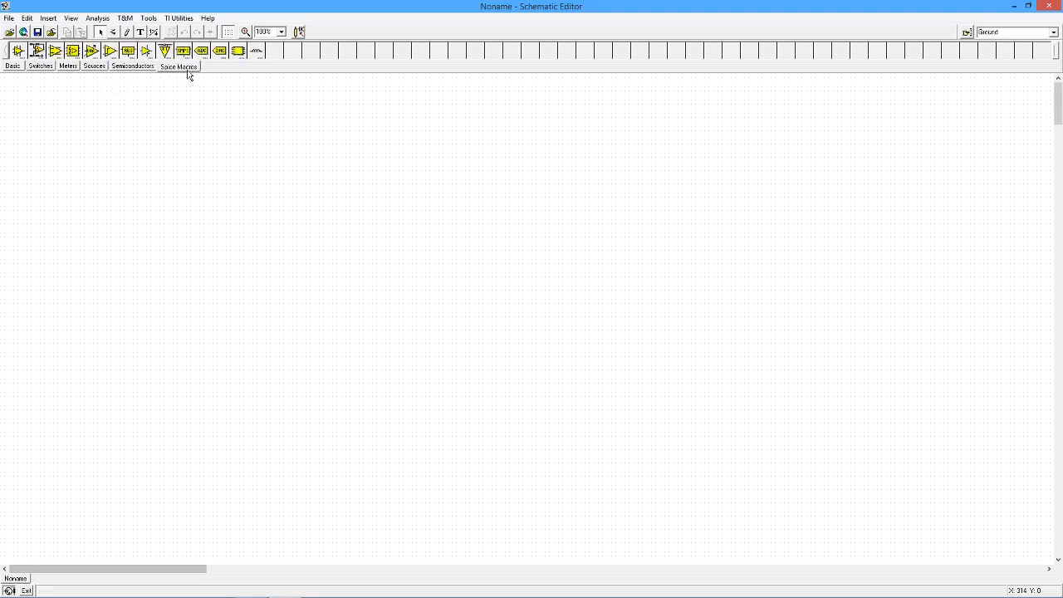
{"action": "mouse_move", "coordinate": [113, 88]}
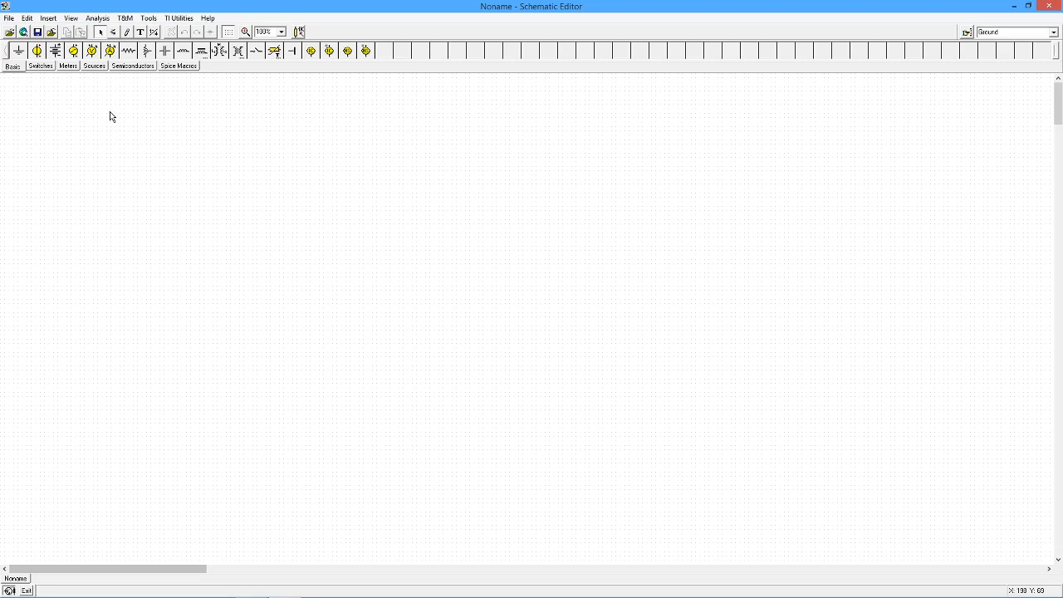
{"action": "mouse_move", "coordinate": [134, 127]}
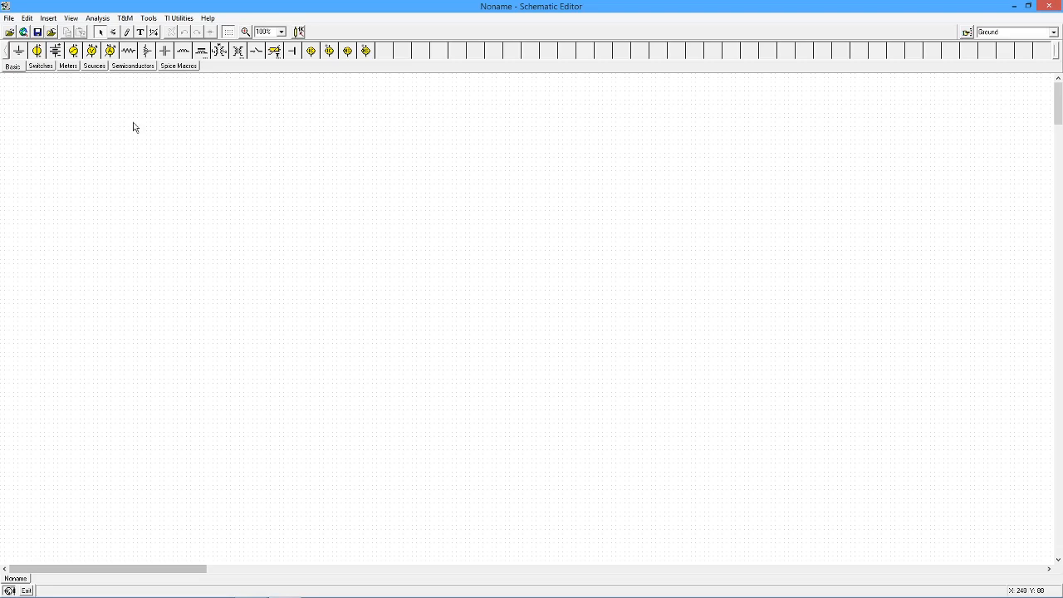
{"action": "mouse_move", "coordinate": [123, 129]}
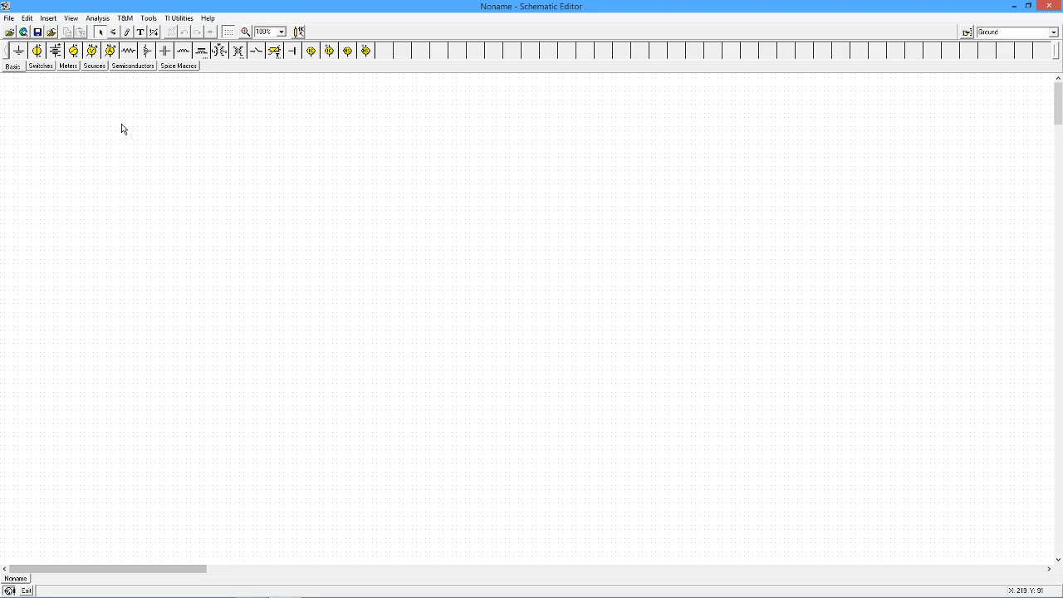
{"action": "mouse_move", "coordinate": [309, 123]}
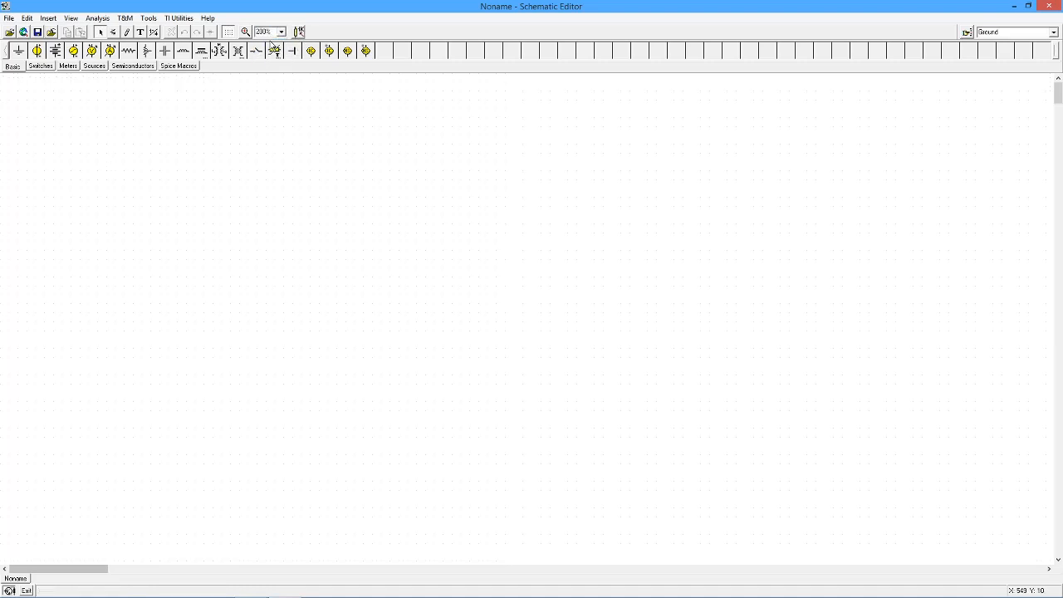
{"action": "mouse_move", "coordinate": [161, 312]}
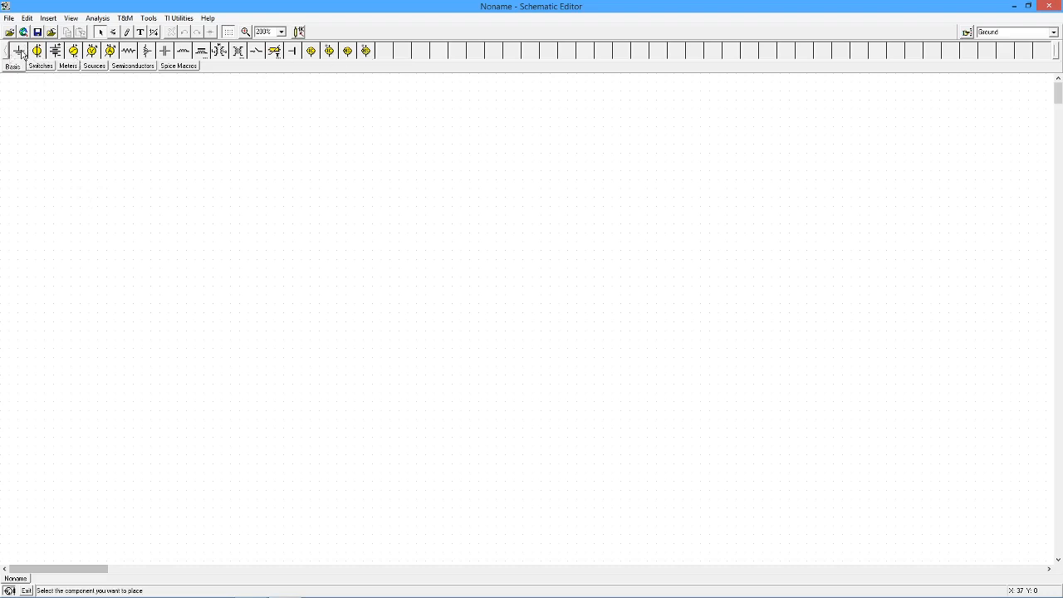
{"action": "mouse_move", "coordinate": [25, 51]}
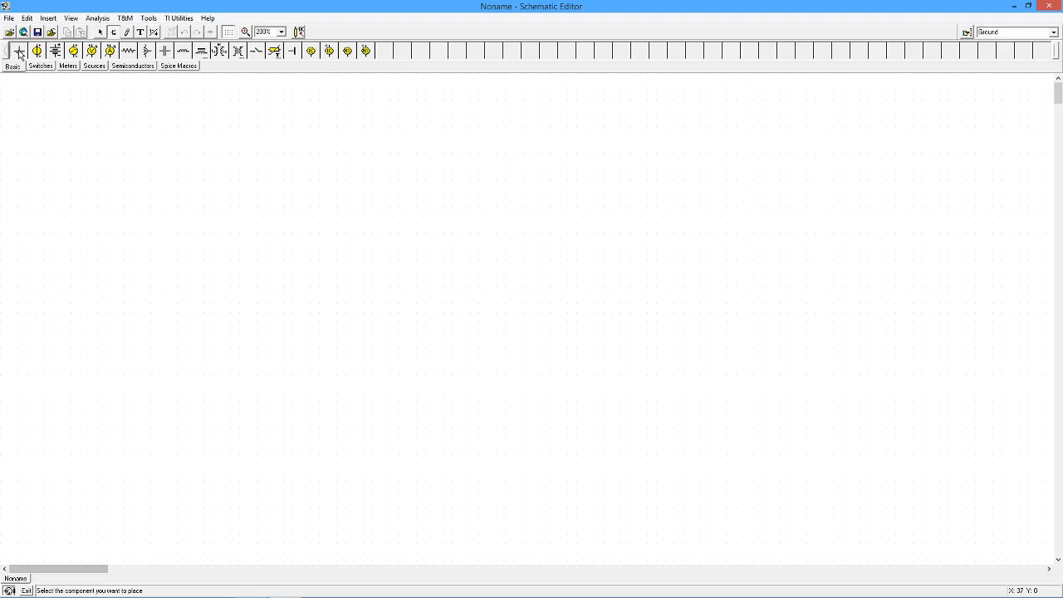
Place the battery above the ground and drop 1k resistors R1 through R4
{"action": "left_click", "coordinate": [89, 347]}
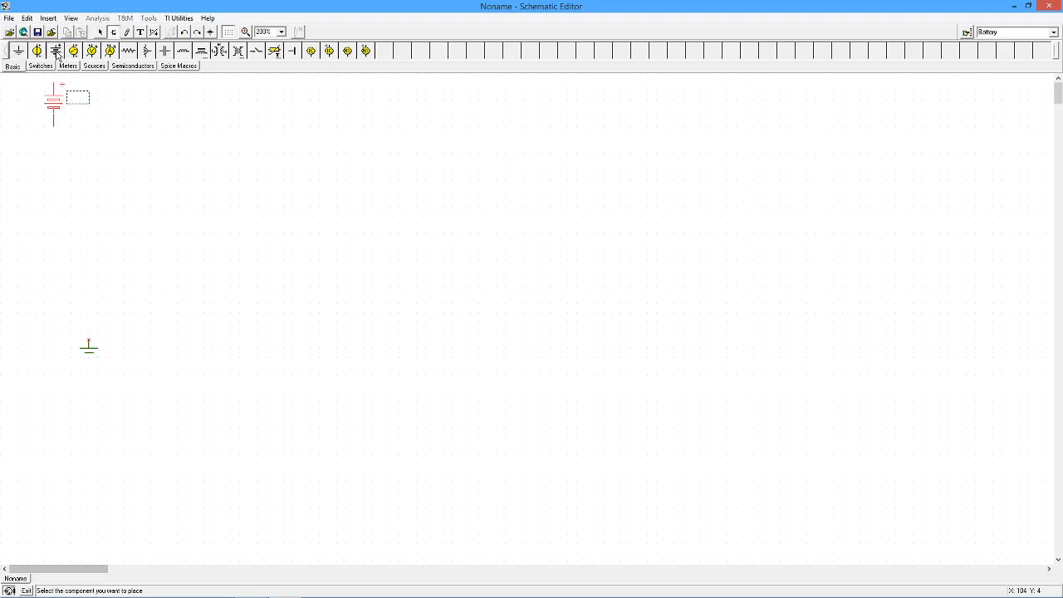
{"action": "left_click_drag", "start_coordinate": [53, 99], "coordinate": [90, 266]}
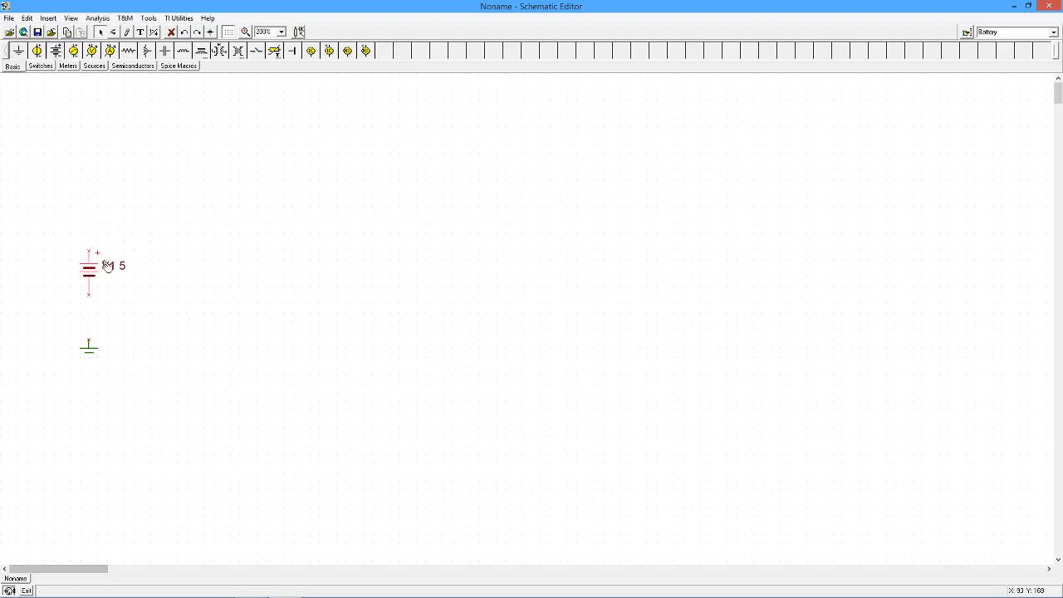
{"action": "left_click", "coordinate": [129, 50]}
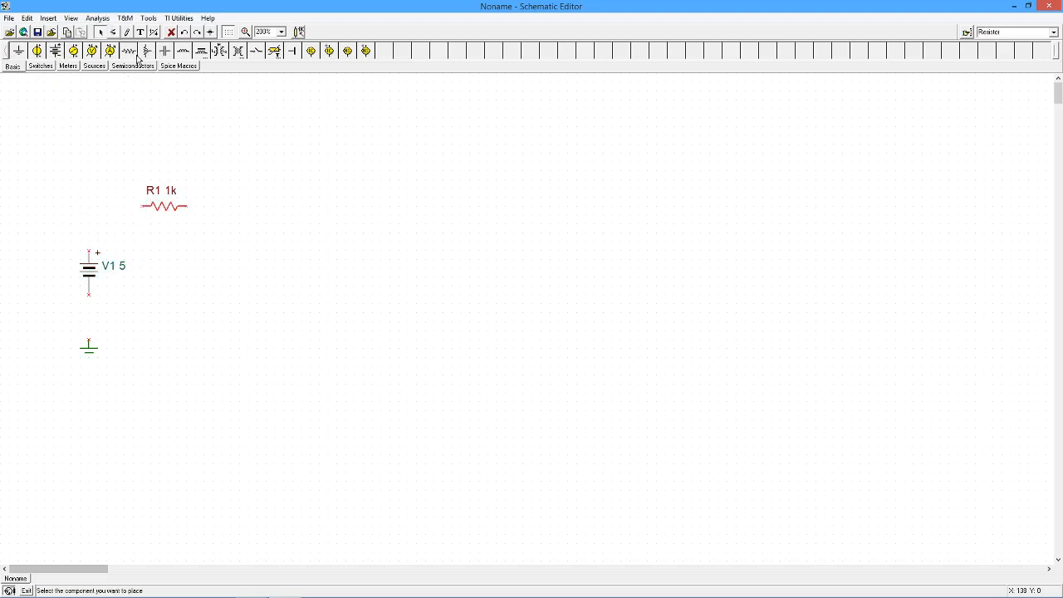
{"action": "left_click", "coordinate": [241, 206]}
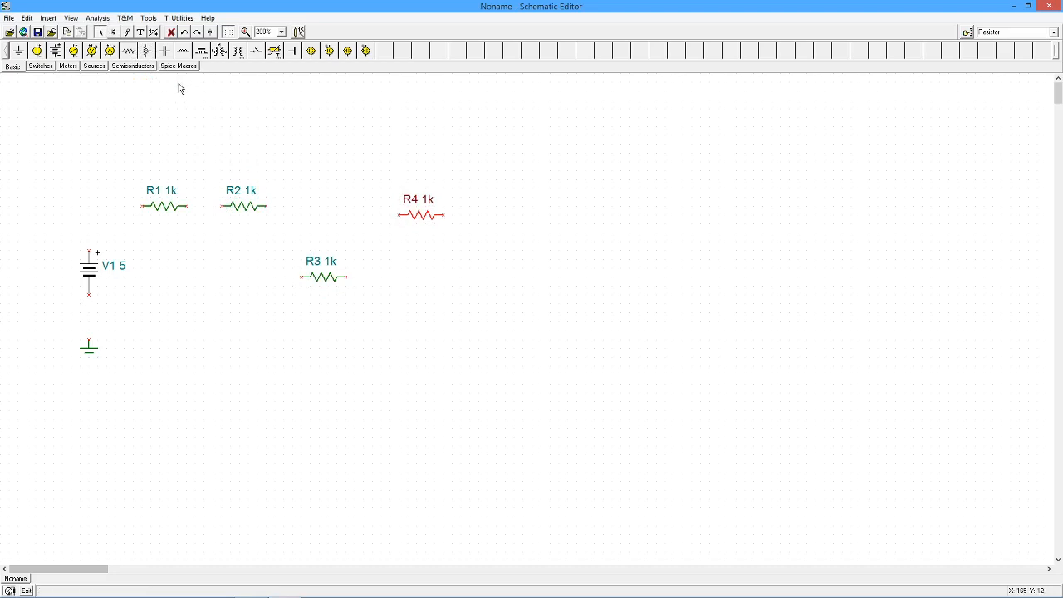
{"action": "left_click", "coordinate": [398, 312]}
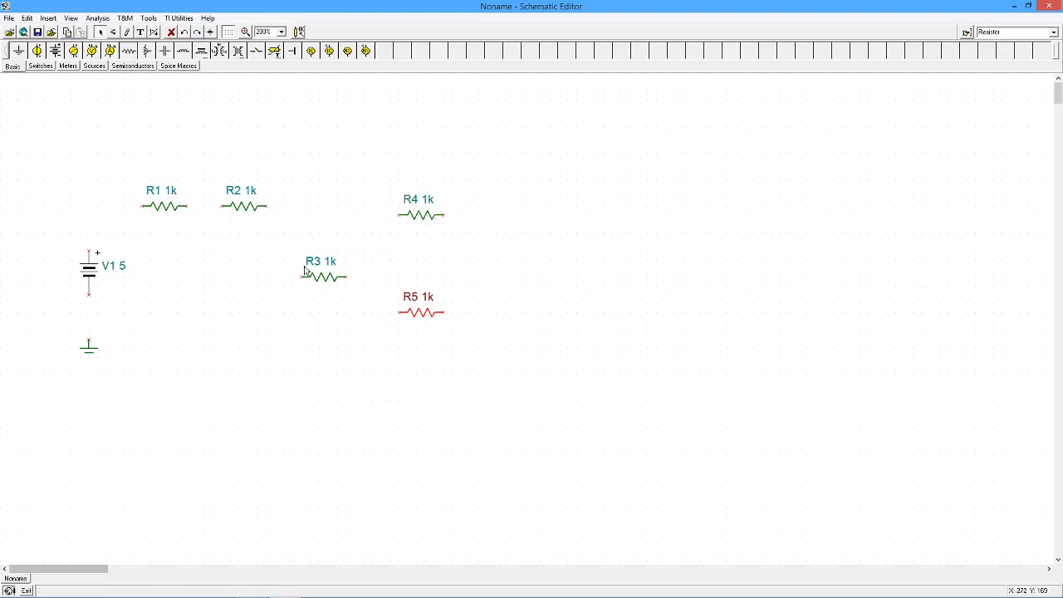
{"action": "mouse_move", "coordinate": [330, 285]}
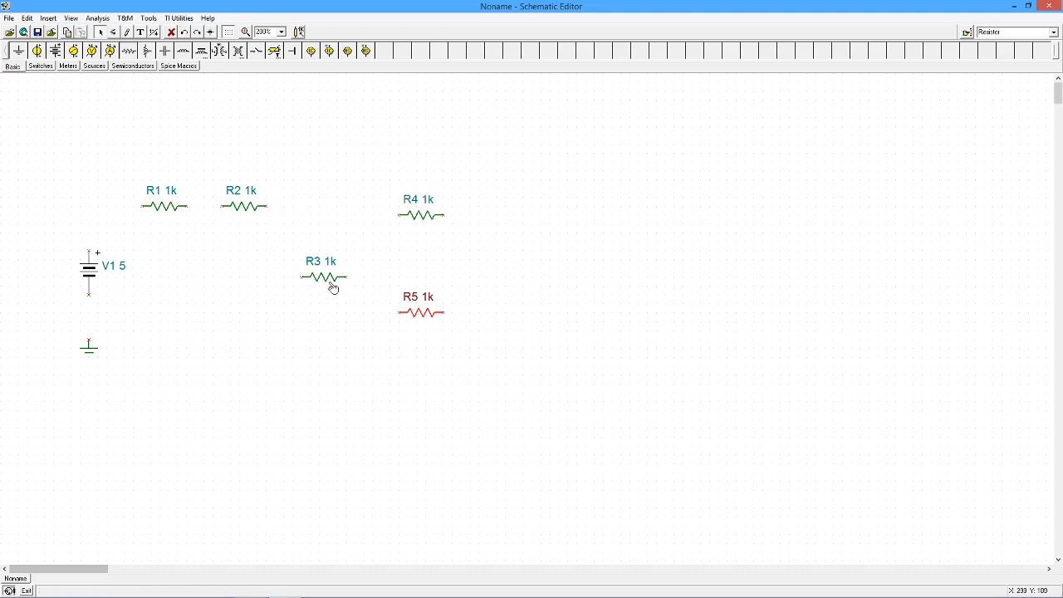
Rotate R3, R4 and R5 vertical and move R4 directly below R5
{"action": "left_click", "coordinate": [322, 276]}
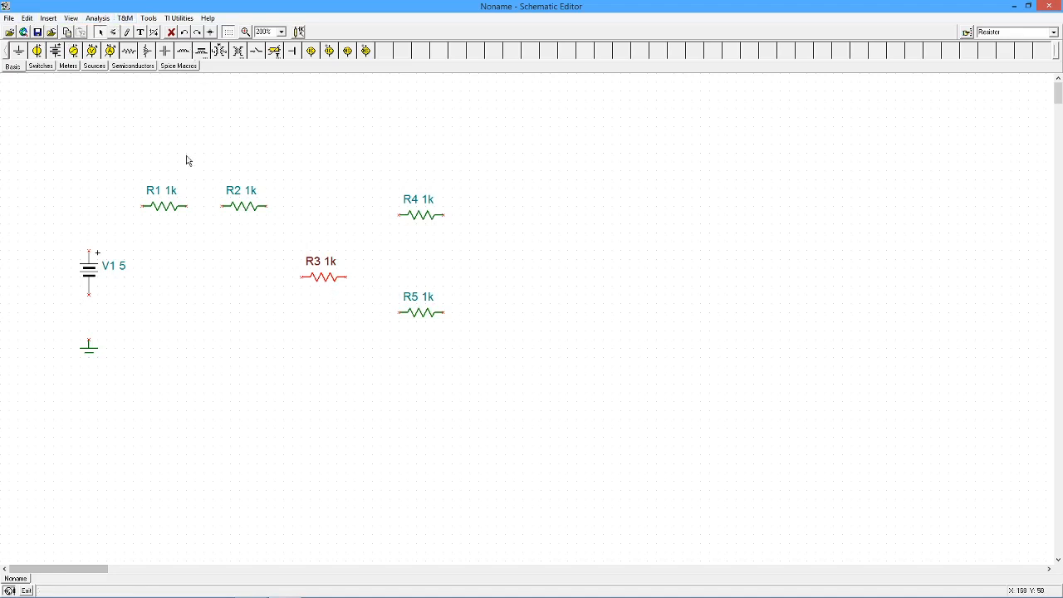
{"action": "mouse_move", "coordinate": [252, 191]}
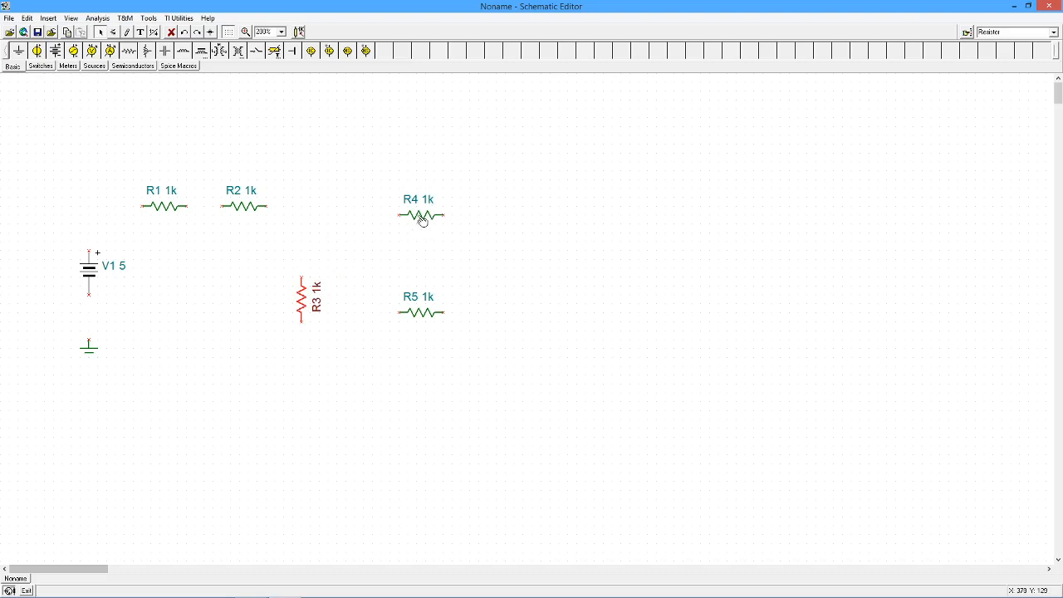
{"action": "left_click", "coordinate": [418, 216]}
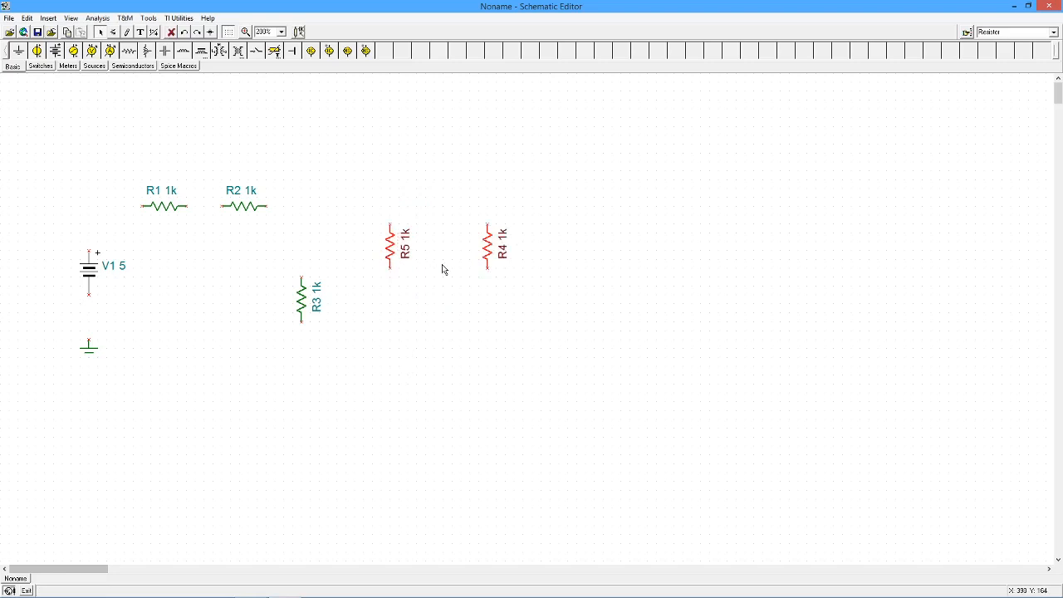
{"action": "left_click_drag", "start_coordinate": [495, 246], "coordinate": [385, 319]}
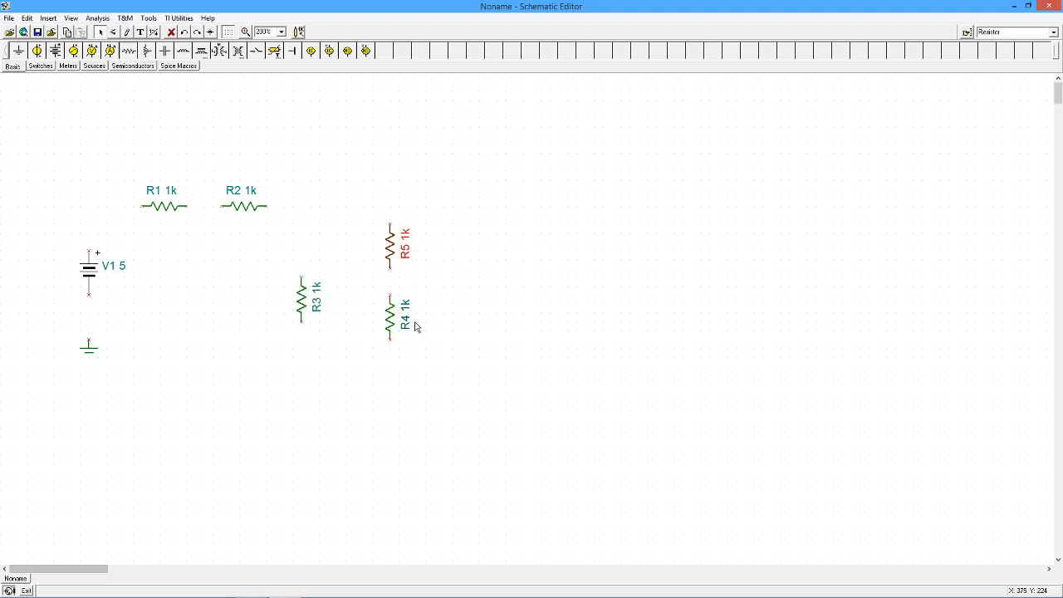
{"action": "left_click", "coordinate": [389, 314]}
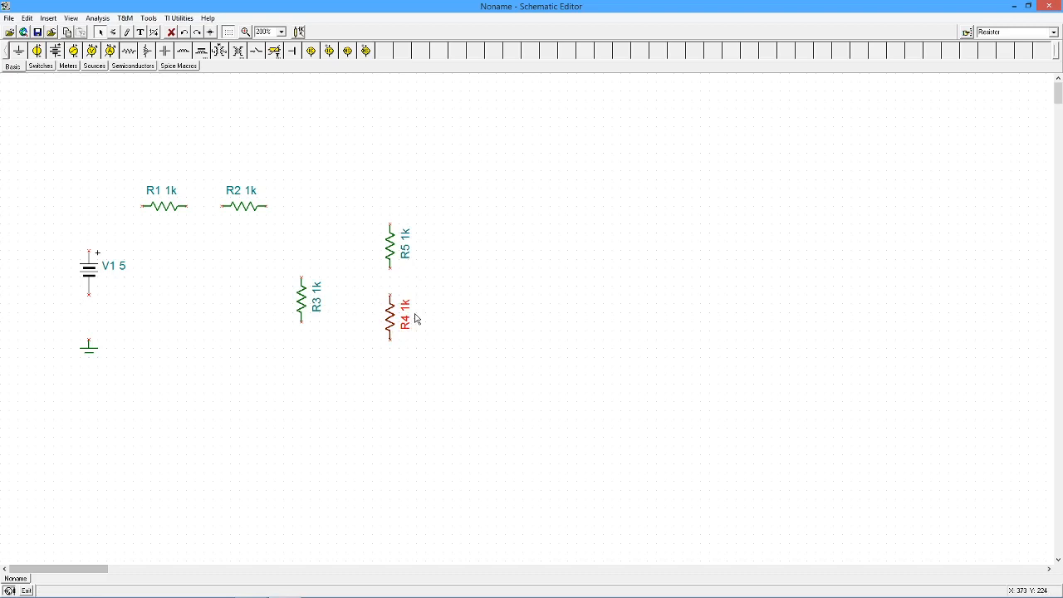
{"action": "left_click", "coordinate": [390, 249]}
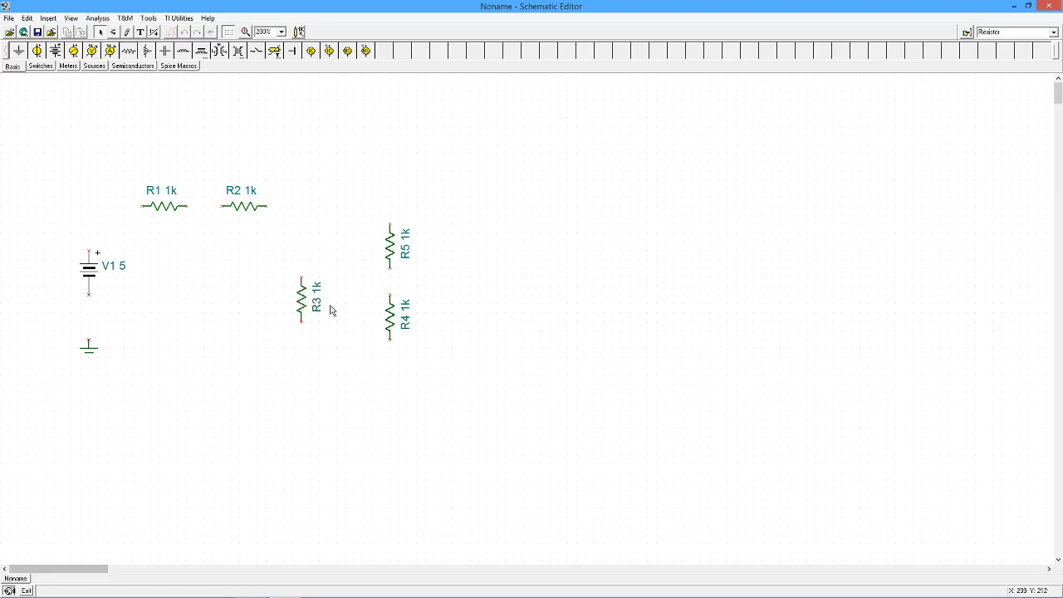
{"action": "left_click", "coordinate": [300, 299]}
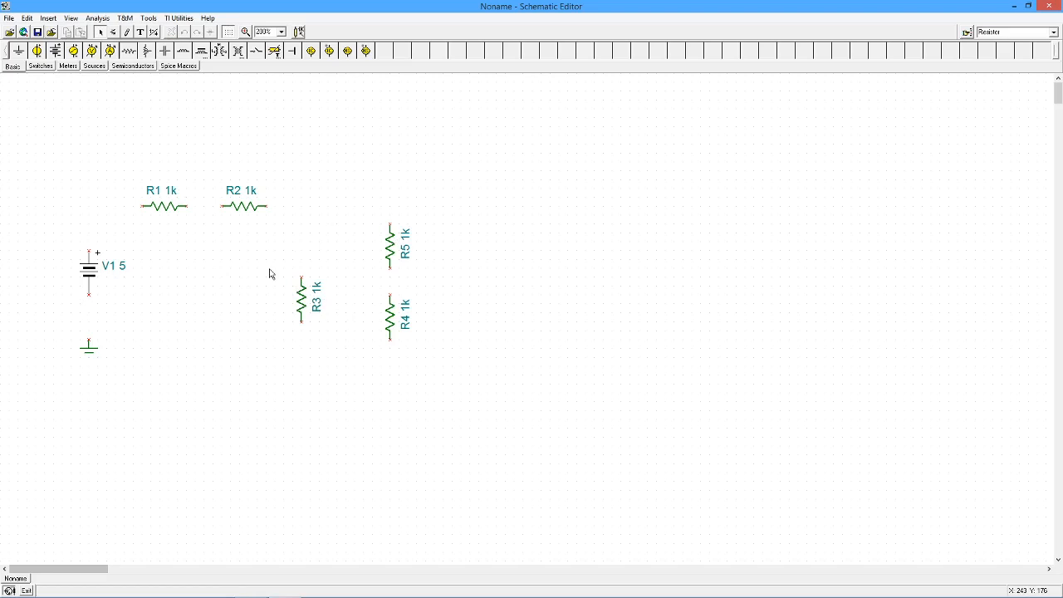
{"action": "mouse_move", "coordinate": [246, 211]}
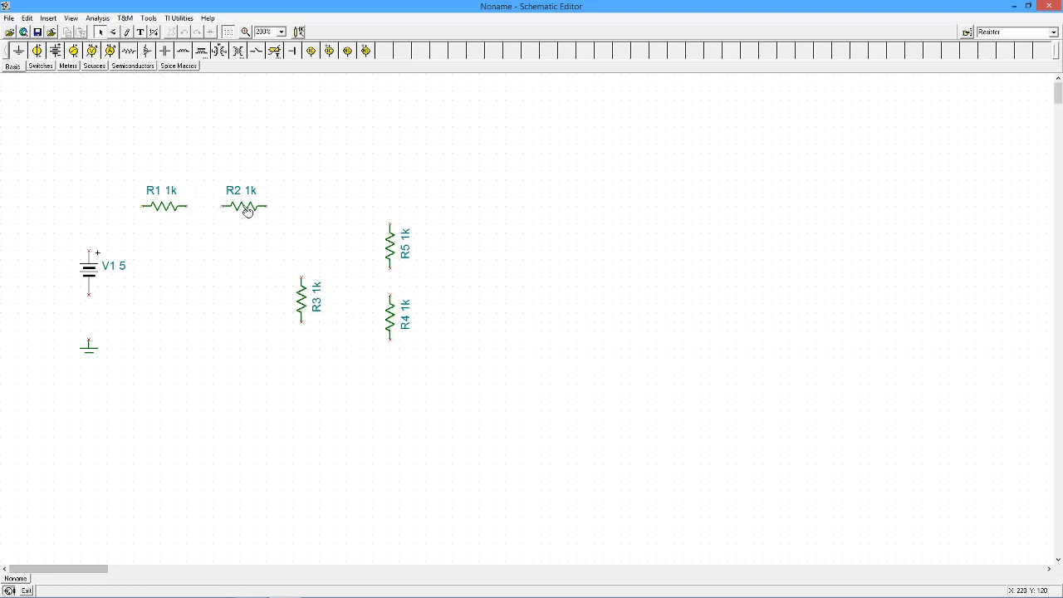
Set R2's resistance to 2.2k and R3's to 3.9k
{"action": "double_click", "coordinate": [243, 206]}
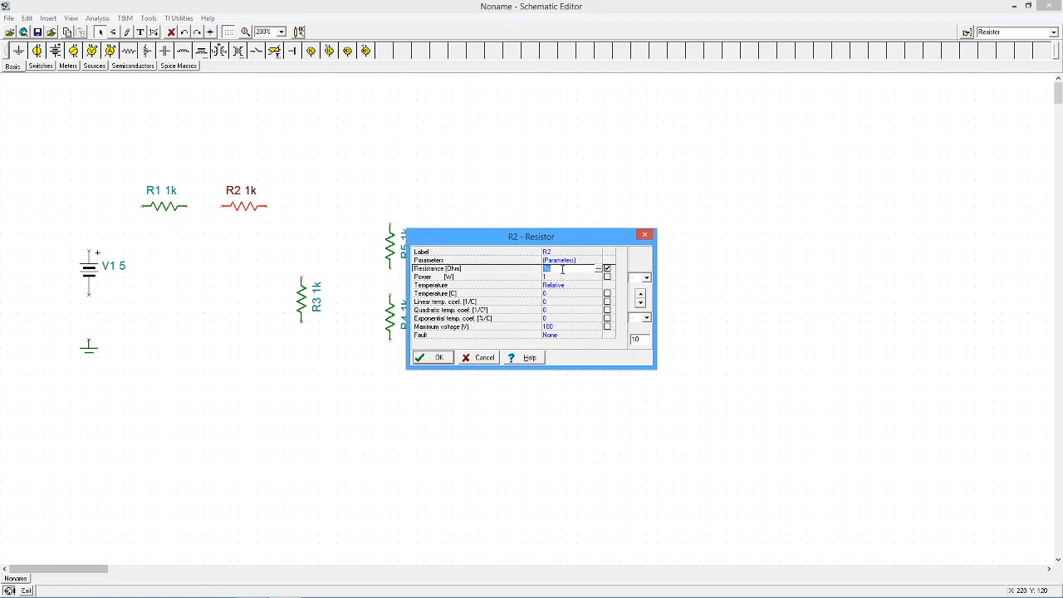
{"action": "type", "text": "2.2"}
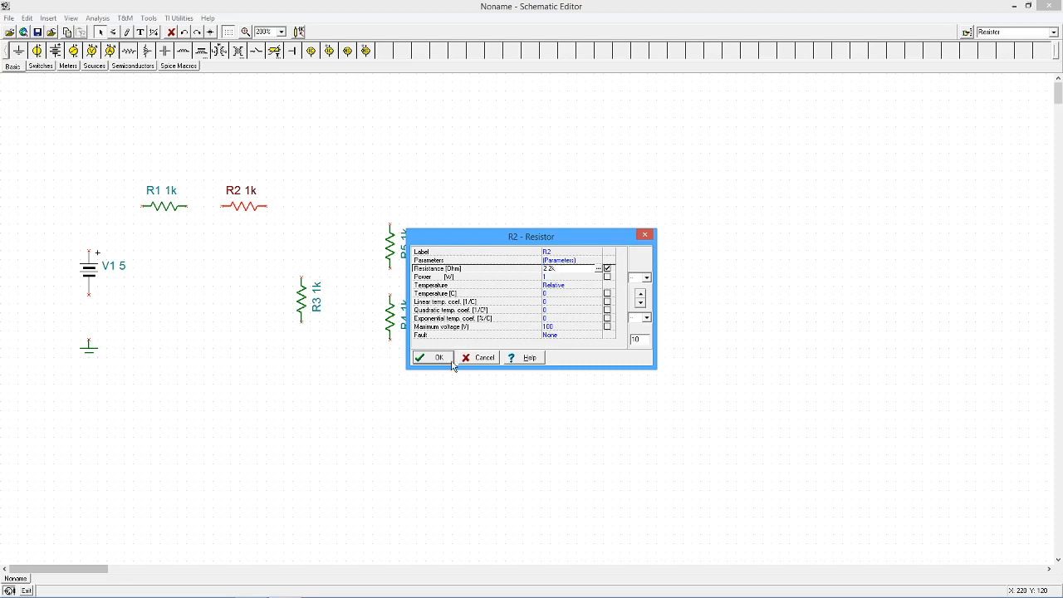
{"action": "left_click", "coordinate": [432, 357]}
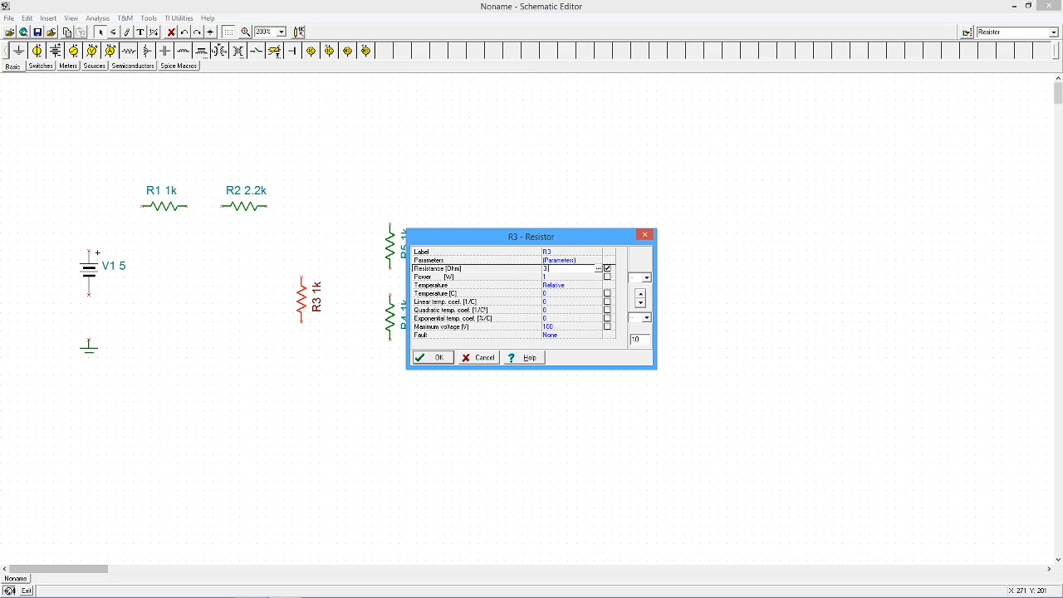
{"action": "type", "text": "3.3k"}
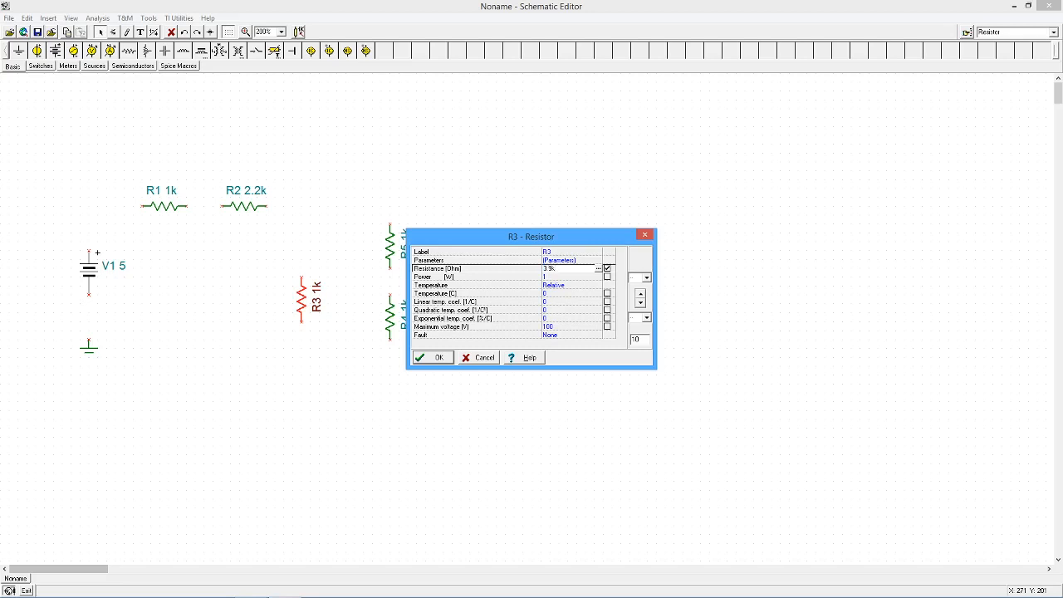
{"action": "left_click", "coordinate": [431, 358]}
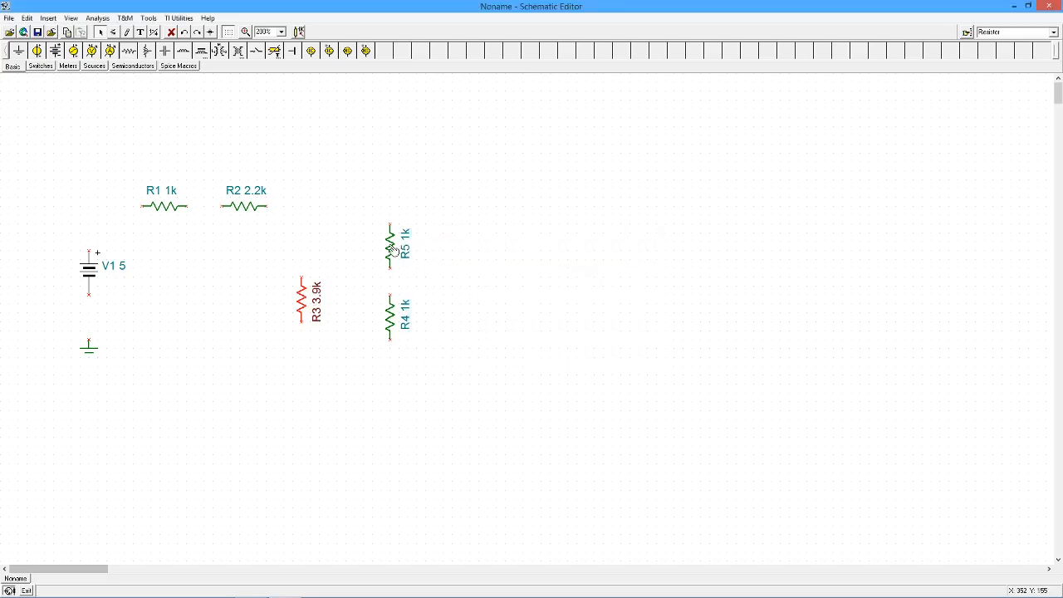
Set R5's resistance to 4.7k, then dismiss the canvas context menu
{"action": "double_click", "coordinate": [391, 243]}
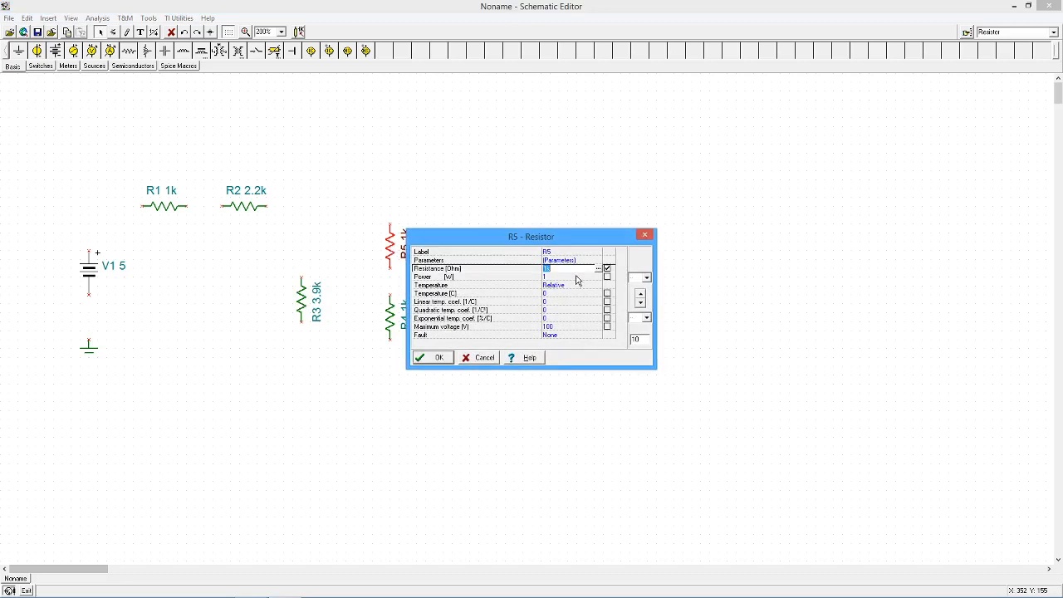
{"action": "type", "text": "4.7"}
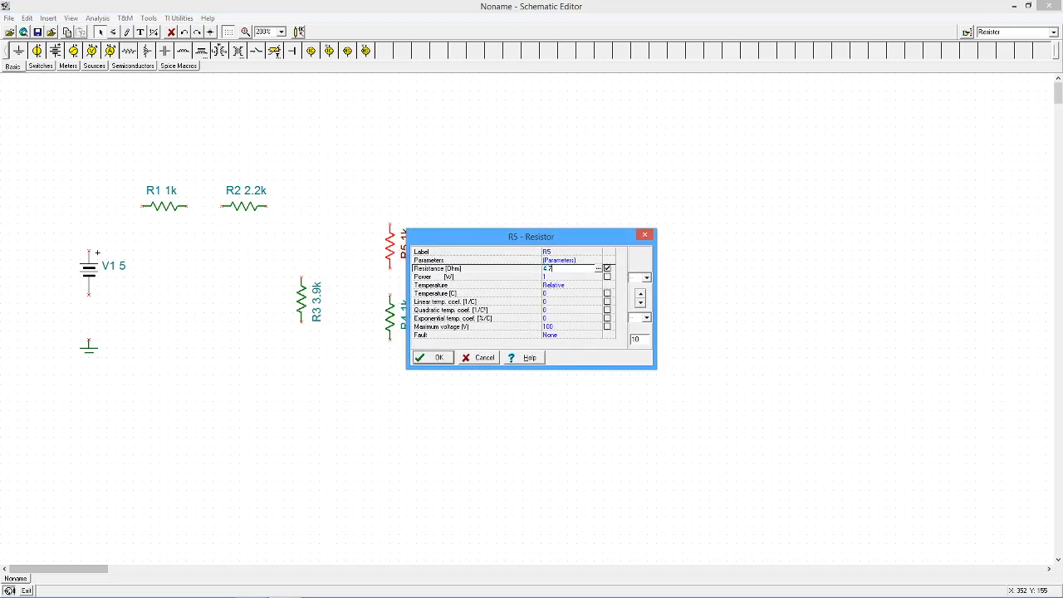
{"action": "left_click", "coordinate": [432, 357]}
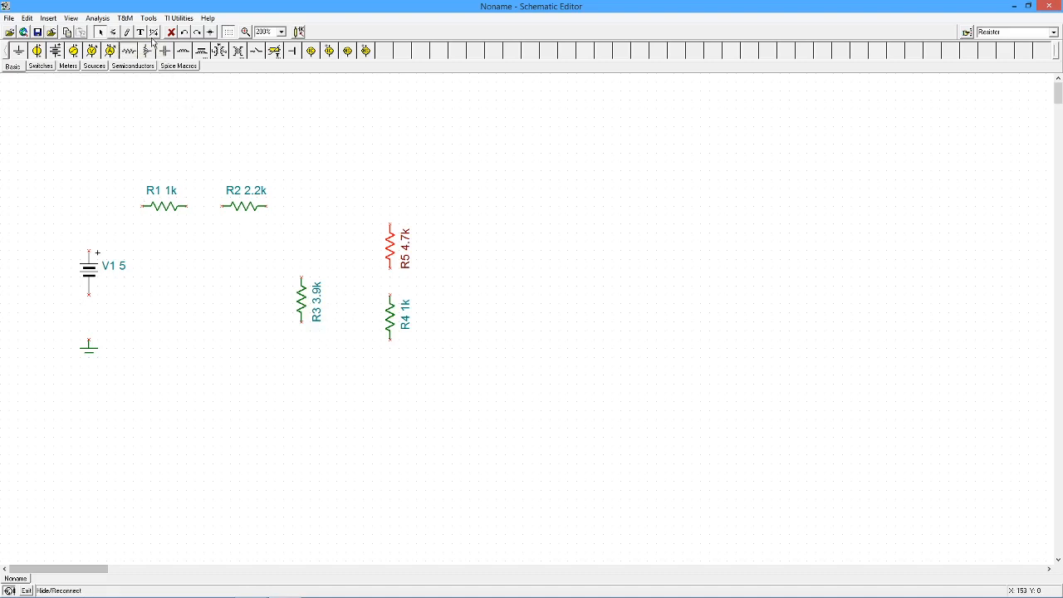
{"action": "mouse_move", "coordinate": [496, 233]}
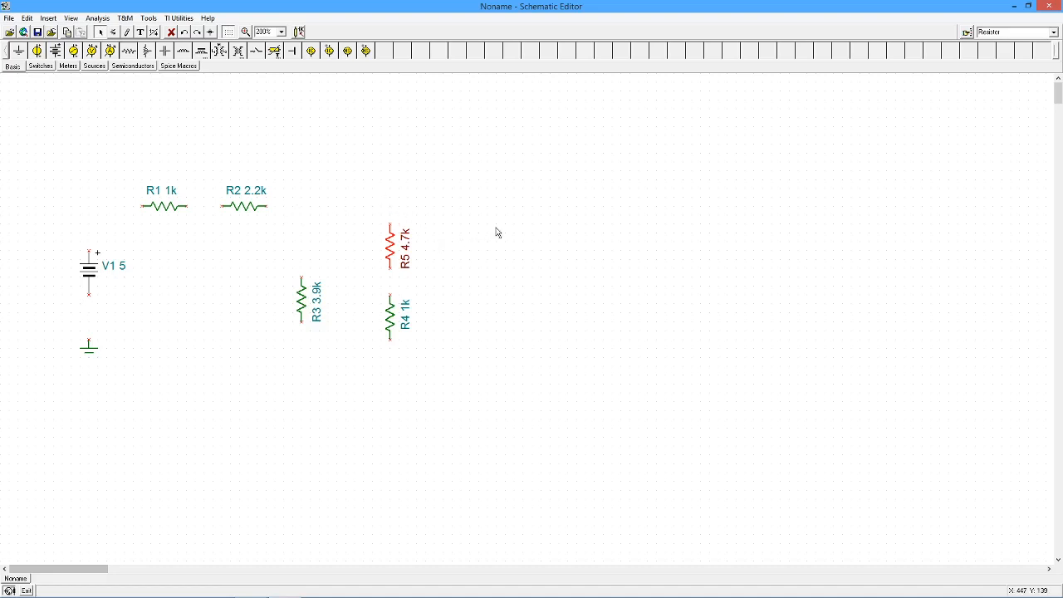
{"action": "right_click", "coordinate": [497, 232]}
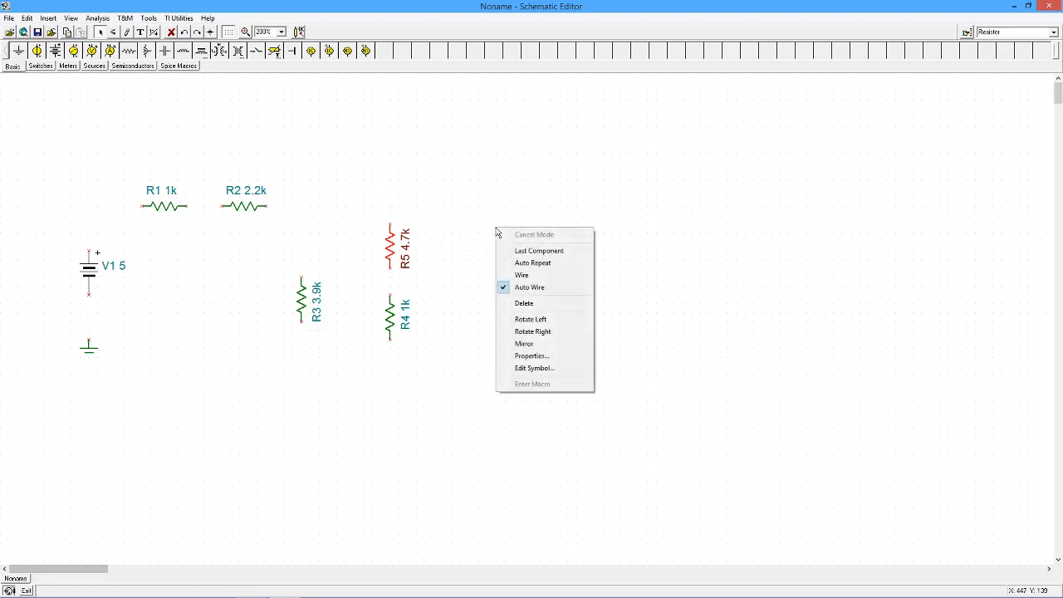
{"action": "mouse_move", "coordinate": [538, 383]}
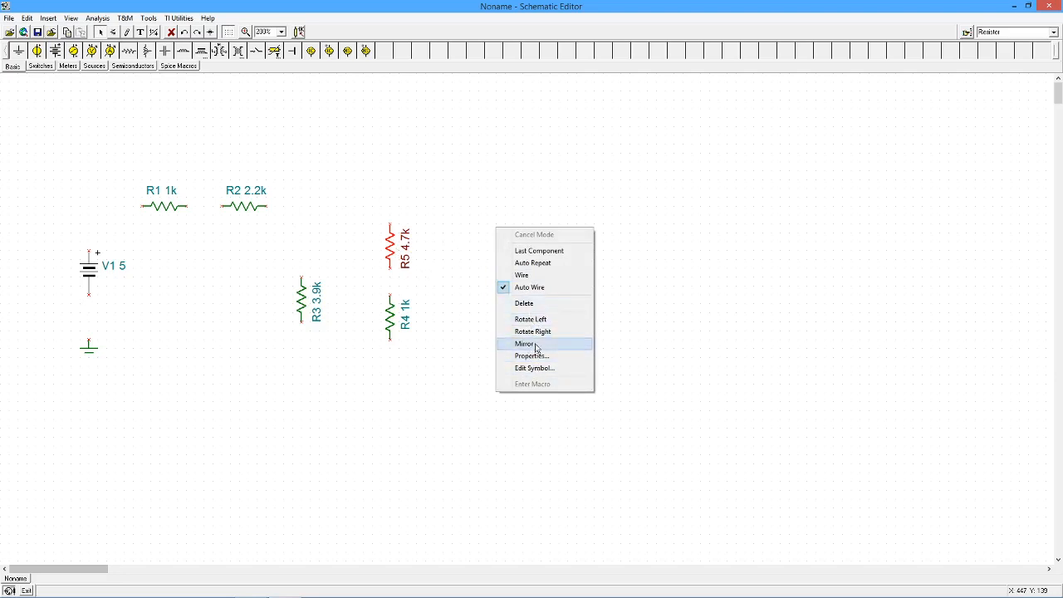
{"action": "mouse_move", "coordinate": [541, 350]}
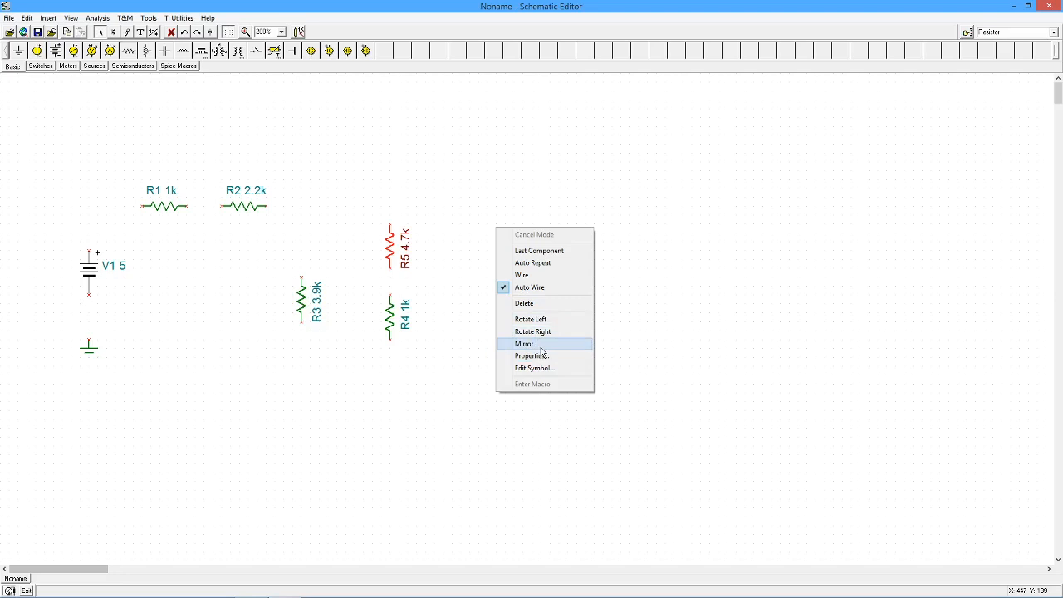
{"action": "mouse_move", "coordinate": [541, 368]}
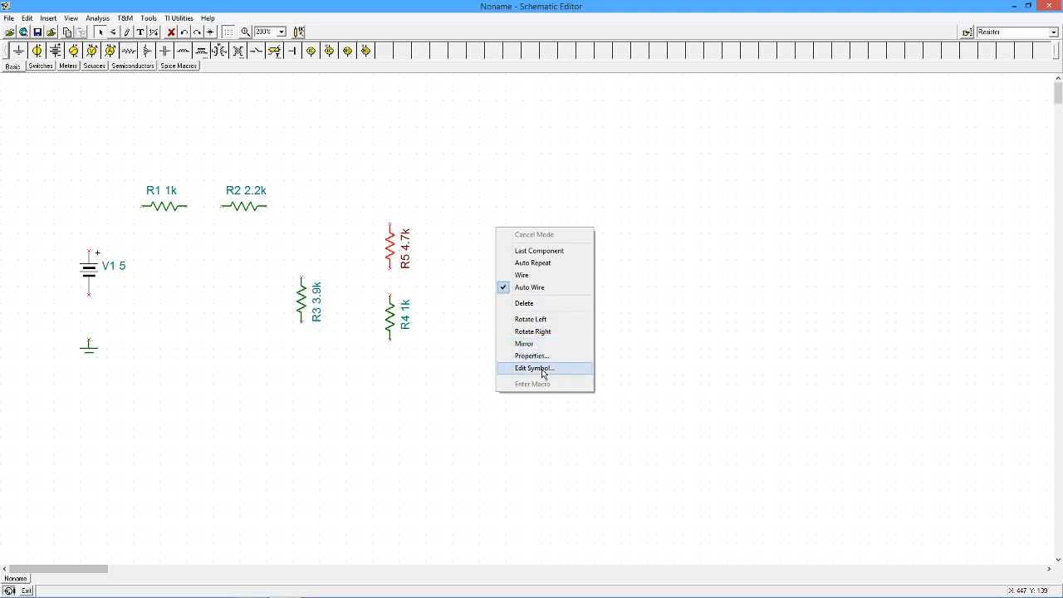
{"action": "mouse_move", "coordinate": [545, 256]}
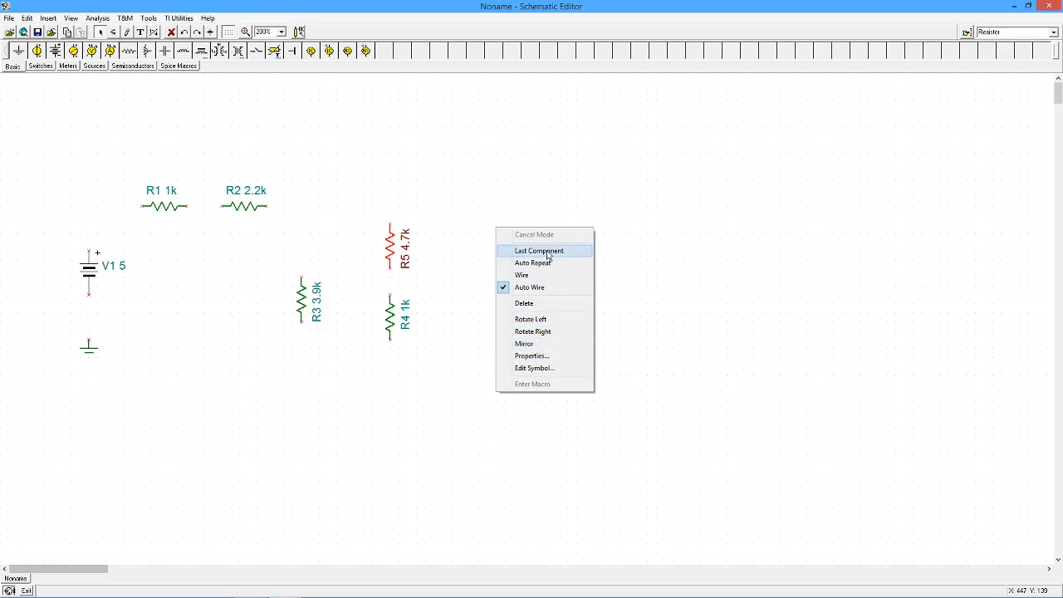
{"action": "left_click", "coordinate": [538, 249]}
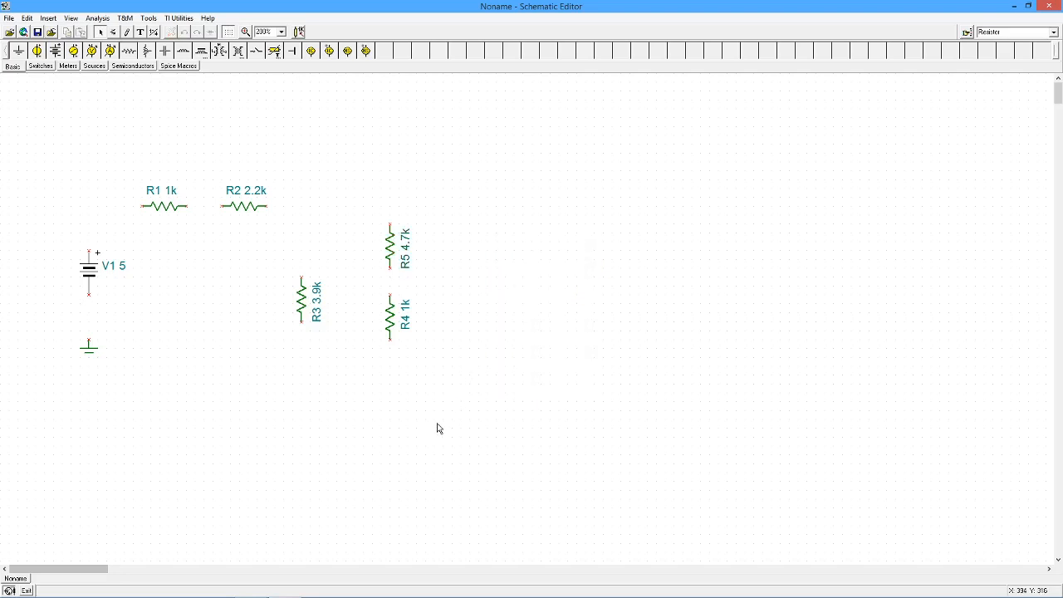
Set R4's resistance to 5.6k
{"action": "double_click", "coordinate": [388, 312]}
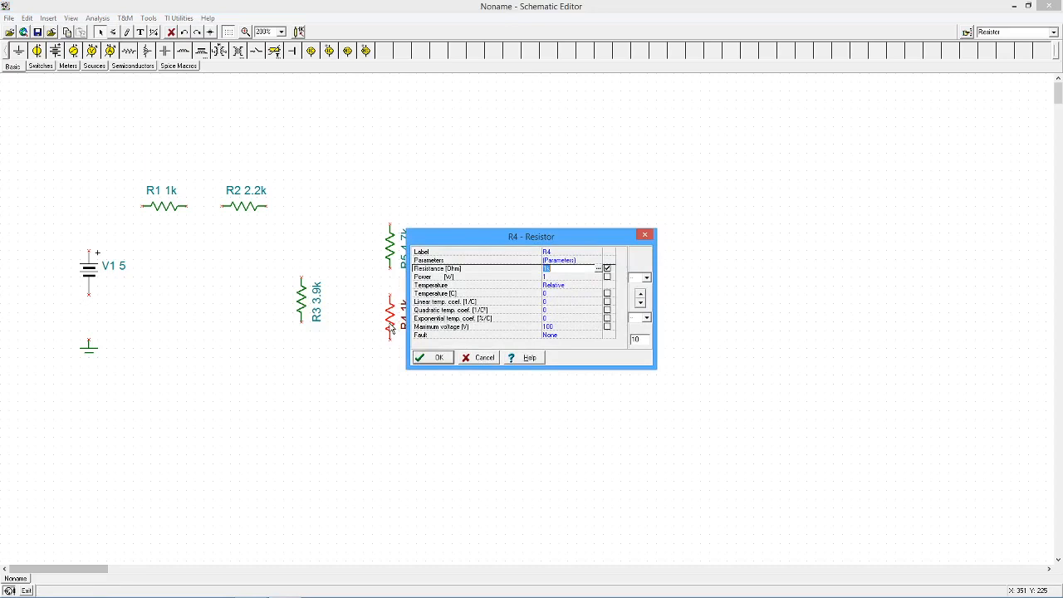
{"action": "mouse_move", "coordinate": [501, 302]}
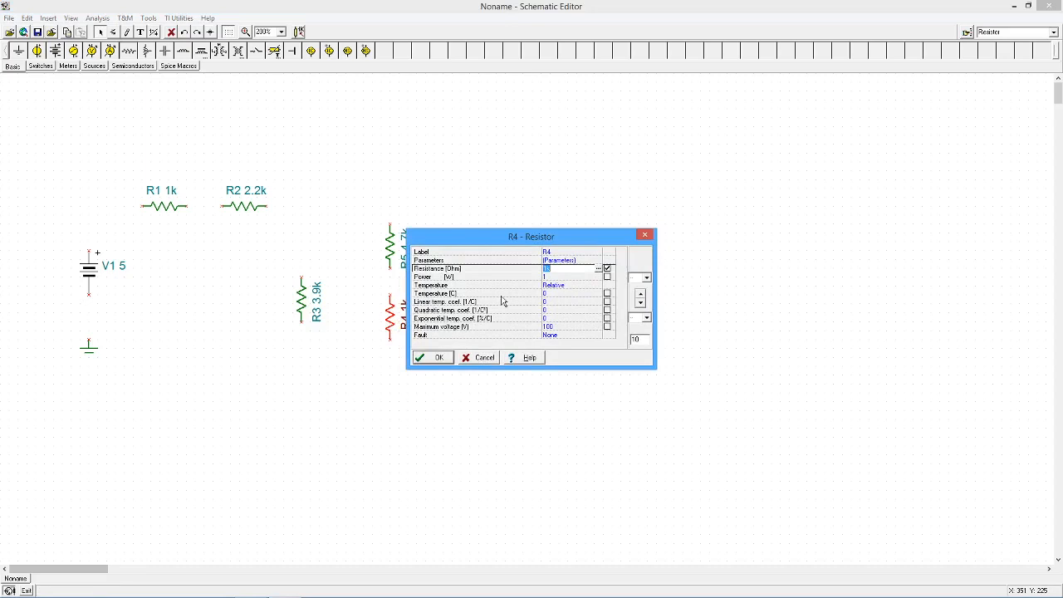
{"action": "type", "text": "5.6k"}
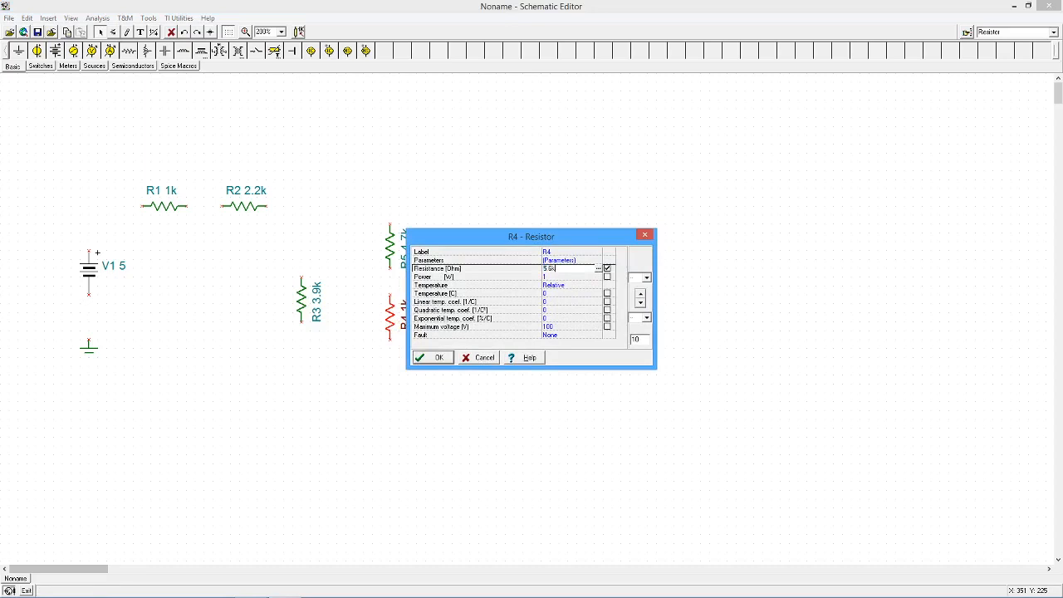
{"action": "left_click", "coordinate": [432, 357]}
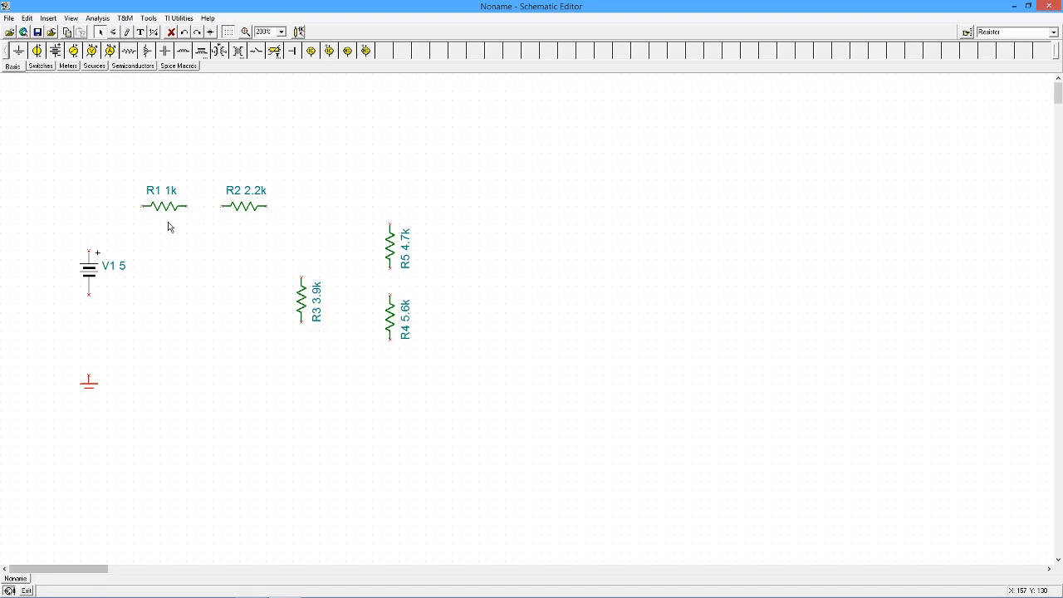
{"action": "mouse_move", "coordinate": [141, 199]}
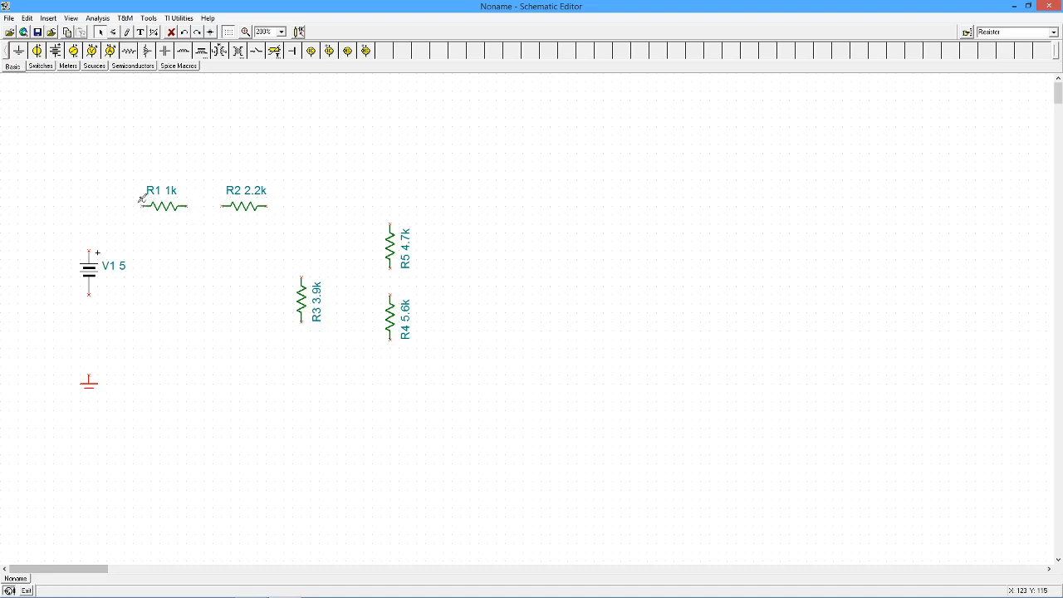
{"action": "mouse_move", "coordinate": [150, 203]}
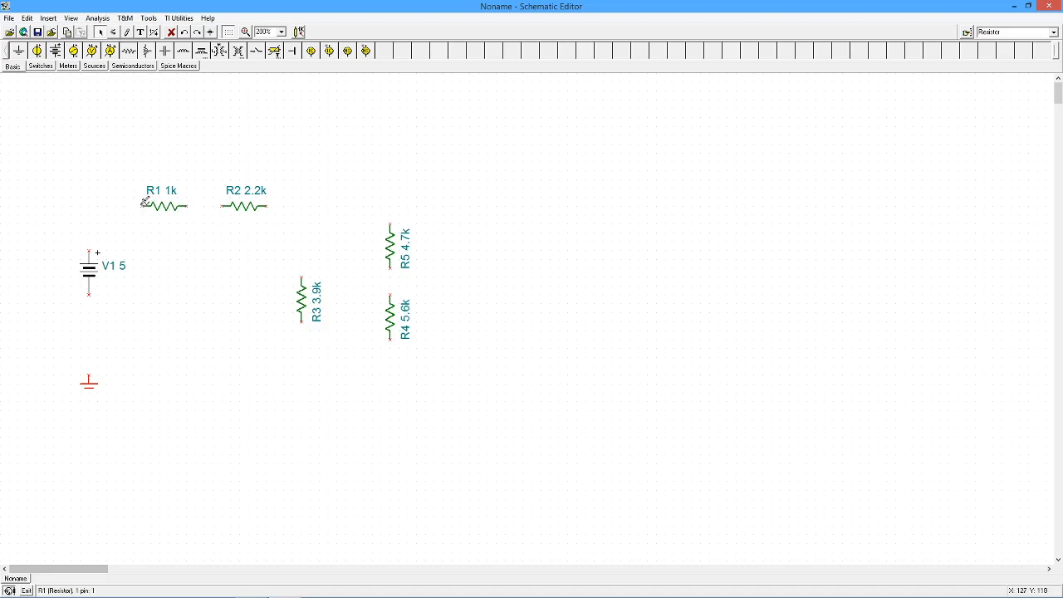
{"action": "mouse_move", "coordinate": [108, 349]}
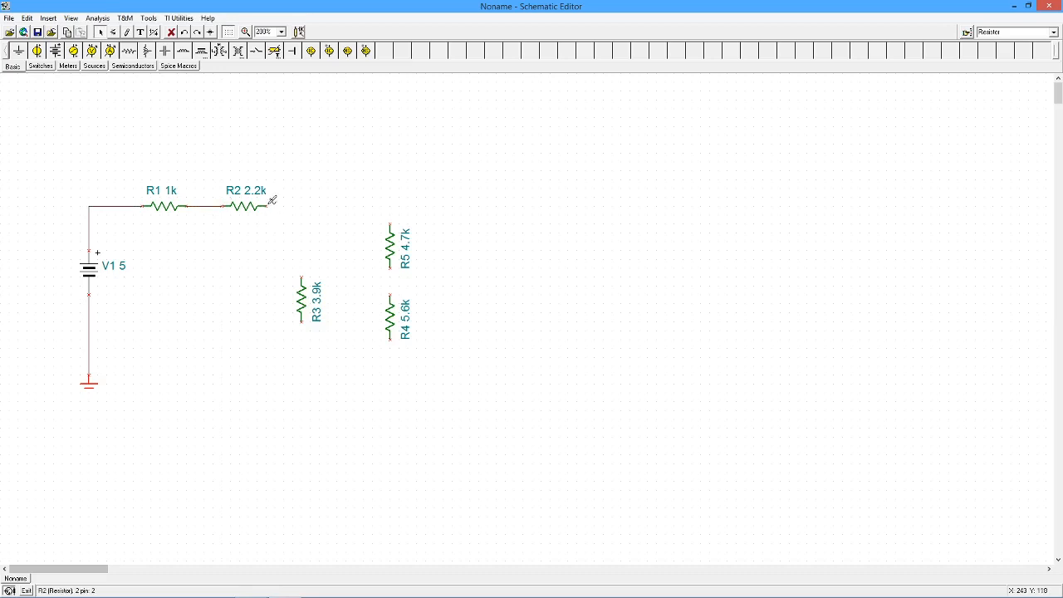
Wire R2 to the top of R5
{"action": "left_click_drag", "start_coordinate": [264, 206], "coordinate": [390, 206]}
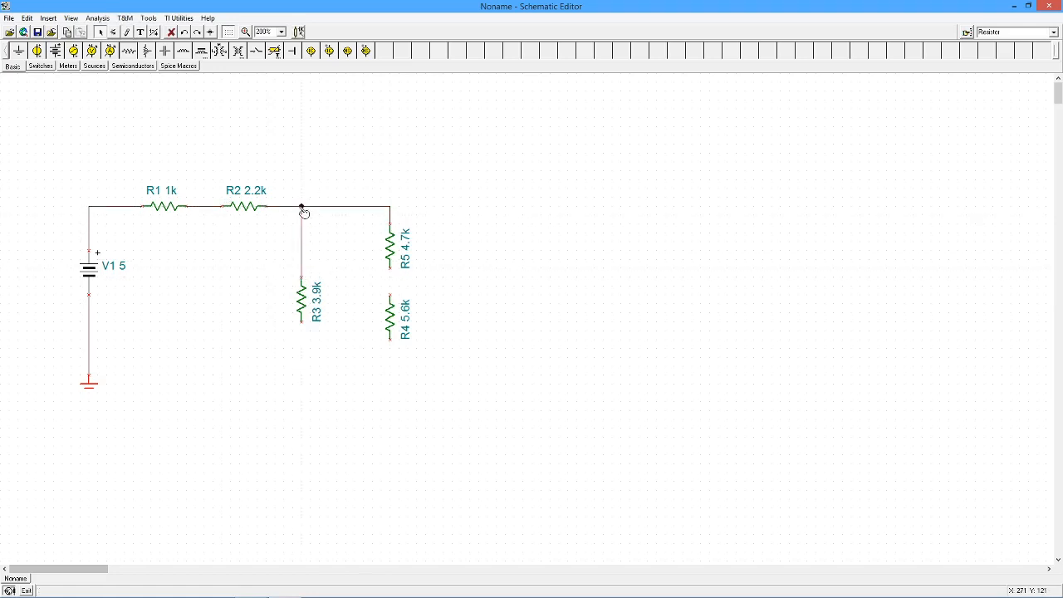
{"action": "mouse_move", "coordinate": [392, 266]}
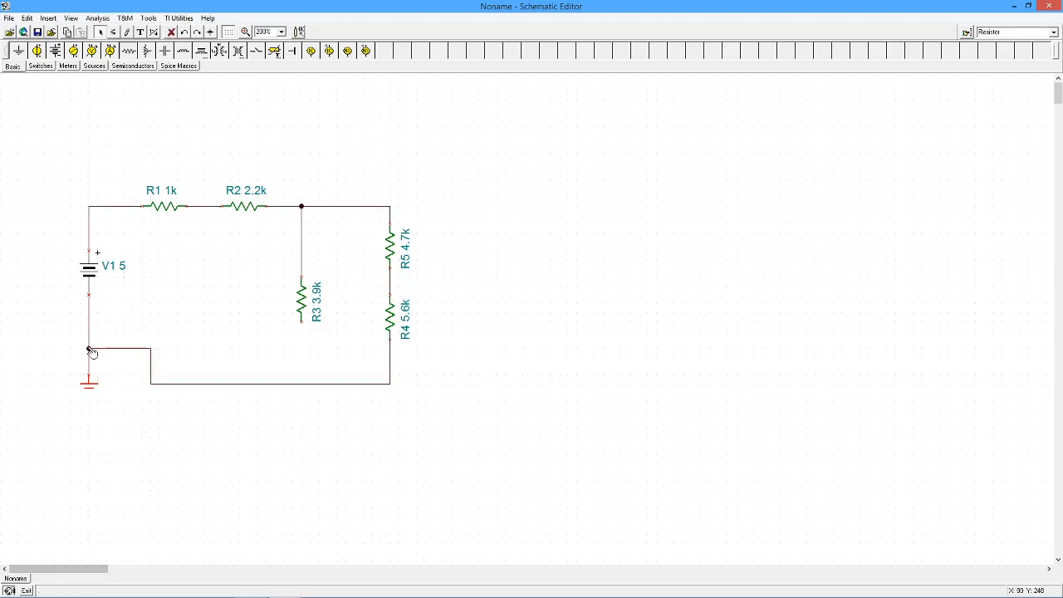
{"action": "mouse_move", "coordinate": [301, 342]}
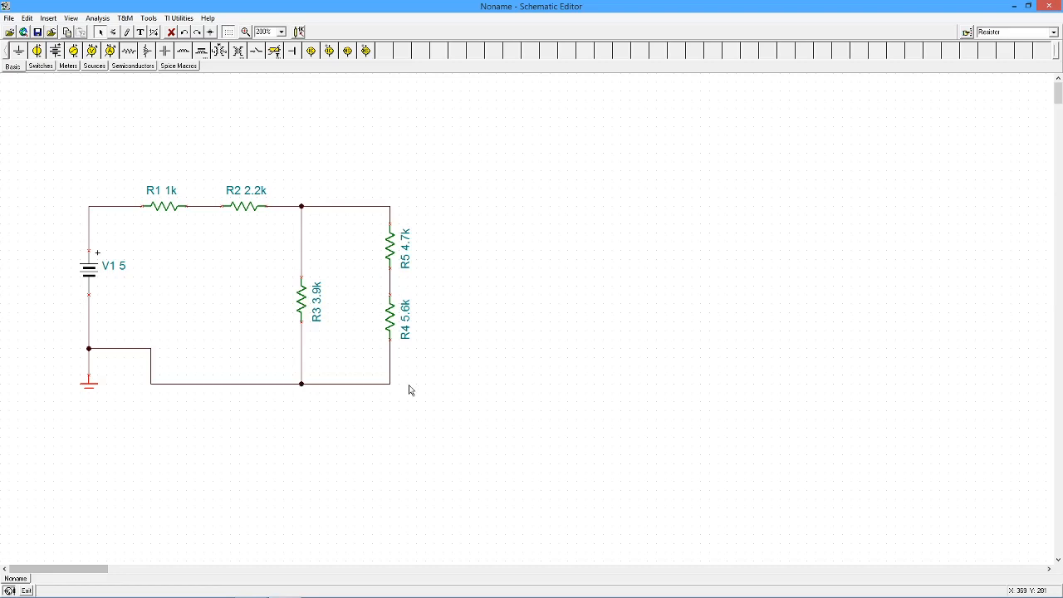
{"action": "mouse_move", "coordinate": [302, 316]}
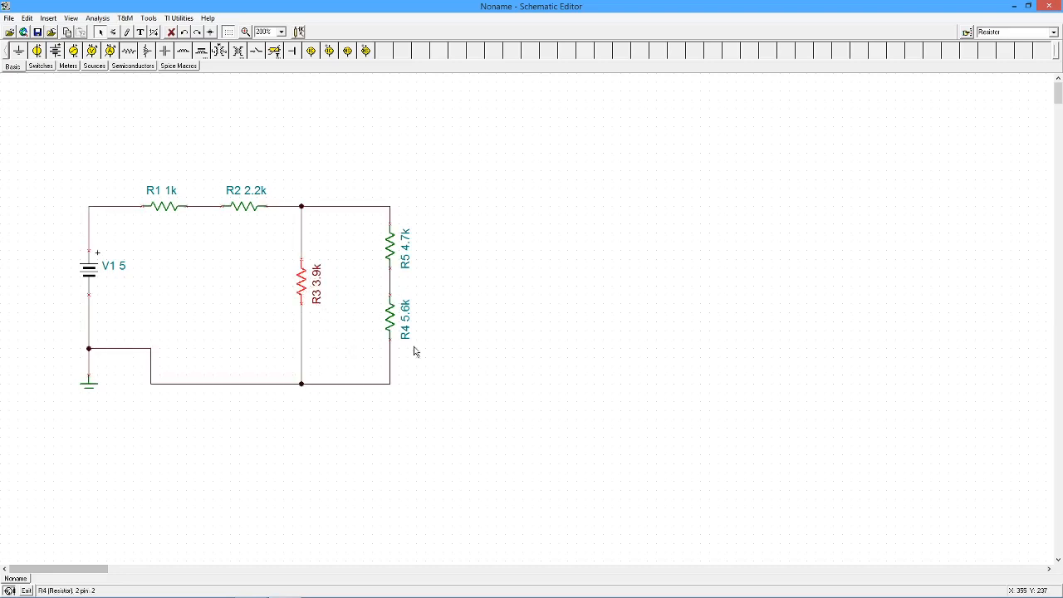
{"action": "mouse_move", "coordinate": [162, 273]}
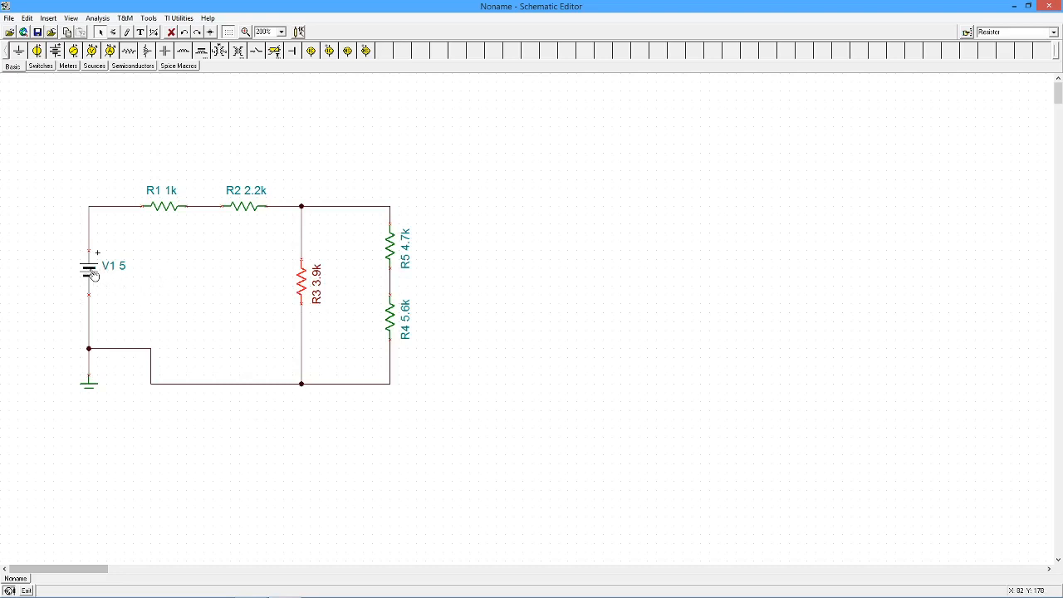
Set the battery's label to Esource and its voltage to 20 V
{"action": "double_click", "coordinate": [90, 272]}
{"action": "type", "text": "20"}
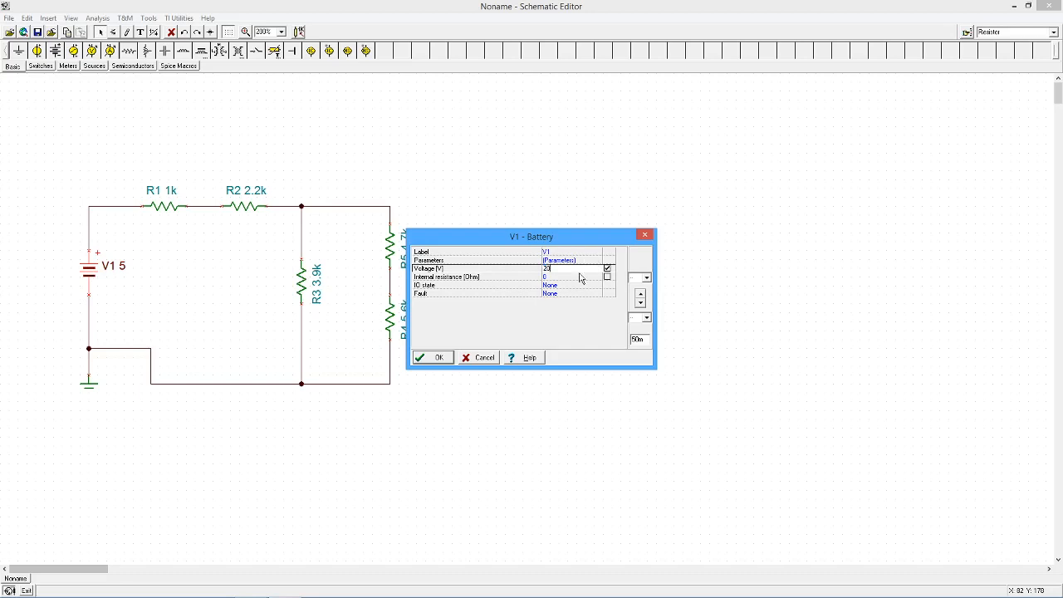
{"action": "left_click", "coordinate": [562, 252]}
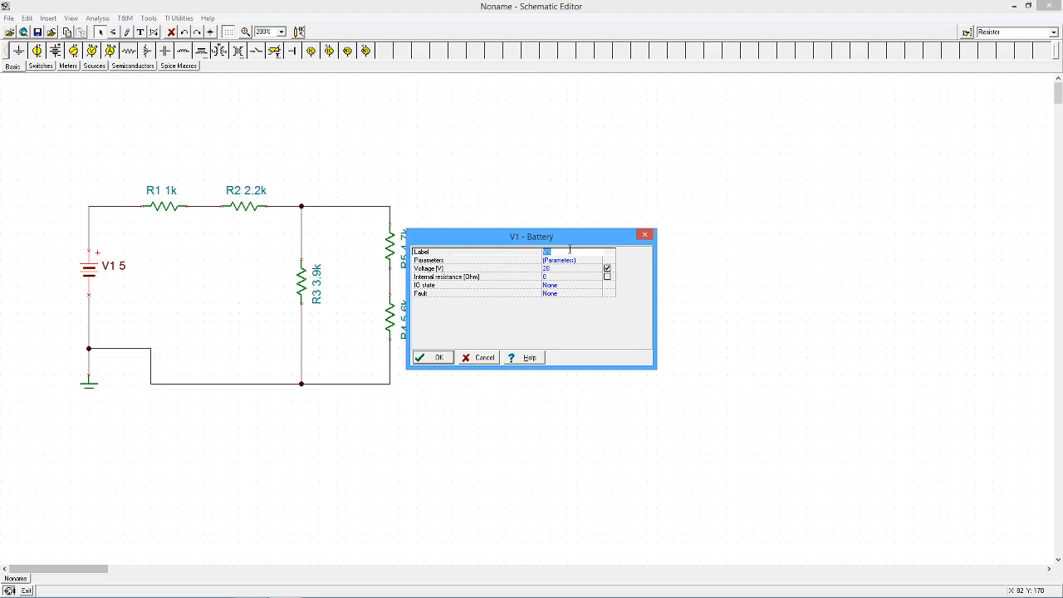
{"action": "type", "text": "Es1"}
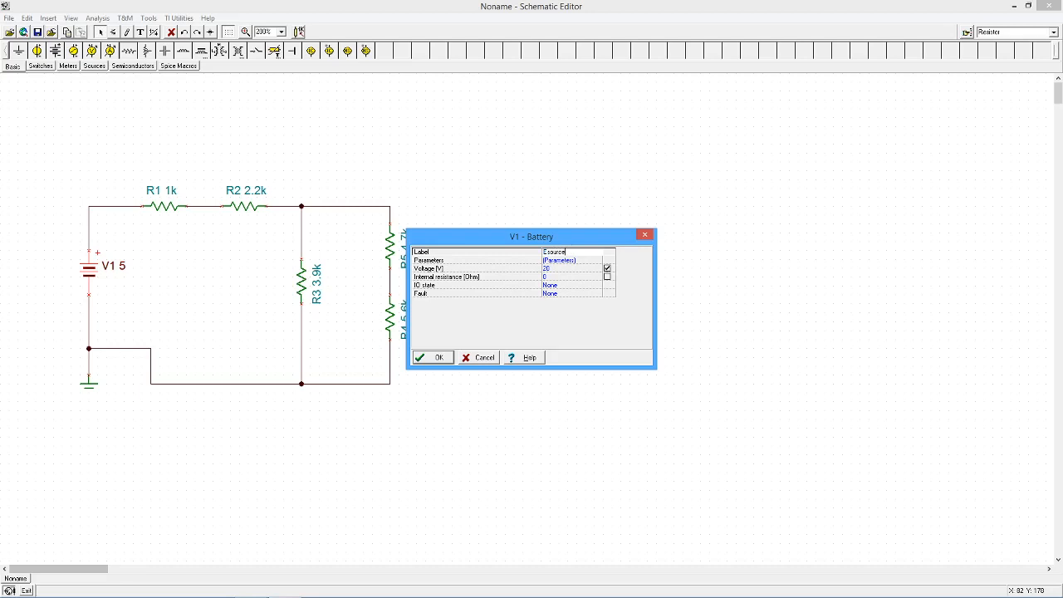
{"action": "left_click", "coordinate": [432, 357]}
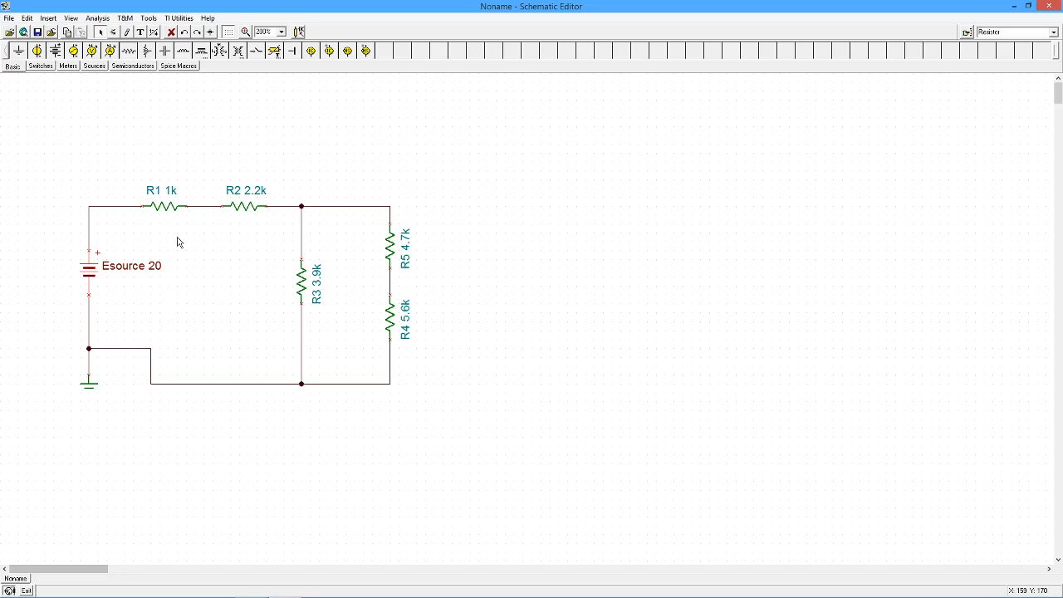
{"action": "mouse_move", "coordinate": [391, 205]}
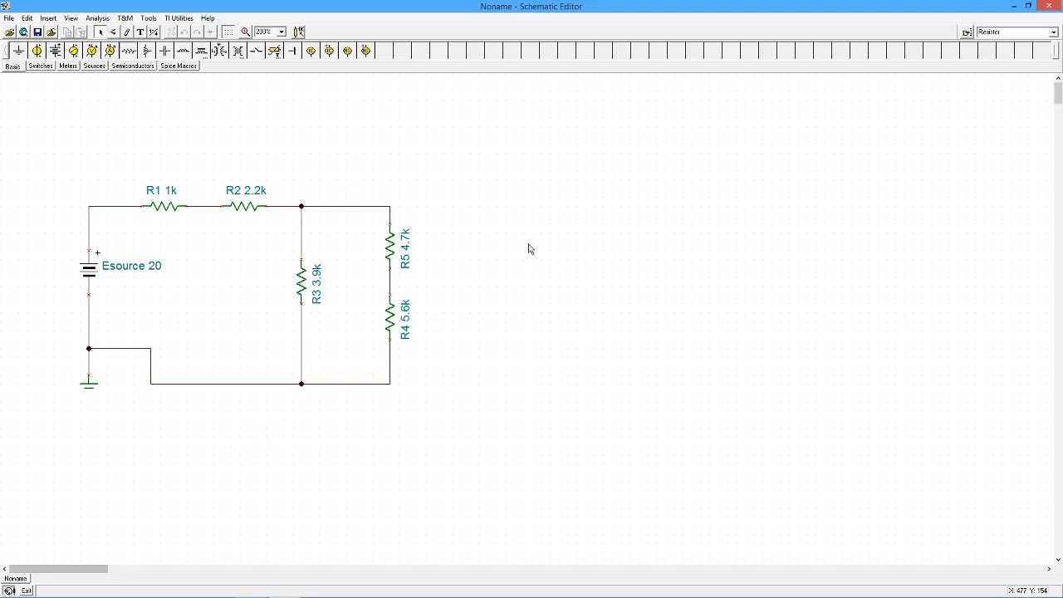
{"action": "mouse_move", "coordinate": [390, 160]}
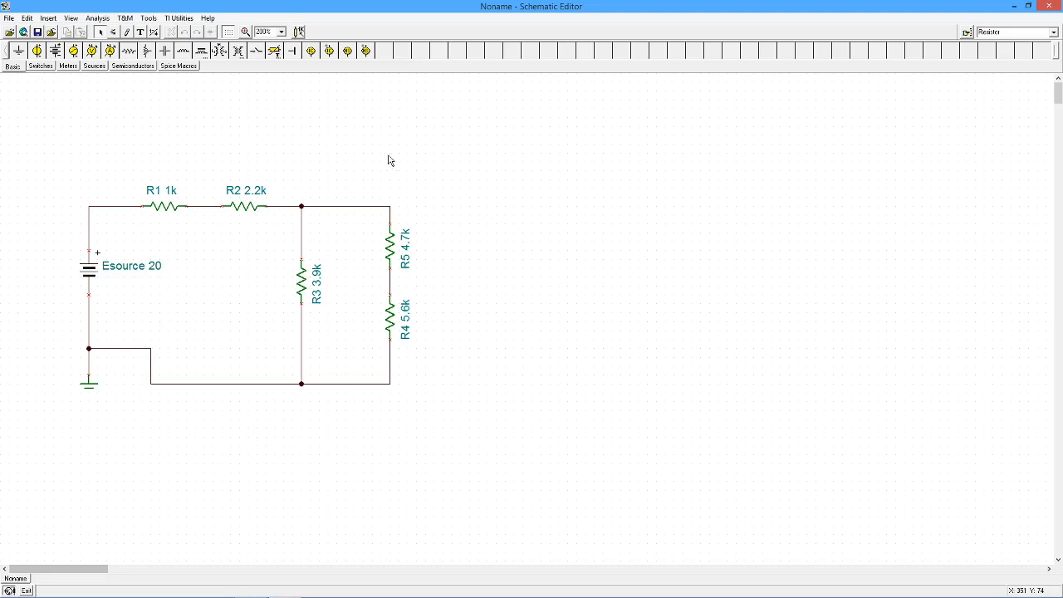
{"action": "mouse_move", "coordinate": [269, 247]}
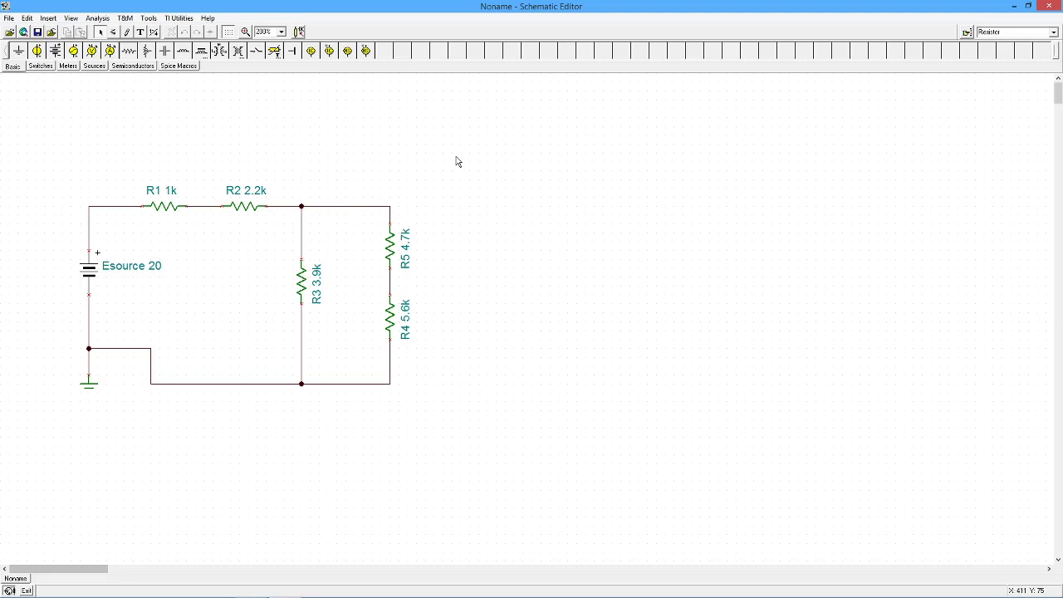
{"action": "mouse_move", "coordinate": [123, 104]}
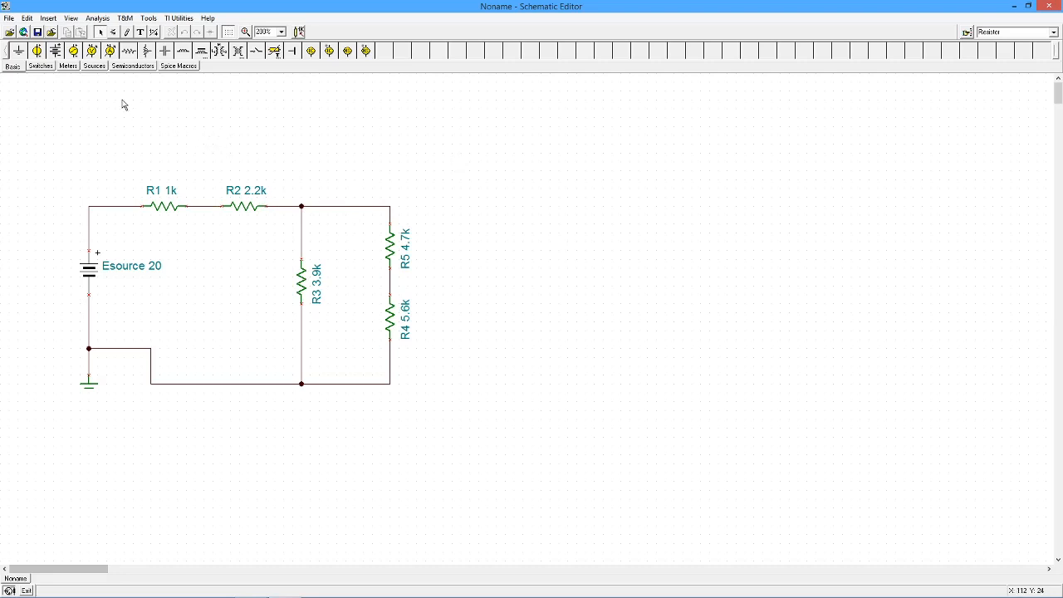
{"action": "left_click", "coordinate": [96, 20]}
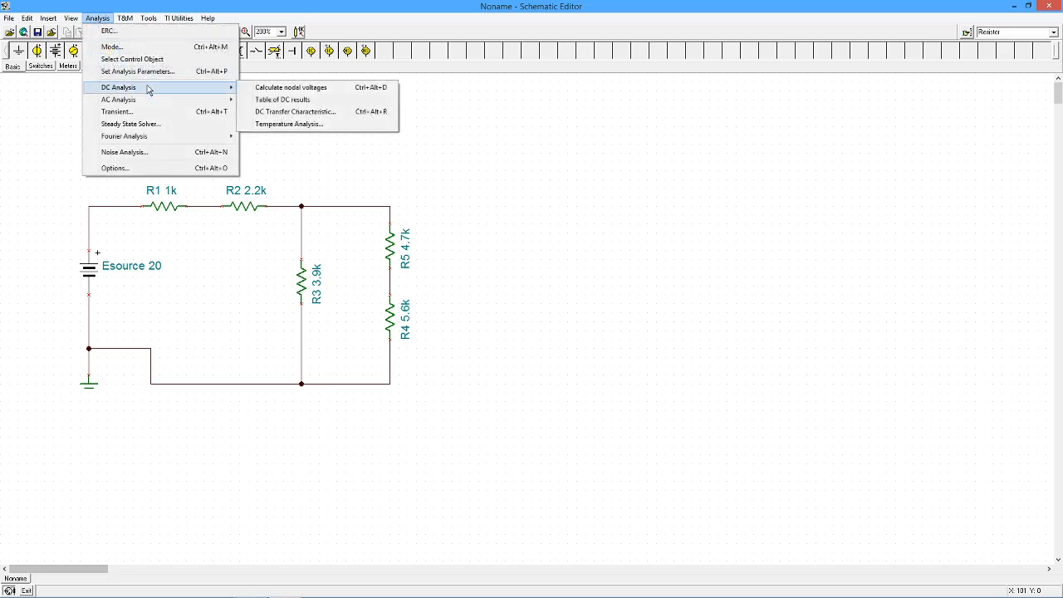
{"action": "mouse_move", "coordinate": [291, 86]}
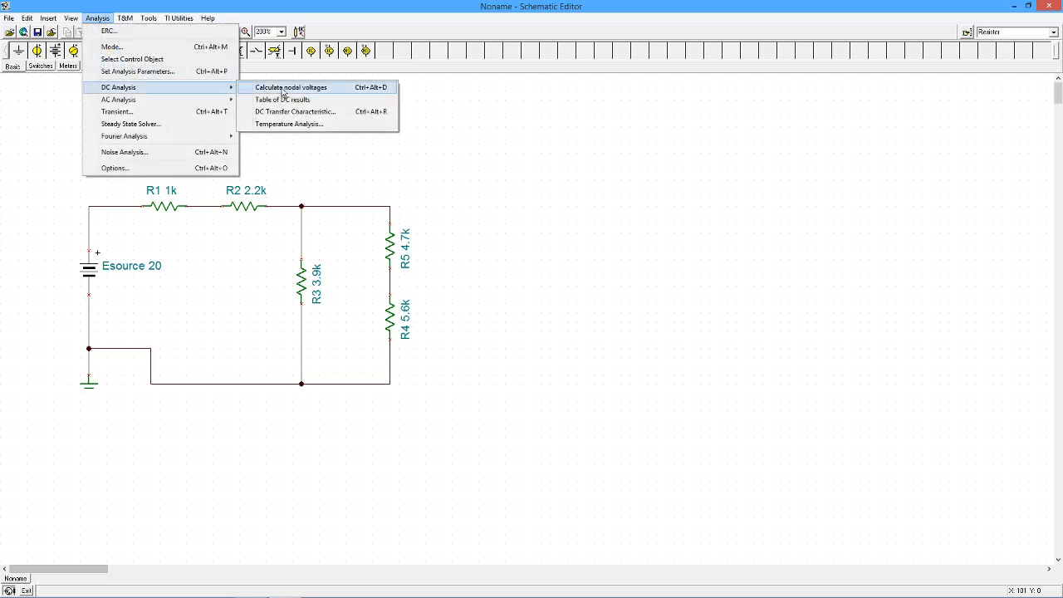
{"action": "left_click", "coordinate": [289, 87]}
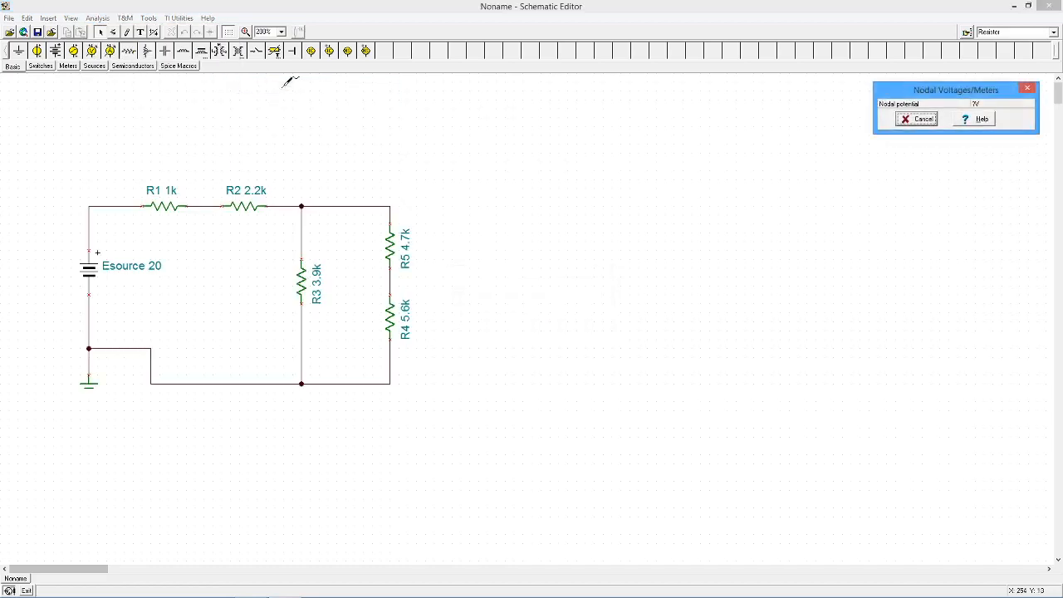
{"action": "mouse_move", "coordinate": [558, 314]}
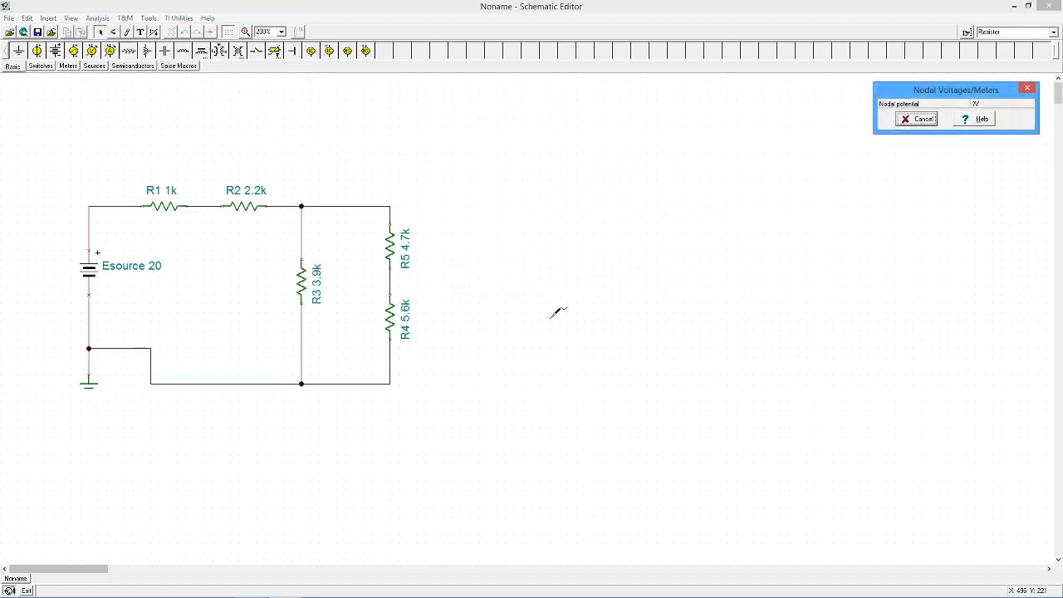
{"action": "mouse_move", "coordinate": [552, 306]}
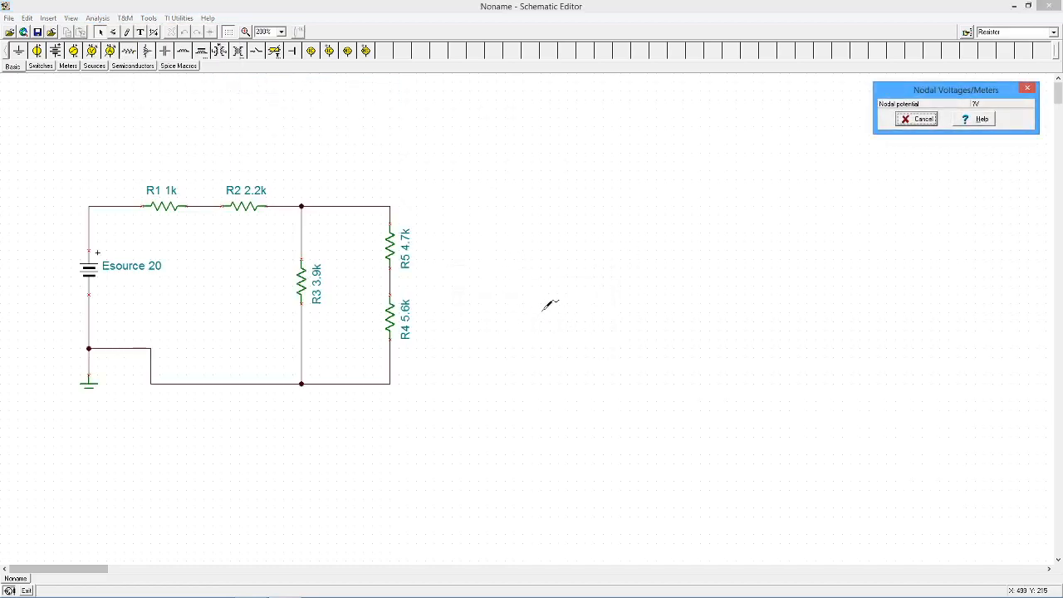
{"action": "mouse_move", "coordinate": [558, 279]}
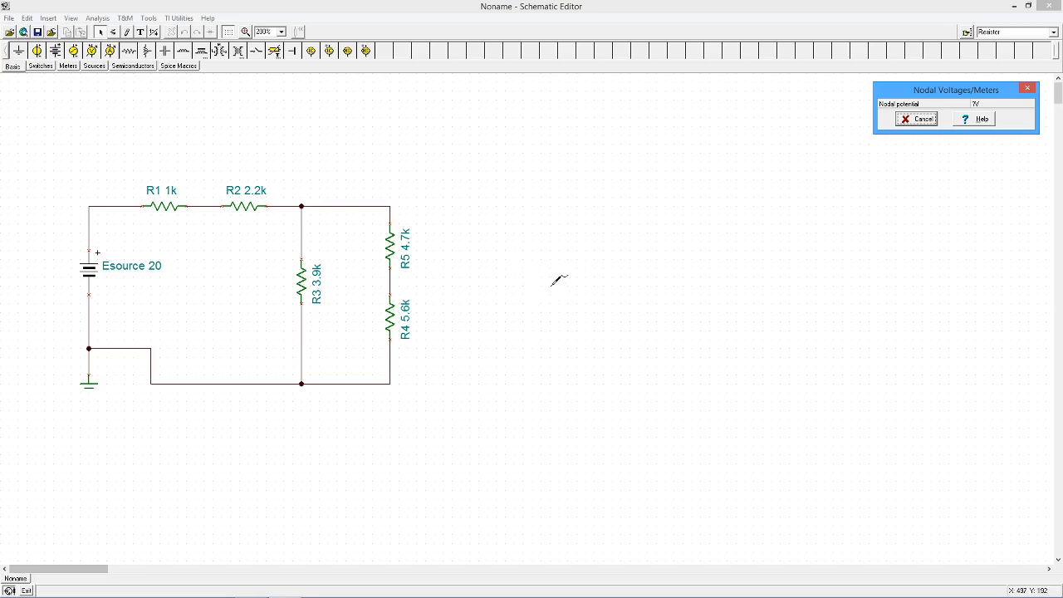
{"action": "mouse_move", "coordinate": [447, 289]}
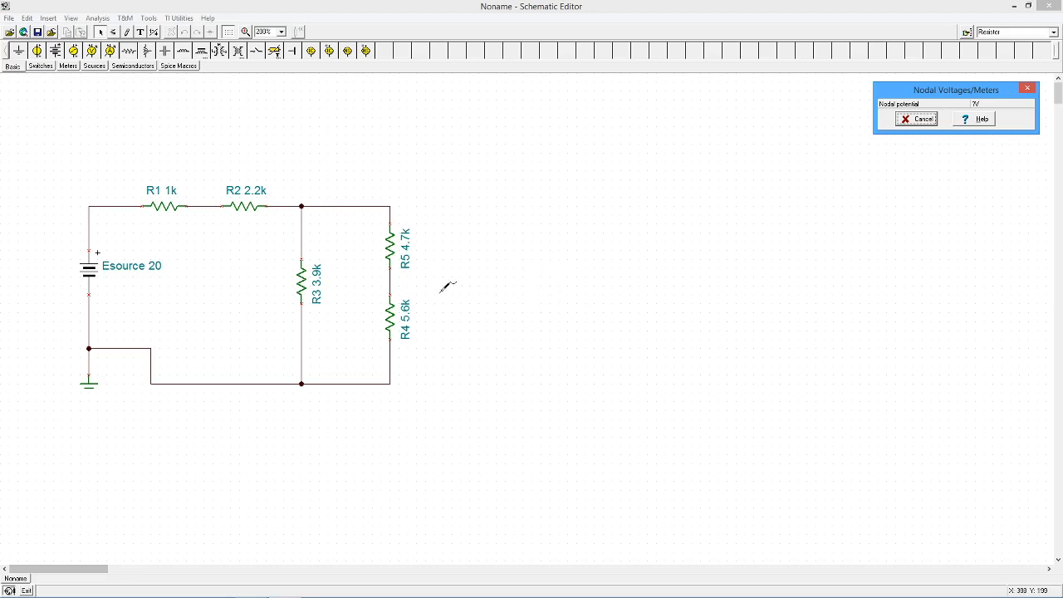
{"action": "mouse_move", "coordinate": [385, 169]}
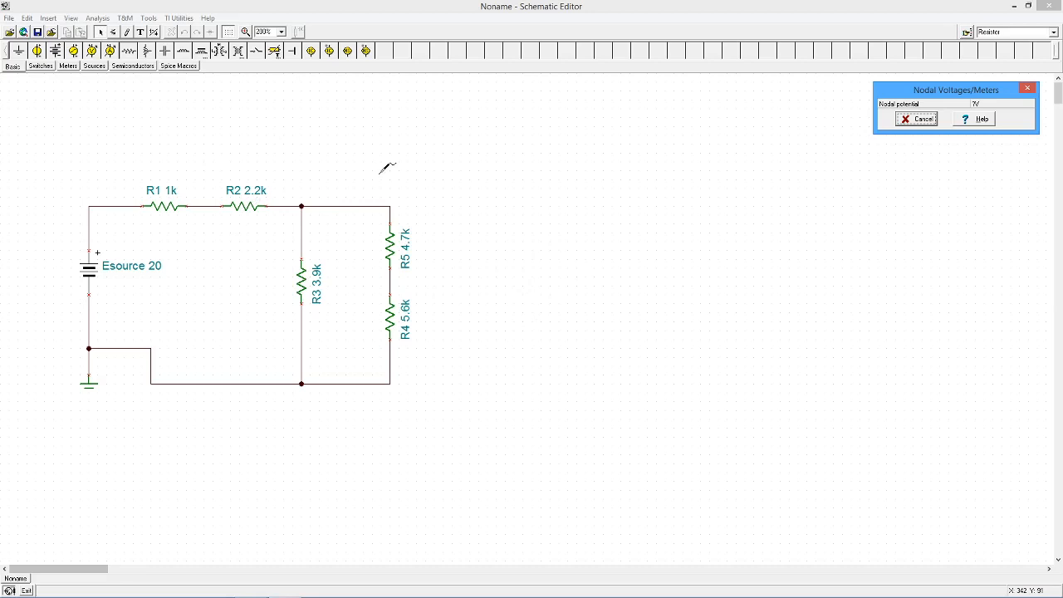
{"action": "mouse_move", "coordinate": [455, 246]}
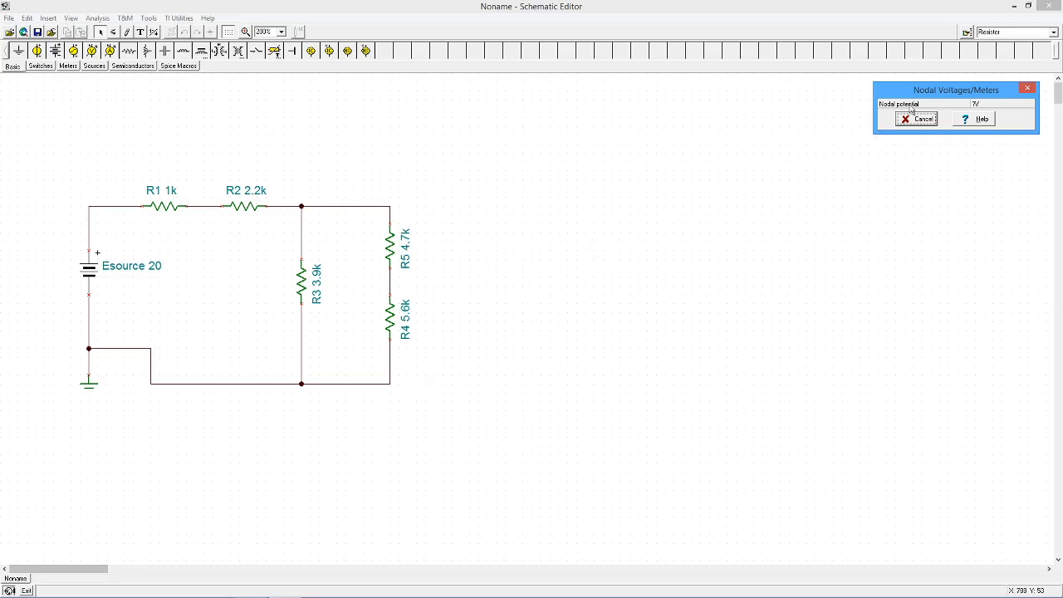
{"action": "left_click_drag", "start_coordinate": [957, 90], "coordinate": [515, 147]}
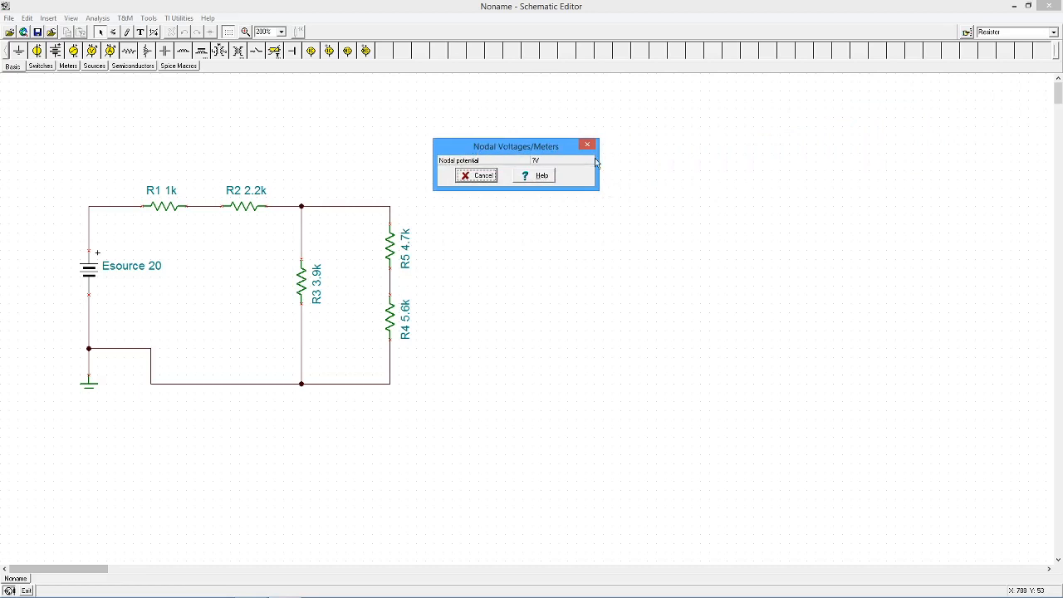
{"action": "mouse_move", "coordinate": [307, 147]}
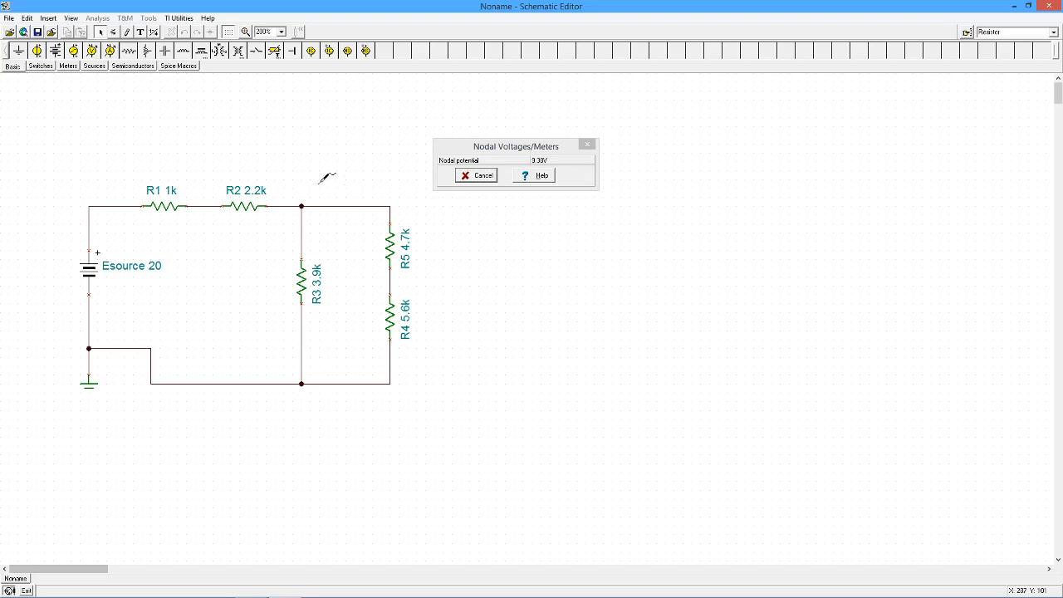
{"action": "mouse_move", "coordinate": [263, 241]}
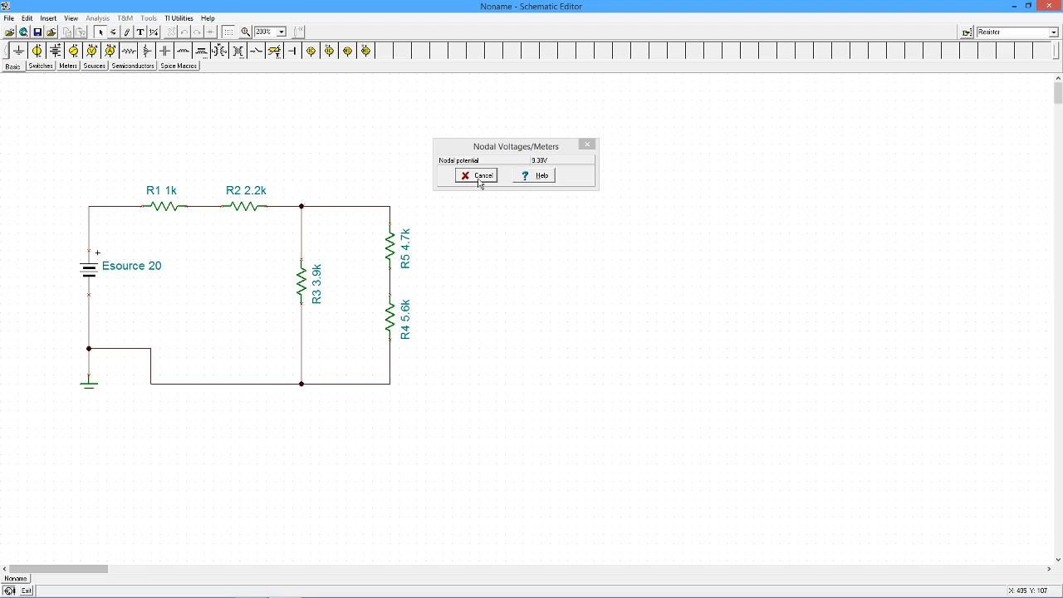
{"action": "left_click", "coordinate": [478, 176]}
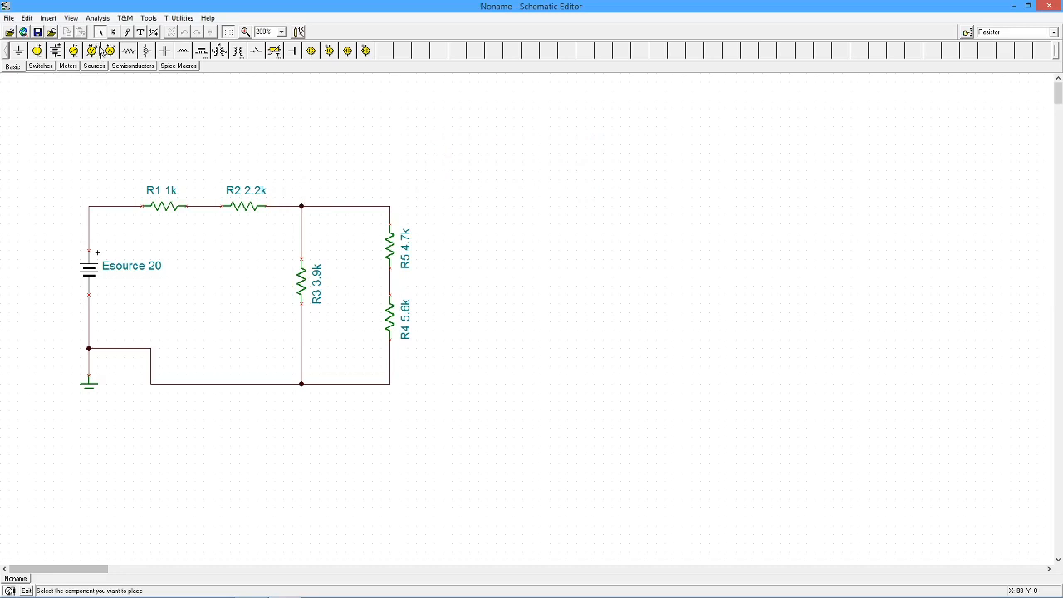
Show the DC voltages/currents table, review values such as 3.32 mA through R1, and close it
{"action": "left_click", "coordinate": [97, 17]}
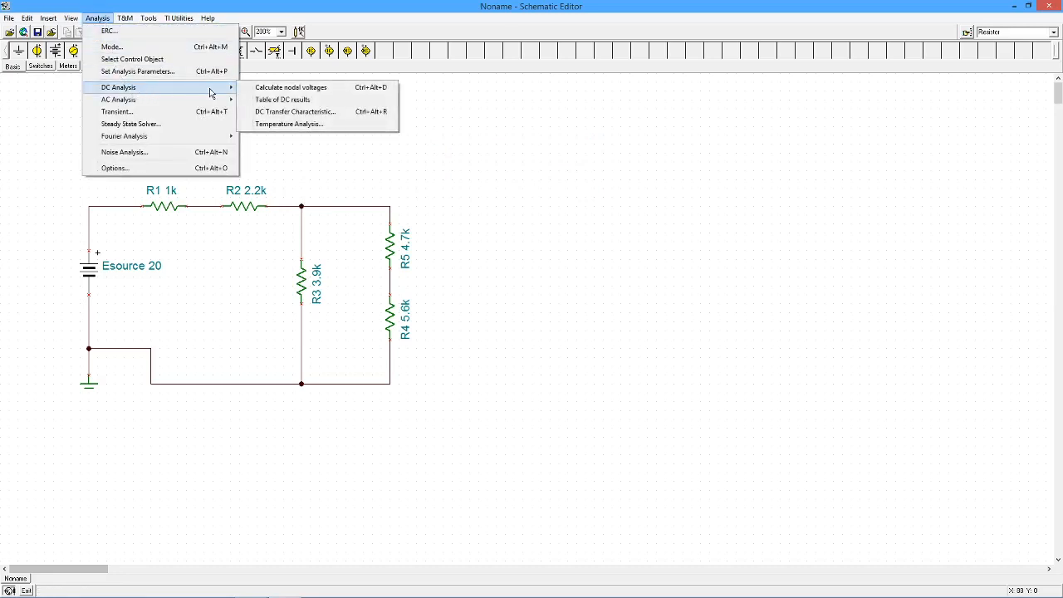
{"action": "mouse_move", "coordinate": [309, 109]}
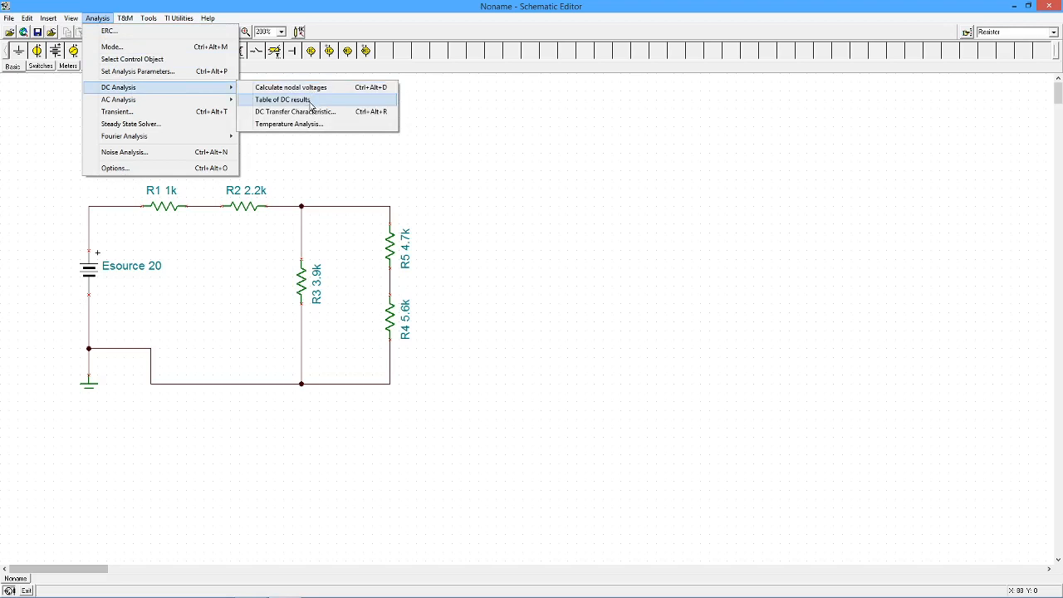
{"action": "left_click", "coordinate": [280, 100]}
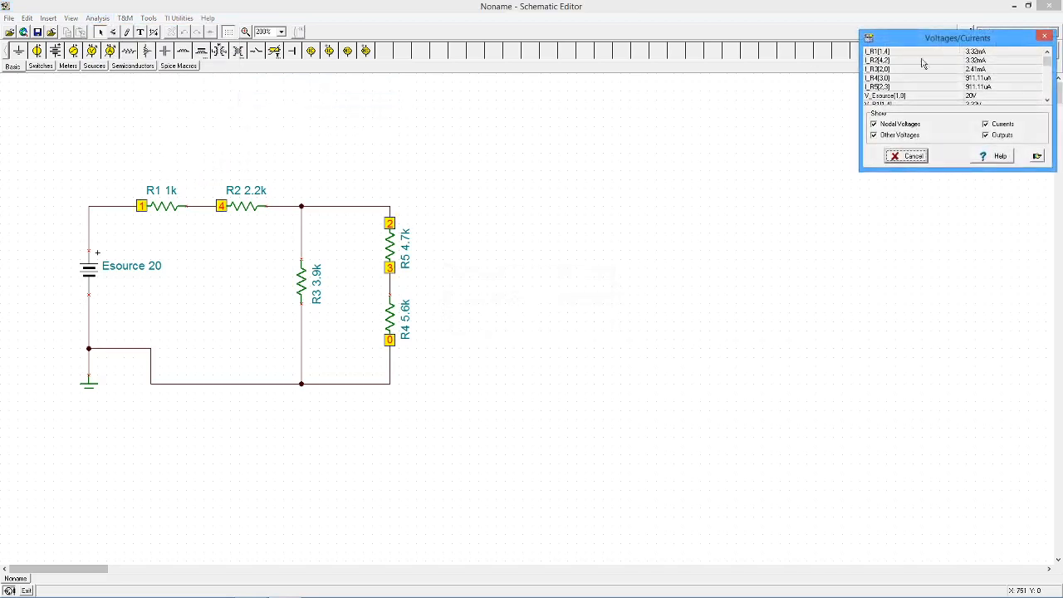
{"action": "left_click_drag", "start_coordinate": [957, 36], "coordinate": [565, 116]}
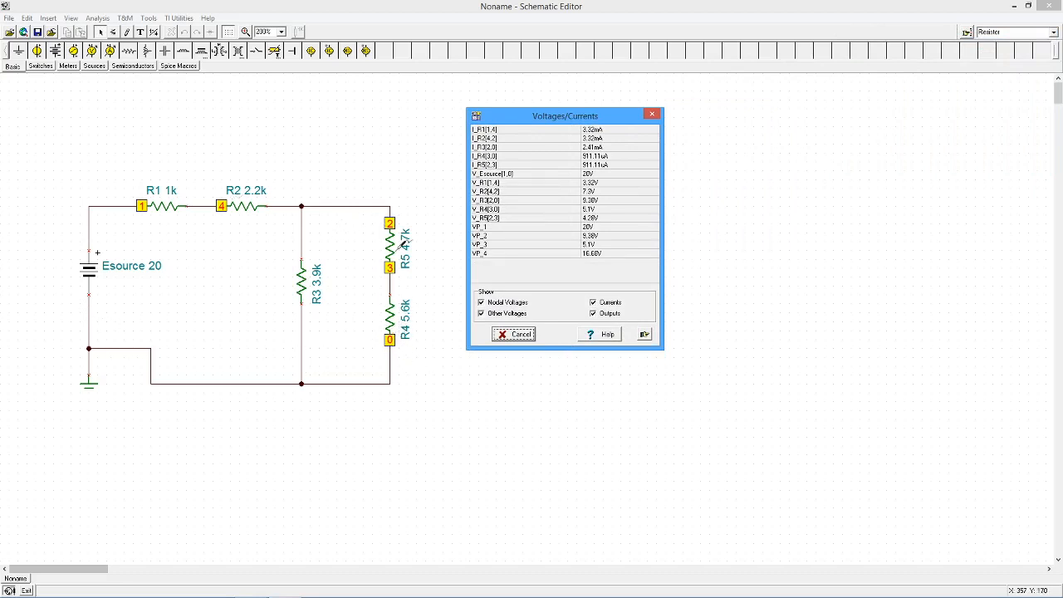
{"action": "mouse_move", "coordinate": [421, 231]}
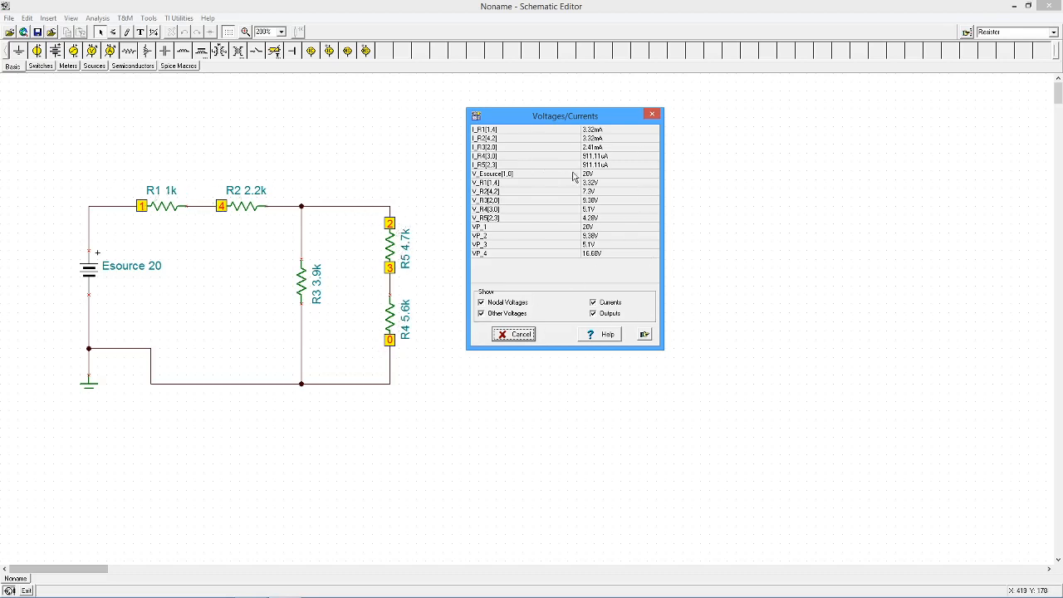
{"action": "mouse_move", "coordinate": [571, 285]}
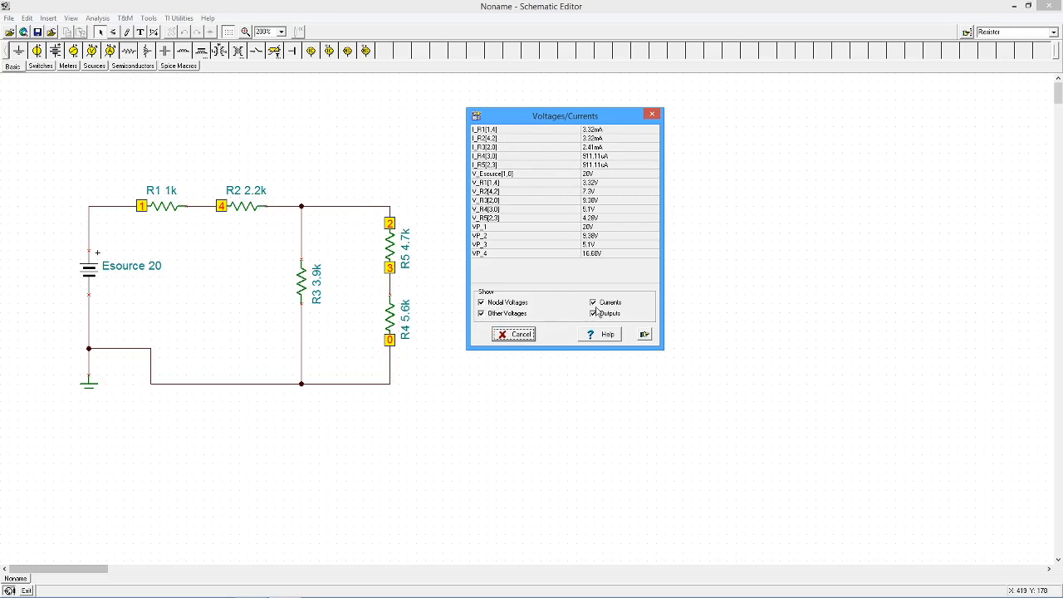
{"action": "mouse_move", "coordinate": [240, 236]}
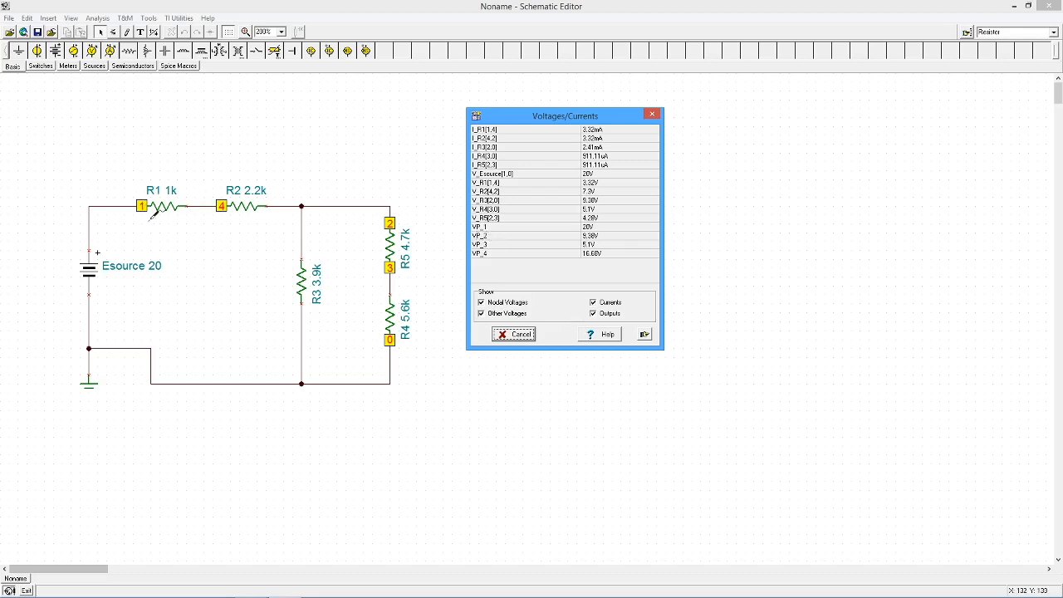
{"action": "mouse_move", "coordinate": [603, 226]}
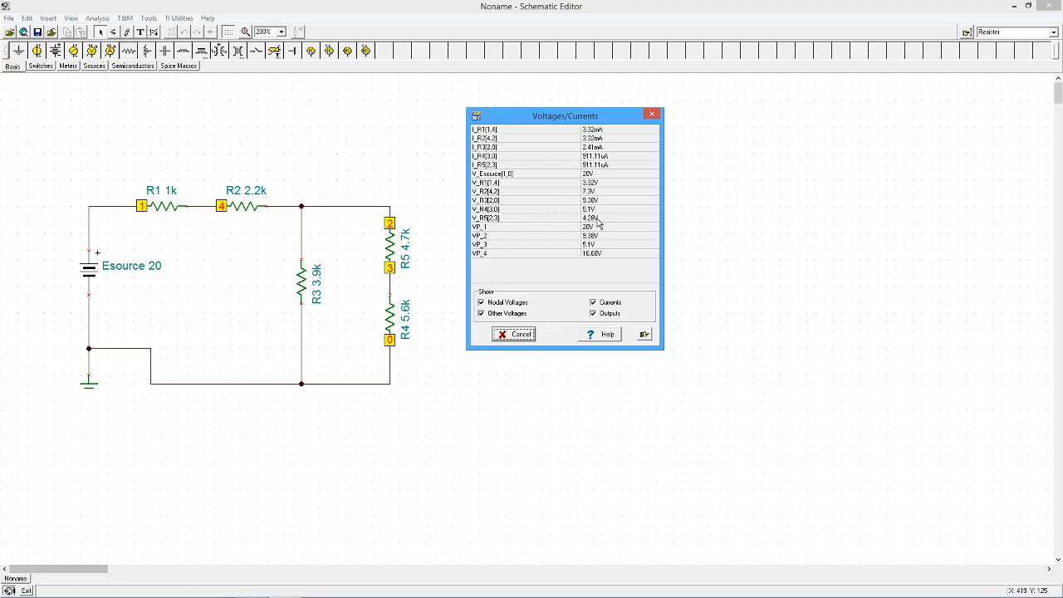
{"action": "mouse_move", "coordinate": [264, 222]}
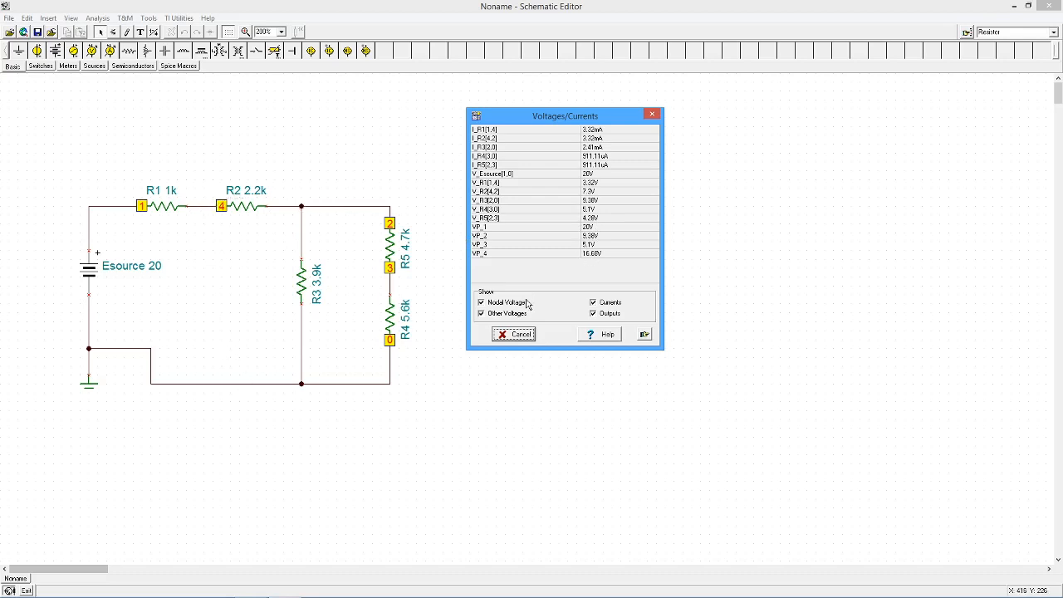
{"action": "mouse_move", "coordinate": [591, 259]}
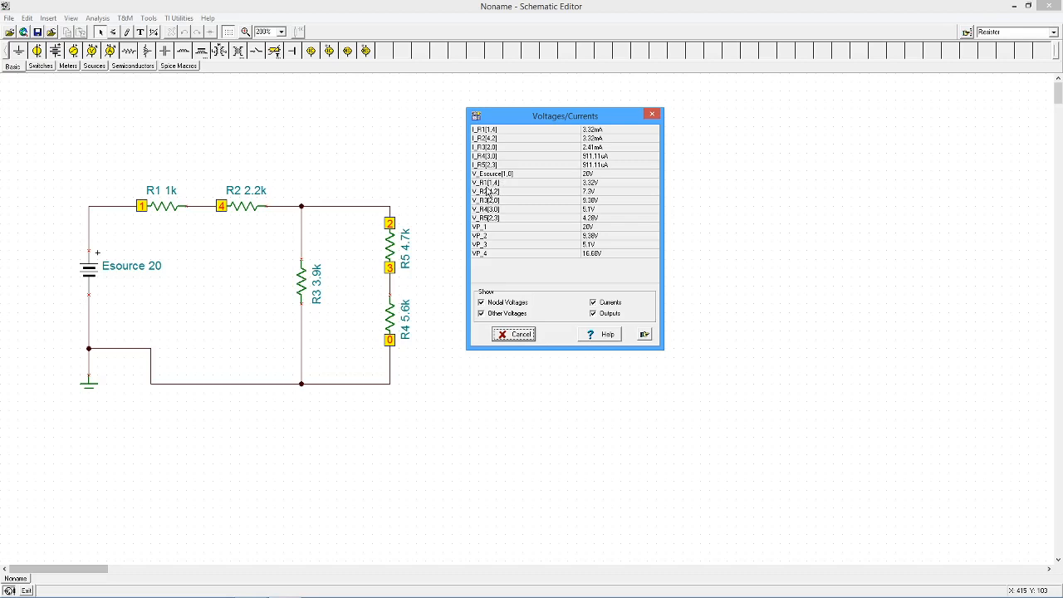
{"action": "mouse_move", "coordinate": [484, 191]}
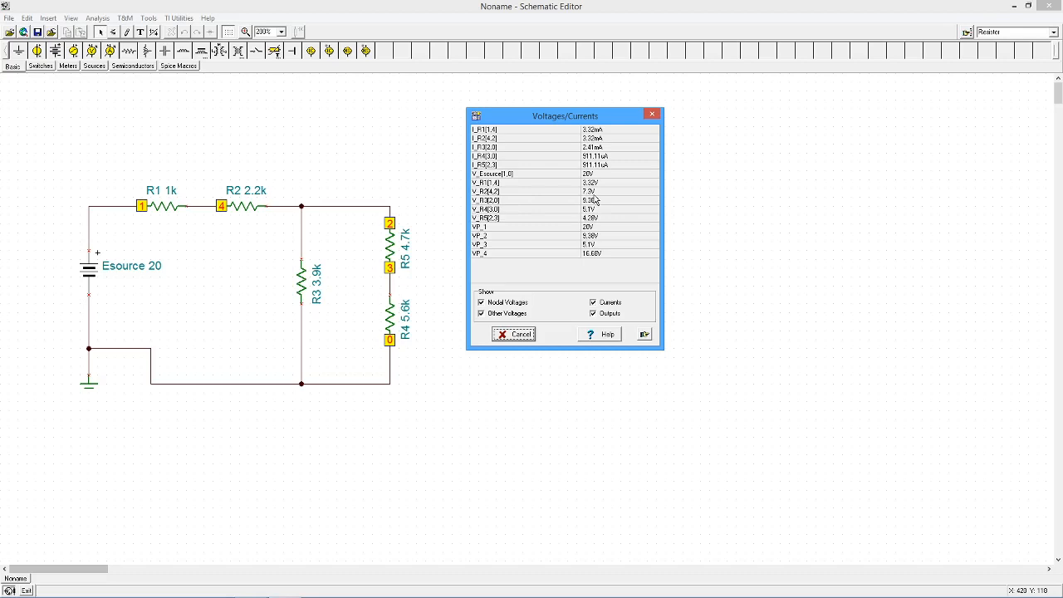
{"action": "mouse_move", "coordinate": [595, 342]}
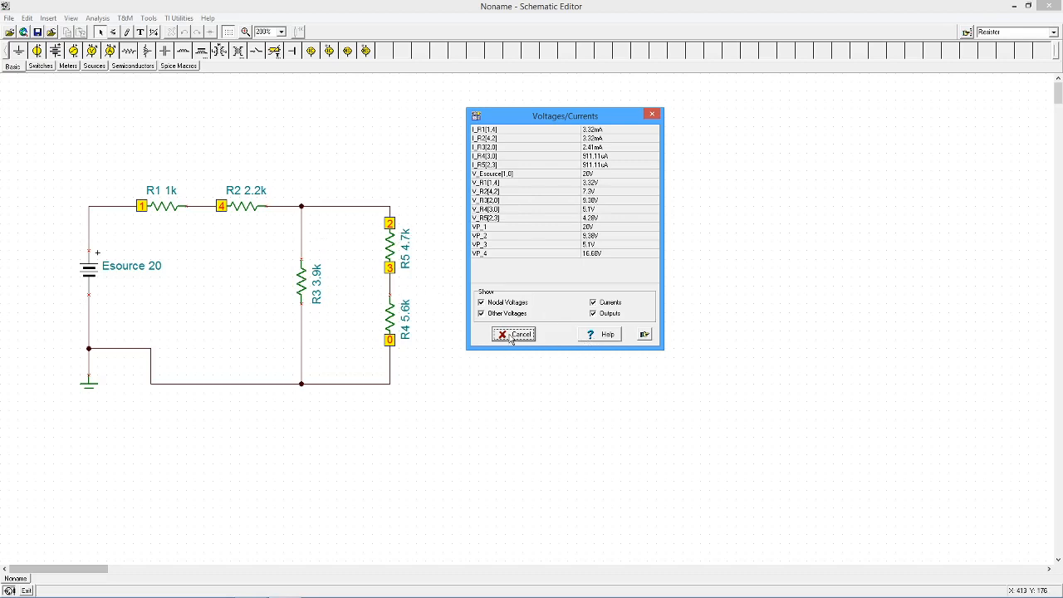
{"action": "left_click", "coordinate": [515, 334]}
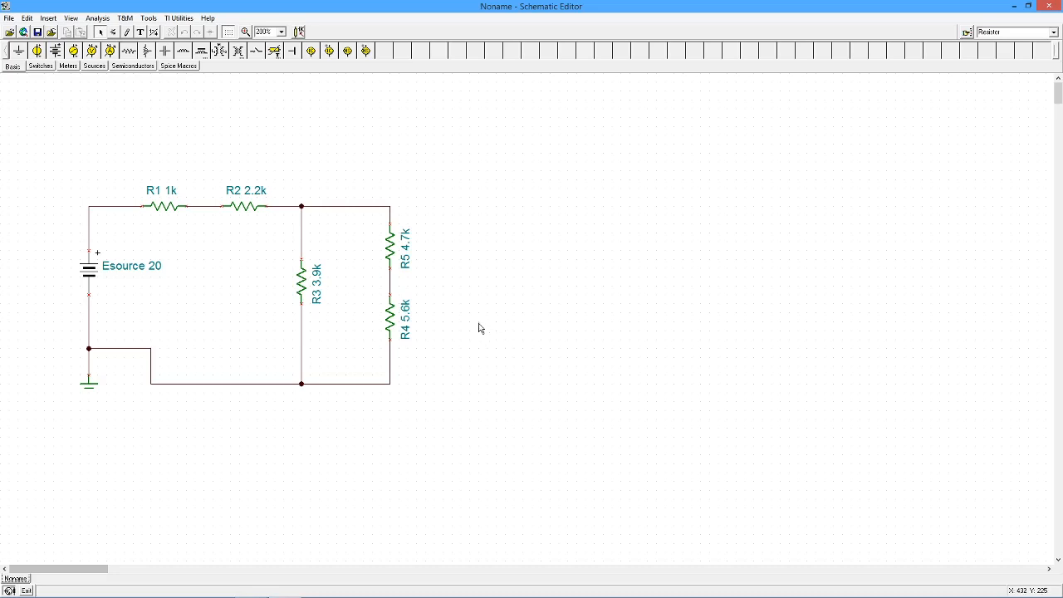
{"action": "mouse_move", "coordinate": [475, 322]}
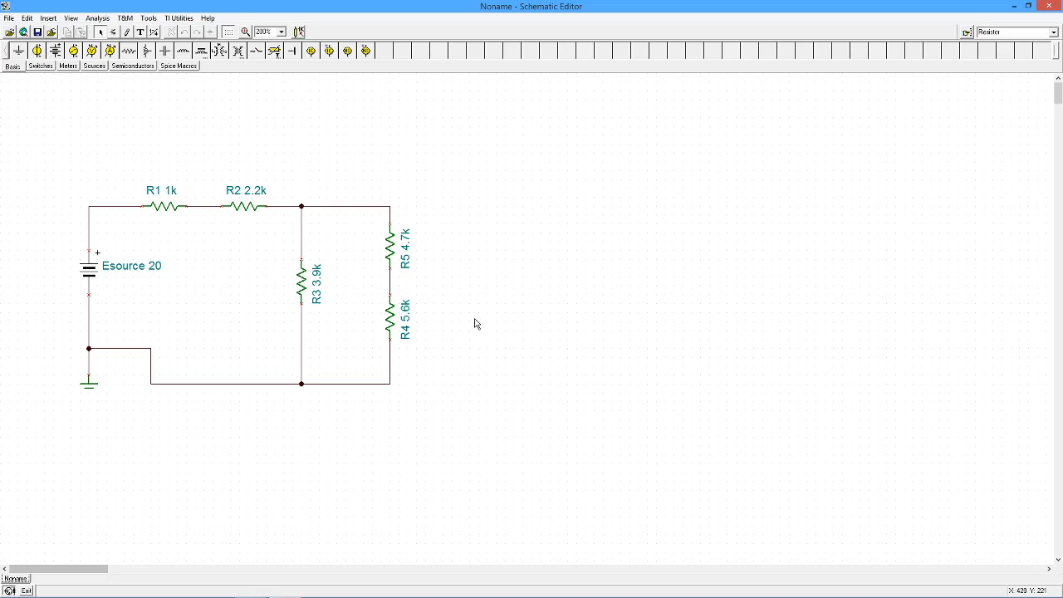
{"action": "mouse_move", "coordinate": [209, 213]}
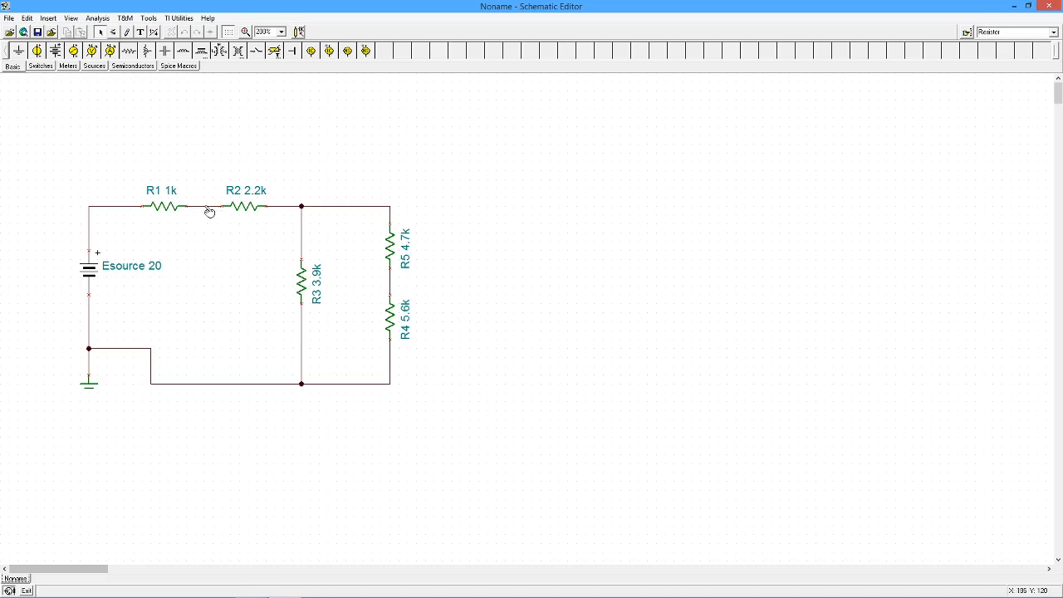
{"action": "mouse_move", "coordinate": [392, 286]}
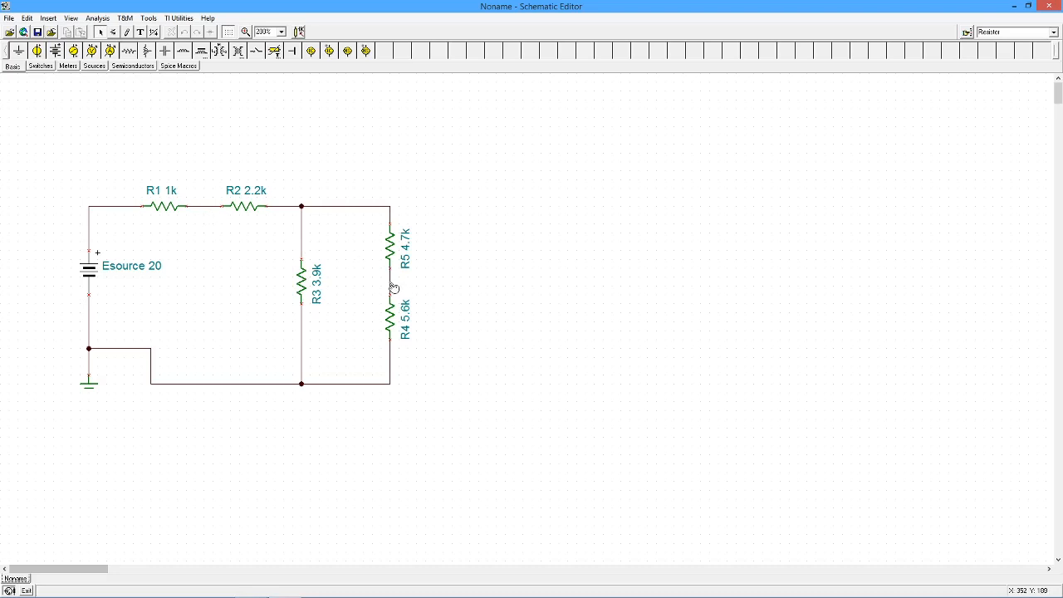
{"action": "mouse_move", "coordinate": [213, 209]}
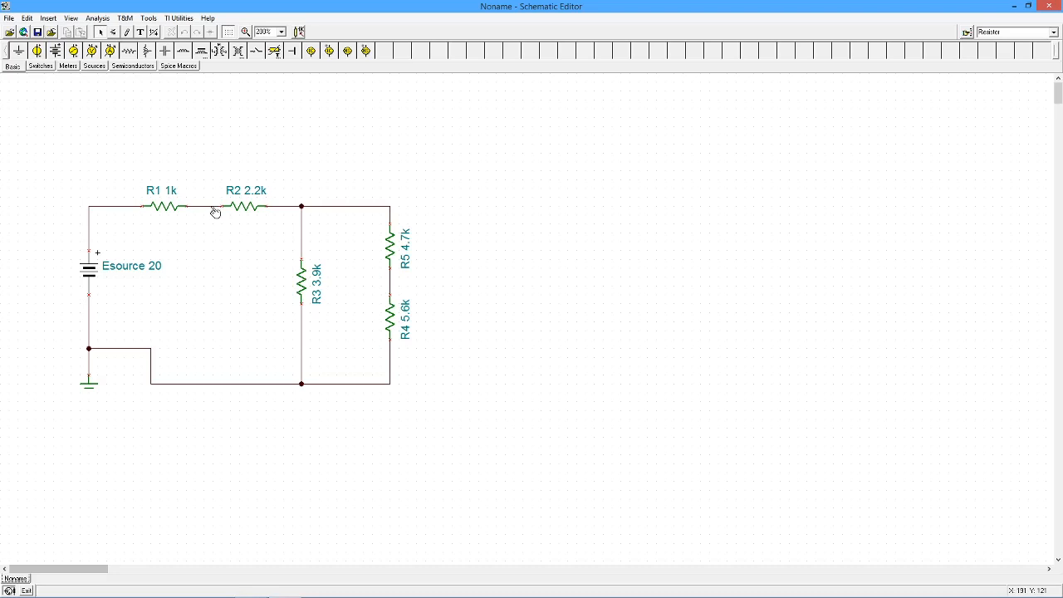
{"action": "mouse_move", "coordinate": [362, 216]}
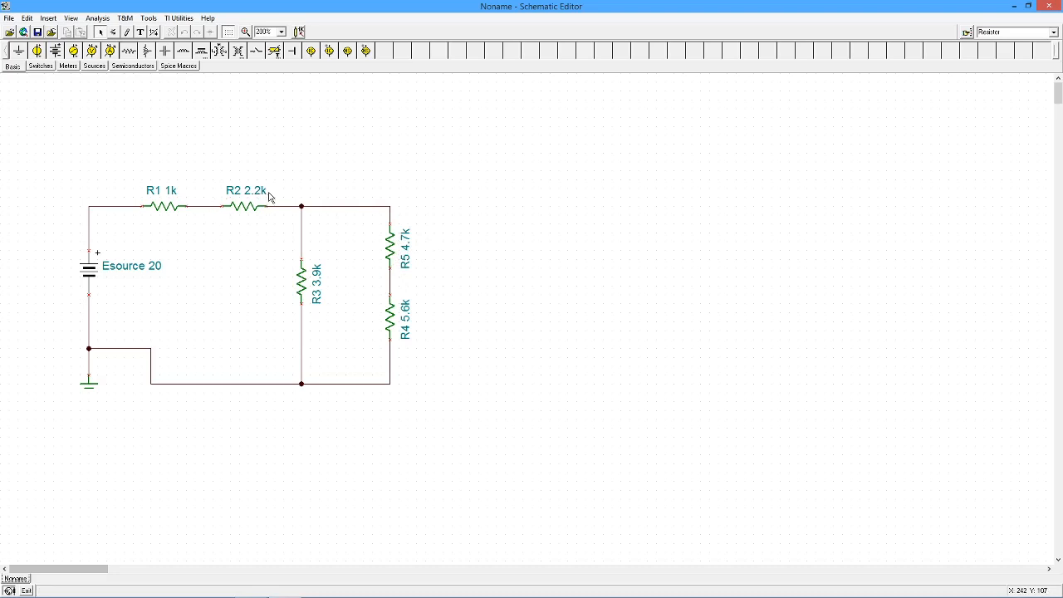
{"action": "mouse_move", "coordinate": [458, 206]}
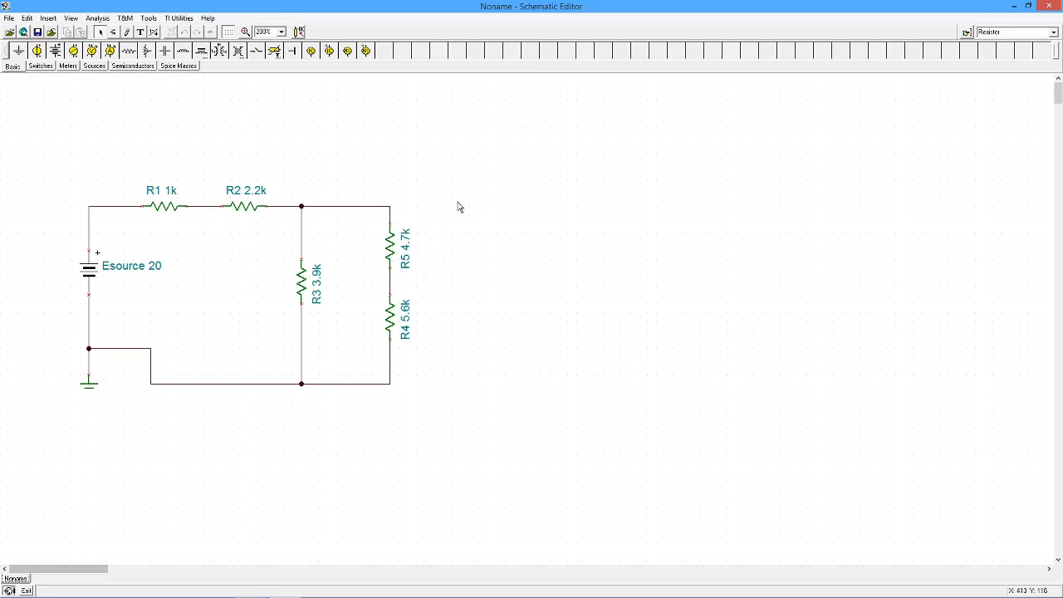
{"action": "mouse_move", "coordinate": [208, 245]}
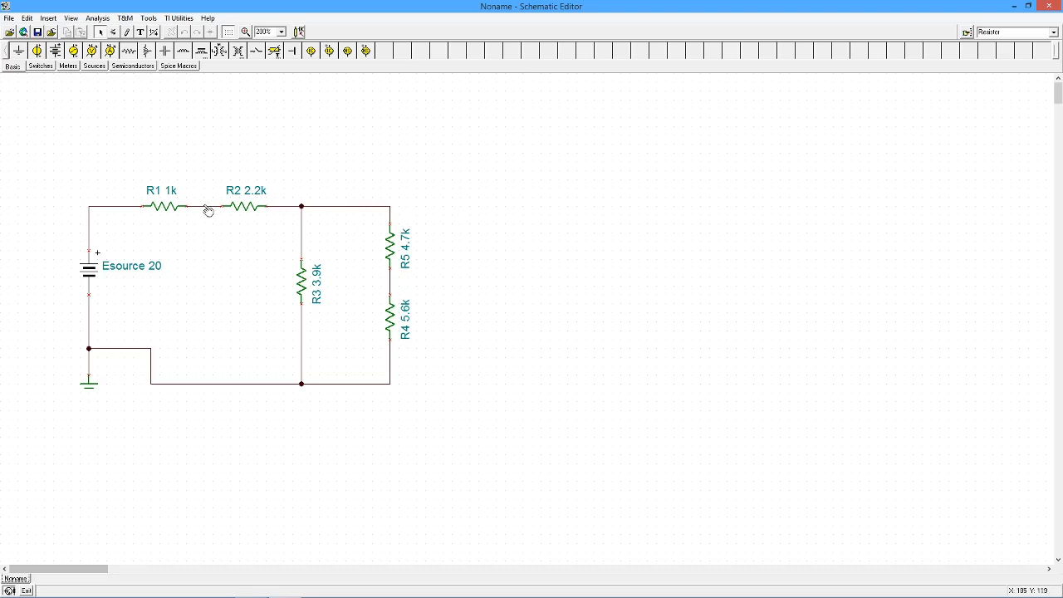
{"action": "mouse_move", "coordinate": [209, 219]}
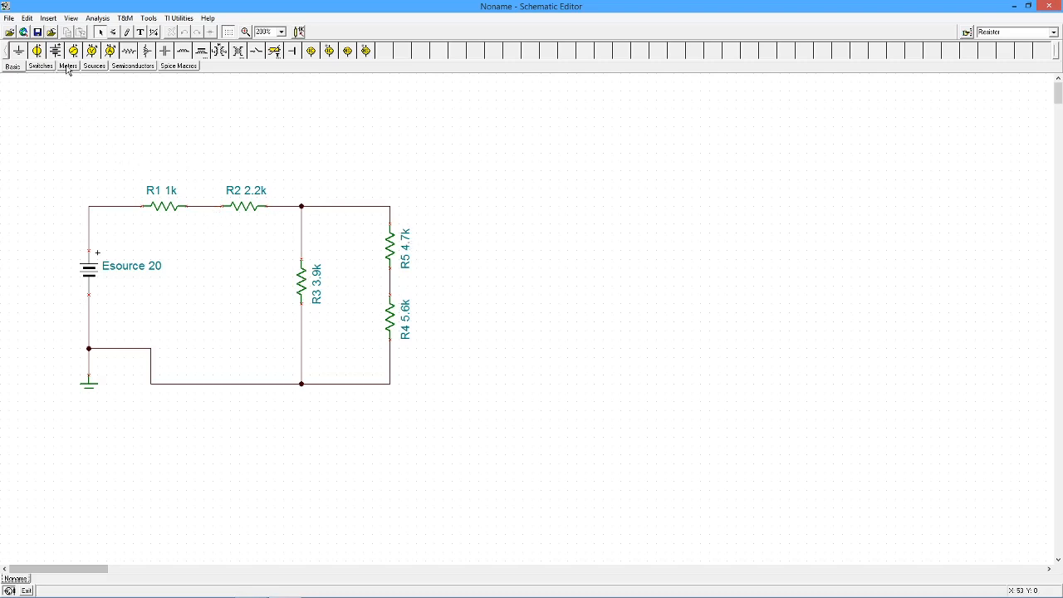
Place voltage pins at the top nodes and between R5 and R4 from the Meters tab
{"action": "left_click", "coordinate": [68, 66]}
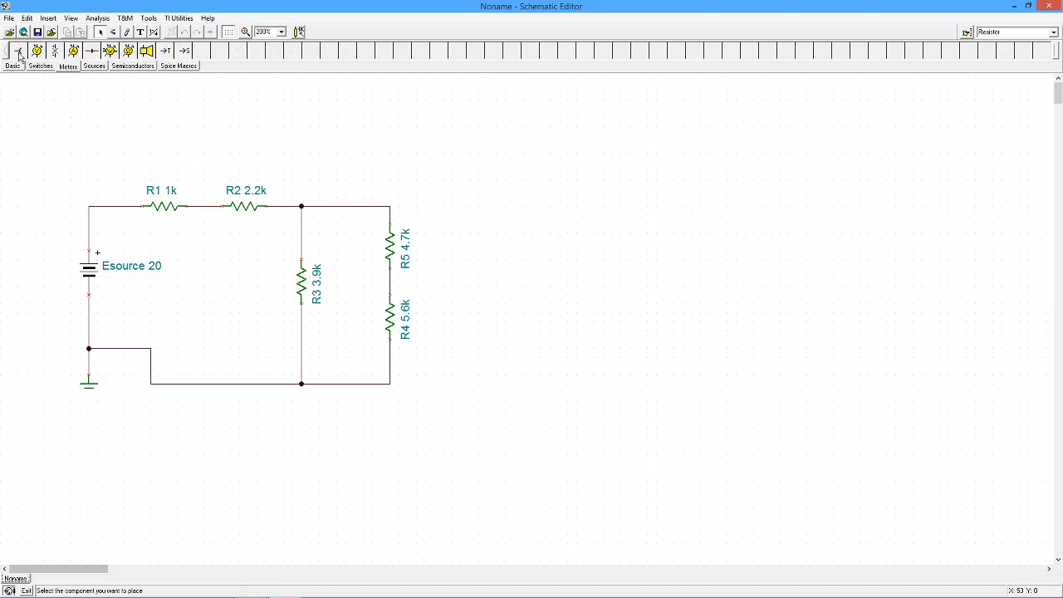
{"action": "mouse_move", "coordinate": [23, 51]}
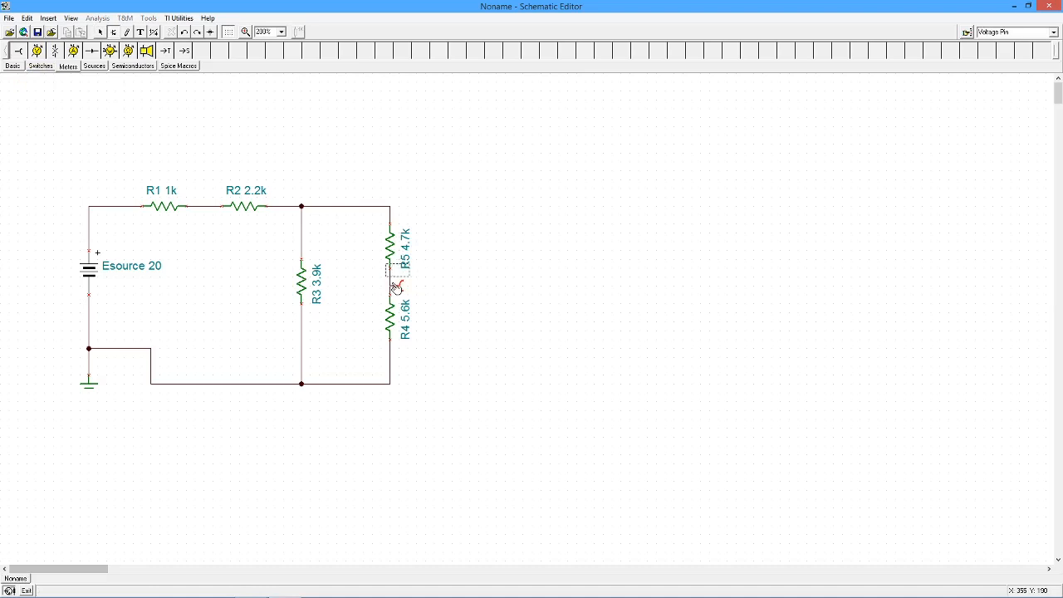
{"action": "left_click", "coordinate": [393, 285]}
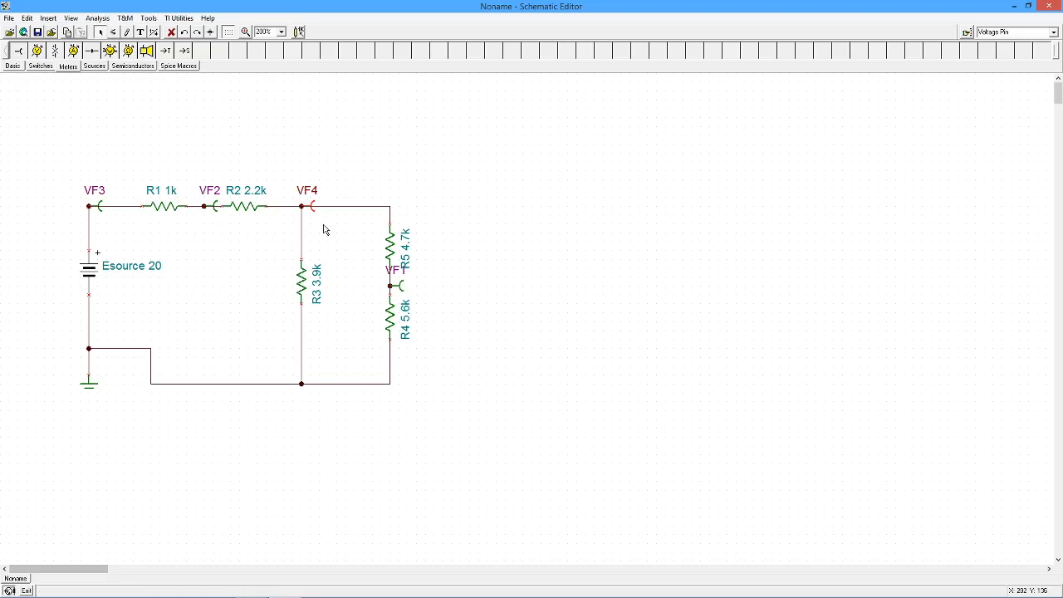
{"action": "mouse_move", "coordinate": [201, 256]}
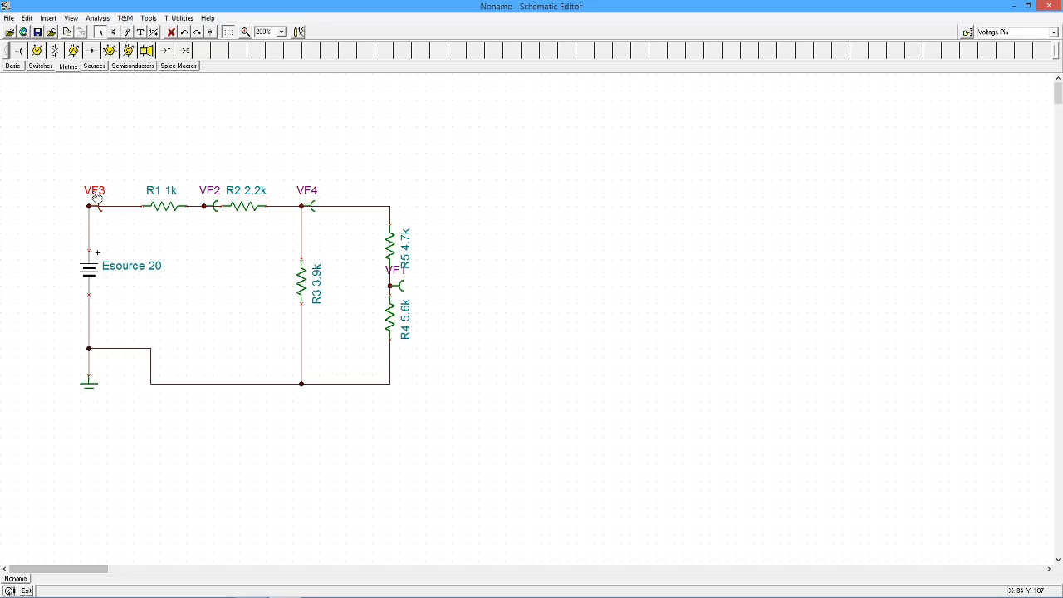
Rename voltage pin VF3 to a and VF2 to b
{"action": "double_click", "coordinate": [96, 206]}
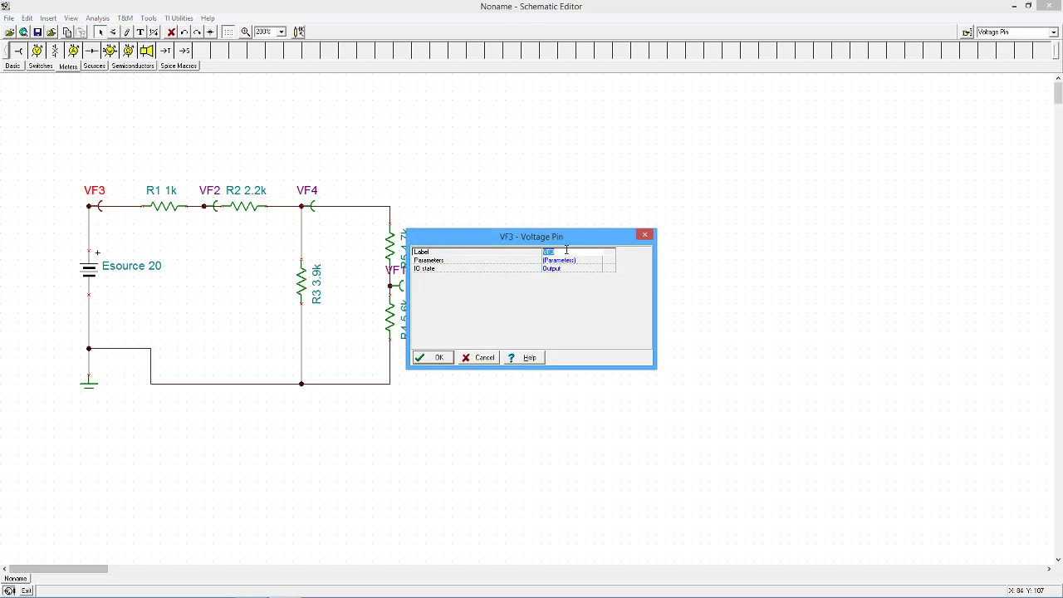
{"action": "type", "text": "a"}
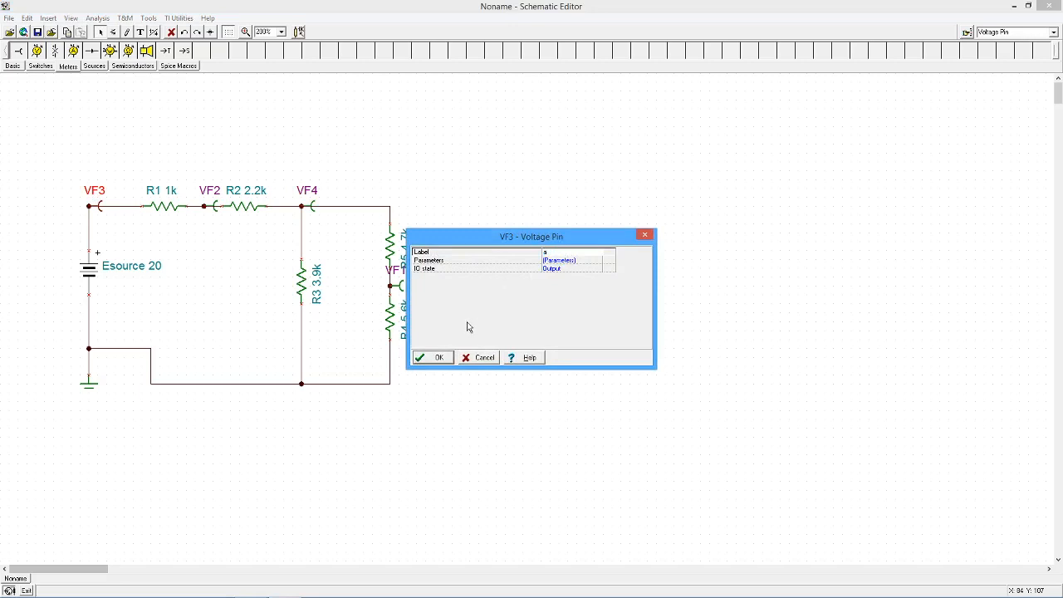
{"action": "left_click", "coordinate": [431, 357]}
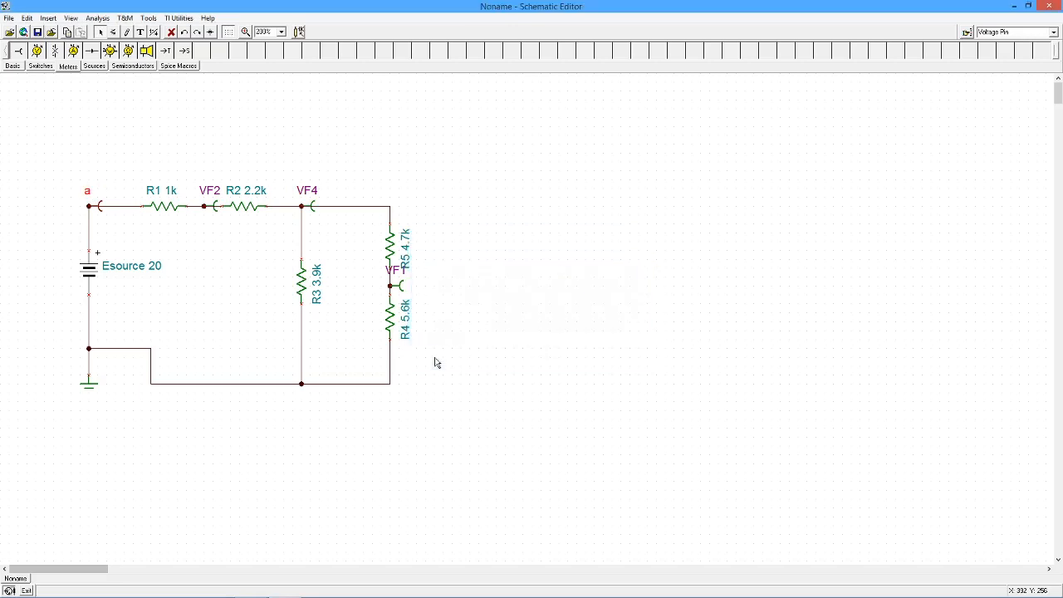
{"action": "double_click", "coordinate": [209, 190]}
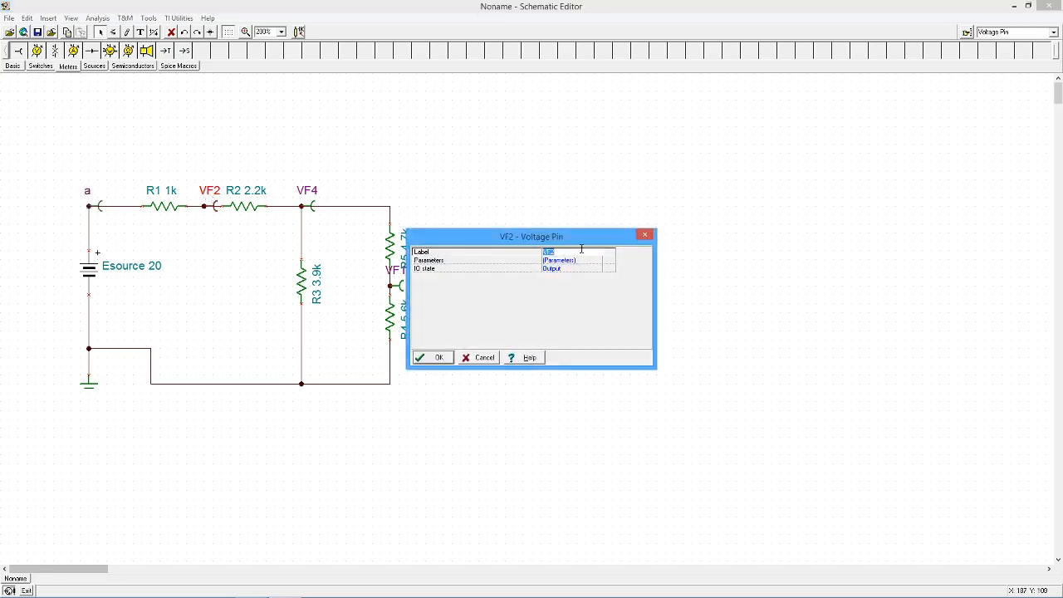
{"action": "left_click", "coordinate": [431, 357]}
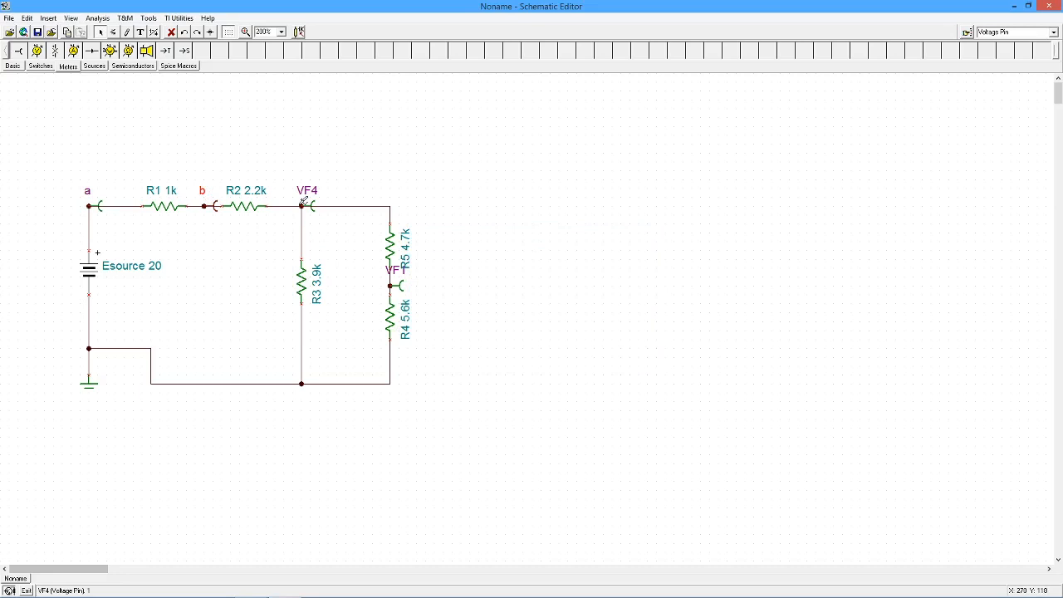
Rename VF4 to c and the pin between R5 and R4 to d
{"action": "double_click", "coordinate": [352, 206]}
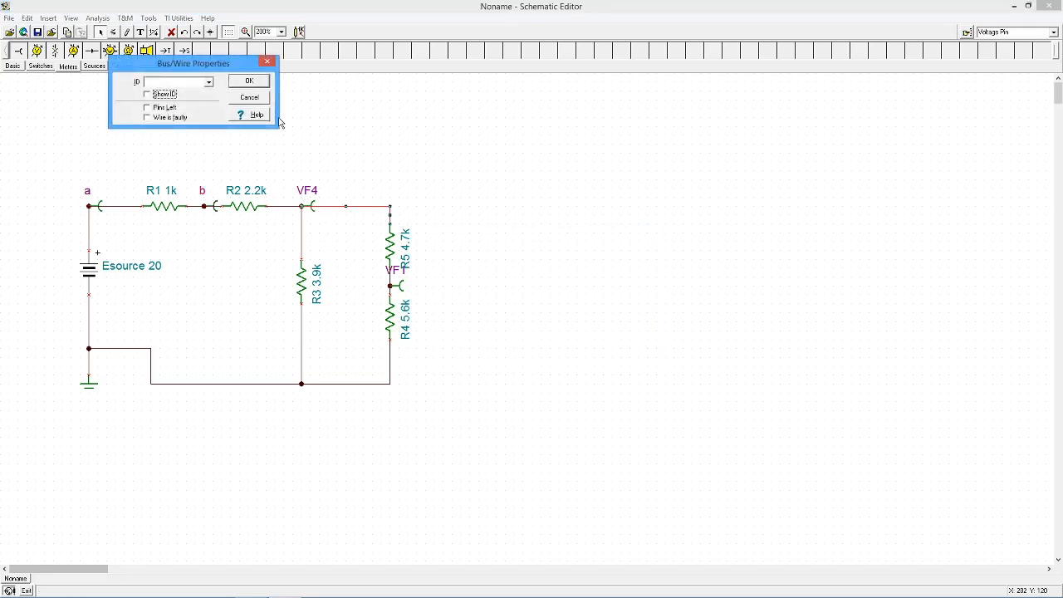
{"action": "left_click", "coordinate": [249, 97]}
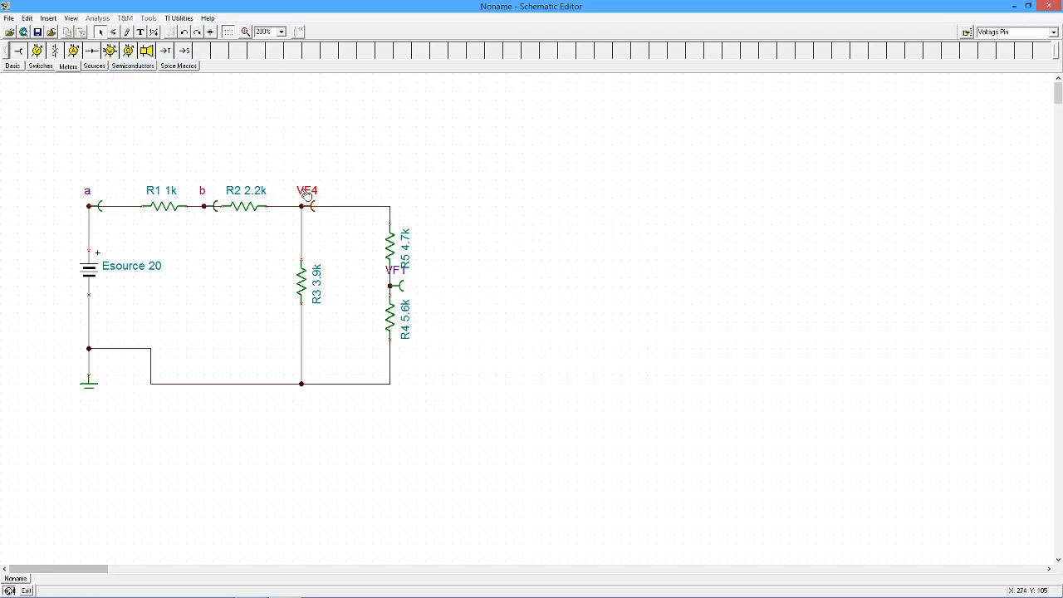
{"action": "double_click", "coordinate": [309, 206]}
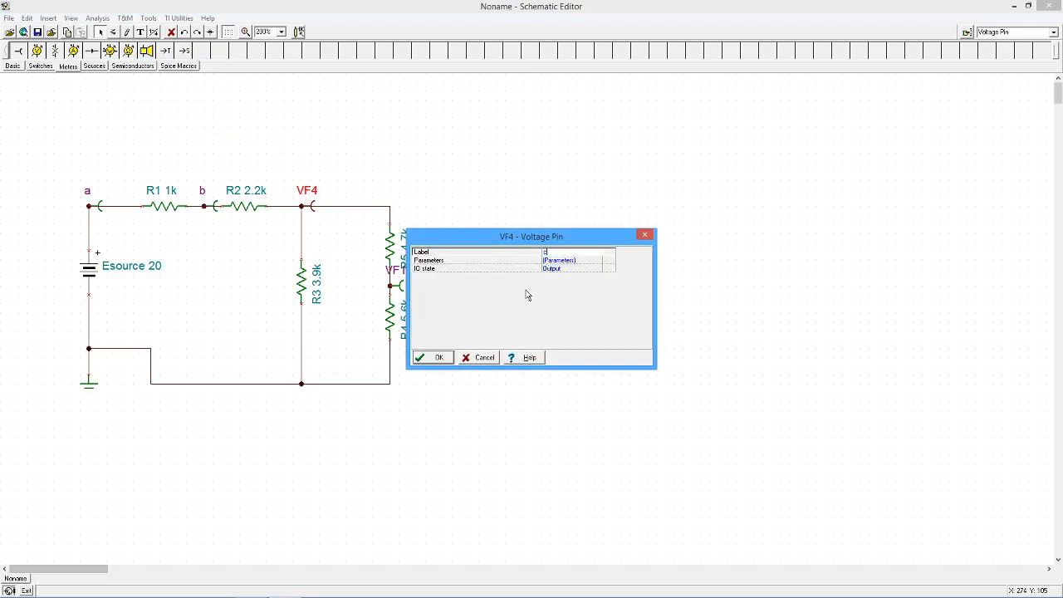
{"action": "left_click", "coordinate": [432, 357]}
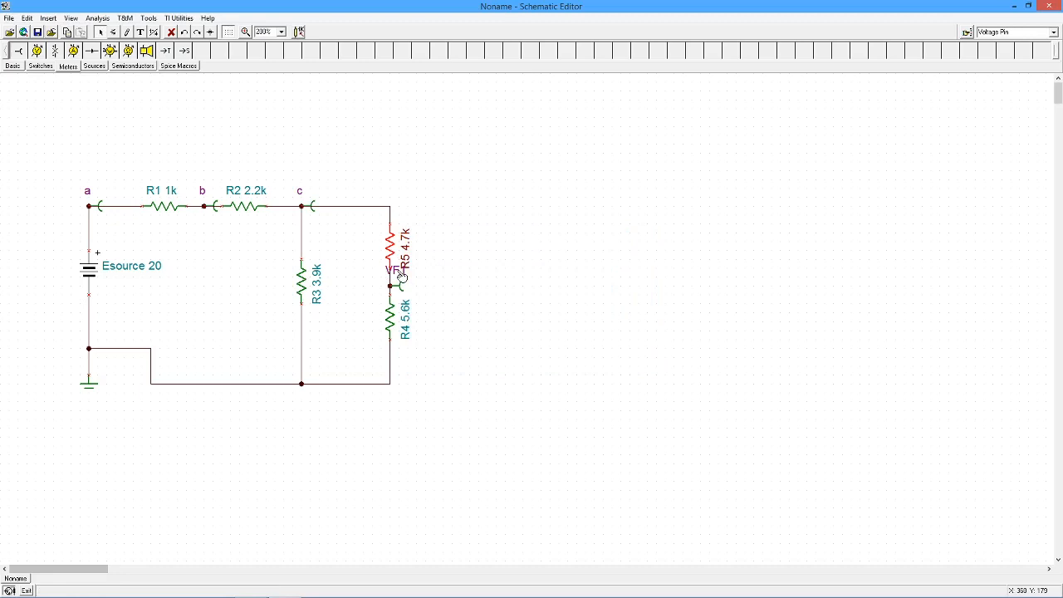
{"action": "left_click", "coordinate": [389, 285]}
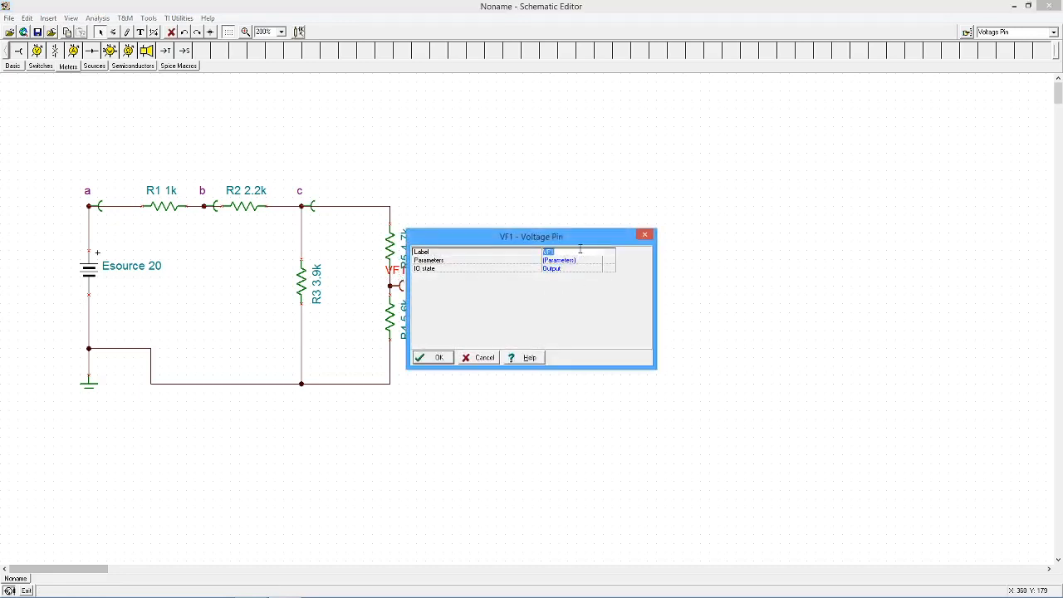
{"action": "left_click", "coordinate": [432, 357]}
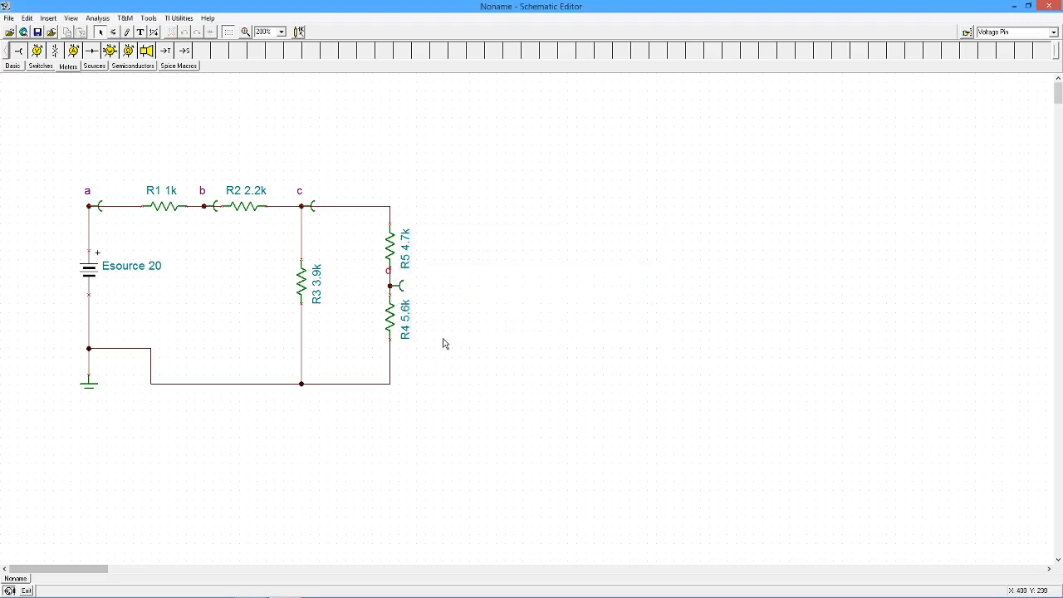
{"action": "mouse_move", "coordinate": [418, 253]}
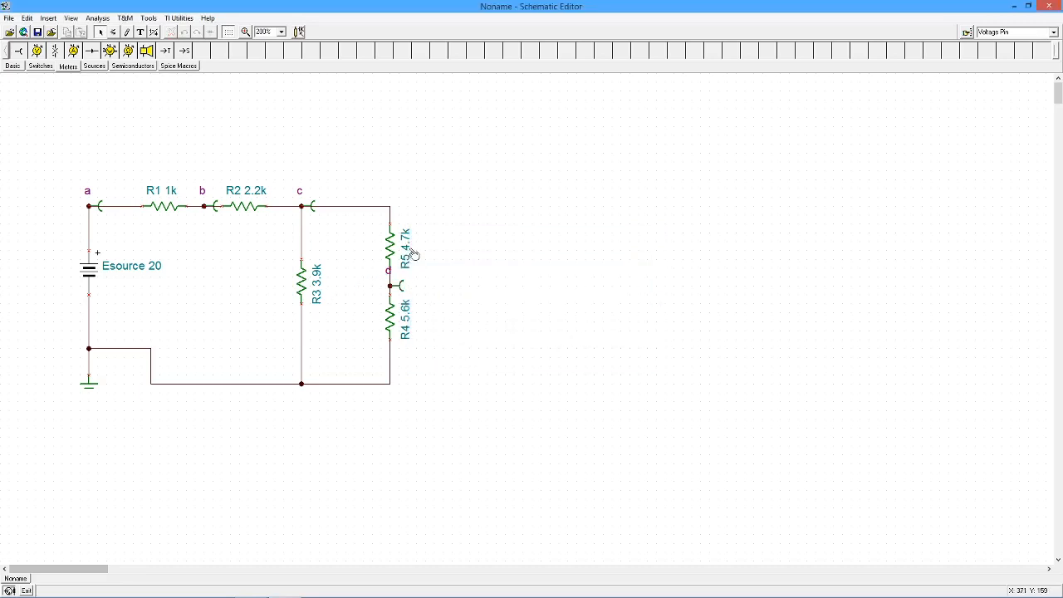
Shift the R5 4.7k label so it sits upright beside its resistor, clear of the pin
{"action": "left_click", "coordinate": [389, 245]}
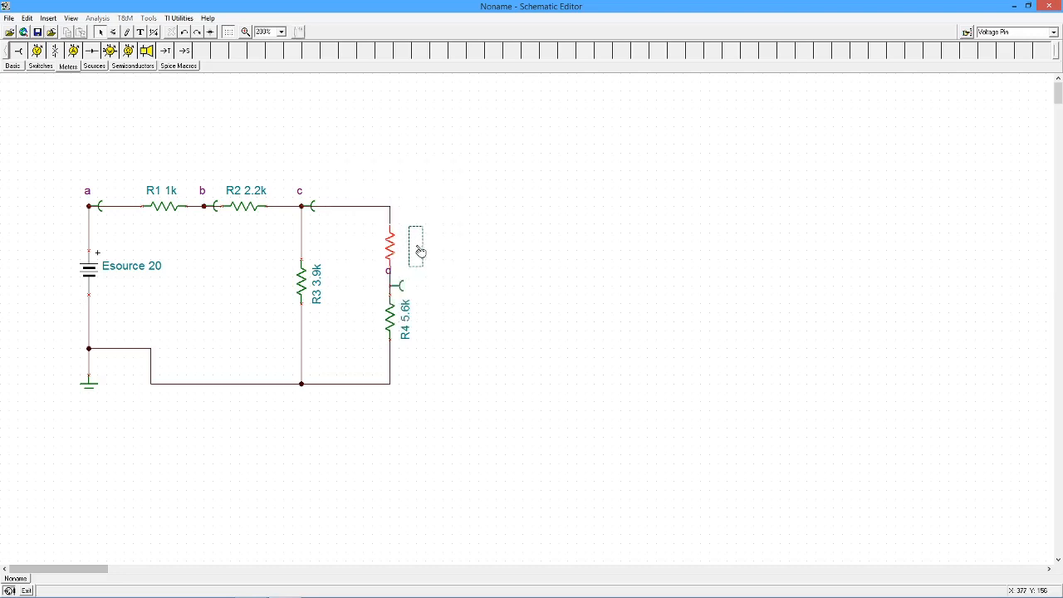
{"action": "left_click", "coordinate": [390, 240]}
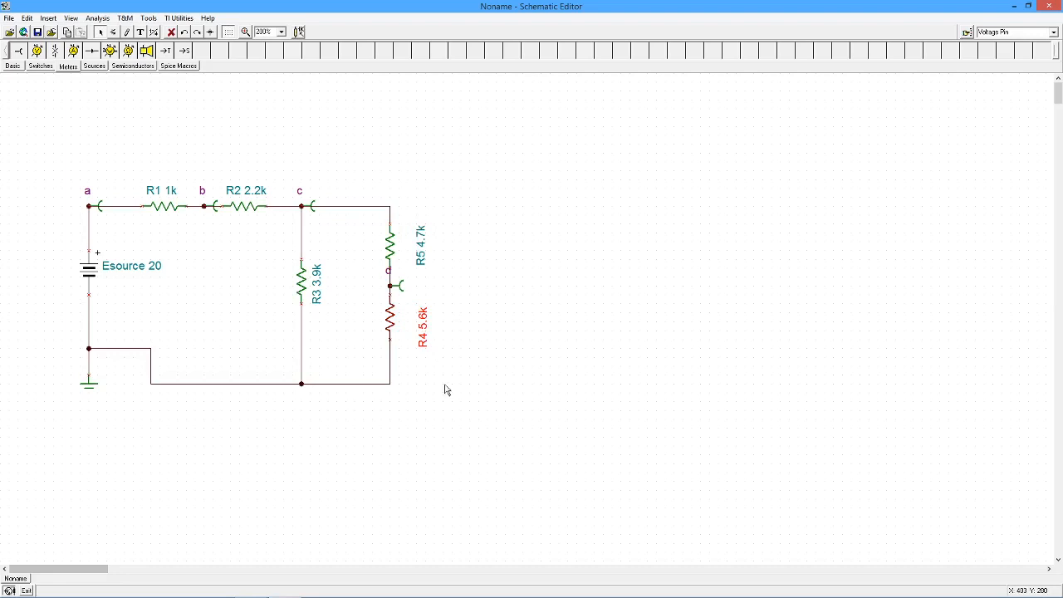
{"action": "mouse_move", "coordinate": [432, 324]}
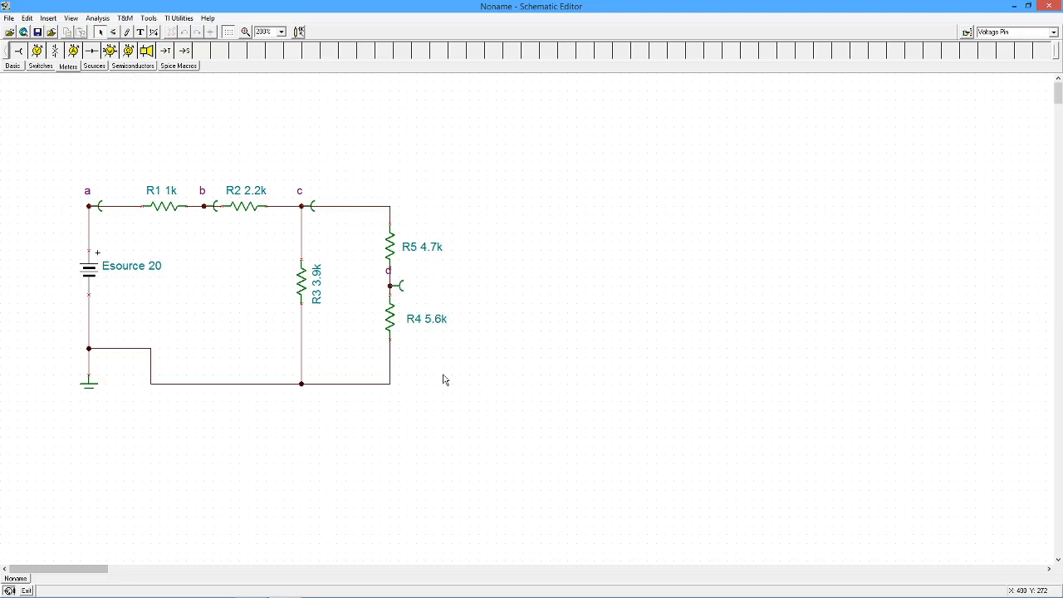
{"action": "mouse_move", "coordinate": [440, 373]}
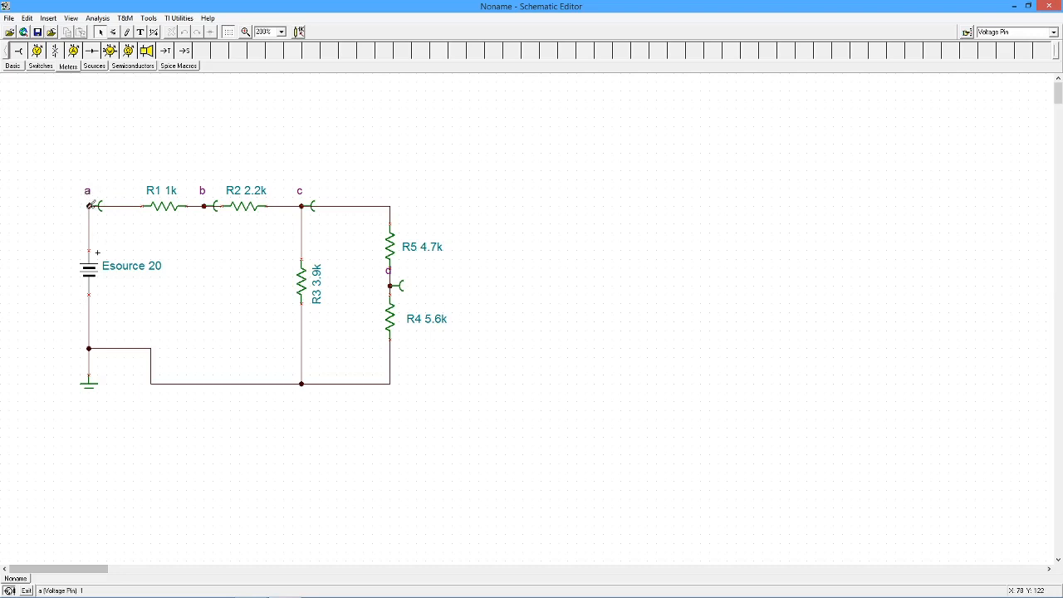
{"action": "mouse_move", "coordinate": [364, 276]}
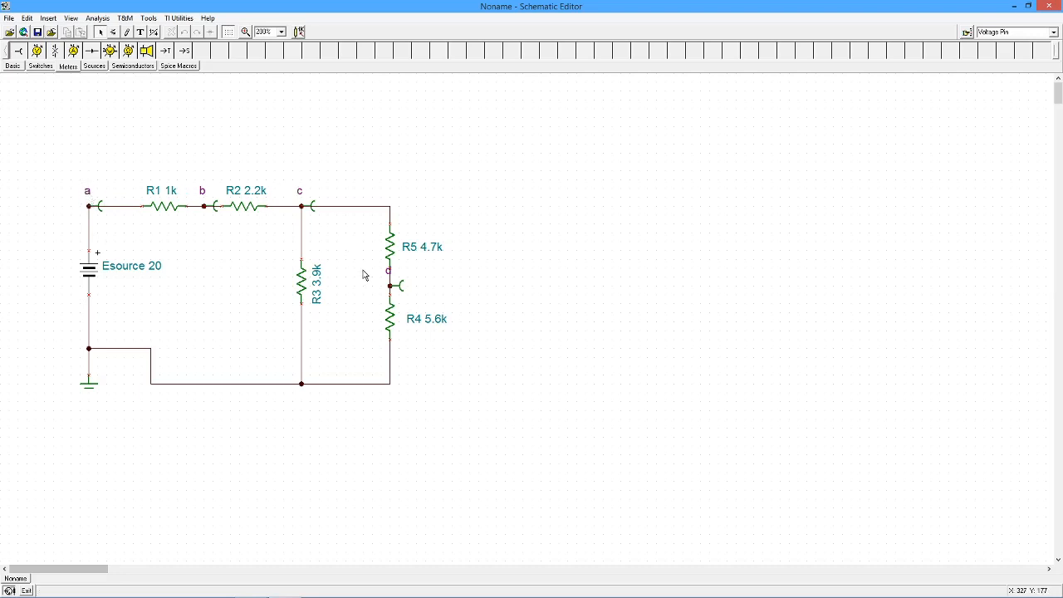
{"action": "mouse_move", "coordinate": [203, 192]}
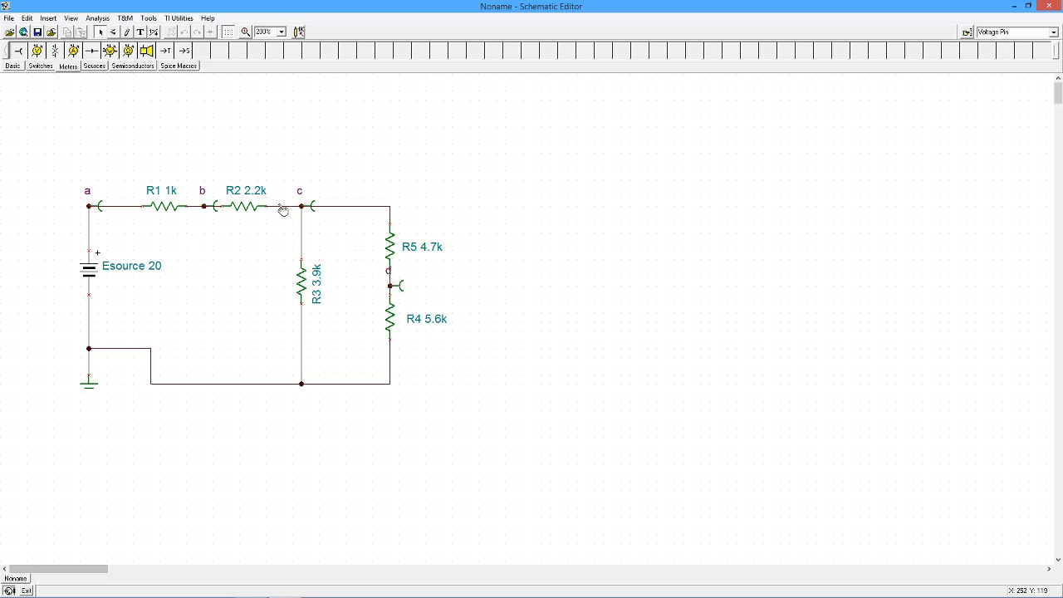
{"action": "mouse_move", "coordinate": [213, 197]}
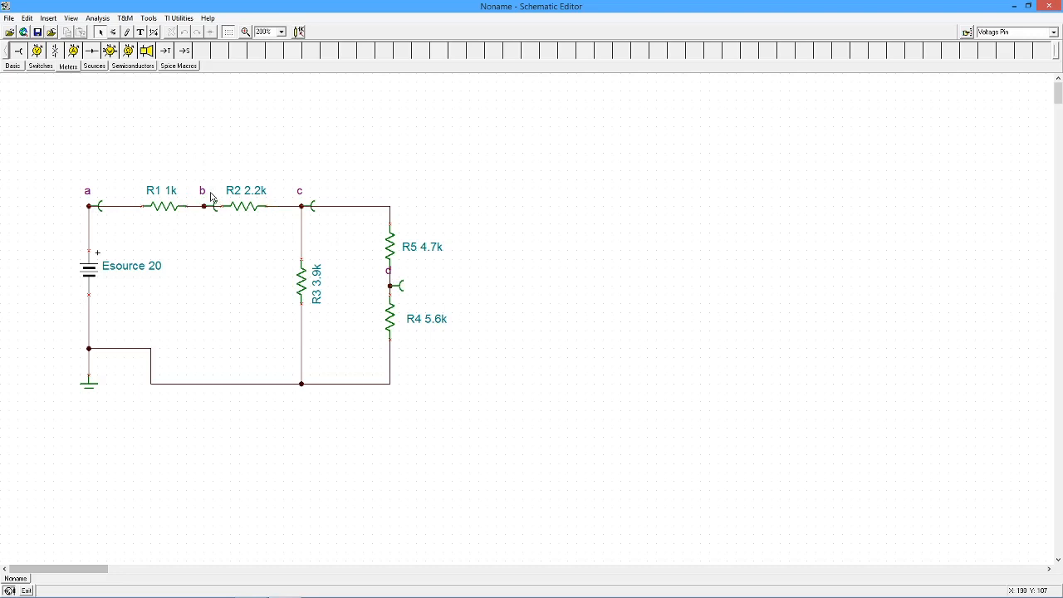
{"action": "mouse_move", "coordinate": [548, 289]}
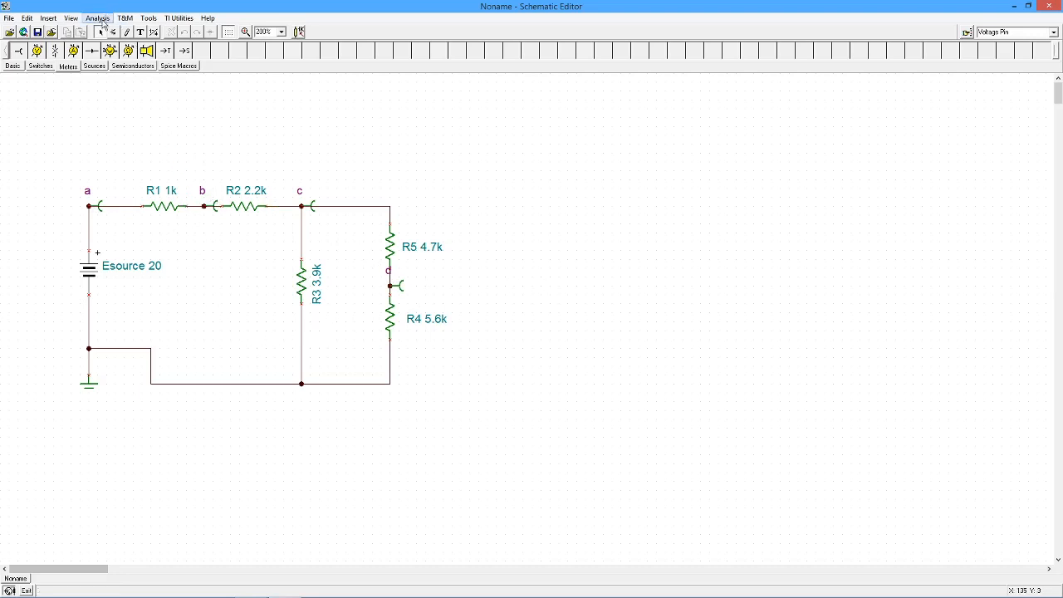
{"action": "left_click", "coordinate": [97, 13]}
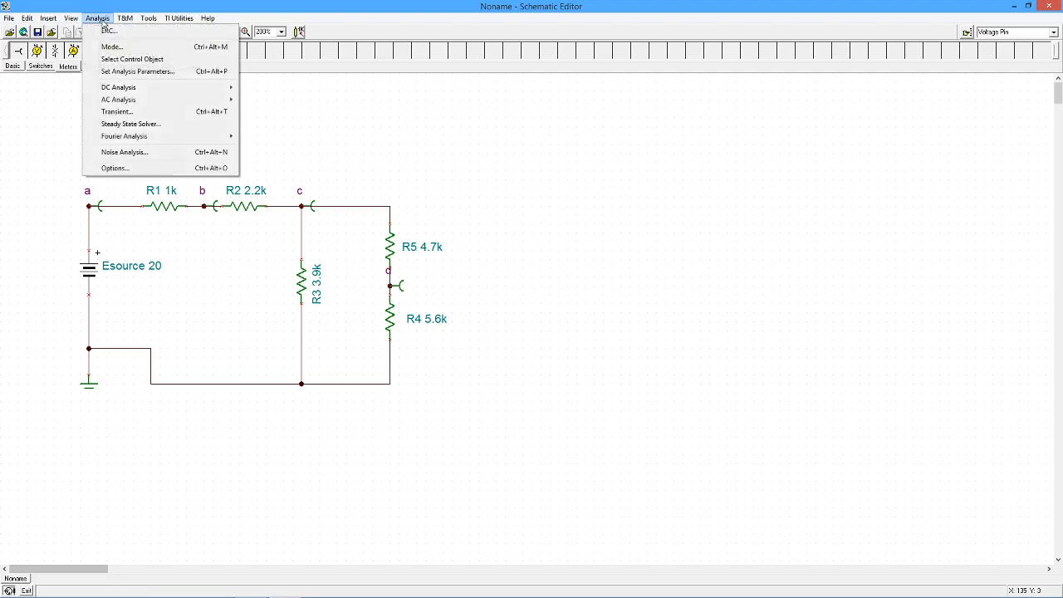
{"action": "mouse_move", "coordinate": [124, 86]}
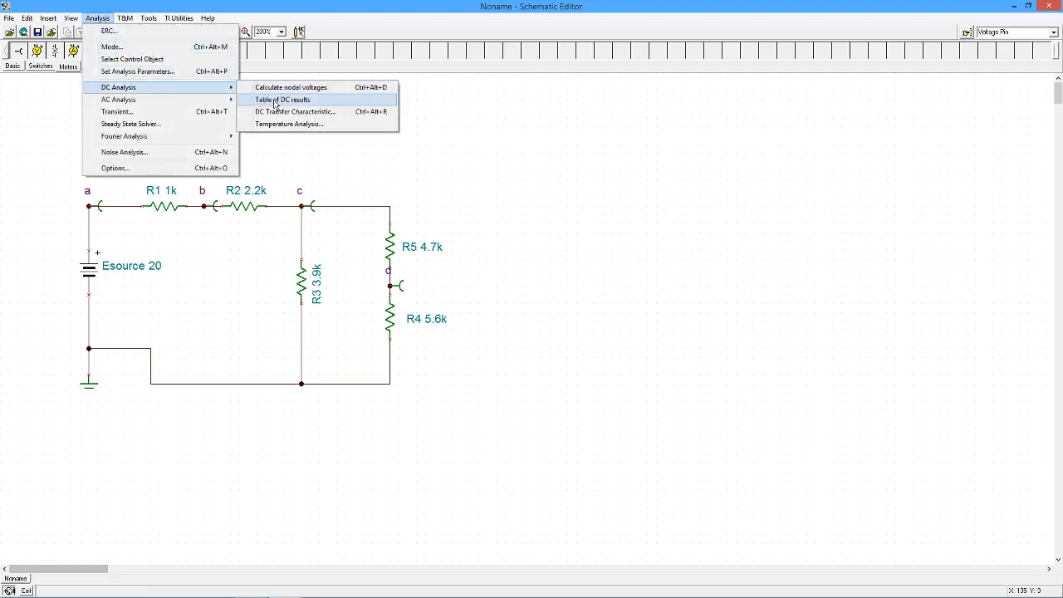
{"action": "left_click", "coordinate": [282, 99]}
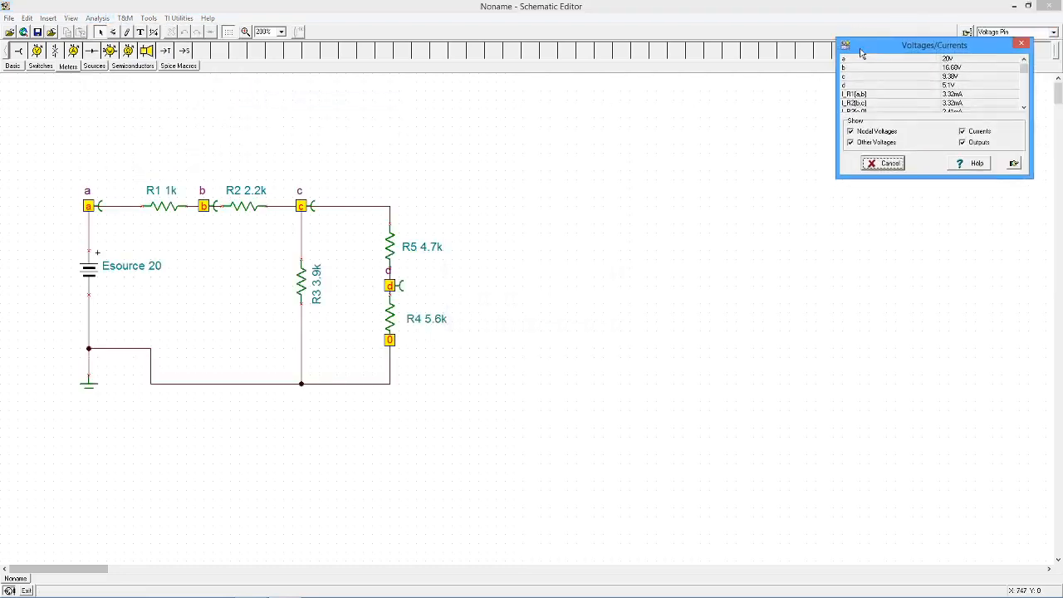
{"action": "left_click_drag", "start_coordinate": [934, 45], "coordinate": [609, 107]}
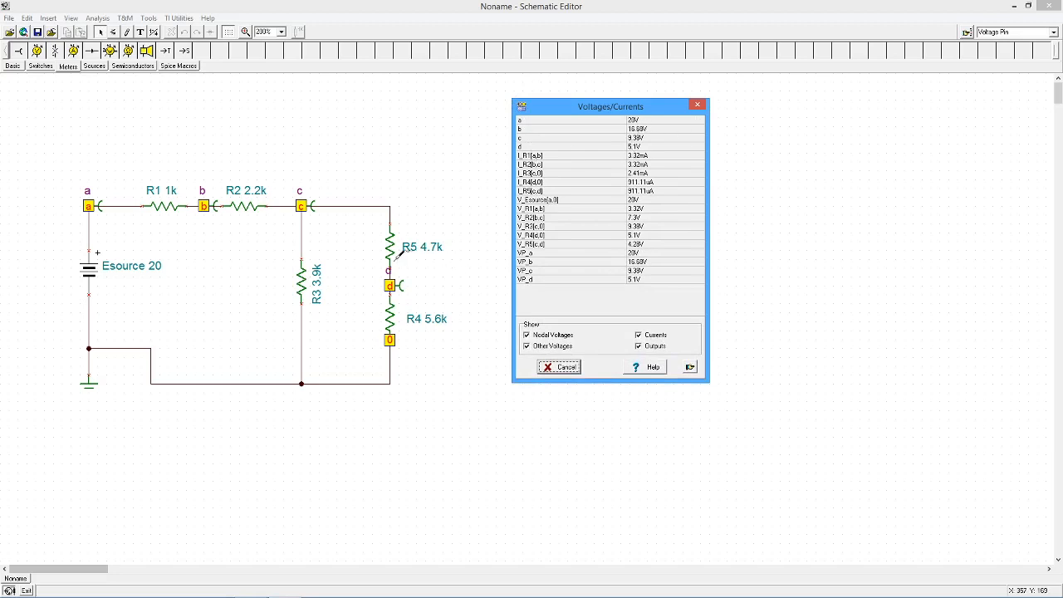
{"action": "mouse_move", "coordinate": [334, 239]}
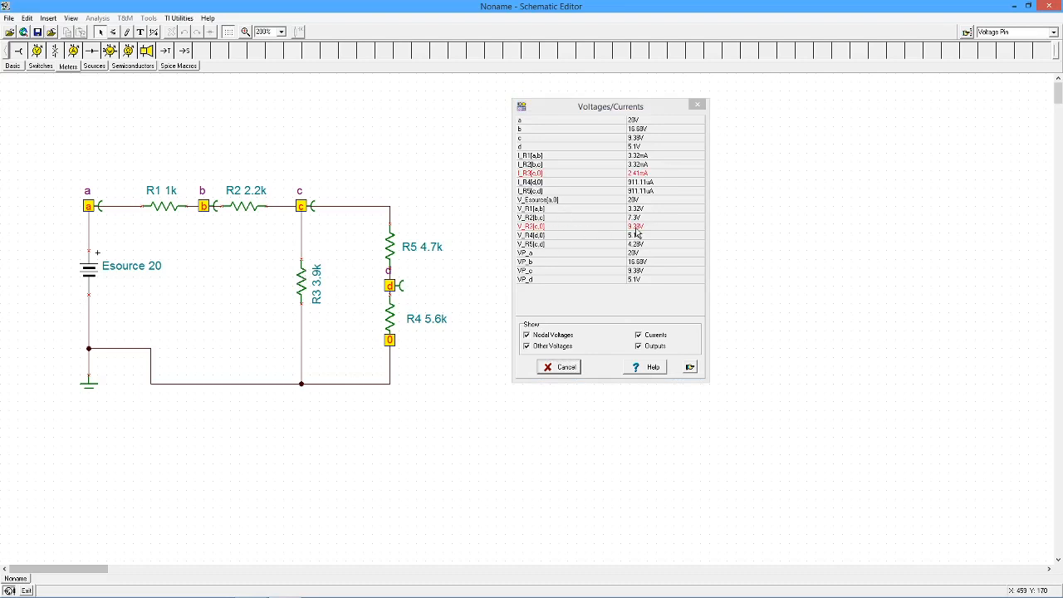
{"action": "mouse_move", "coordinate": [651, 183]}
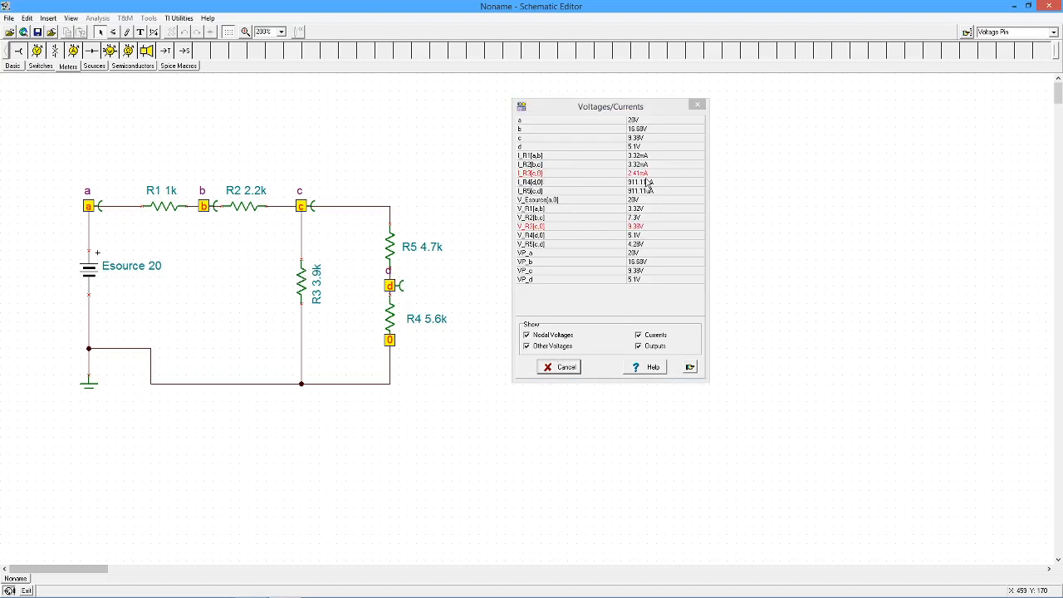
{"action": "mouse_move", "coordinate": [169, 166]}
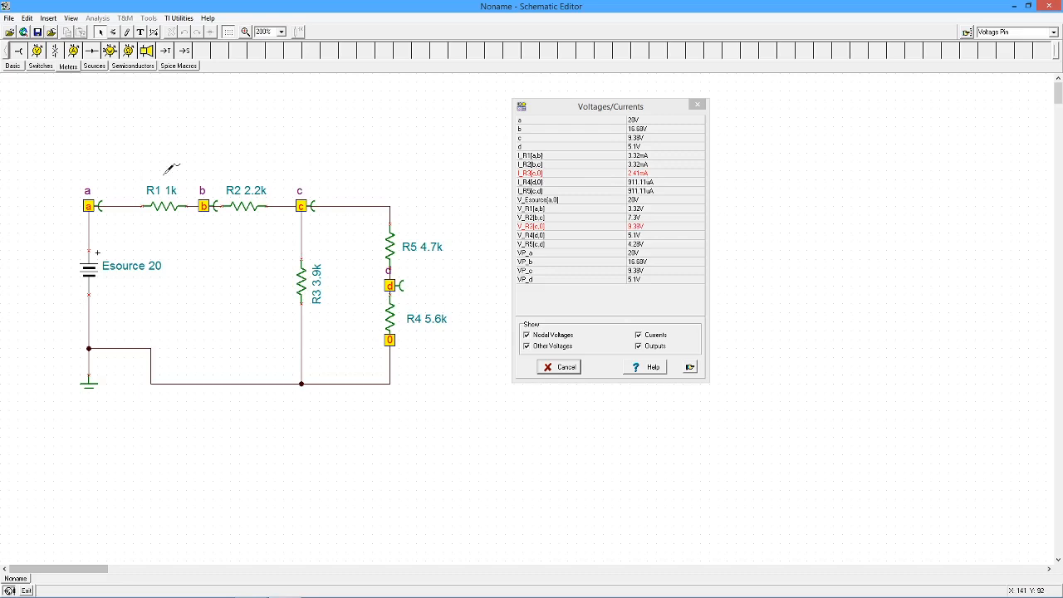
{"action": "mouse_move", "coordinate": [425, 267]}
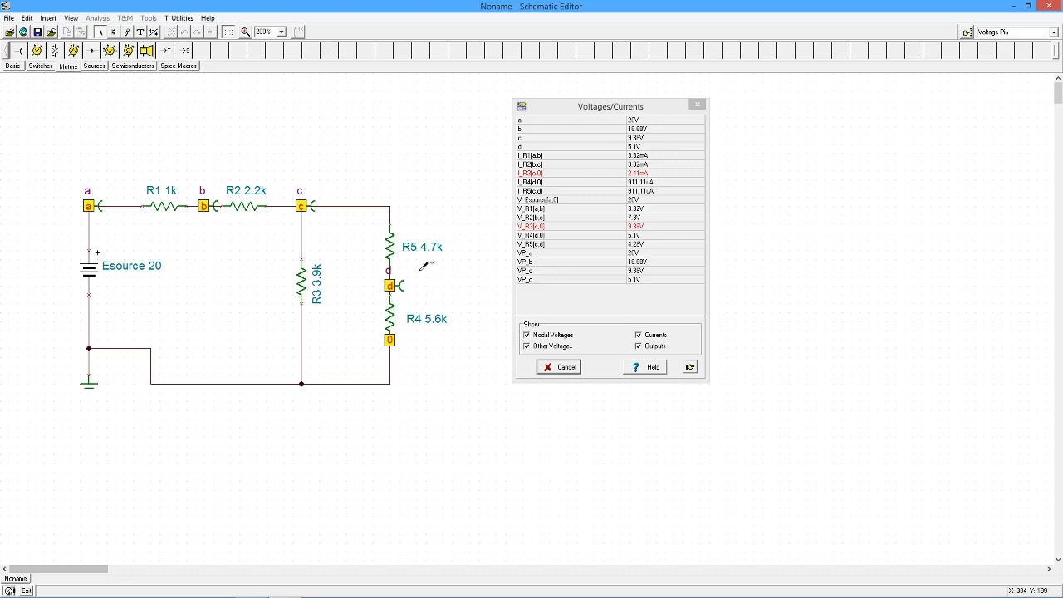
{"action": "mouse_move", "coordinate": [215, 193]}
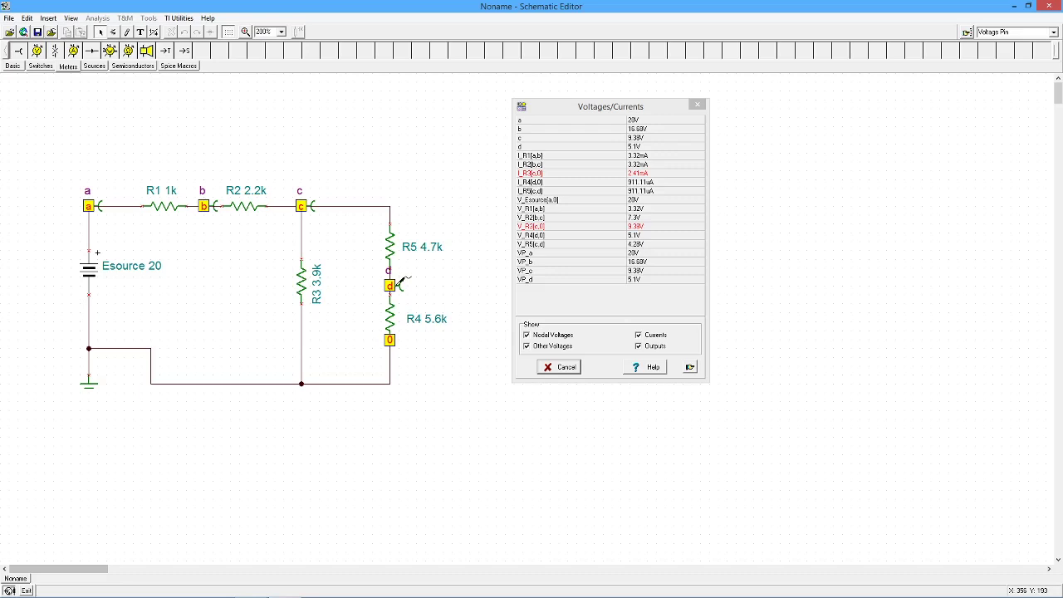
{"action": "mouse_move", "coordinate": [561, 370]}
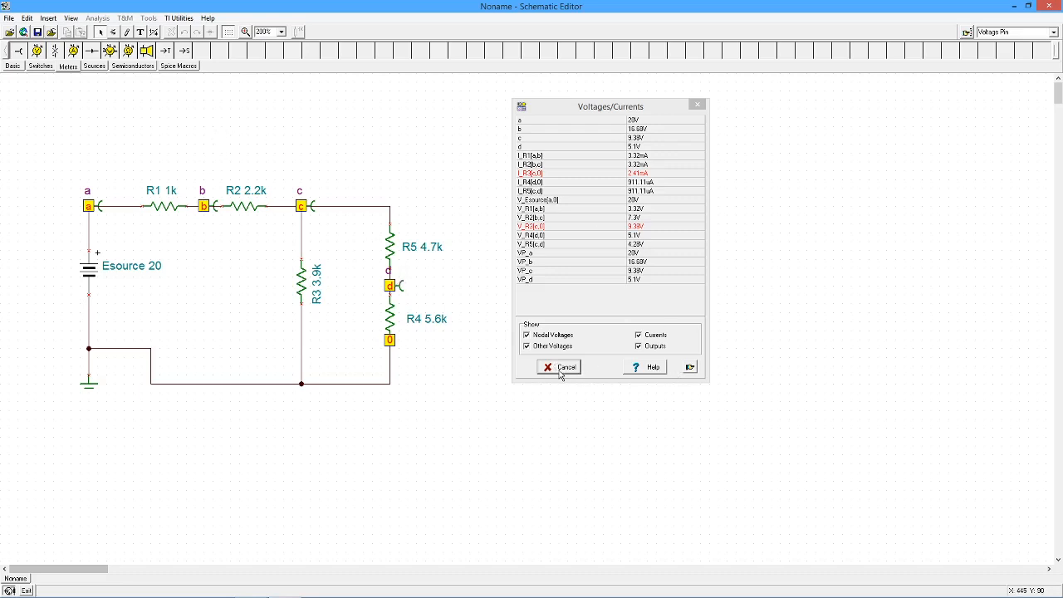
{"action": "left_click", "coordinate": [558, 367]}
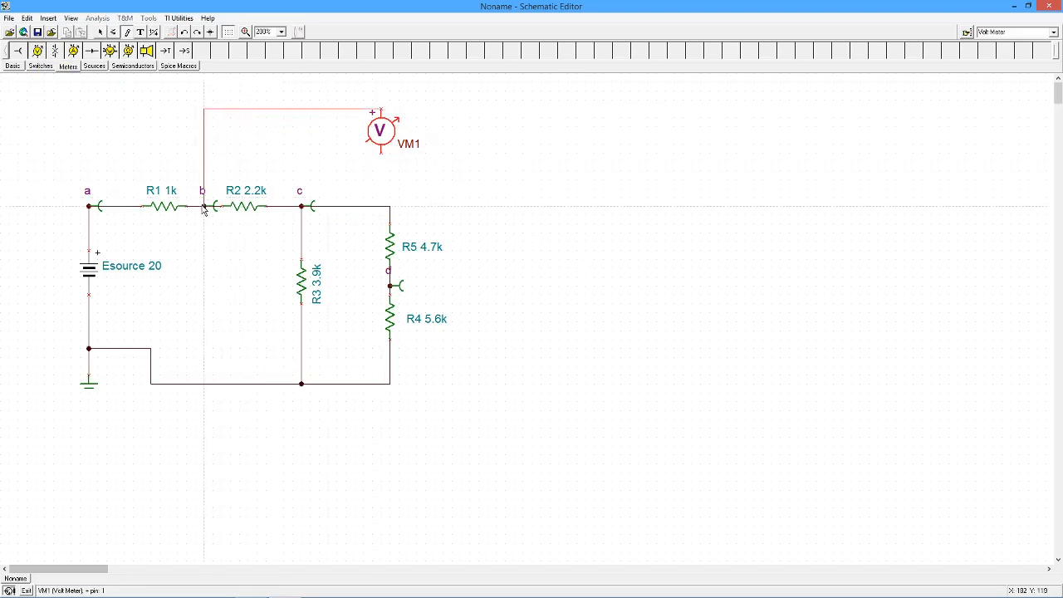
Wire VM1's + terminal to node b and its other terminal to node d between R5 and R4
{"action": "left_click", "coordinate": [380, 146]}
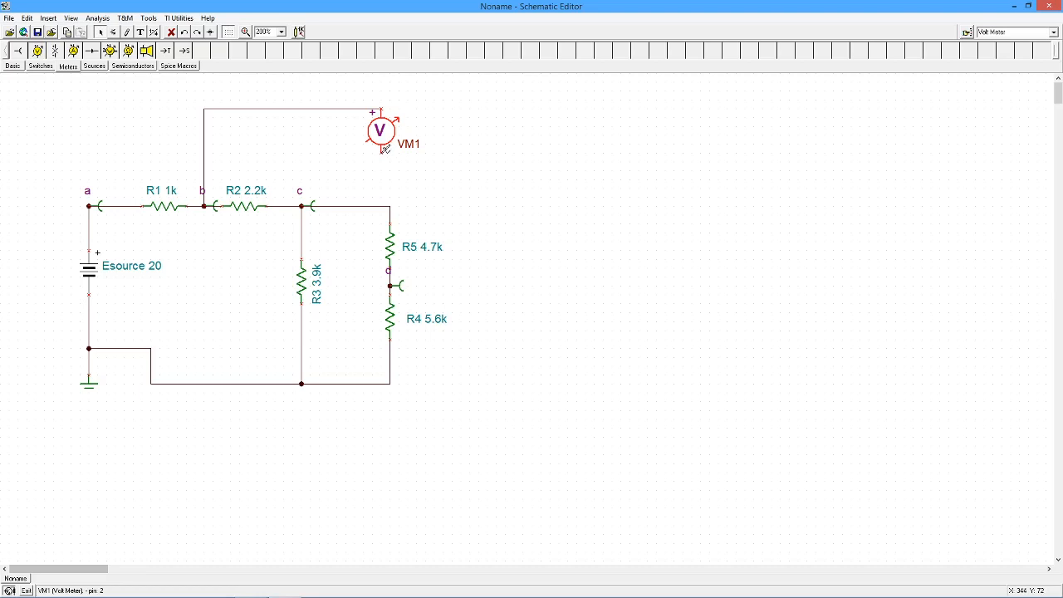
{"action": "left_click_drag", "start_coordinate": [396, 136], "coordinate": [468, 272]}
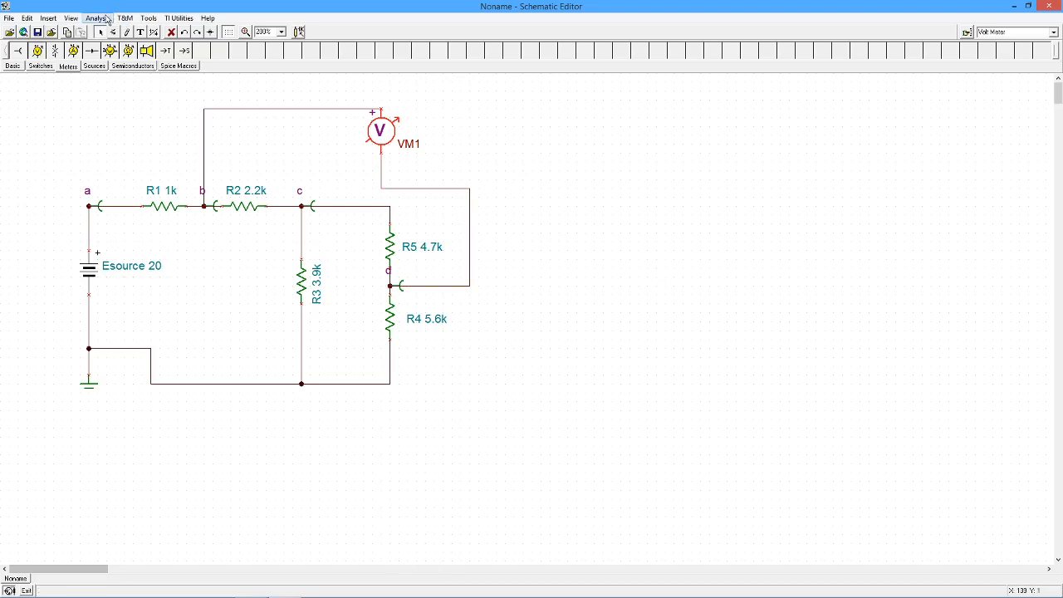
{"action": "mouse_move", "coordinate": [206, 216]}
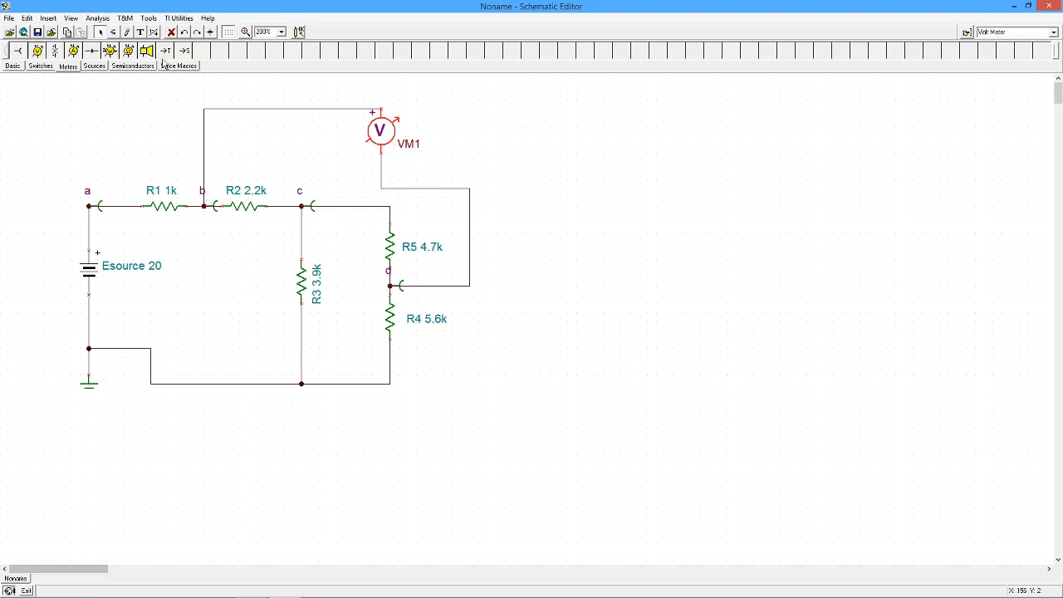
{"action": "left_click", "coordinate": [102, 20]}
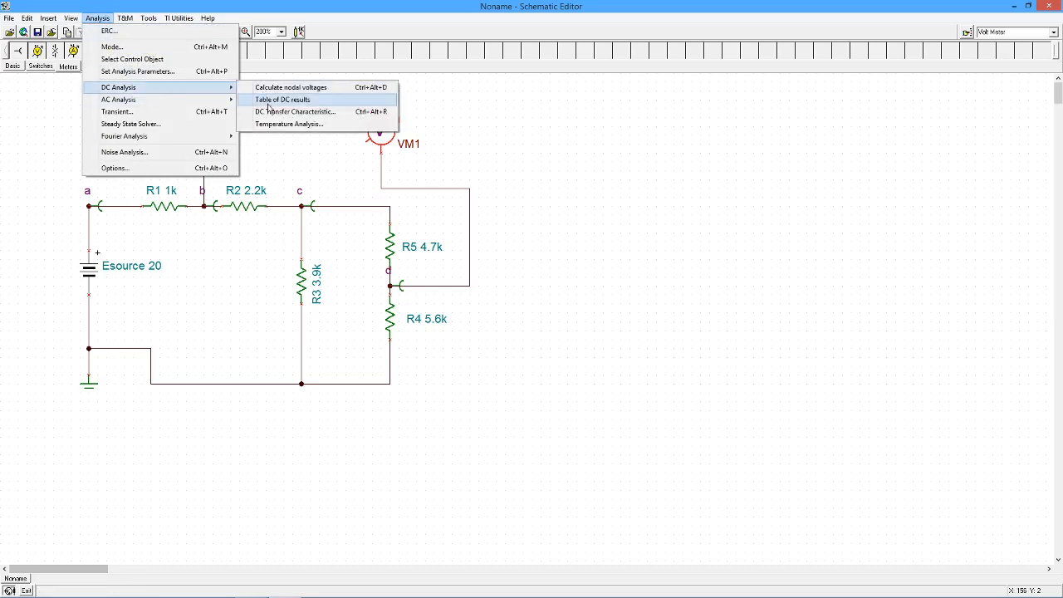
{"action": "left_click", "coordinate": [282, 100]}
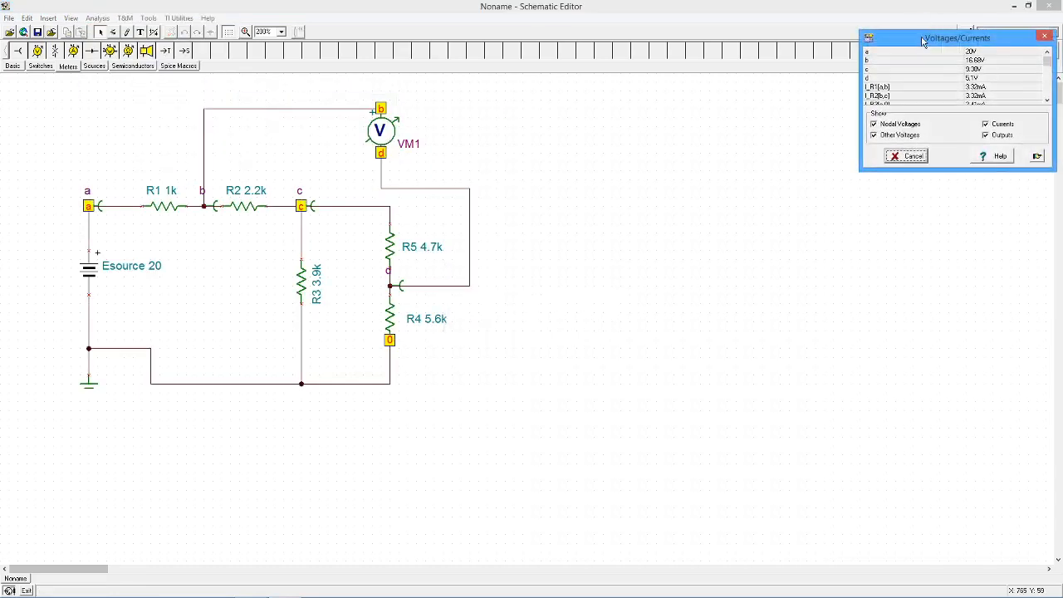
{"action": "left_click_drag", "start_coordinate": [955, 37], "coordinate": [697, 117]}
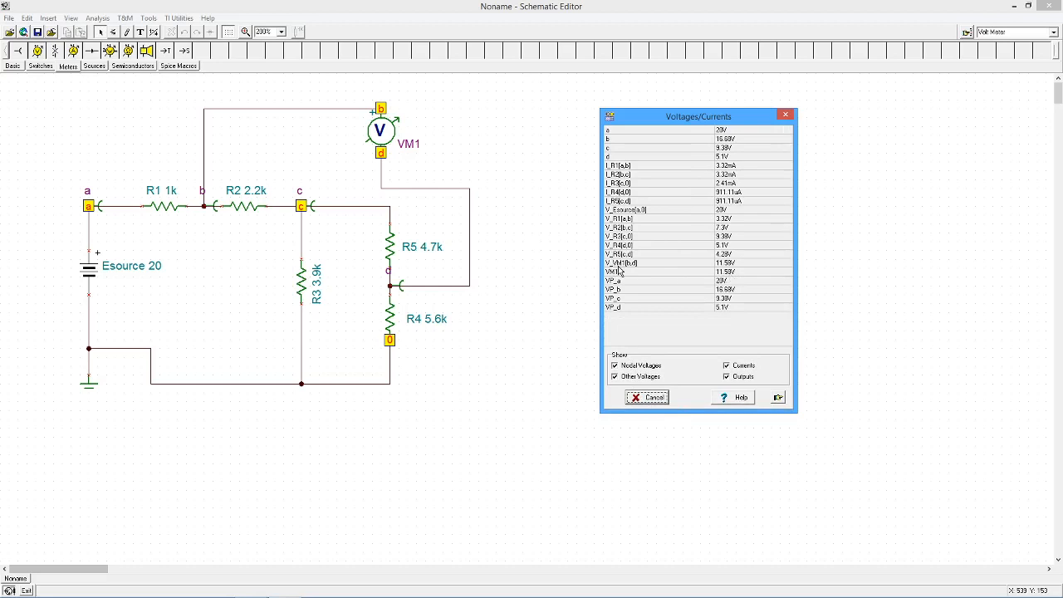
{"action": "mouse_move", "coordinate": [631, 274]}
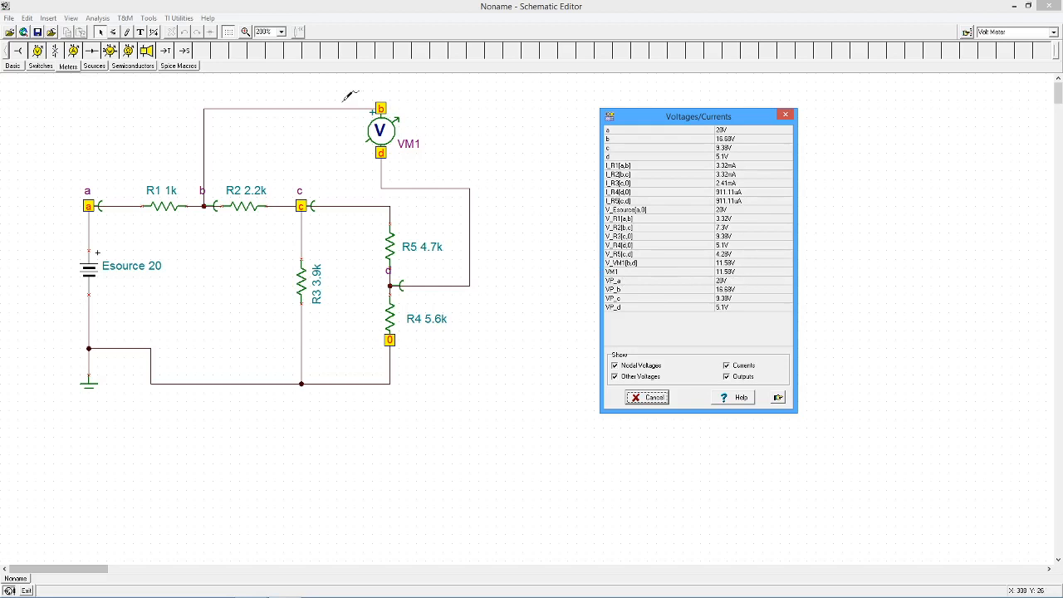
{"action": "mouse_move", "coordinate": [555, 259]}
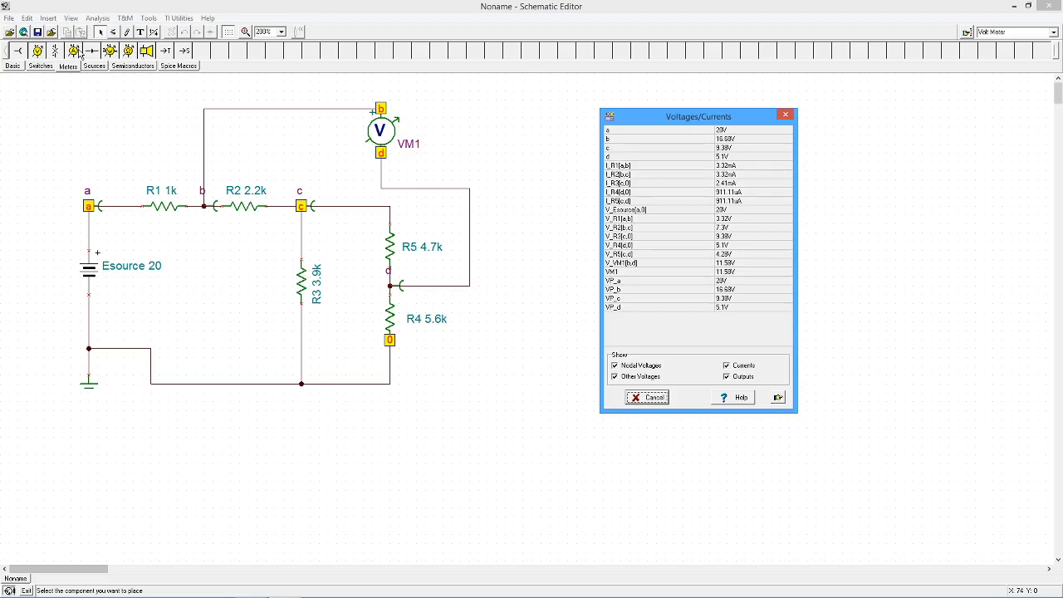
{"action": "mouse_move", "coordinate": [681, 295]}
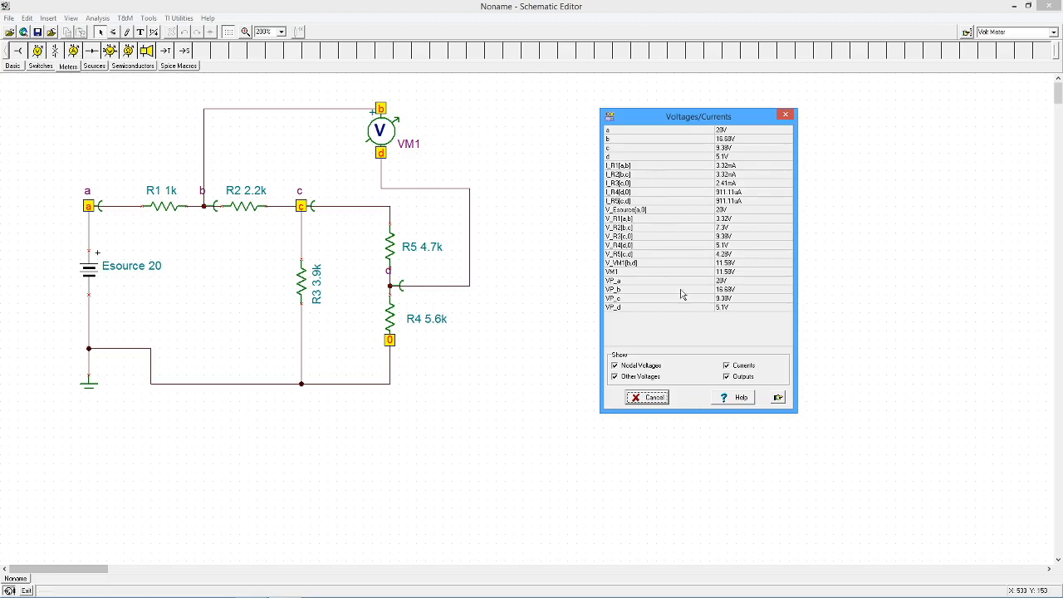
{"action": "mouse_move", "coordinate": [636, 186]}
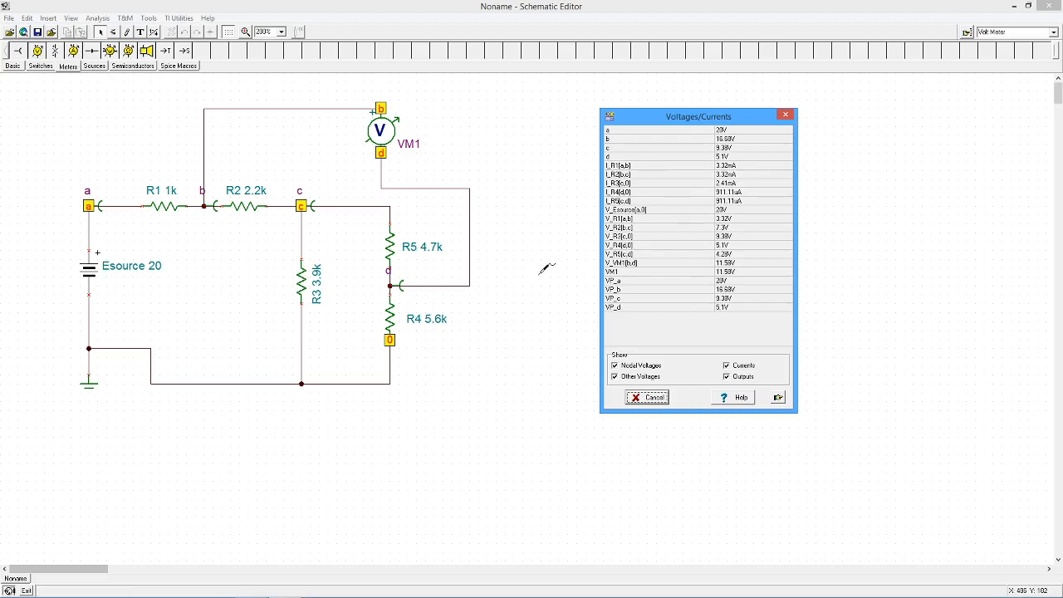
{"action": "mouse_move", "coordinate": [146, 103]}
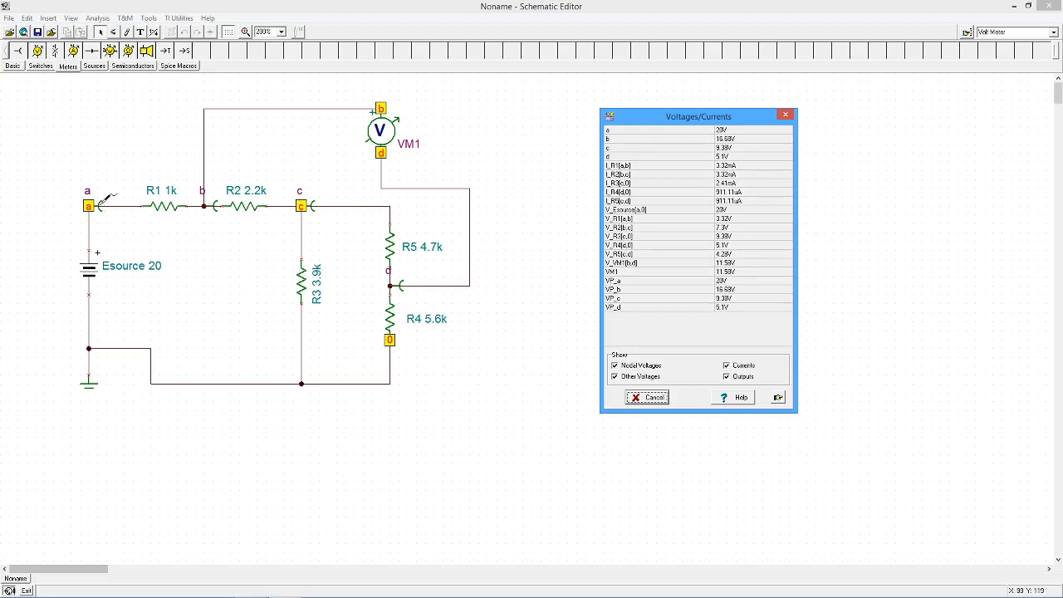
{"action": "mouse_move", "coordinate": [434, 159]}
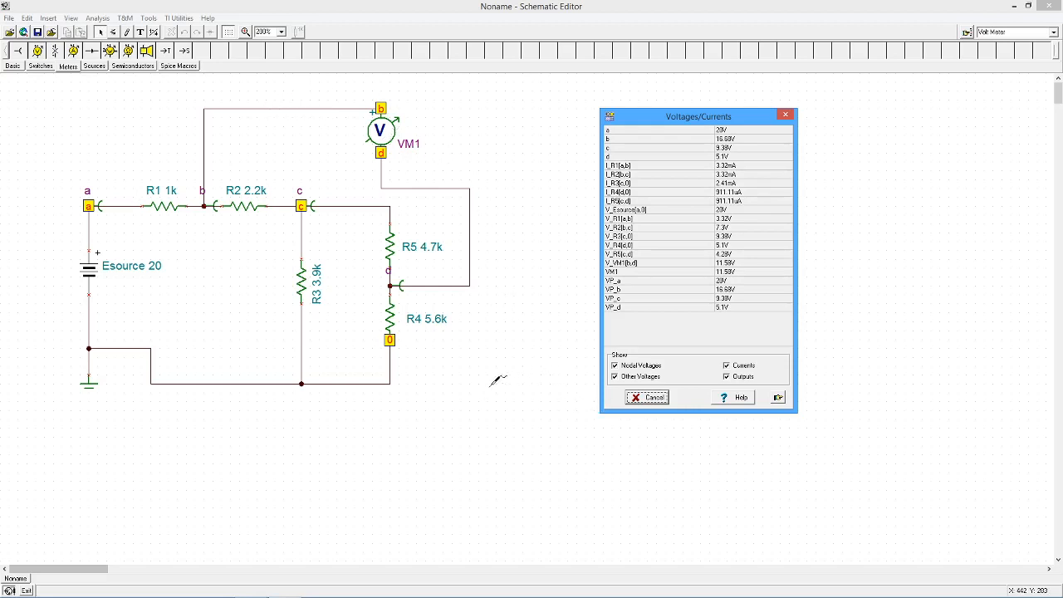
{"action": "mouse_move", "coordinate": [647, 397]}
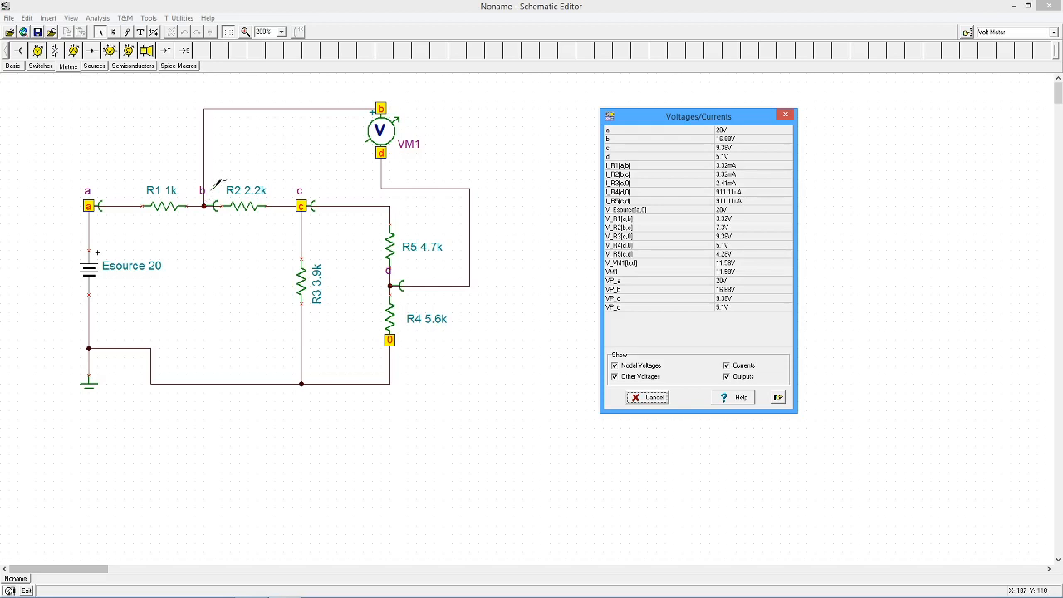
{"action": "mouse_move", "coordinate": [544, 257]}
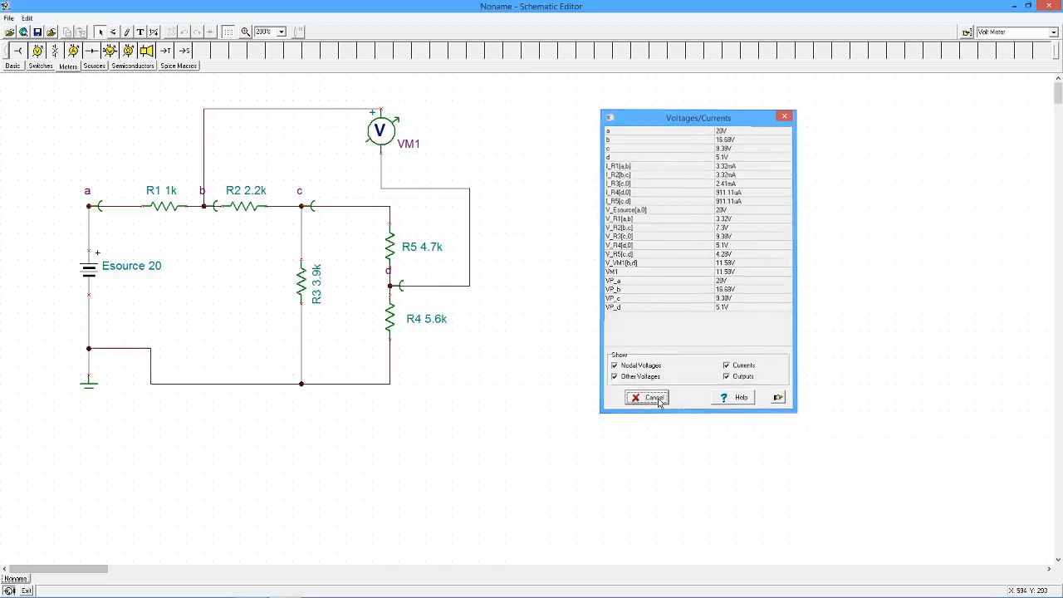
Dismiss the Voltages/Currents table and try a text label beside the circuit without keeping it
{"action": "left_click", "coordinate": [647, 397]}
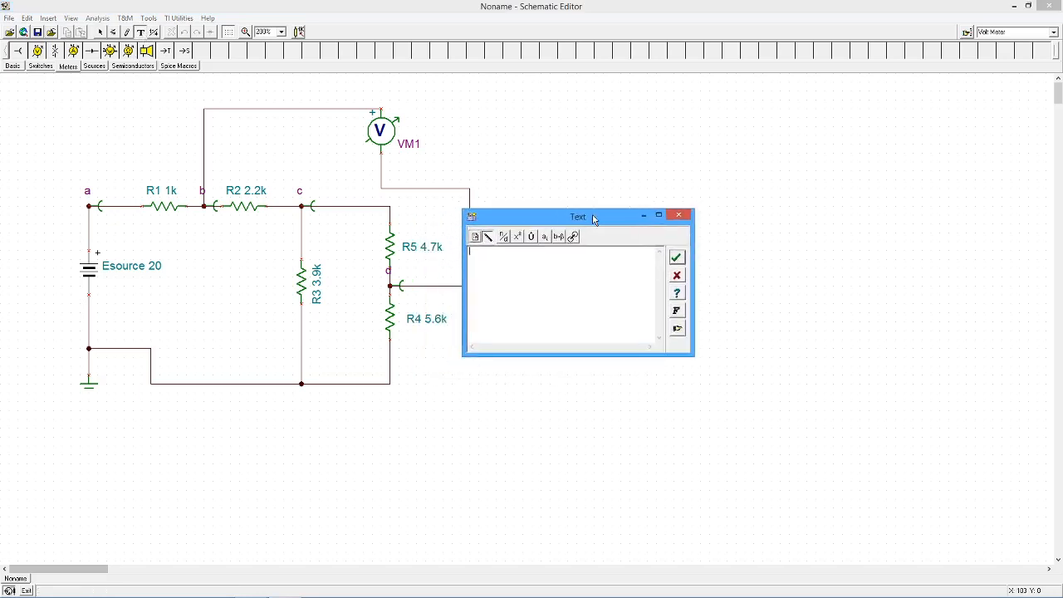
{"action": "left_click_drag", "start_coordinate": [577, 216], "coordinate": [694, 180]}
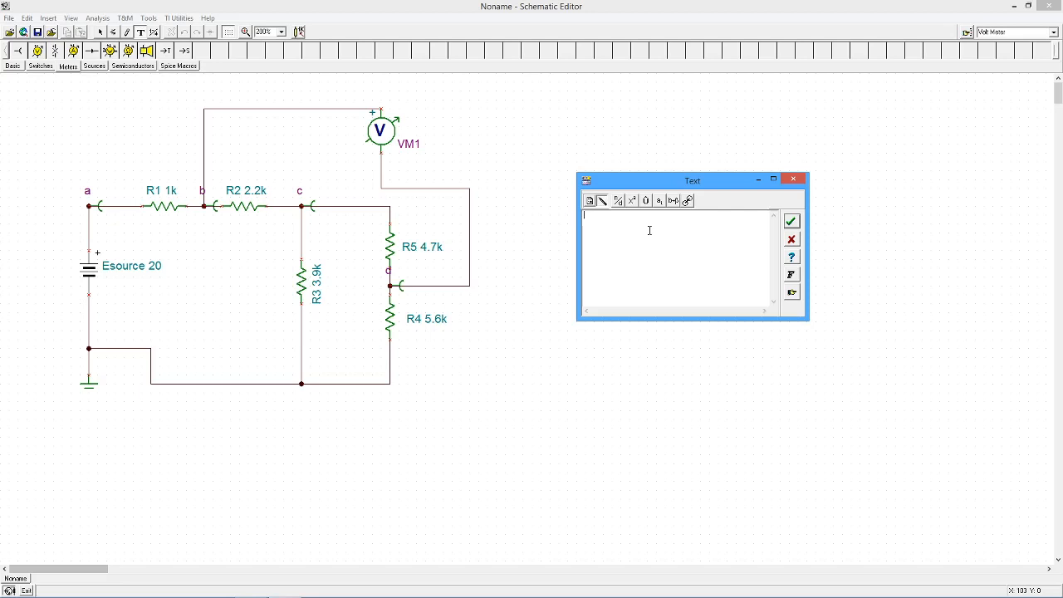
{"action": "mouse_move", "coordinate": [617, 201]}
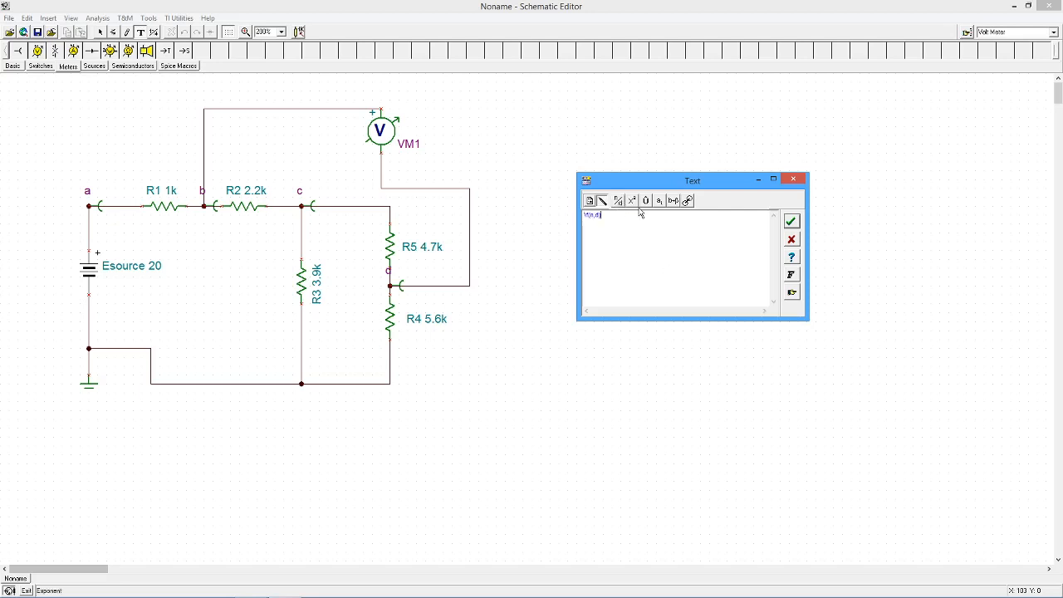
{"action": "mouse_move", "coordinate": [631, 199]}
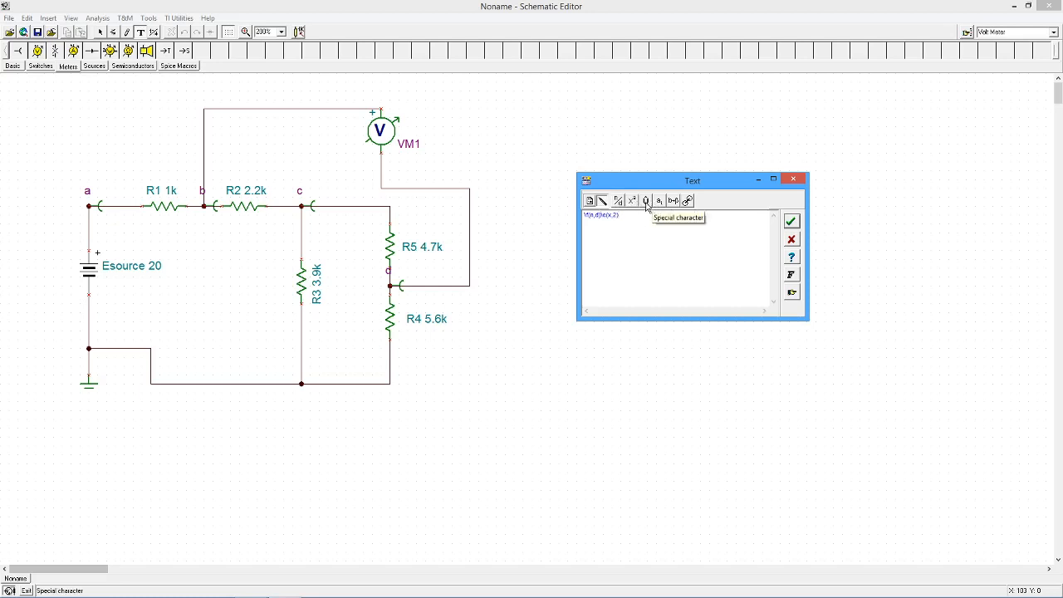
{"action": "mouse_move", "coordinate": [658, 200]}
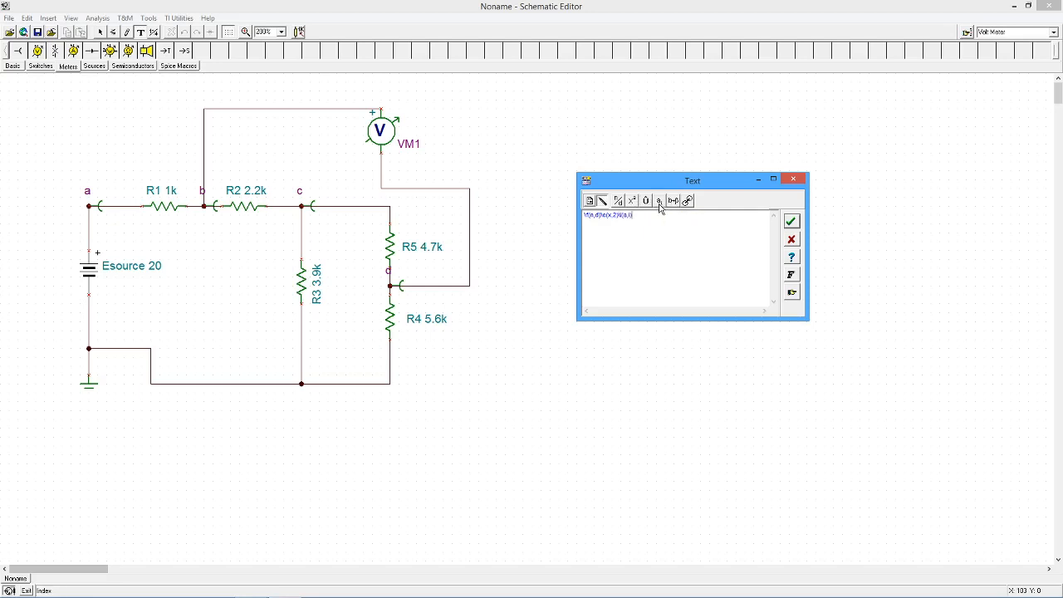
{"action": "mouse_move", "coordinate": [658, 203]}
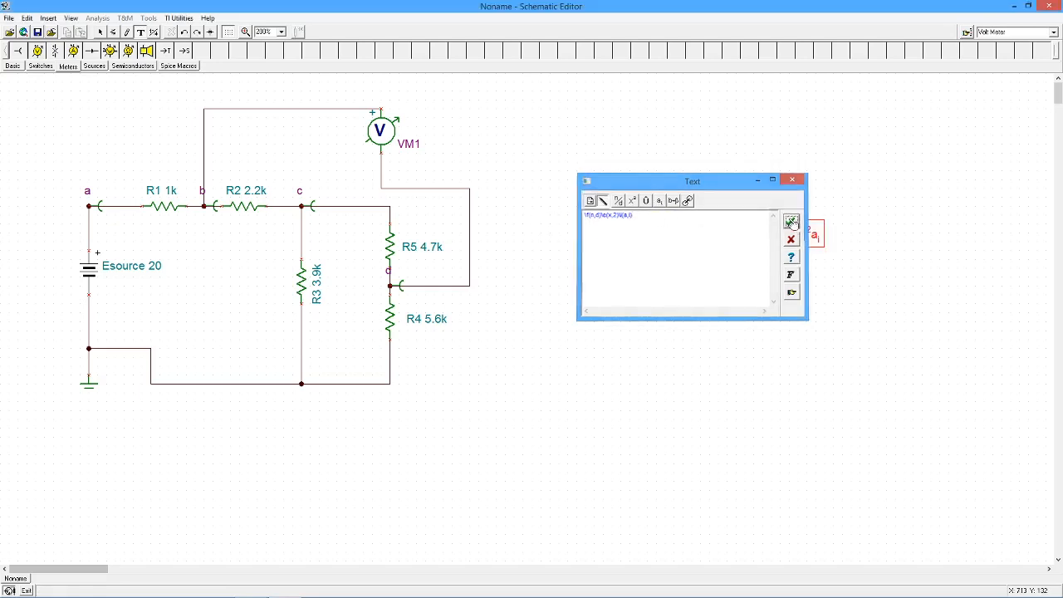
{"action": "left_click", "coordinate": [791, 223]}
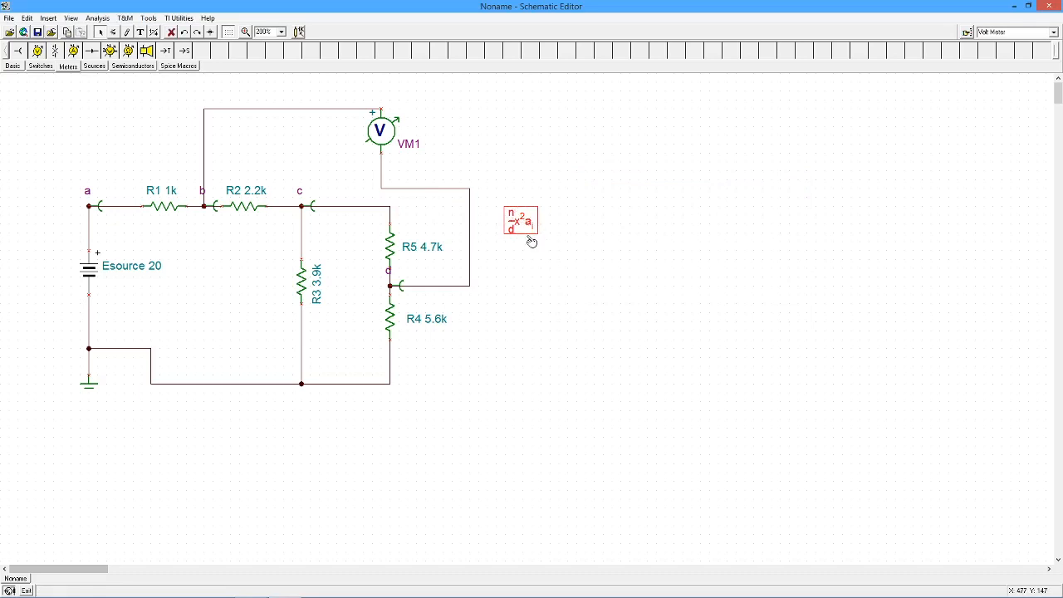
{"action": "double_click", "coordinate": [521, 221]}
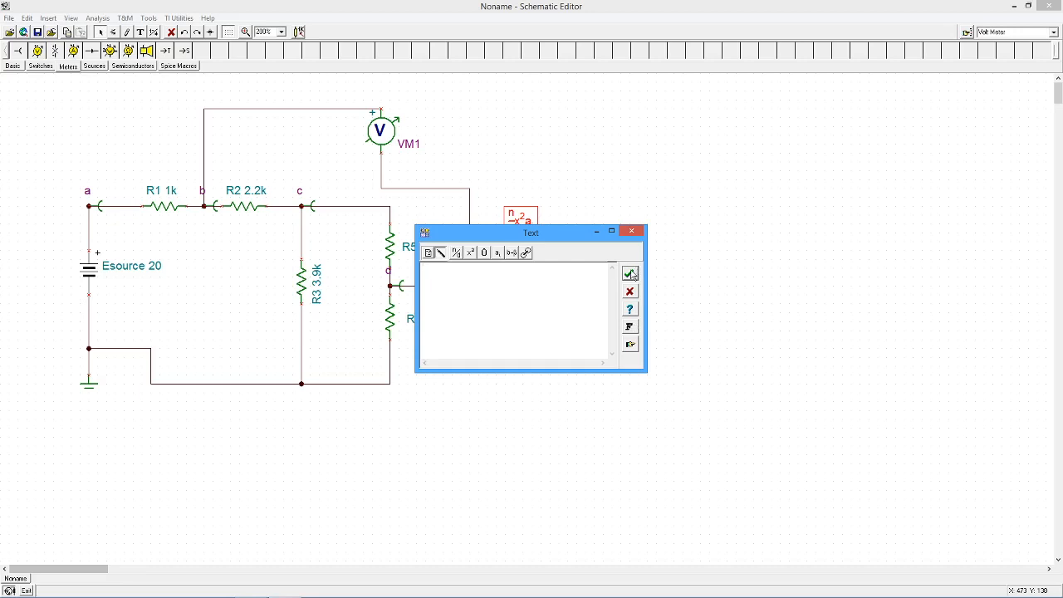
{"action": "left_click", "coordinate": [628, 274]}
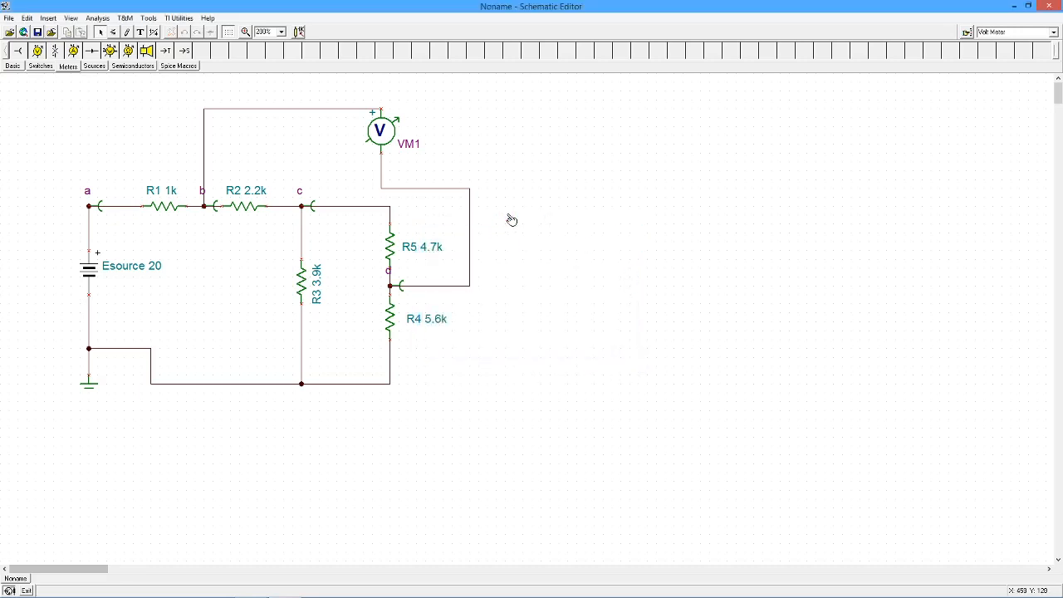
{"action": "mouse_move", "coordinate": [266, 133]}
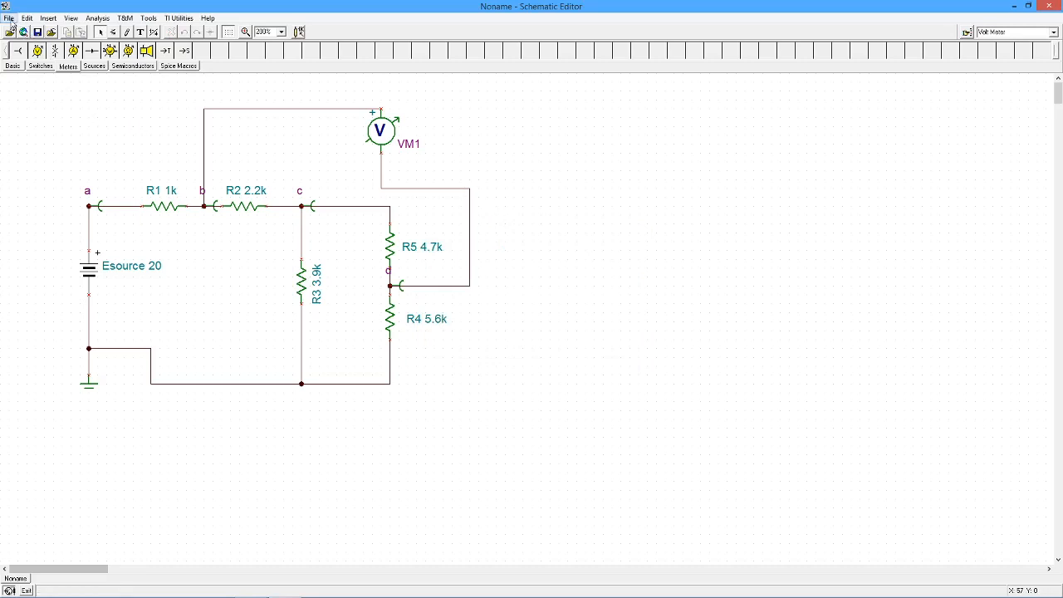
Switch the component symbol set to European (DIN) in Editor Options and apply it
{"action": "left_click", "coordinate": [76, 17]}
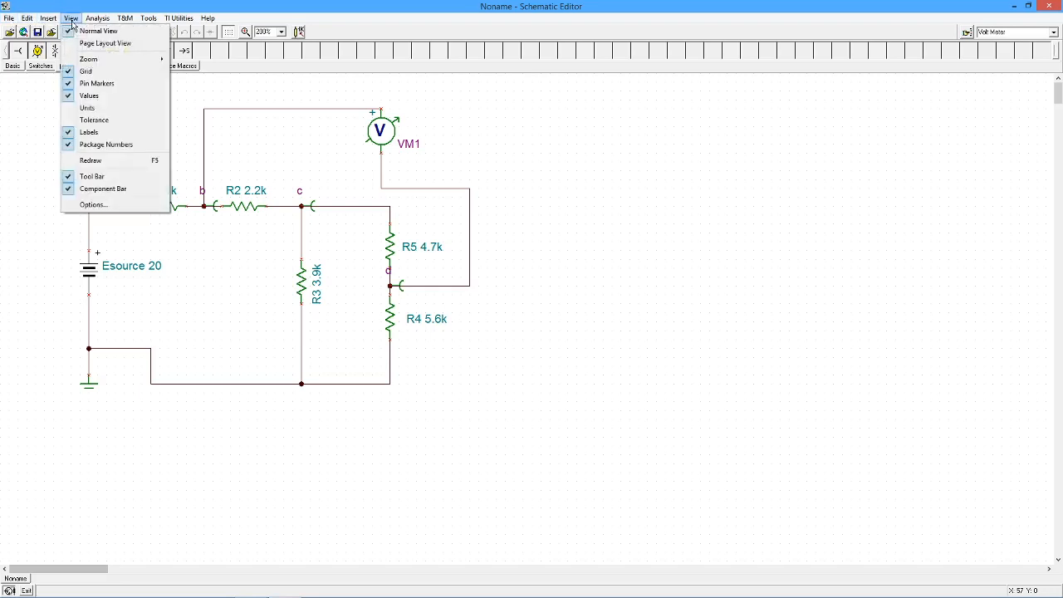
{"action": "mouse_move", "coordinate": [93, 205]}
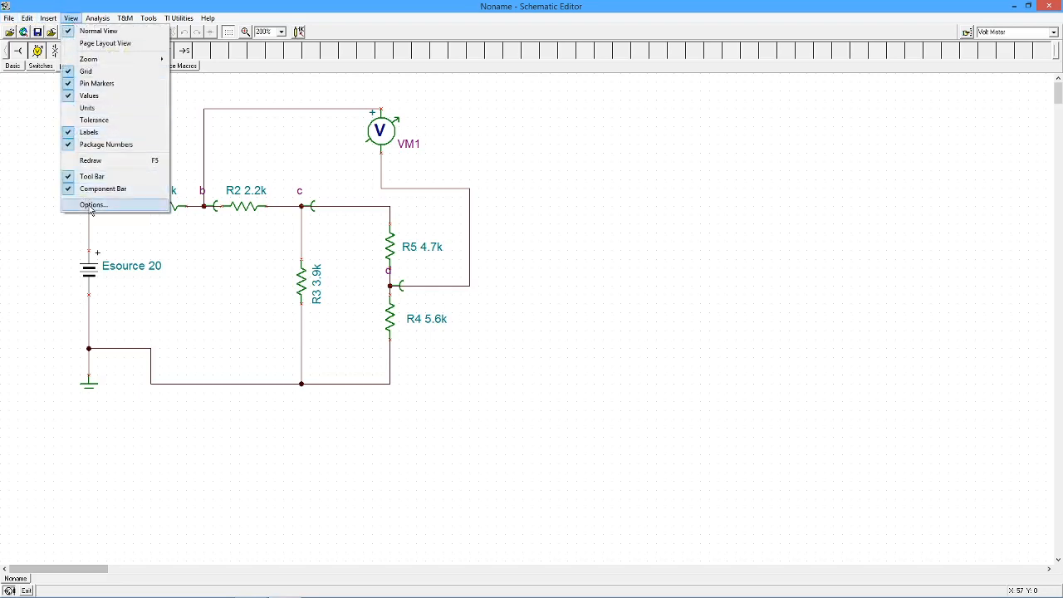
{"action": "left_click", "coordinate": [92, 204]}
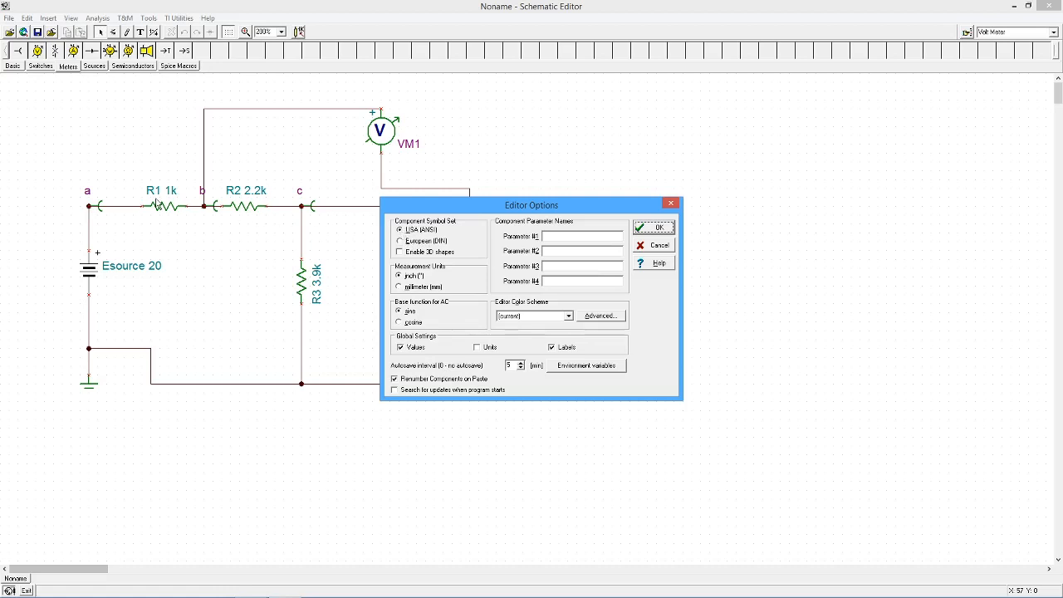
{"action": "left_click", "coordinate": [400, 241]}
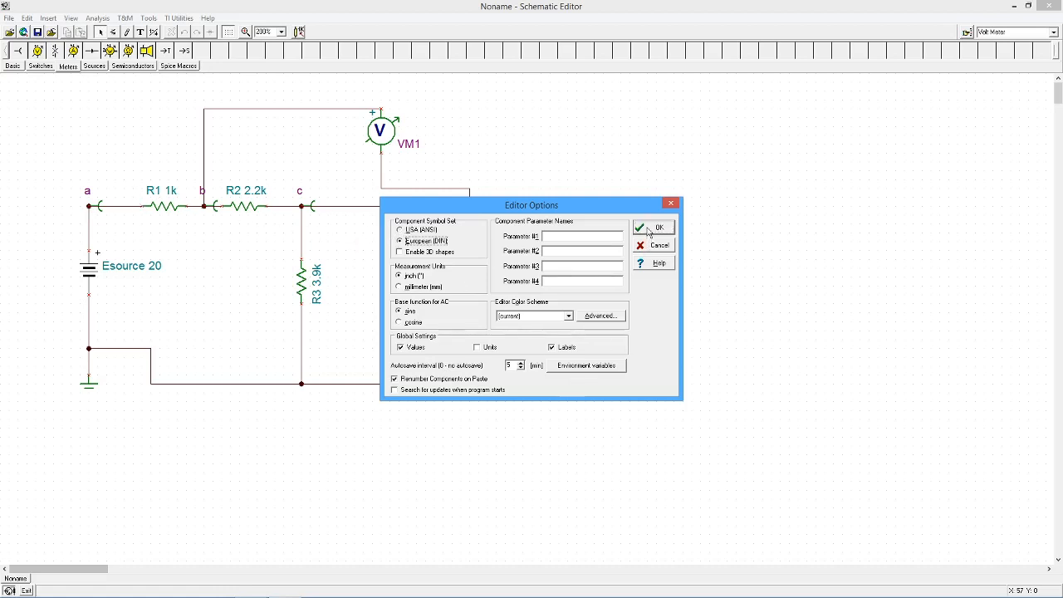
{"action": "left_click", "coordinate": [655, 227]}
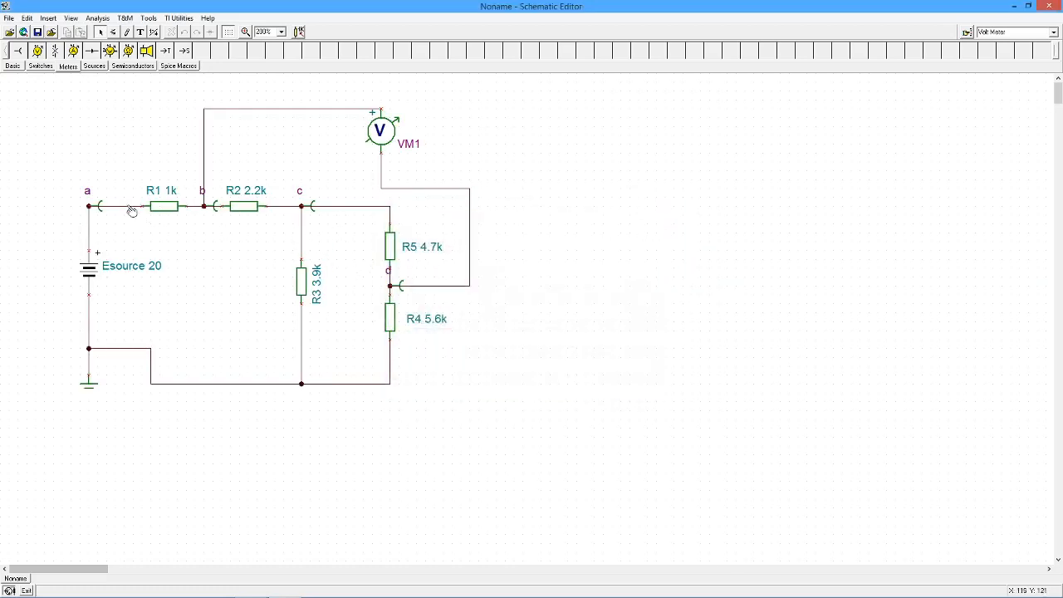
Return to USA (ANSI) symbols with Enable 3D shapes checked, so VM1 reads 11.58 V
{"action": "left_click", "coordinate": [75, 18]}
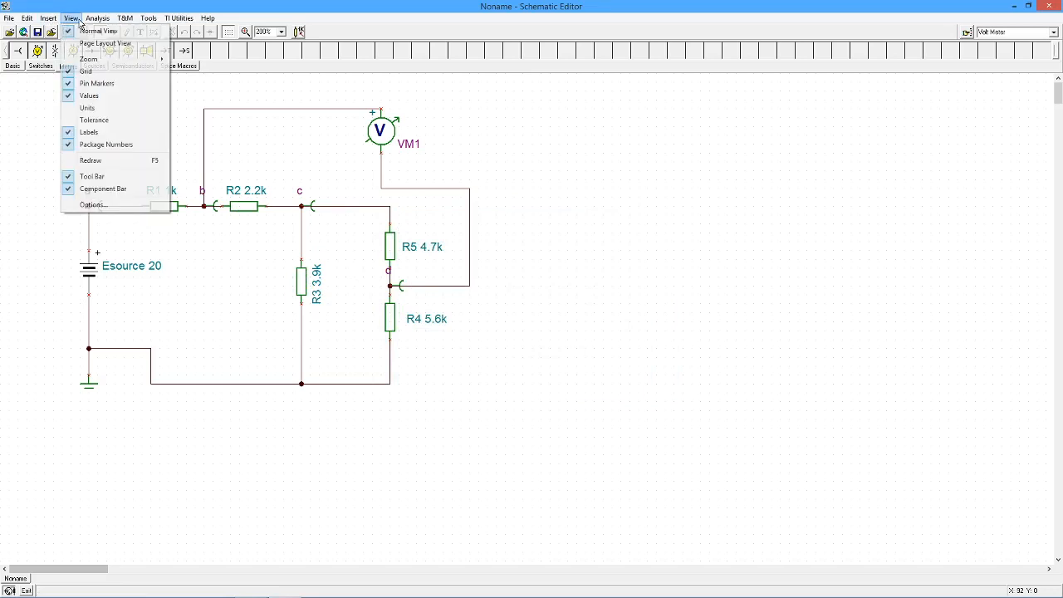
{"action": "left_click", "coordinate": [91, 204]}
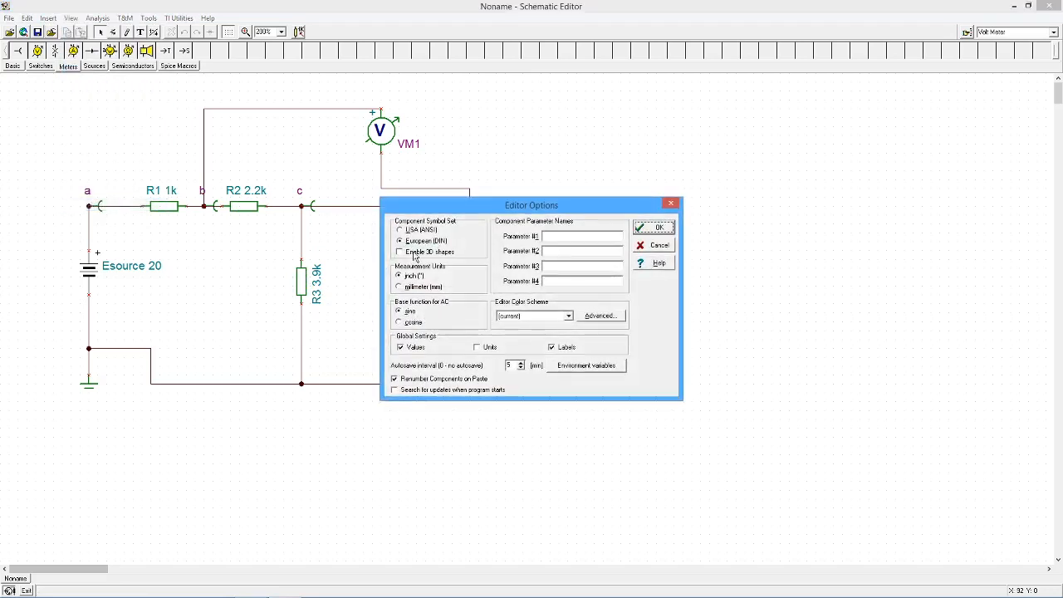
{"action": "left_click", "coordinate": [398, 229]}
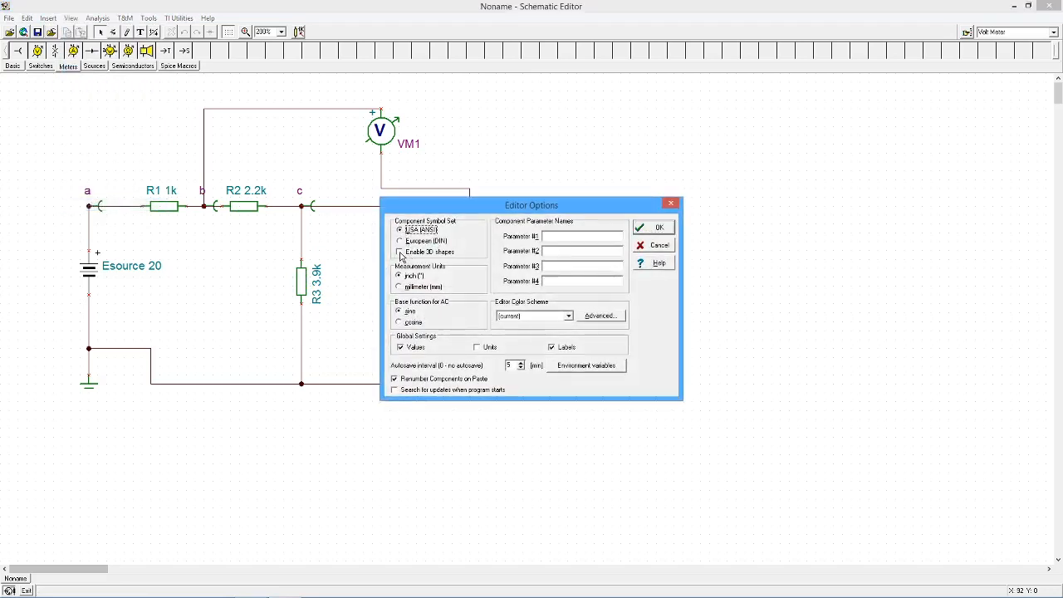
{"action": "left_click", "coordinate": [398, 253]}
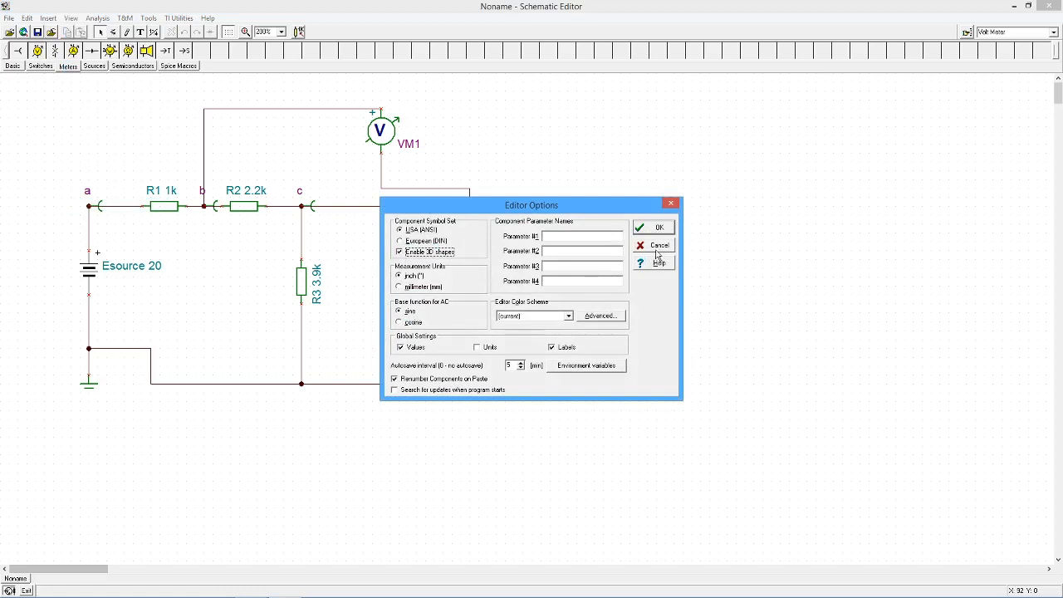
{"action": "left_click", "coordinate": [653, 225]}
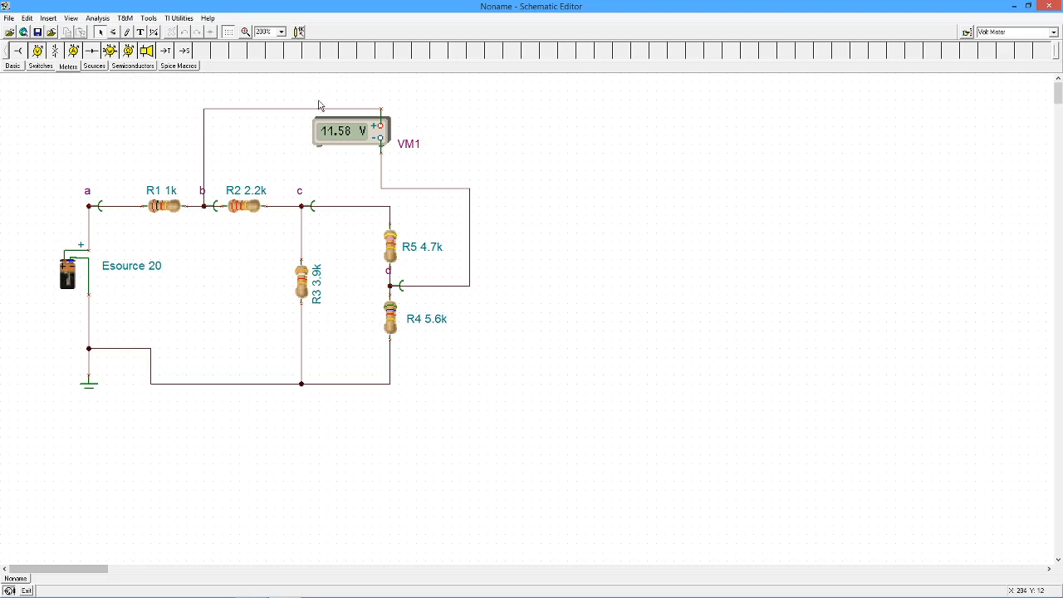
{"action": "mouse_move", "coordinate": [359, 141]}
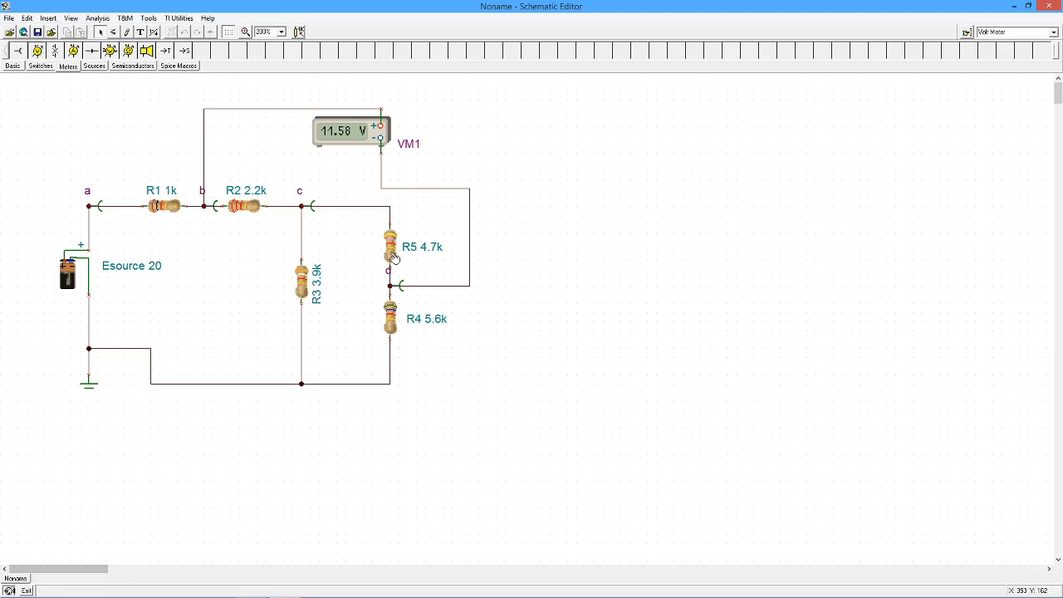
{"action": "mouse_move", "coordinate": [311, 286]}
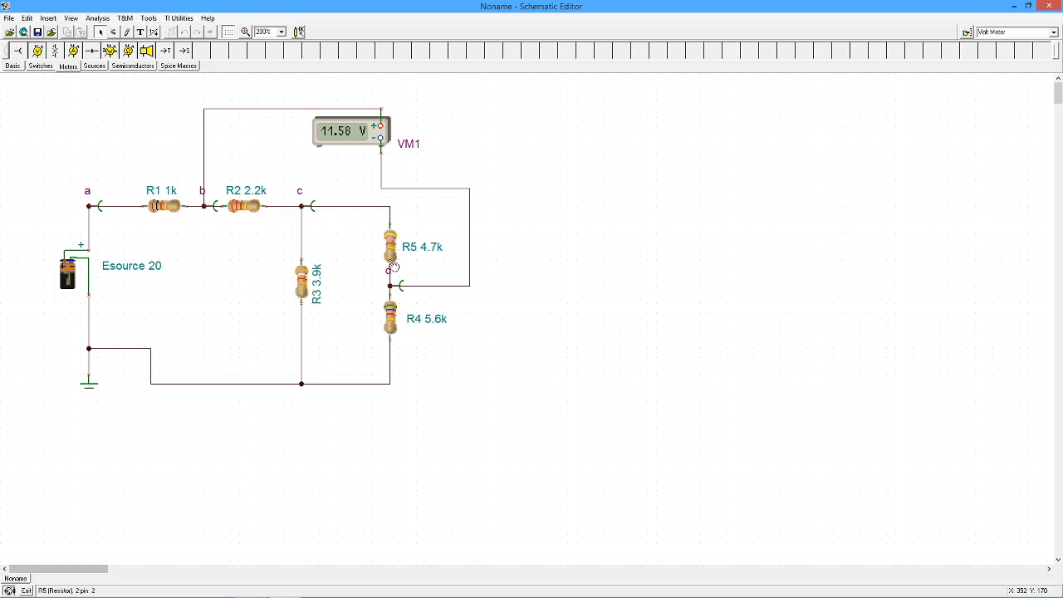
{"action": "left_click", "coordinate": [389, 246]}
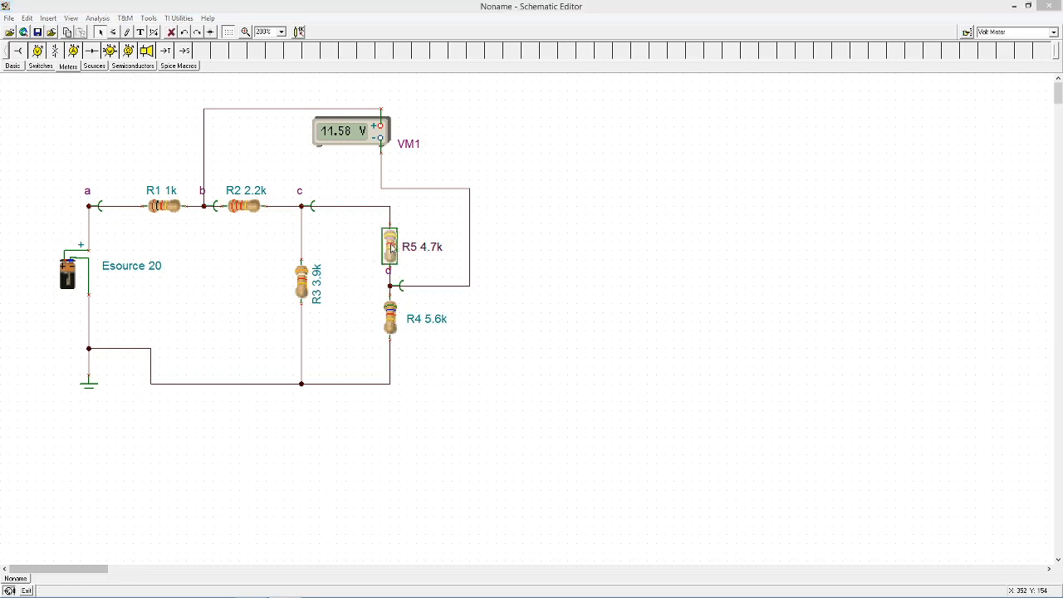
{"action": "double_click", "coordinate": [388, 246]}
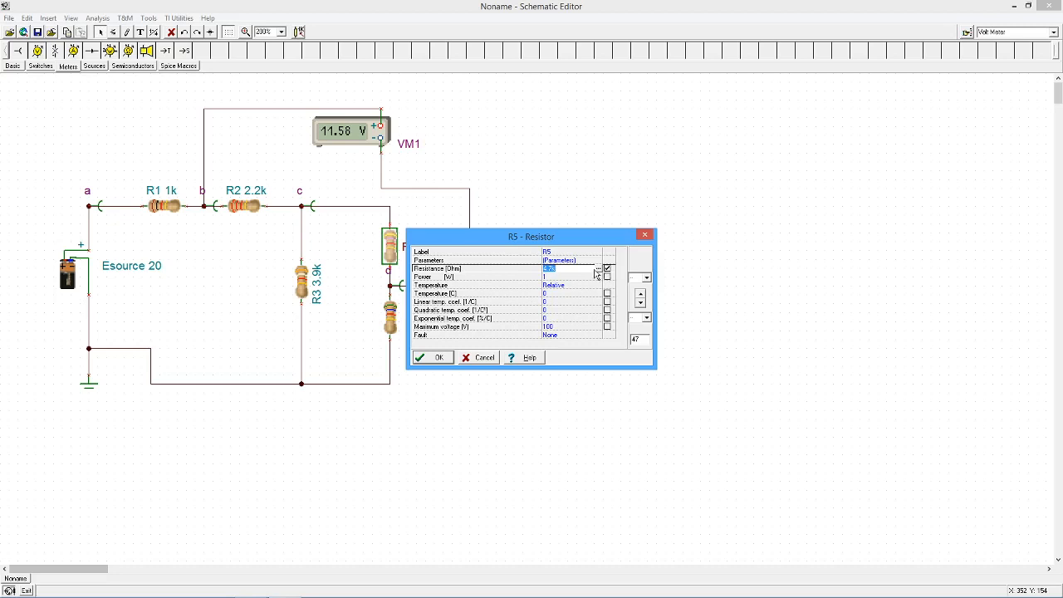
{"action": "left_click", "coordinate": [598, 269]}
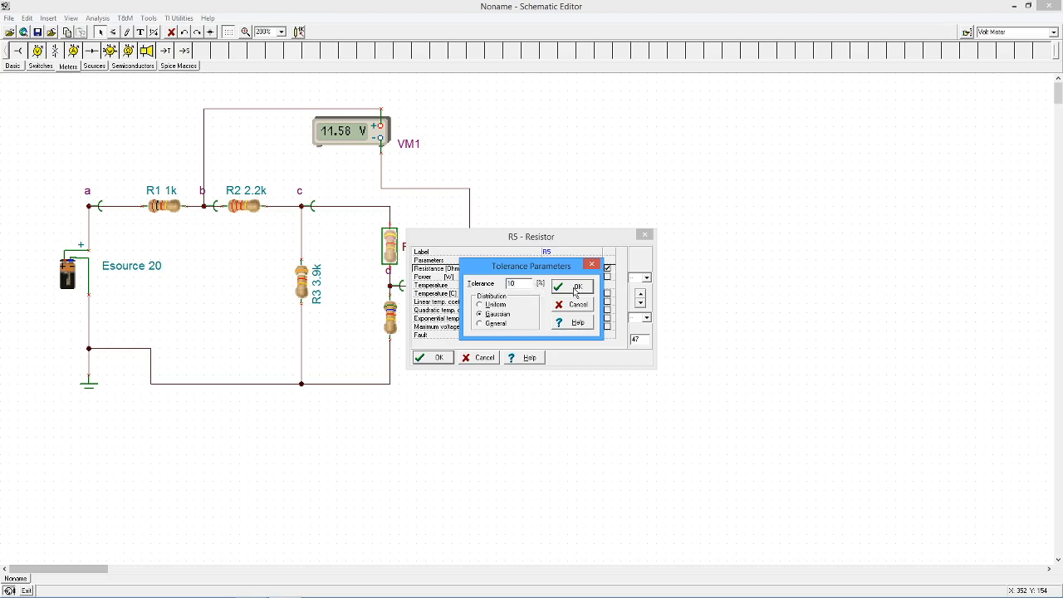
{"action": "left_click", "coordinate": [571, 286]}
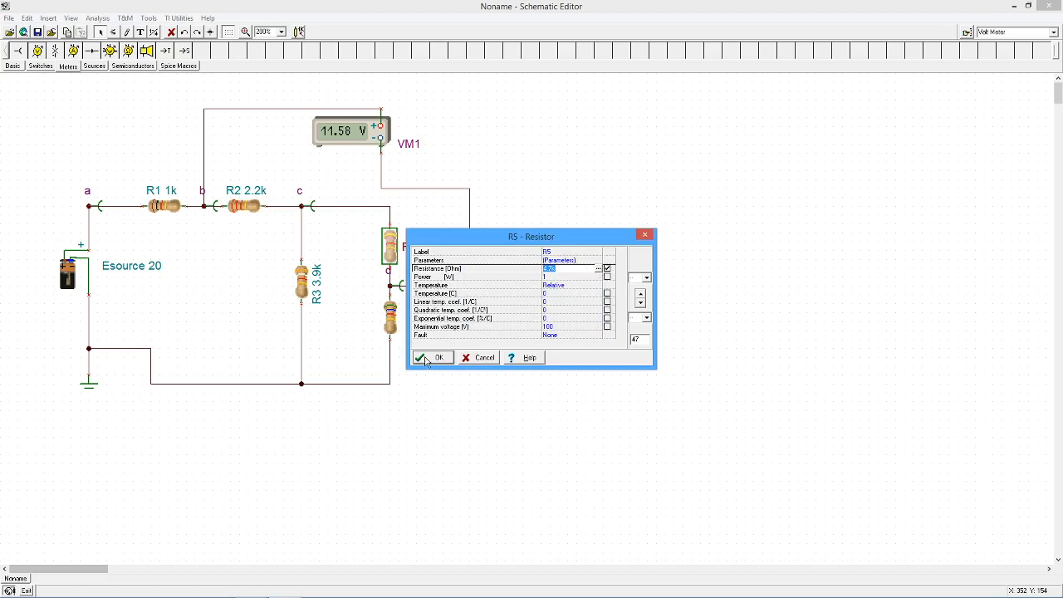
{"action": "left_click", "coordinate": [431, 357]}
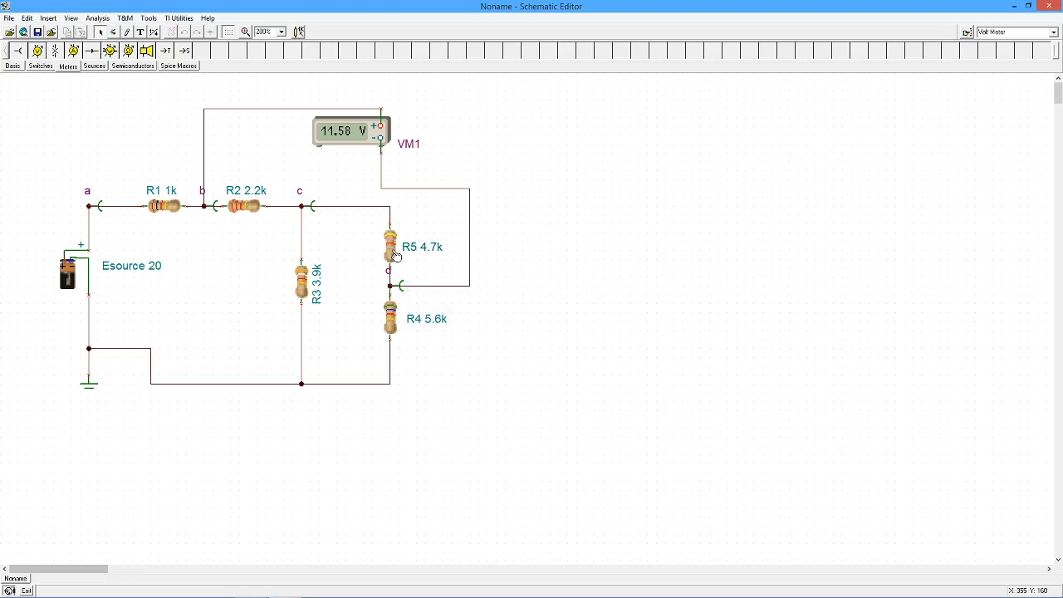
{"action": "mouse_move", "coordinate": [236, 272]}
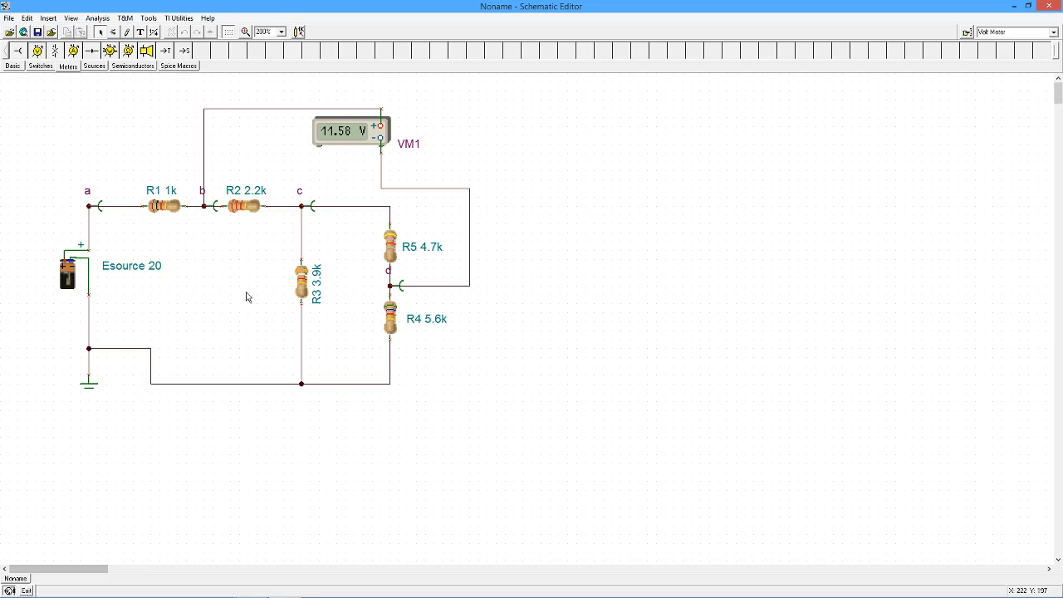
{"action": "mouse_move", "coordinate": [253, 274]}
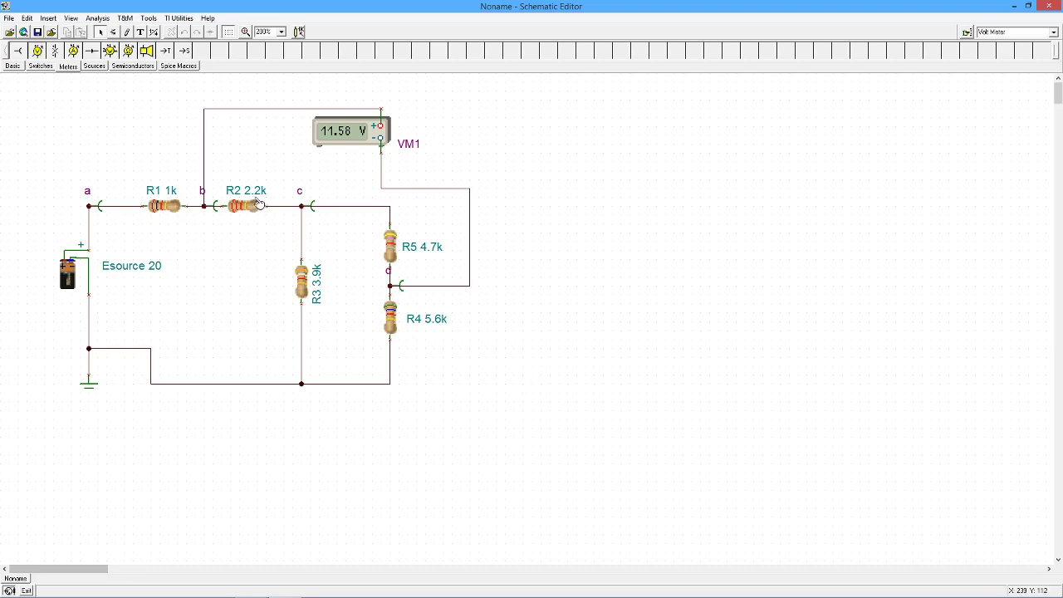
{"action": "mouse_move", "coordinate": [298, 299]}
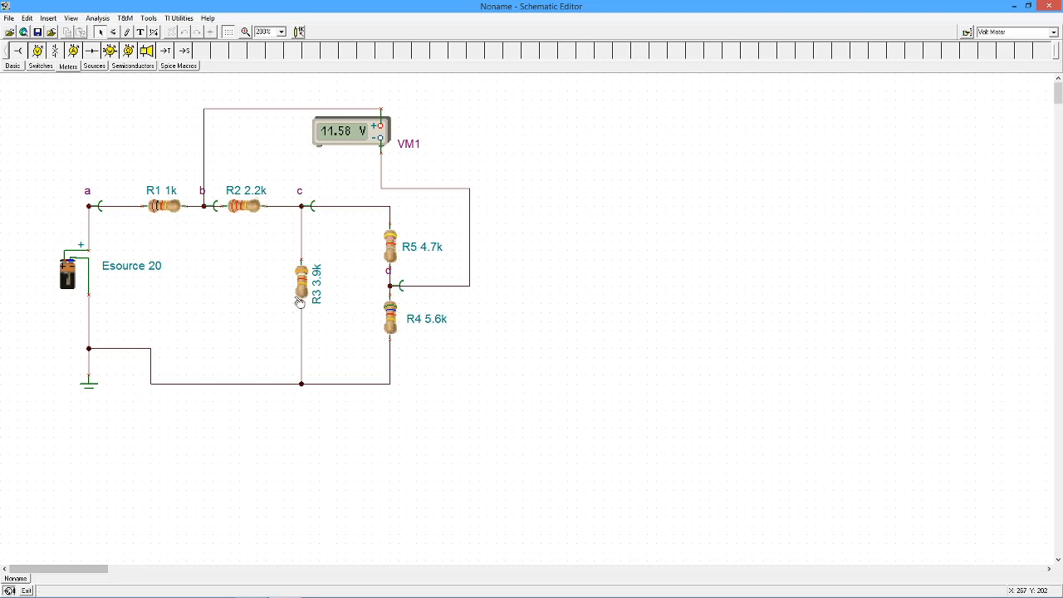
{"action": "mouse_move", "coordinate": [412, 289]}
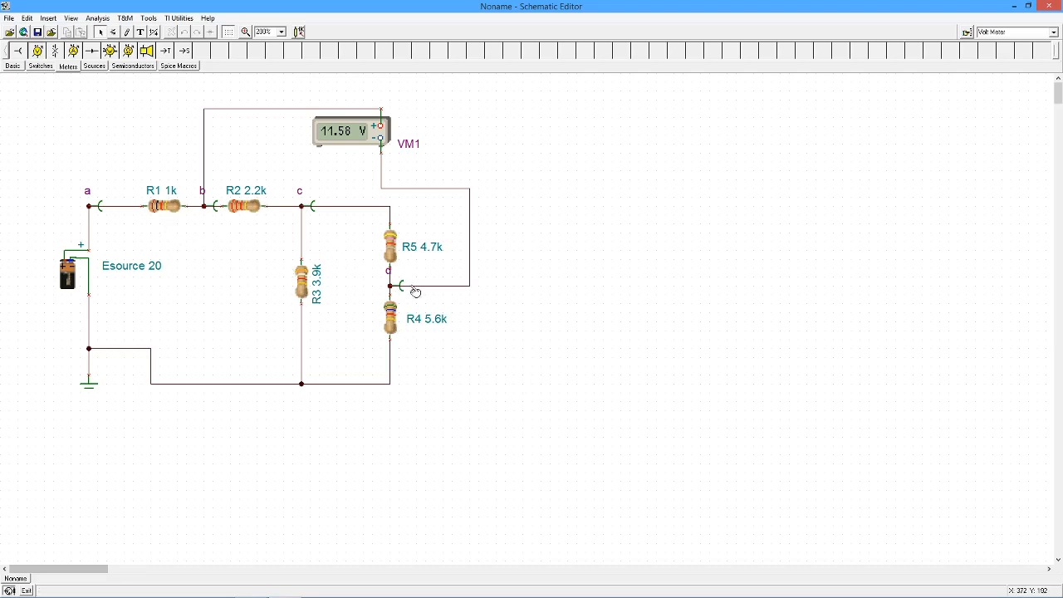
{"action": "mouse_move", "coordinate": [295, 246]}
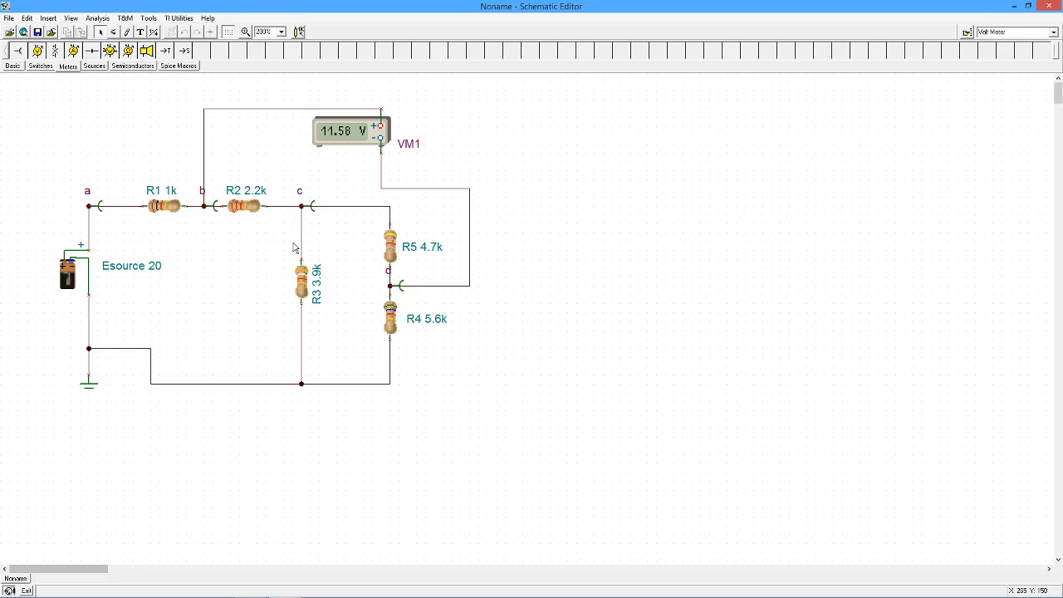
{"action": "mouse_move", "coordinate": [163, 236]}
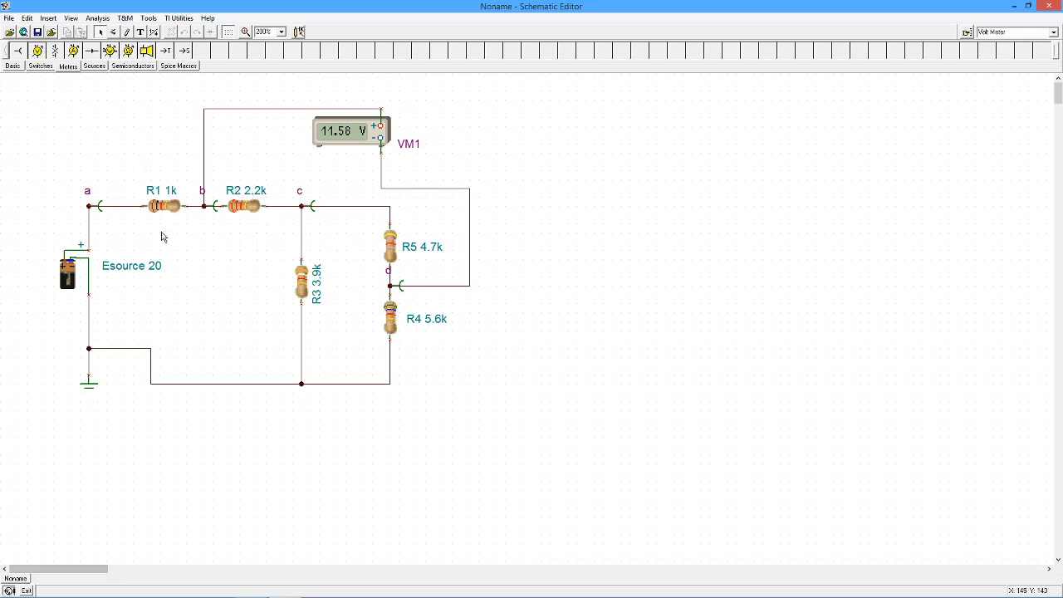
{"action": "mouse_move", "coordinate": [129, 210]}
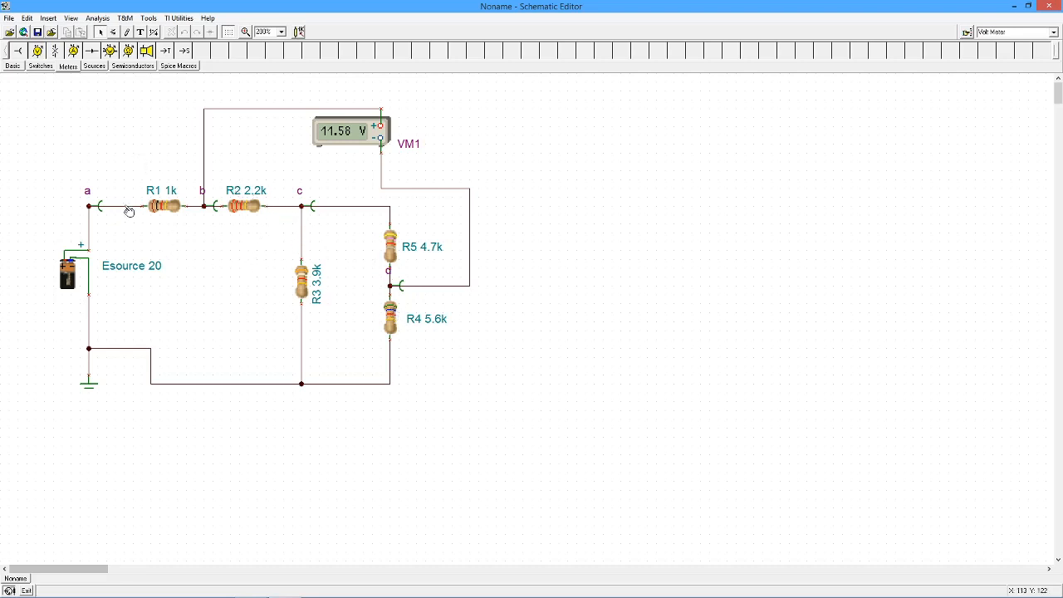
Uncheck Enable 3D shapes in Editor Options so the parts show as flat ANSI symbols
{"action": "left_click", "coordinate": [80, 16]}
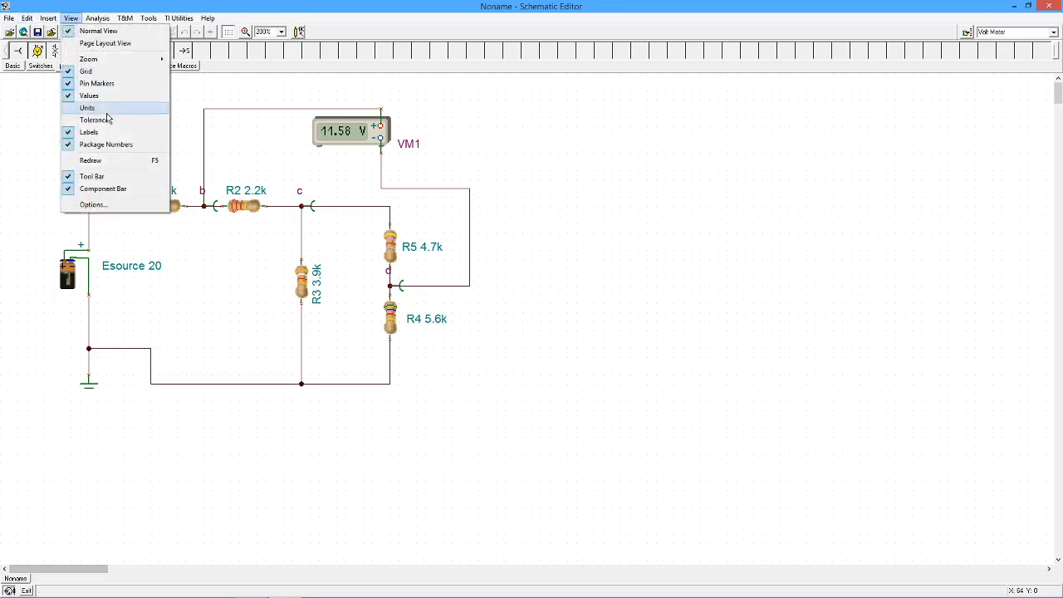
{"action": "left_click", "coordinate": [88, 204]}
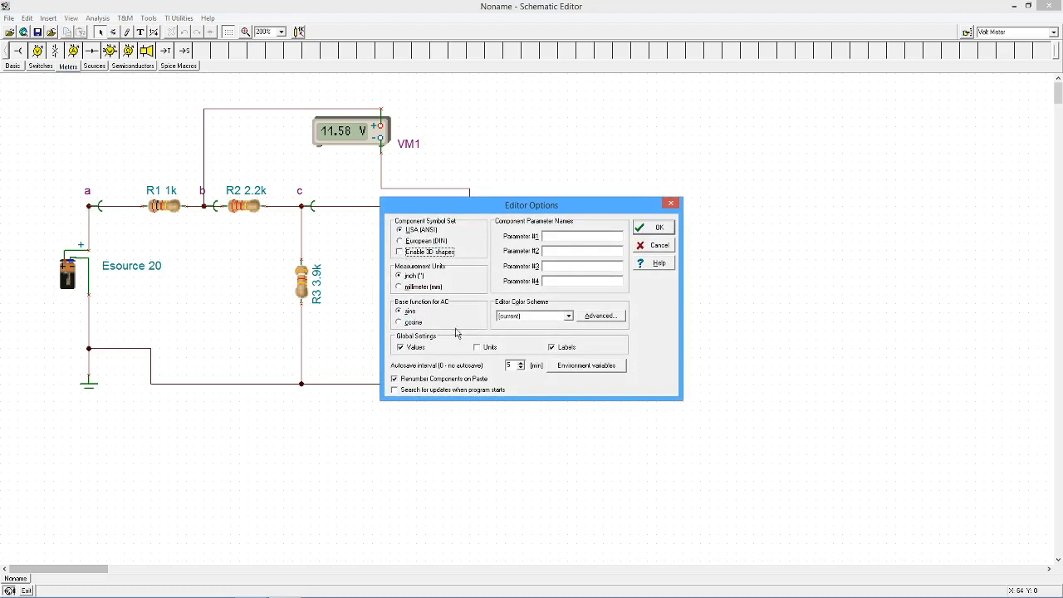
{"action": "mouse_move", "coordinate": [596, 332]}
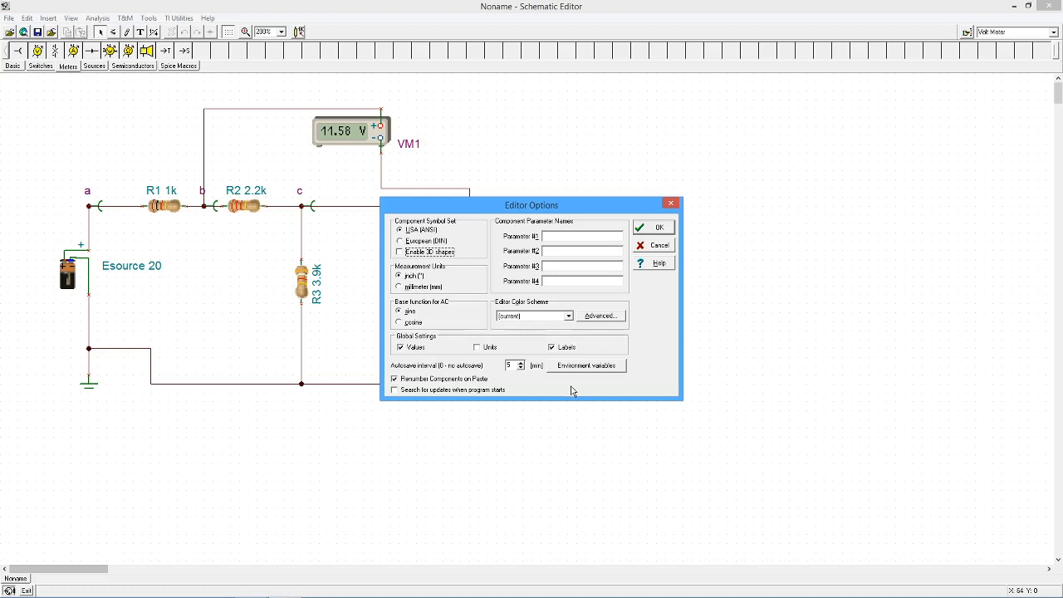
{"action": "left_click", "coordinate": [652, 226]}
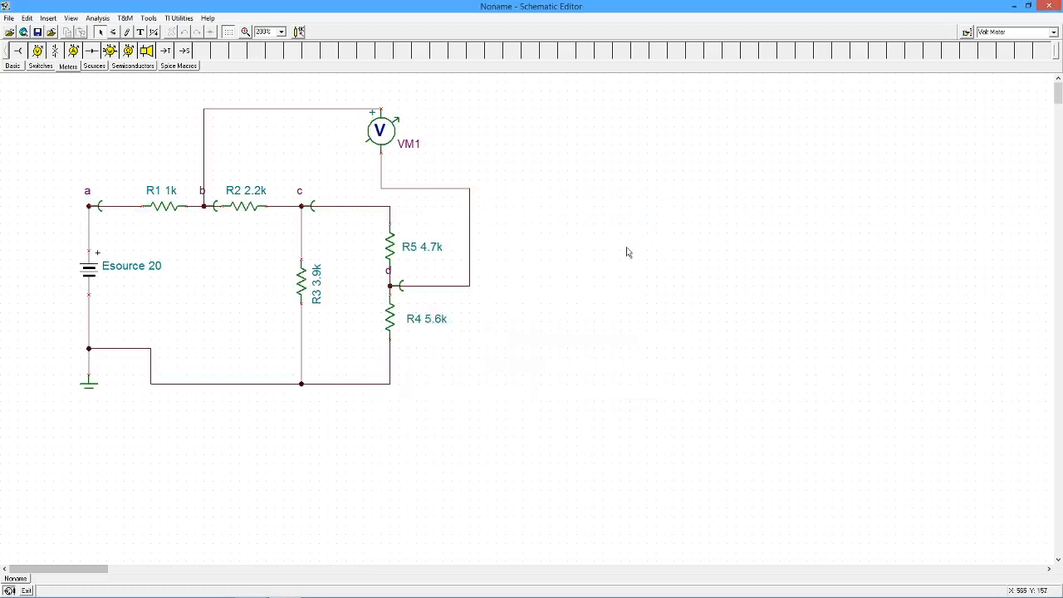
{"action": "mouse_move", "coordinate": [223, 140]}
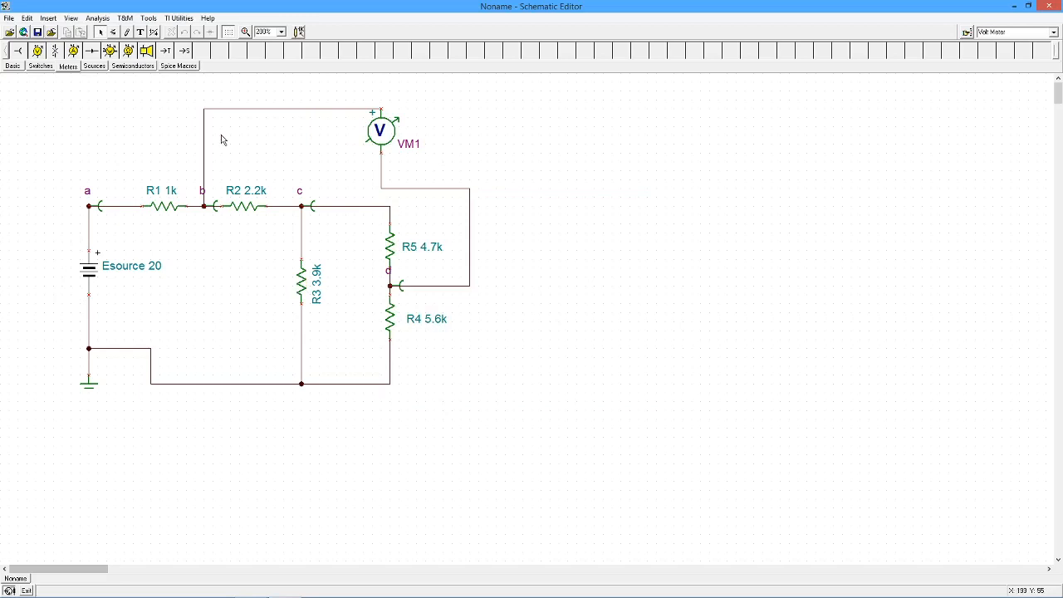
{"action": "mouse_move", "coordinate": [197, 219]}
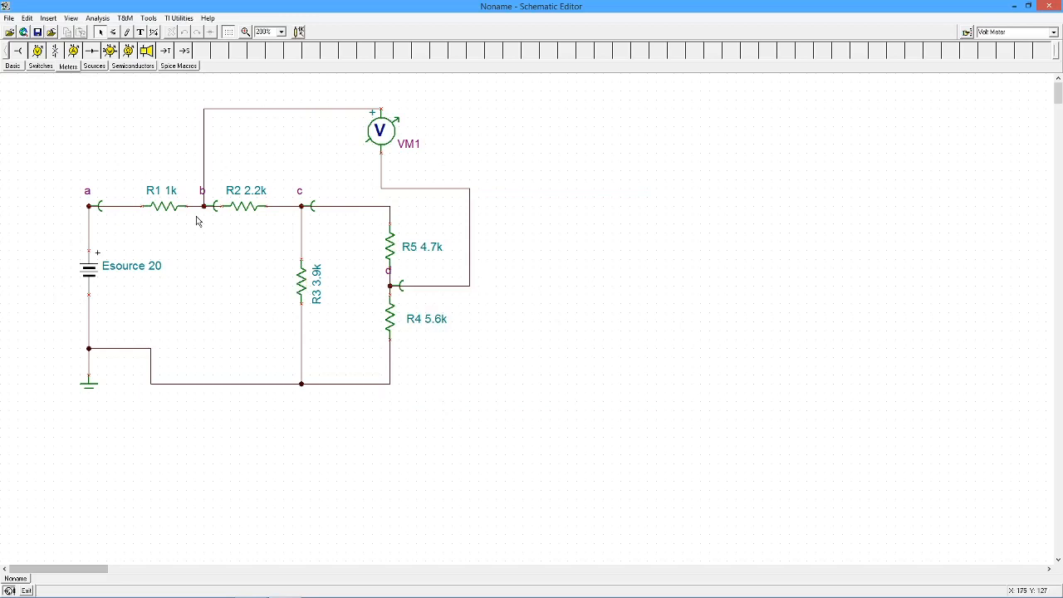
{"action": "mouse_move", "coordinate": [506, 206]}
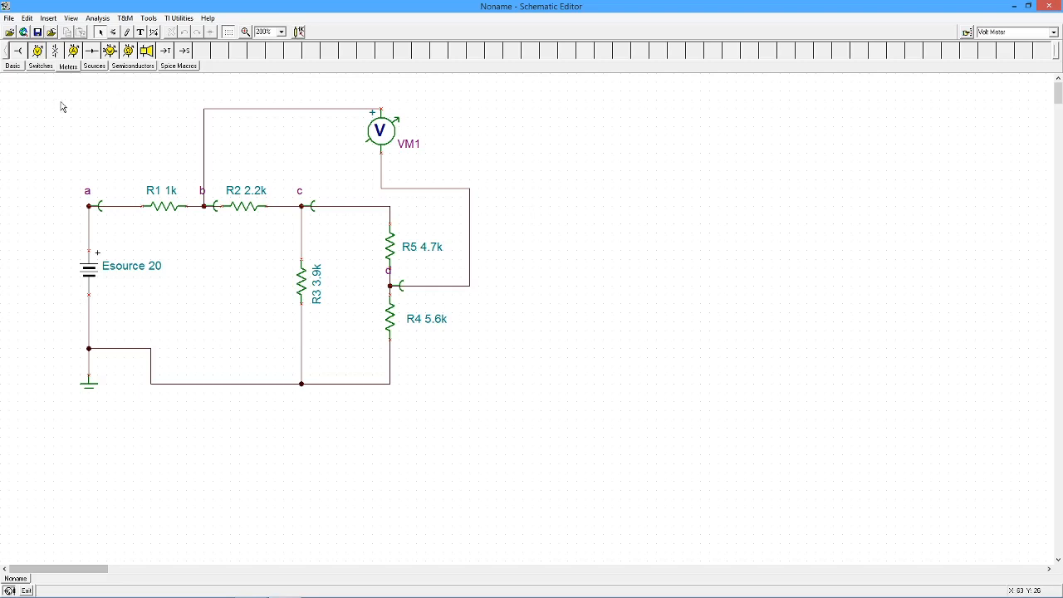
{"action": "mouse_move", "coordinate": [27, 69]}
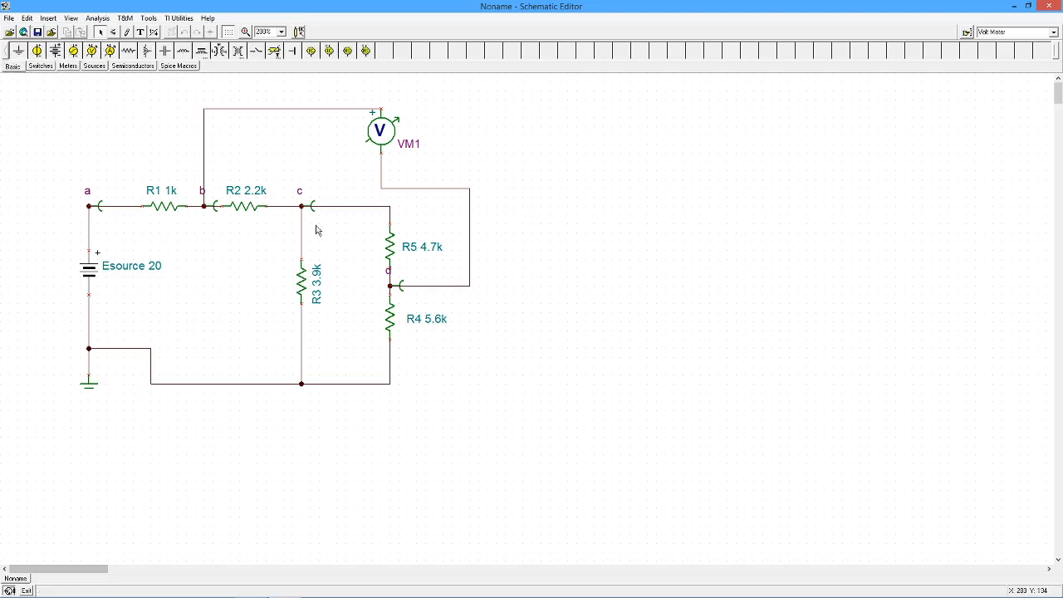
{"action": "mouse_move", "coordinate": [362, 233]}
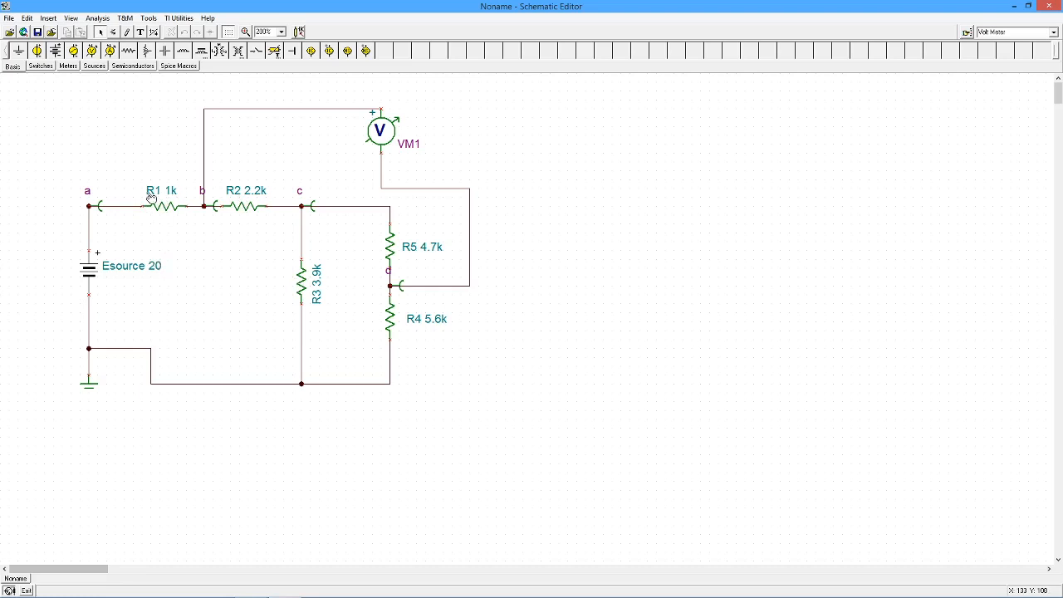
{"action": "mouse_move", "coordinate": [96, 233]}
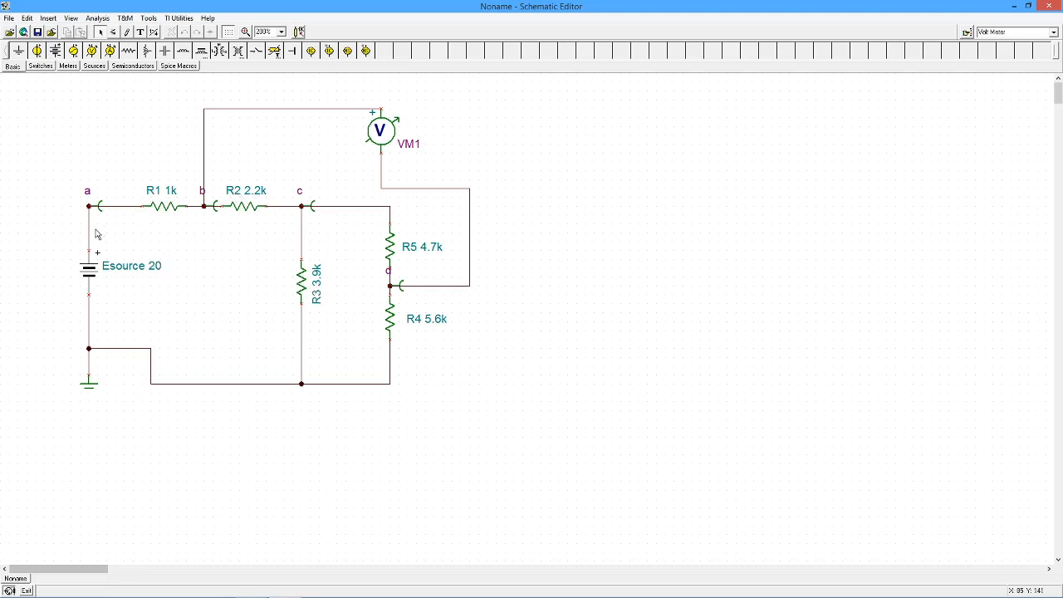
{"action": "mouse_move", "coordinate": [210, 209]}
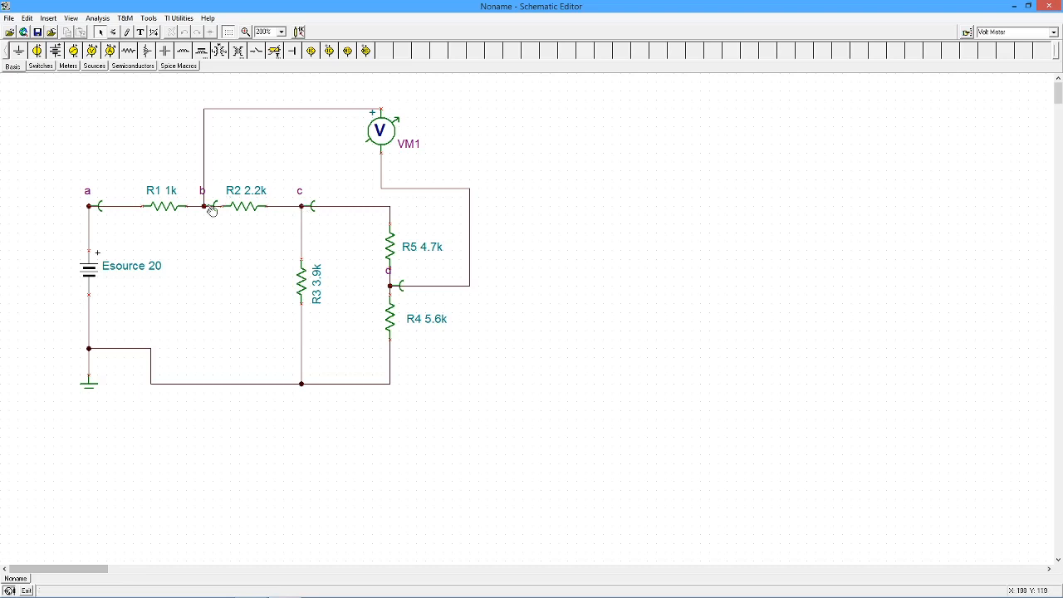
{"action": "mouse_move", "coordinate": [338, 226]}
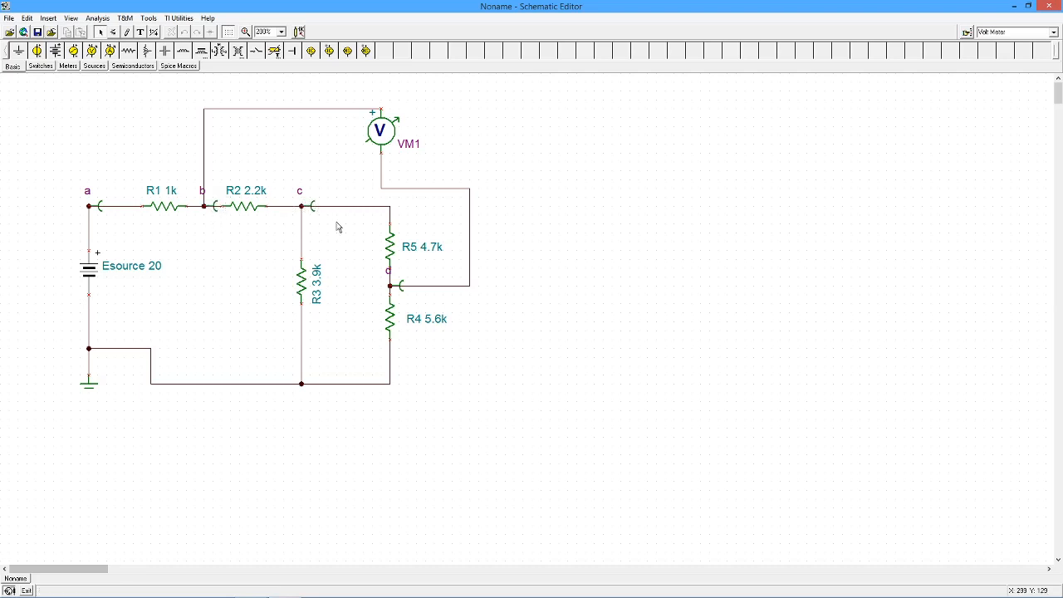
{"action": "mouse_move", "coordinate": [414, 162]}
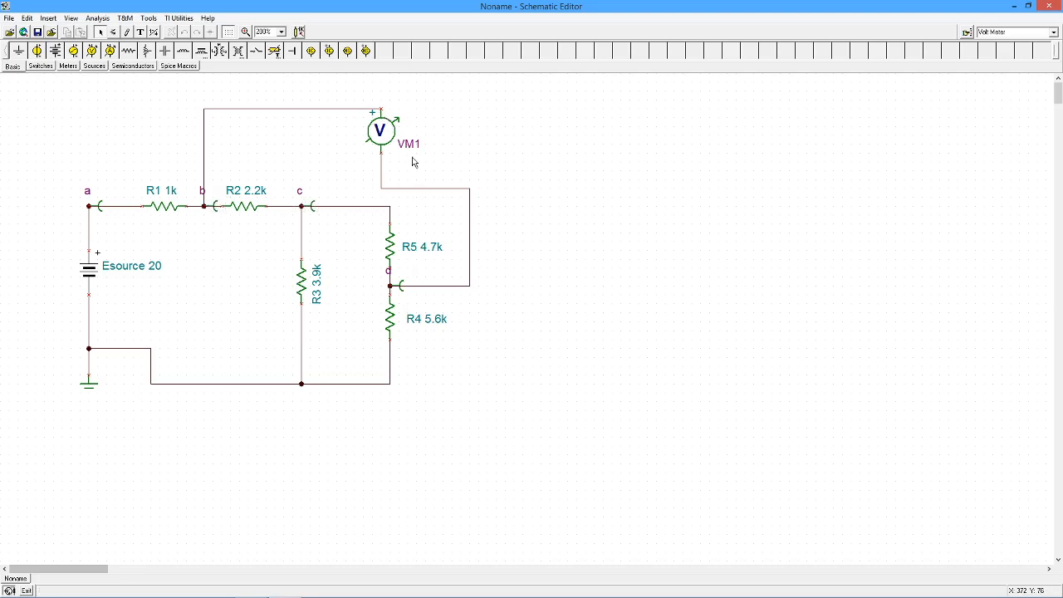
{"action": "mouse_move", "coordinate": [469, 324]}
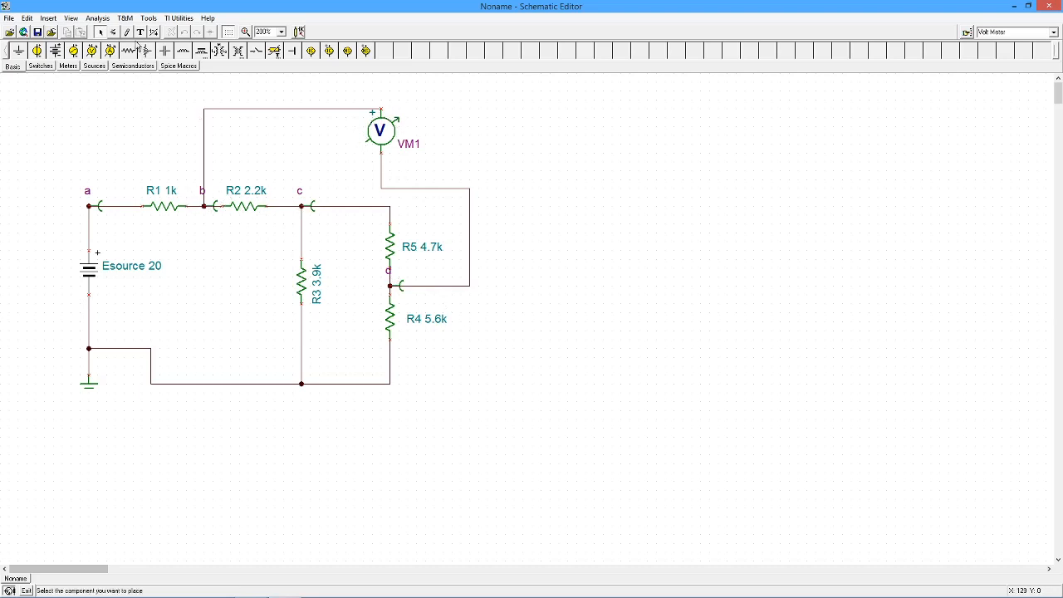
{"action": "left_click", "coordinate": [96, 20]}
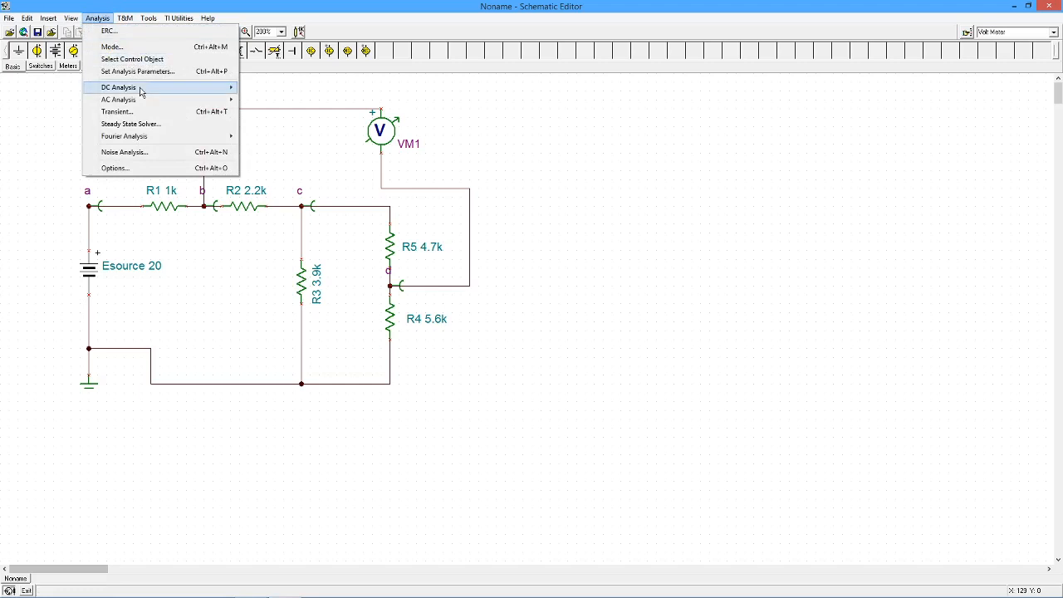
{"action": "left_click", "coordinate": [123, 87]}
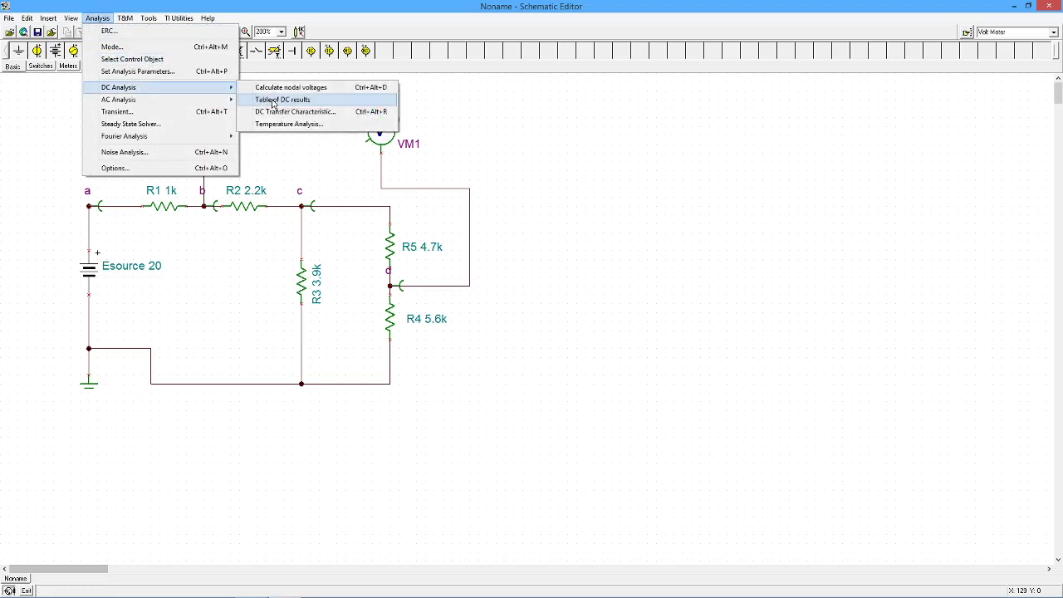
{"action": "left_click", "coordinate": [282, 100]}
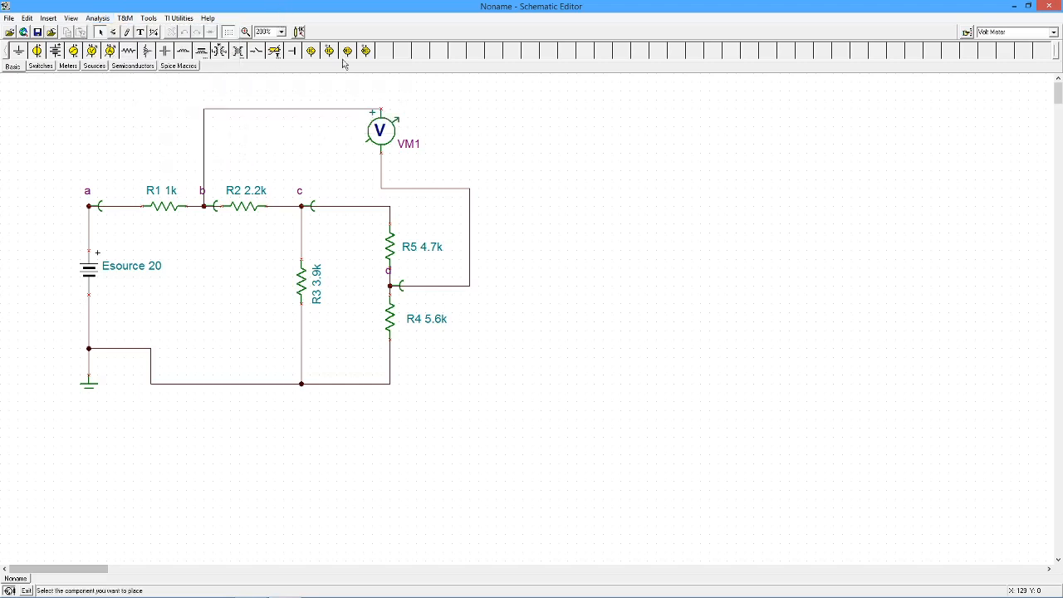
{"action": "mouse_move", "coordinate": [286, 146]}
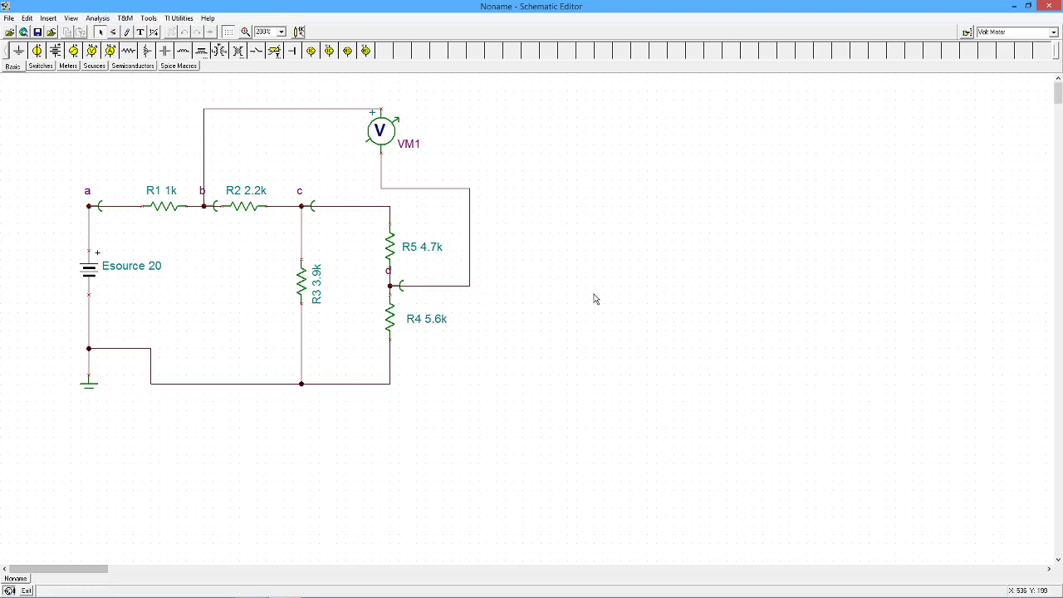
{"action": "mouse_move", "coordinate": [549, 314]}
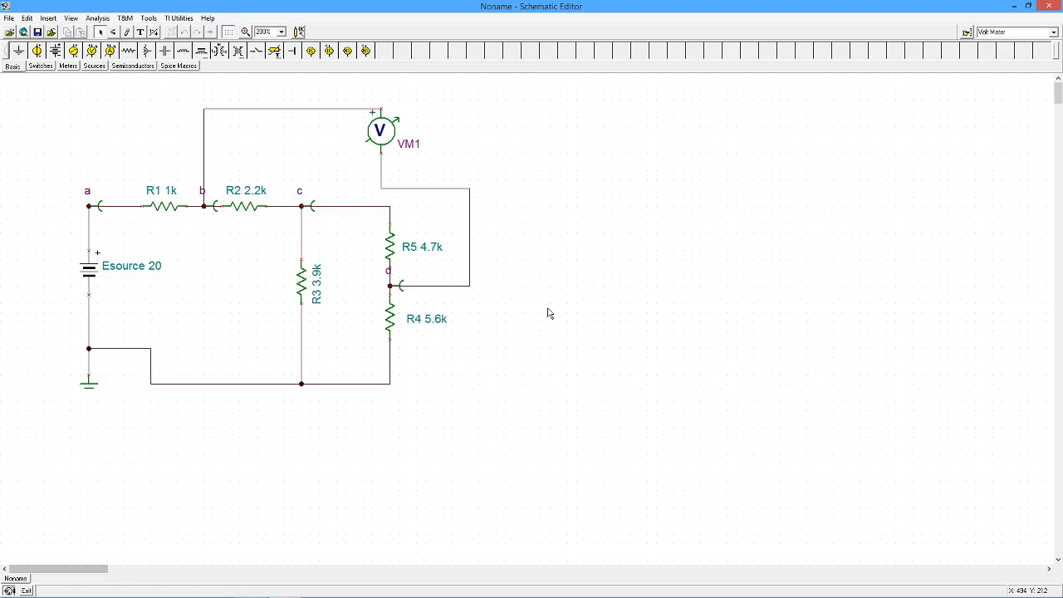
{"action": "mouse_move", "coordinate": [110, 122]}
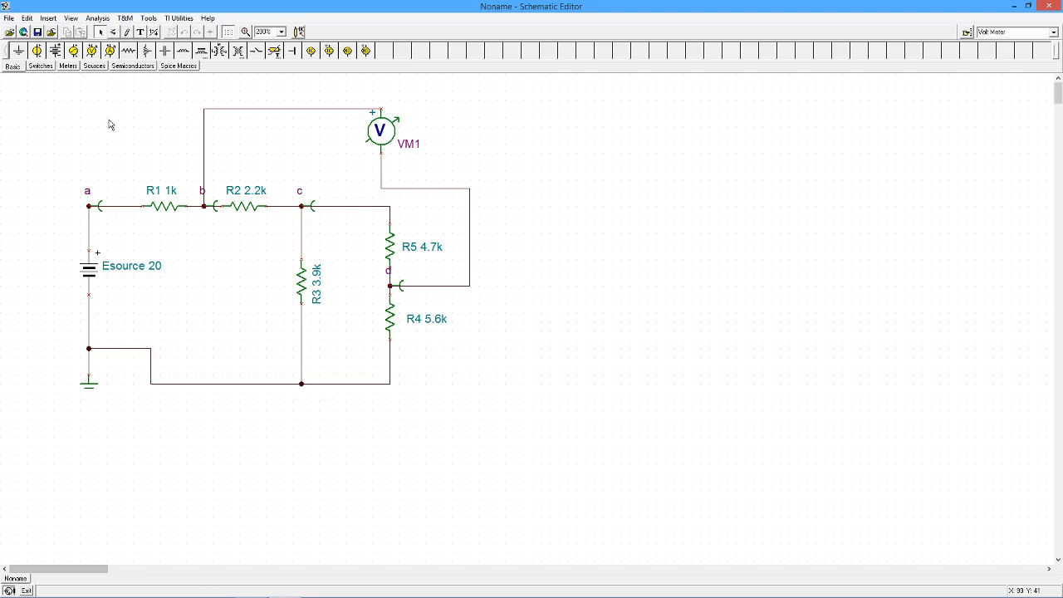
{"action": "mouse_move", "coordinate": [126, 73]}
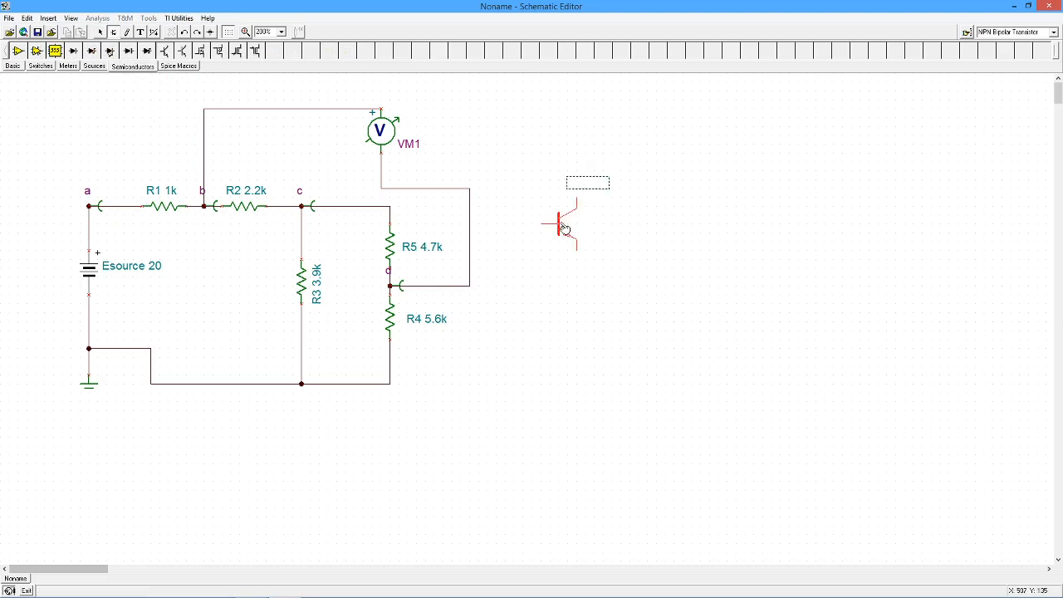
Place NPN transistor T1 right of the resistor circuit and bring up its properties dialog
{"action": "left_click", "coordinate": [565, 229]}
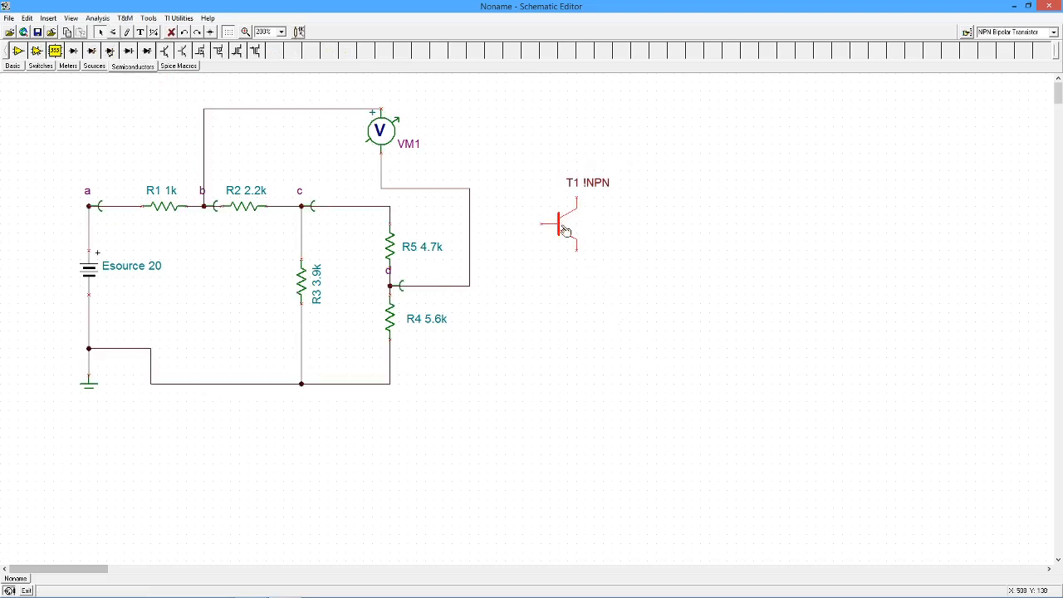
{"action": "double_click", "coordinate": [565, 230]}
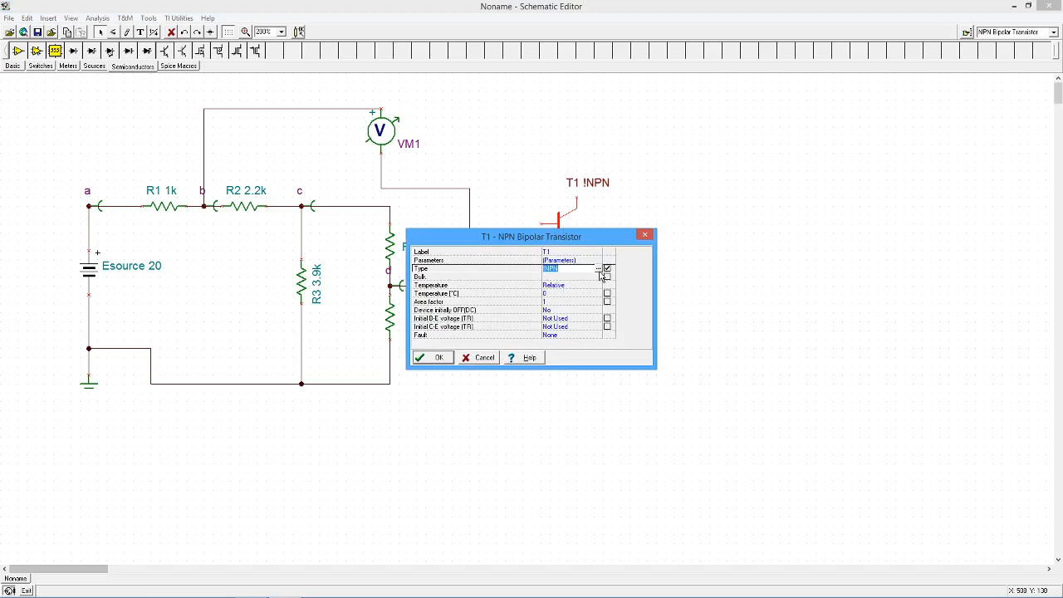
Choose the 2N3904 model from the transistor catalog and confirm it so T1 reads T1 2N3904
{"action": "left_click", "coordinate": [601, 269]}
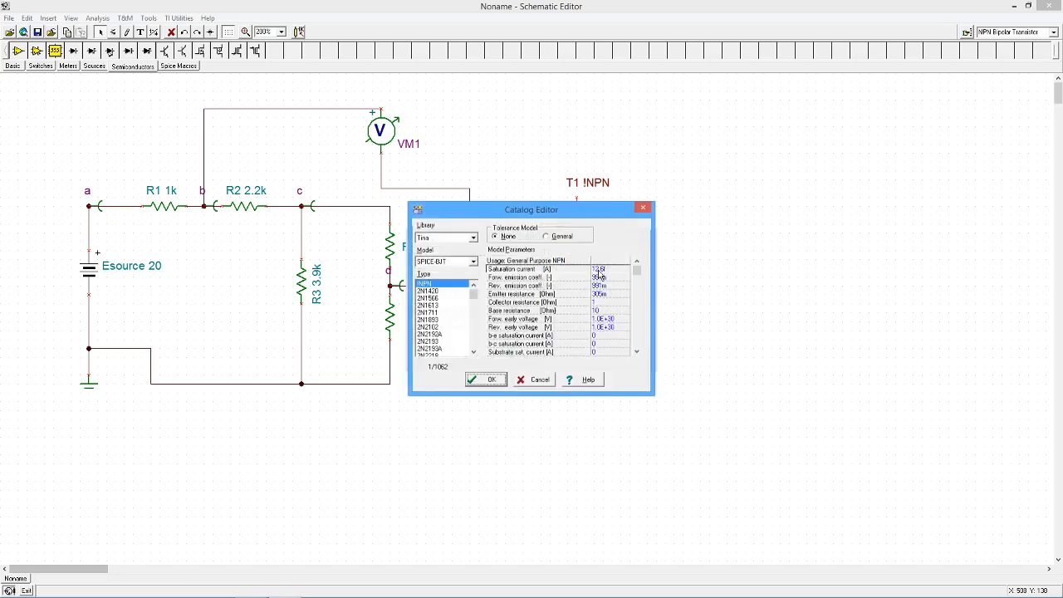
{"action": "scroll", "scroll_direction": "down", "scroll_amount": 3}
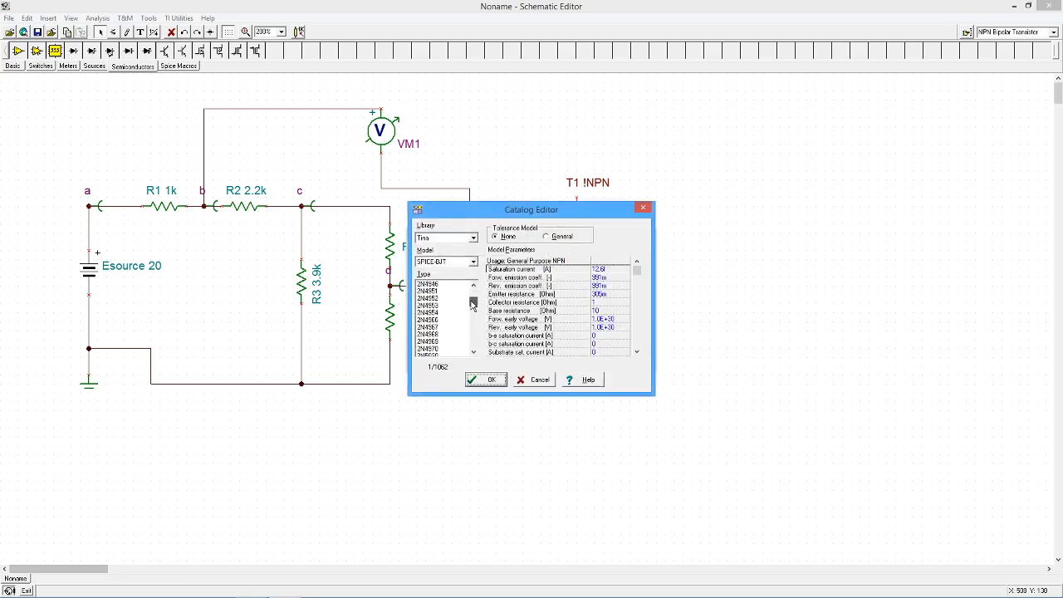
{"action": "scroll", "scroll_direction": "down", "scroll_amount": 3}
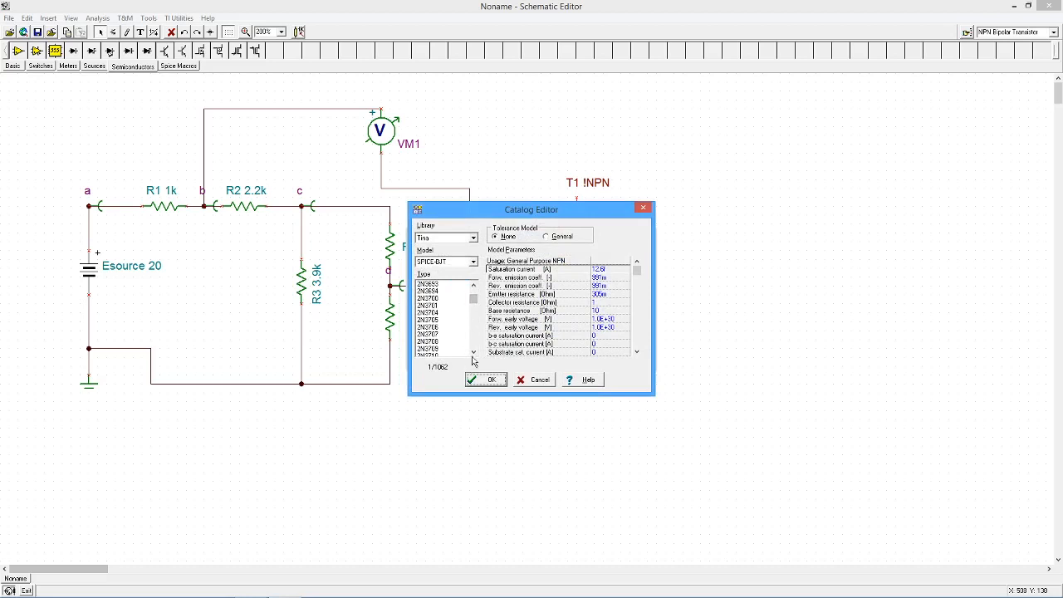
{"action": "scroll", "scroll_direction": "down", "scroll_amount": 3}
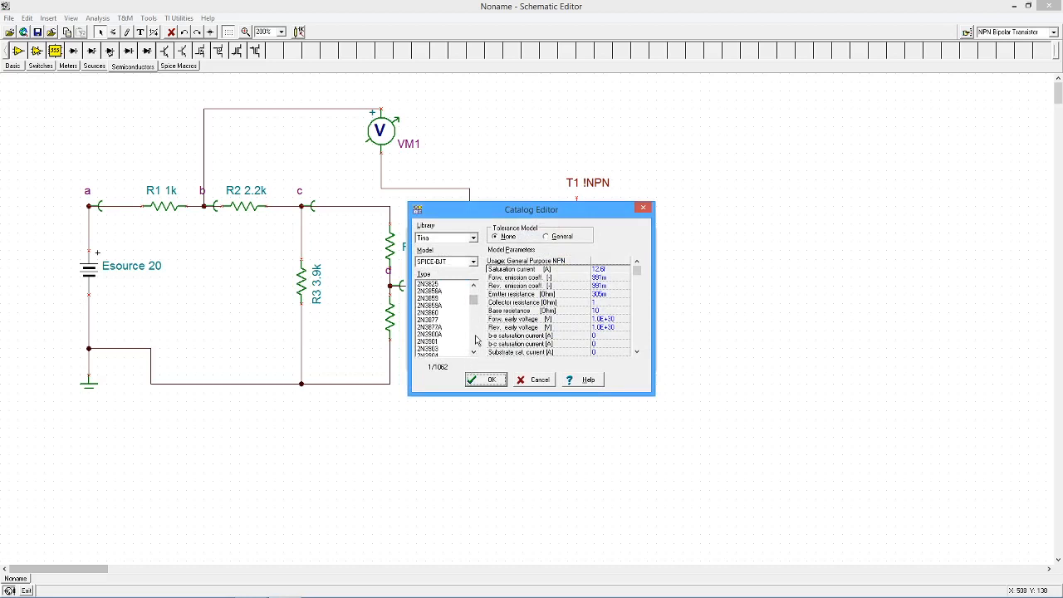
{"action": "scroll", "scroll_direction": "down", "scroll_amount": 3}
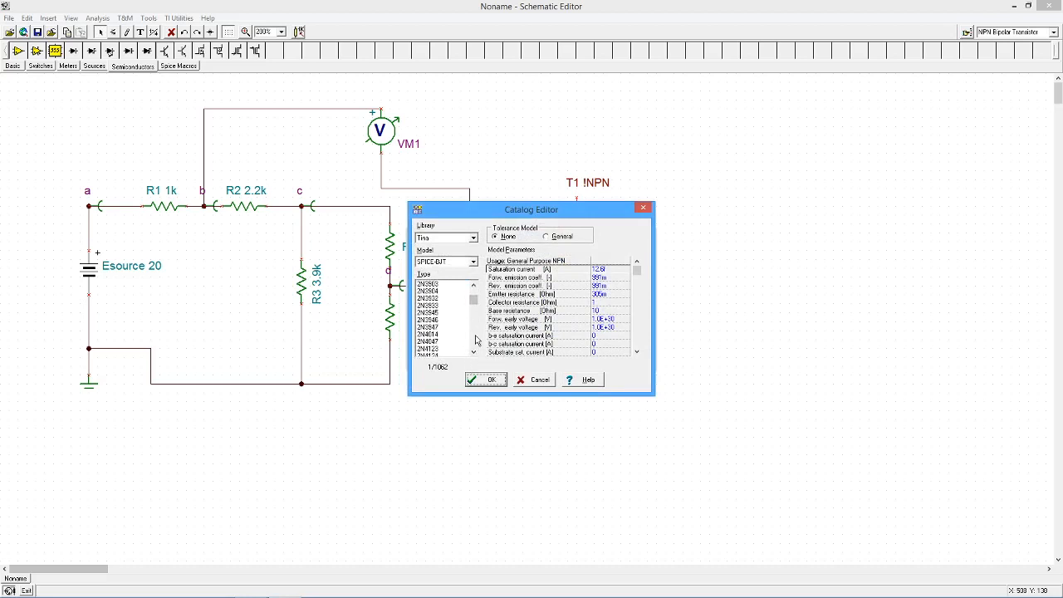
{"action": "left_click", "coordinate": [440, 293]}
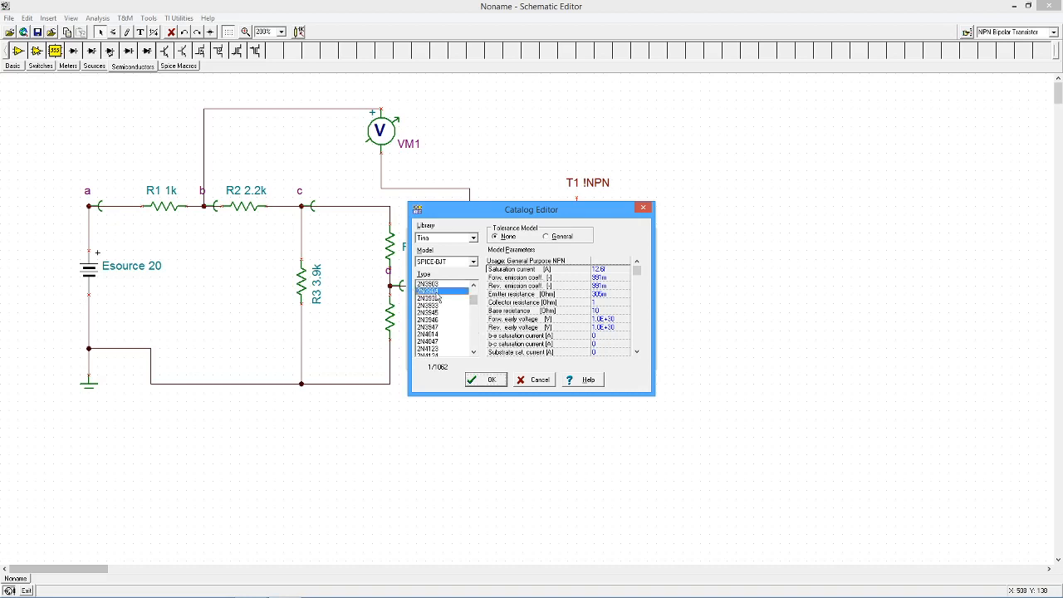
{"action": "left_click", "coordinate": [442, 292]}
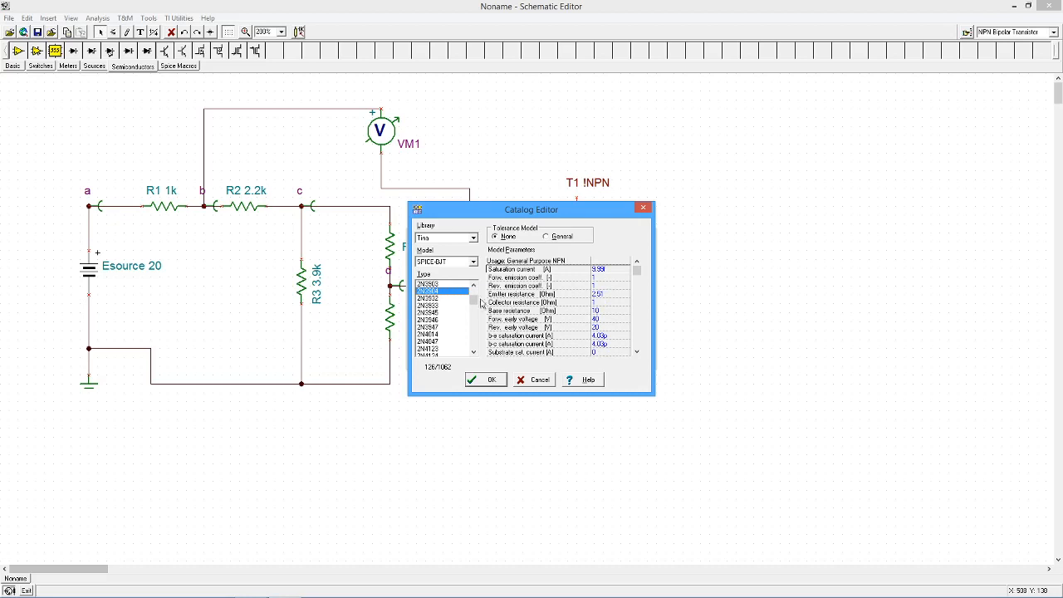
{"action": "mouse_move", "coordinate": [492, 392]}
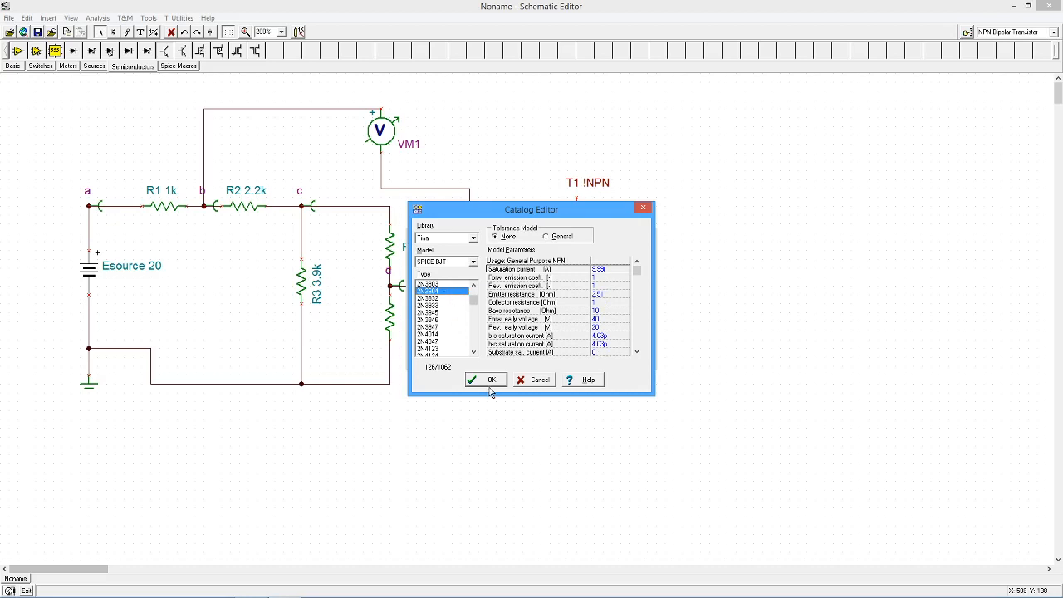
{"action": "left_click", "coordinate": [485, 378]}
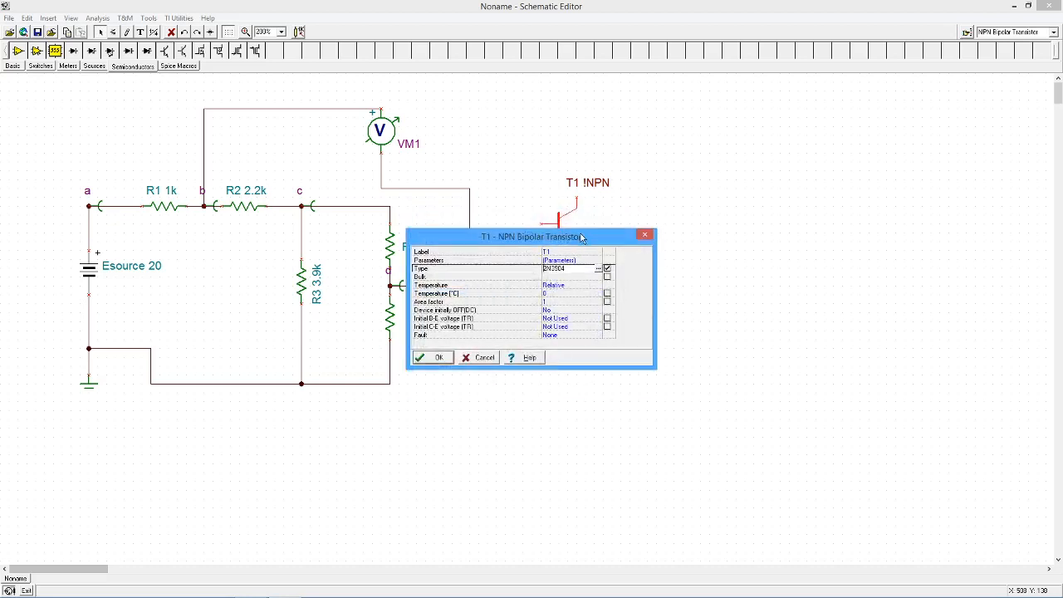
{"action": "left_click", "coordinate": [432, 357]}
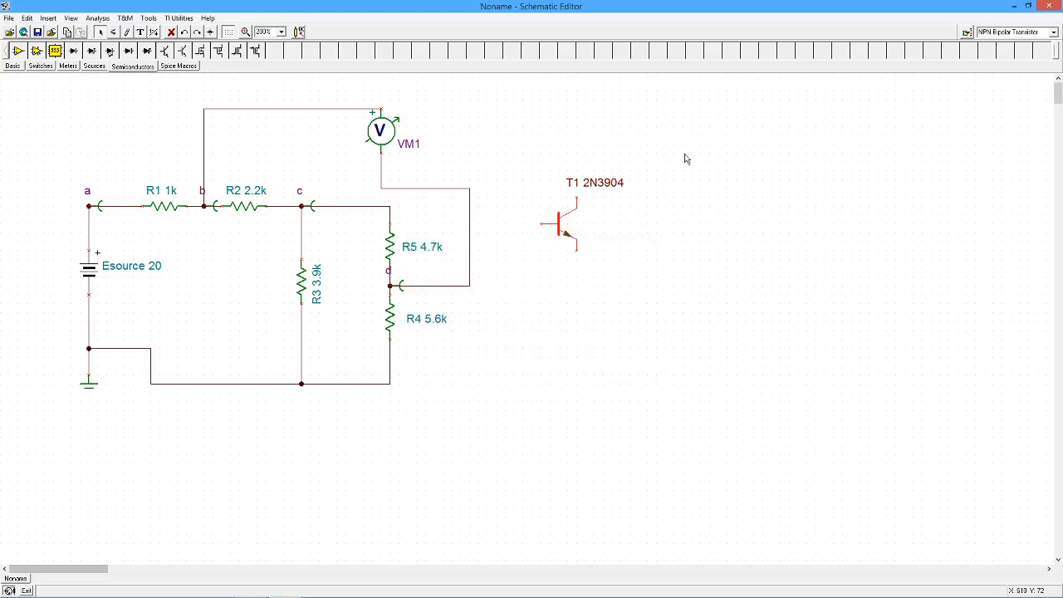
{"action": "mouse_move", "coordinate": [622, 193]}
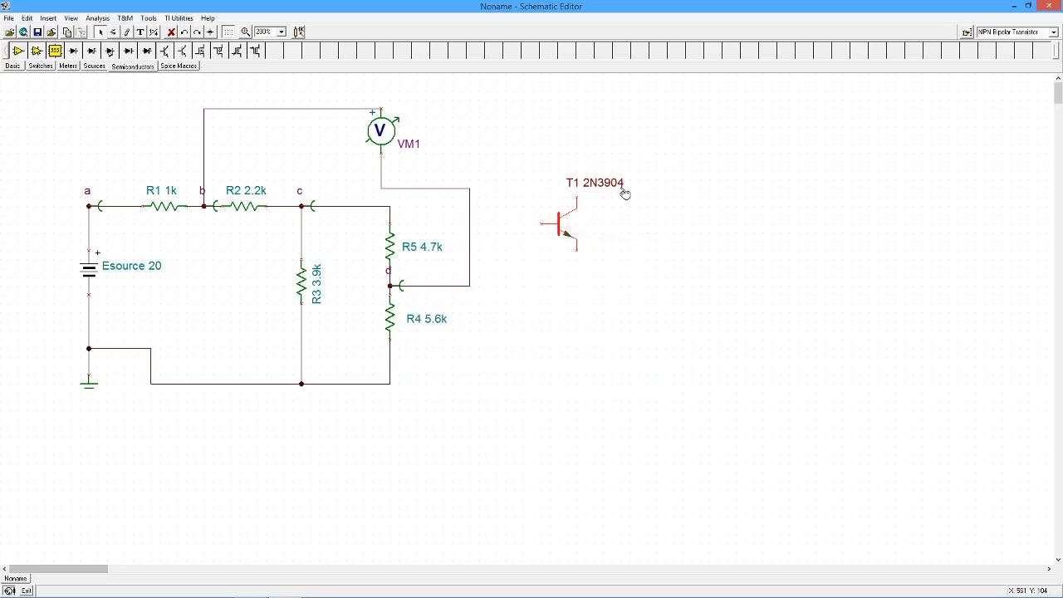
{"action": "mouse_move", "coordinate": [189, 110]}
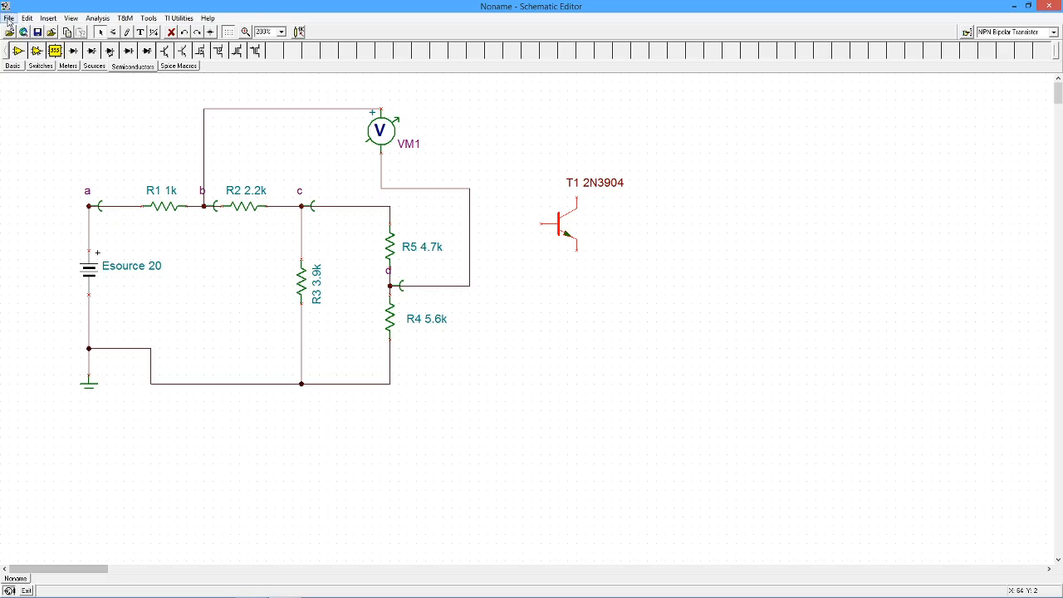
{"action": "left_click", "coordinate": [10, 17]}
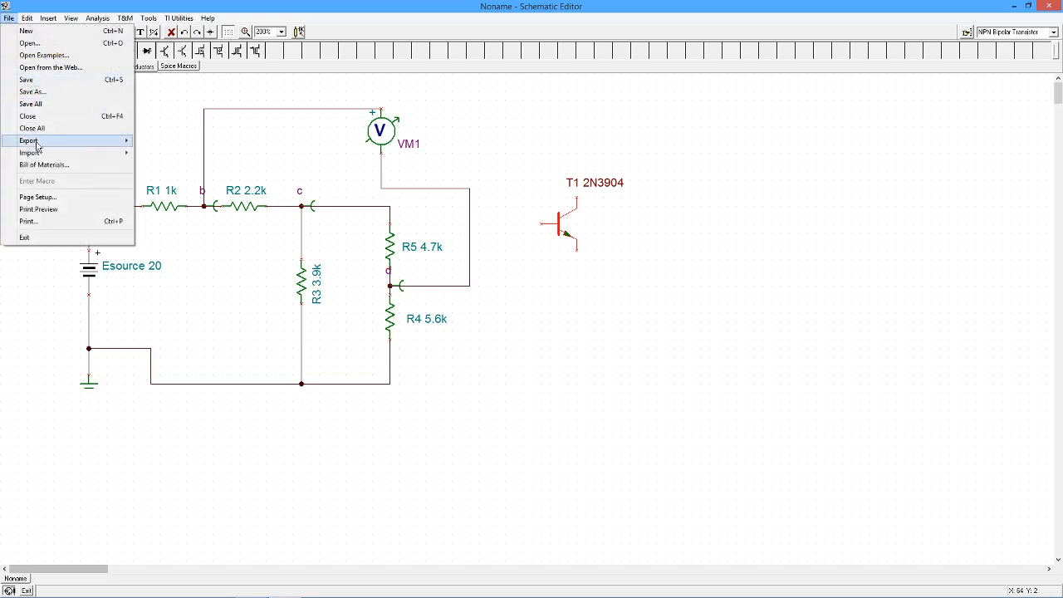
{"action": "left_click", "coordinate": [43, 165]}
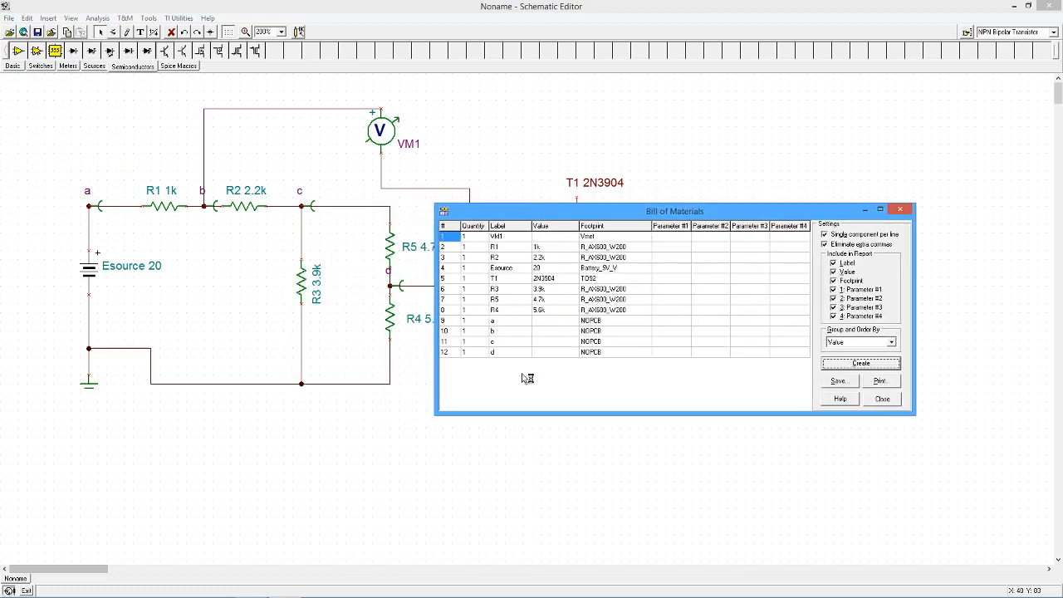
{"action": "mouse_move", "coordinate": [498, 289]}
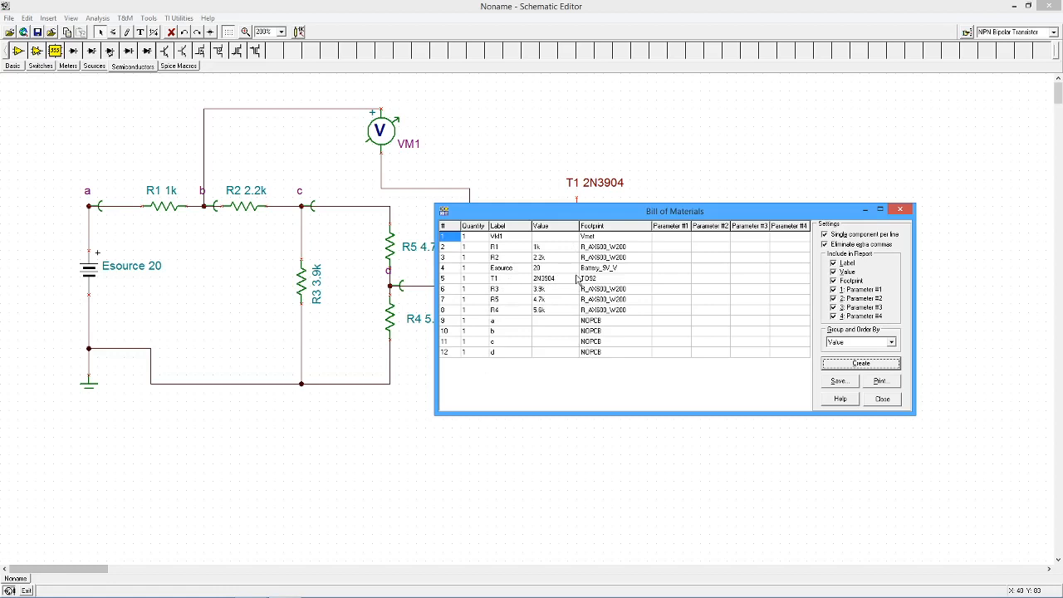
{"action": "mouse_move", "coordinate": [901, 210]}
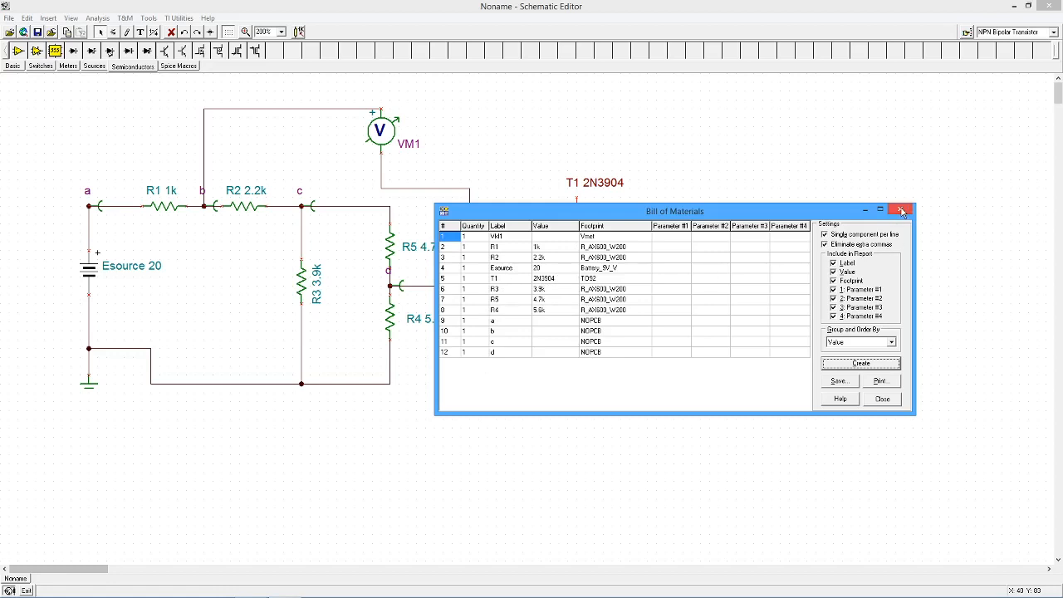
{"action": "left_click", "coordinate": [903, 211]}
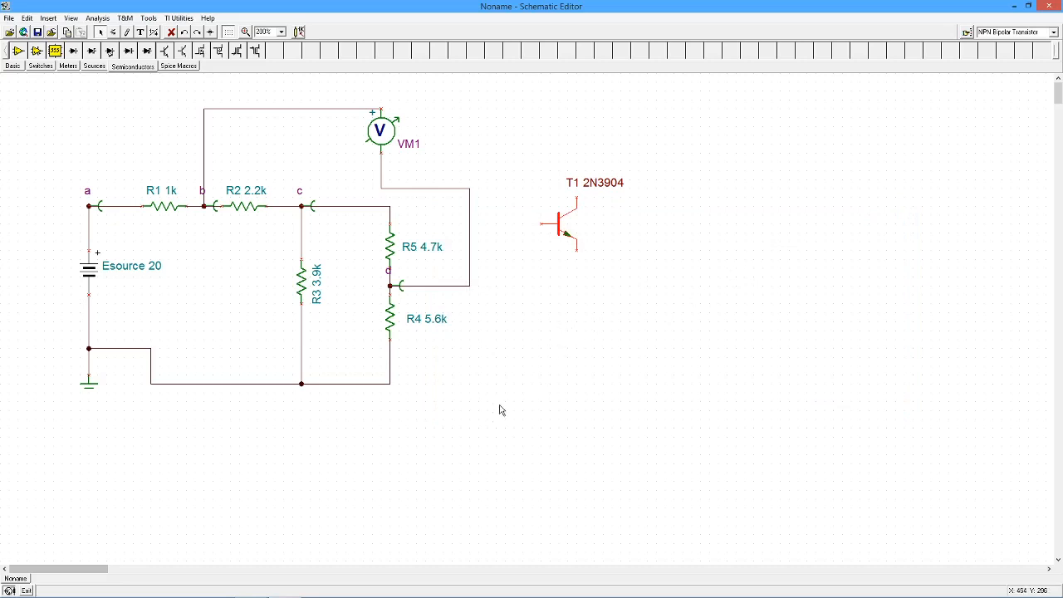
{"action": "mouse_move", "coordinate": [452, 436]}
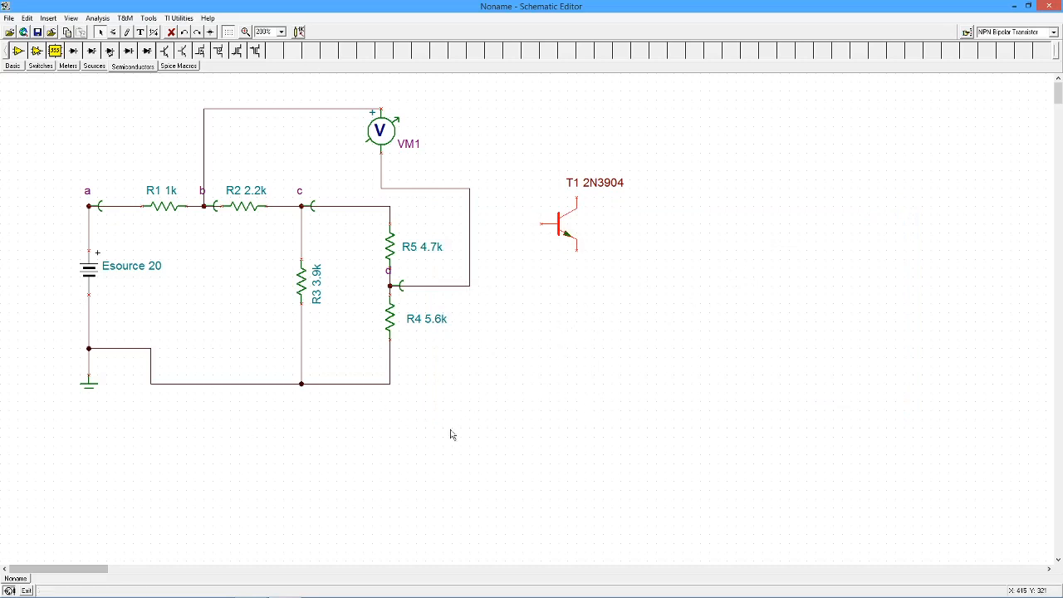
{"action": "mouse_move", "coordinate": [488, 458]}
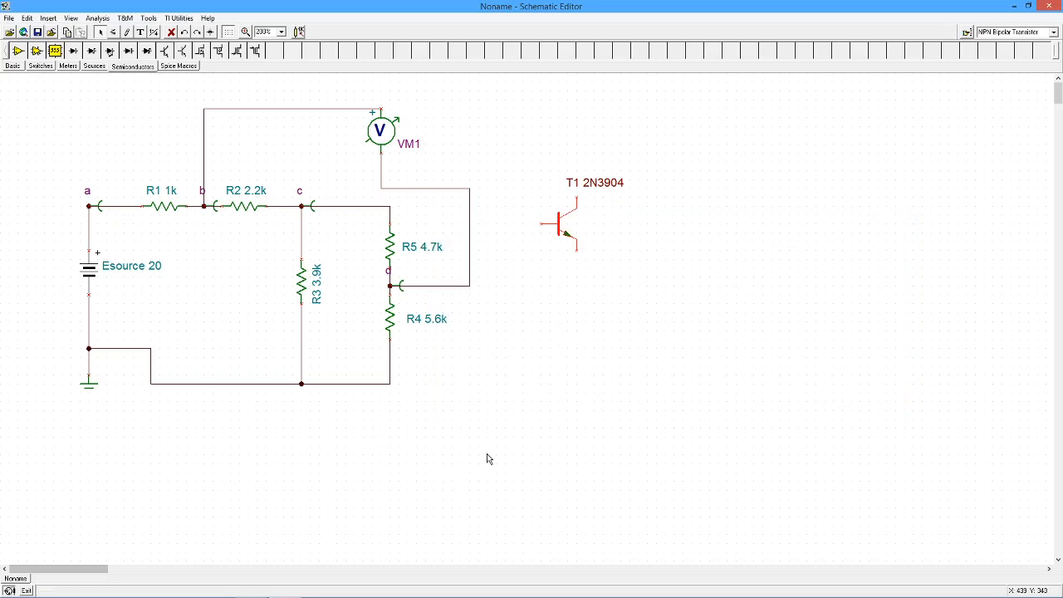